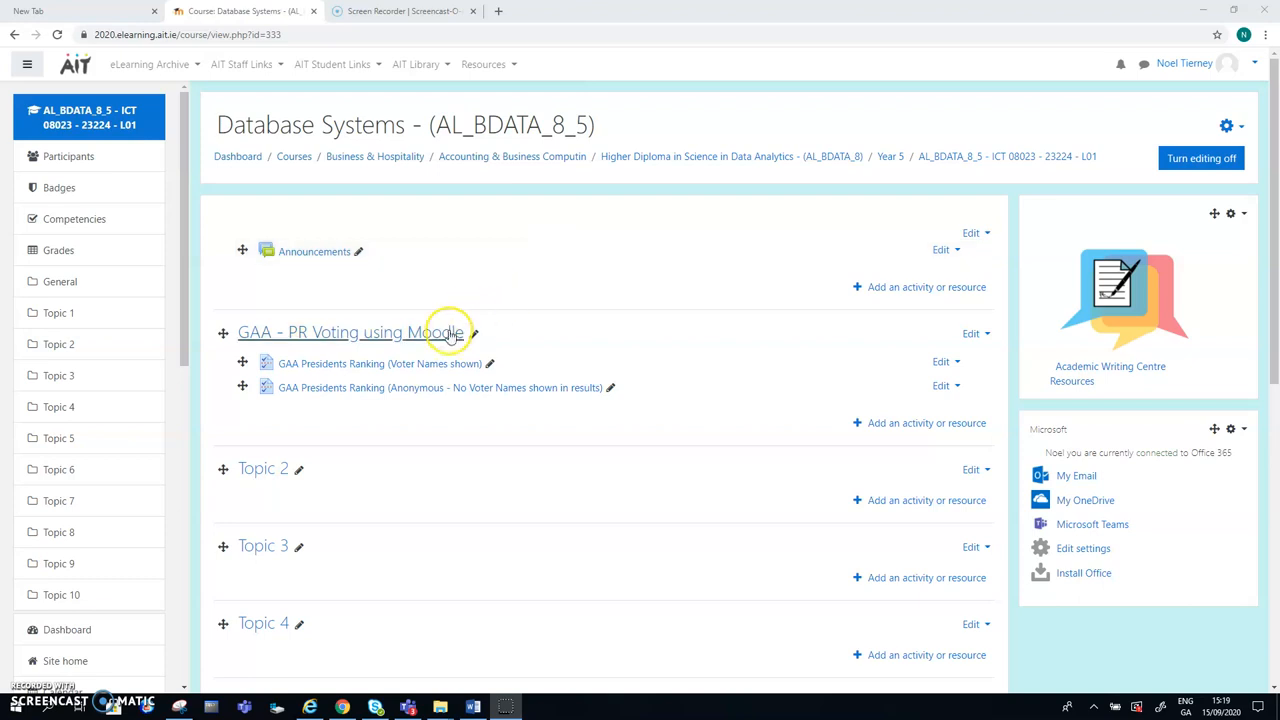
mouse_move(400, 364)
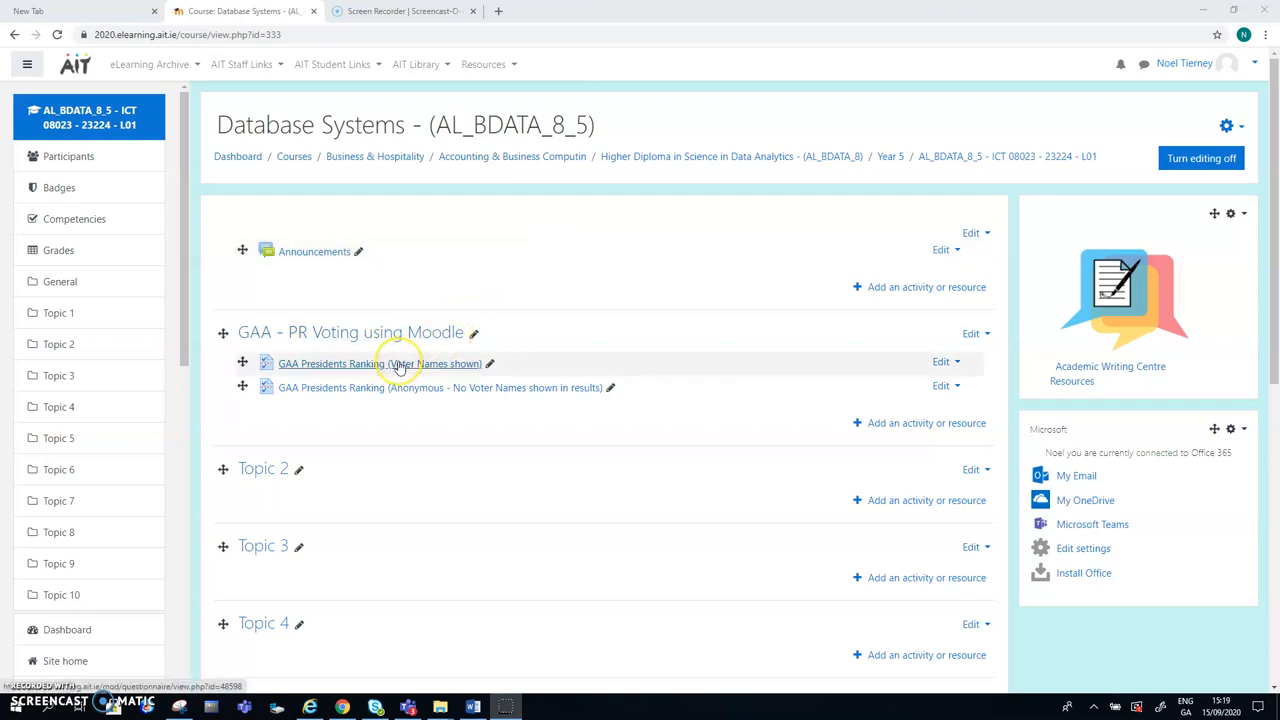
mouse_move(398, 364)
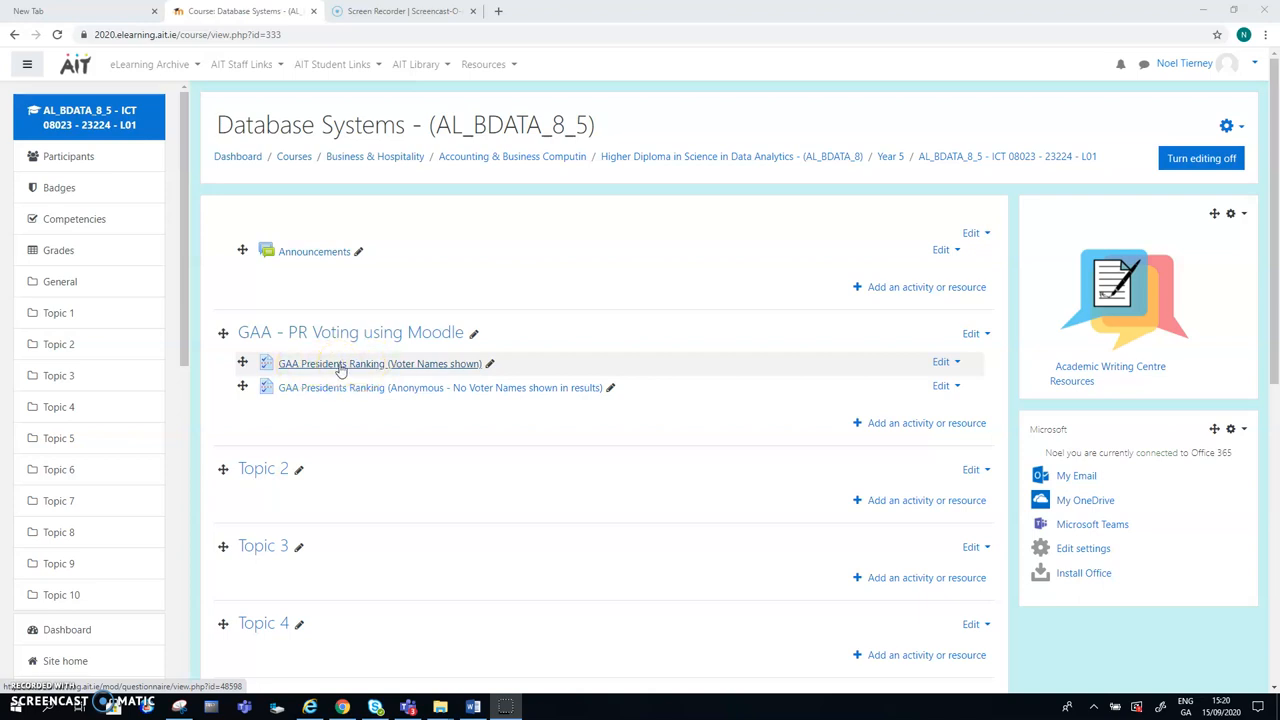
mouse_move(432, 364)
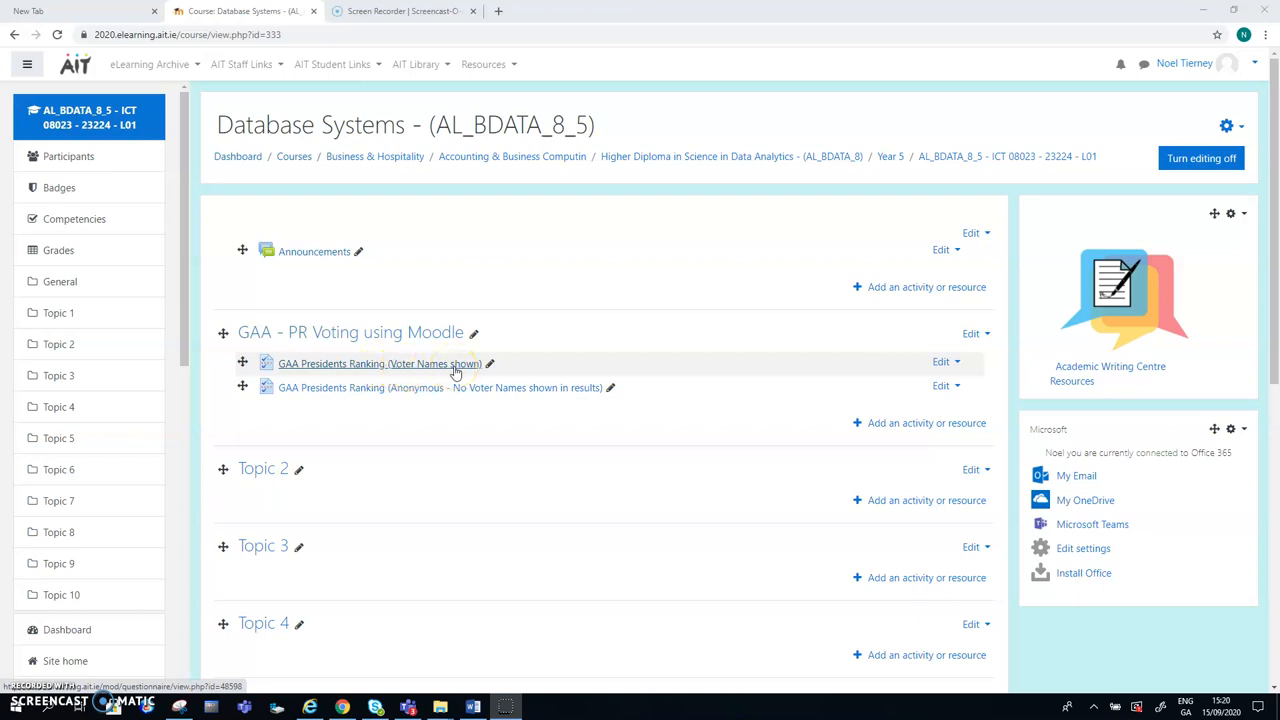
mouse_move(356, 388)
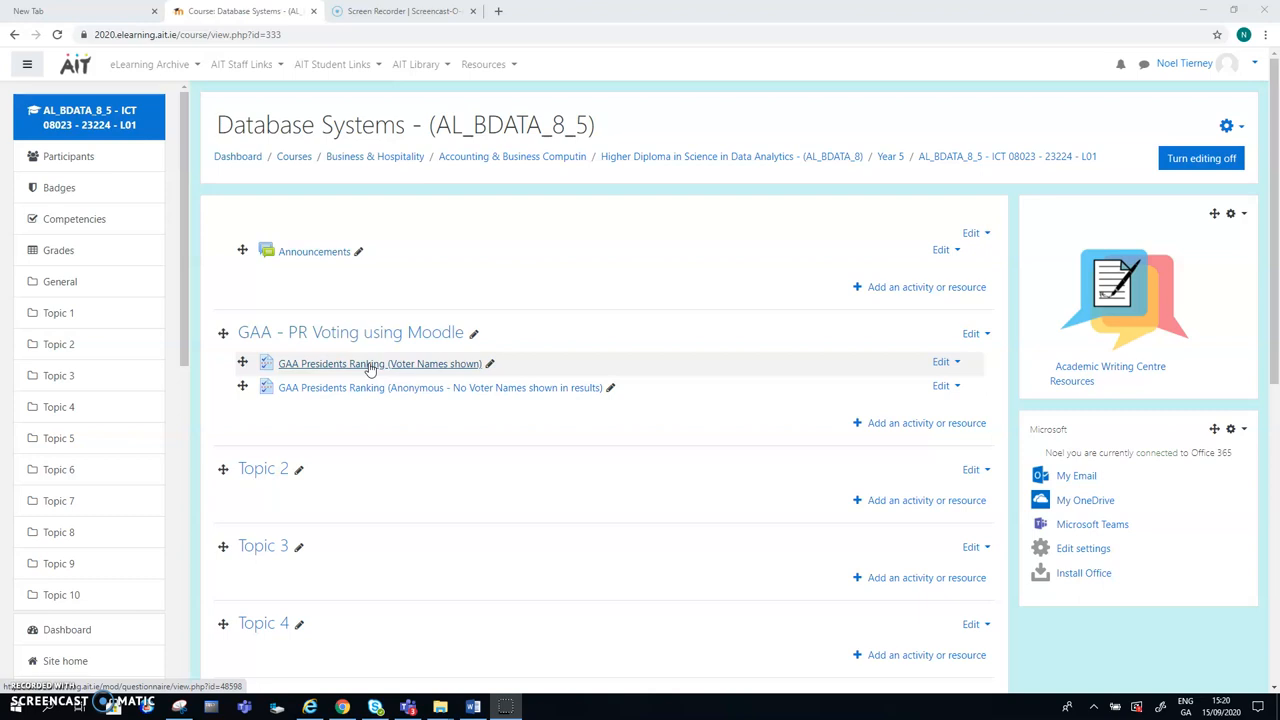
Step: Open the 'GAA Presidents Ranking (Voter Names shown)' questionnaire from the course page
left_click(380, 364)
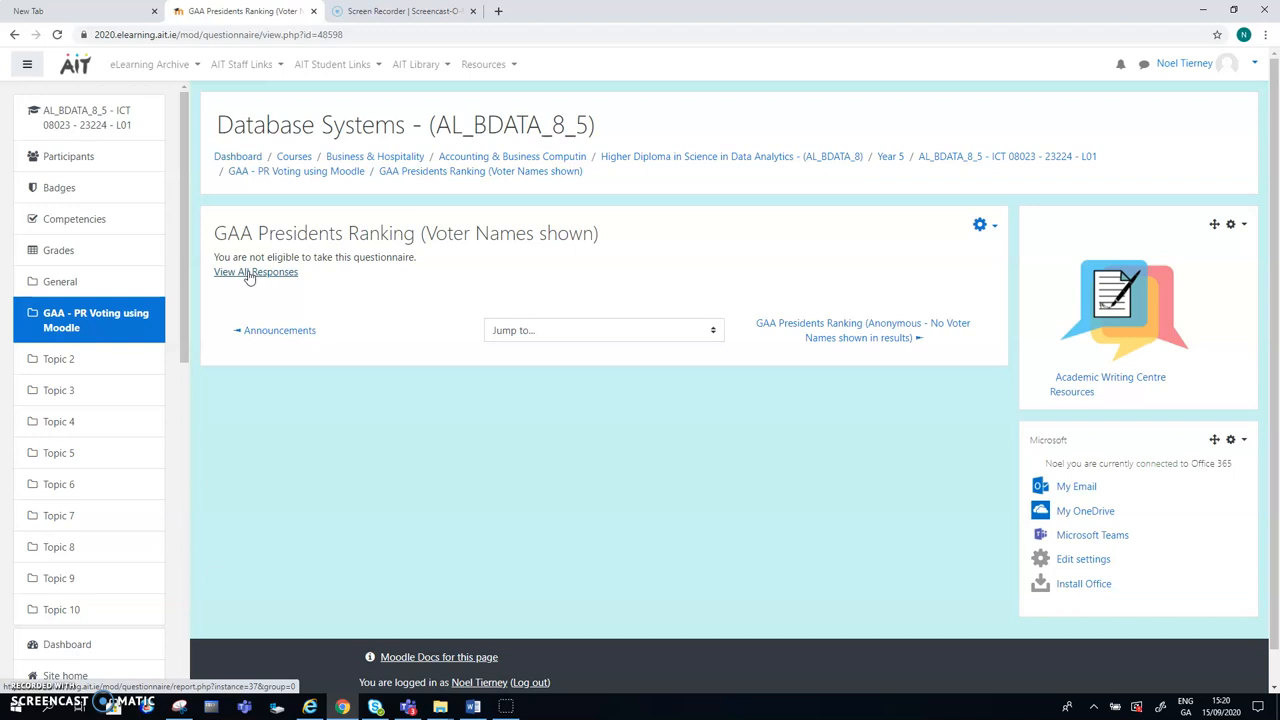
Step: View All Responses to see the summary of six responses with each candidate's average rank
left_click(256, 272)
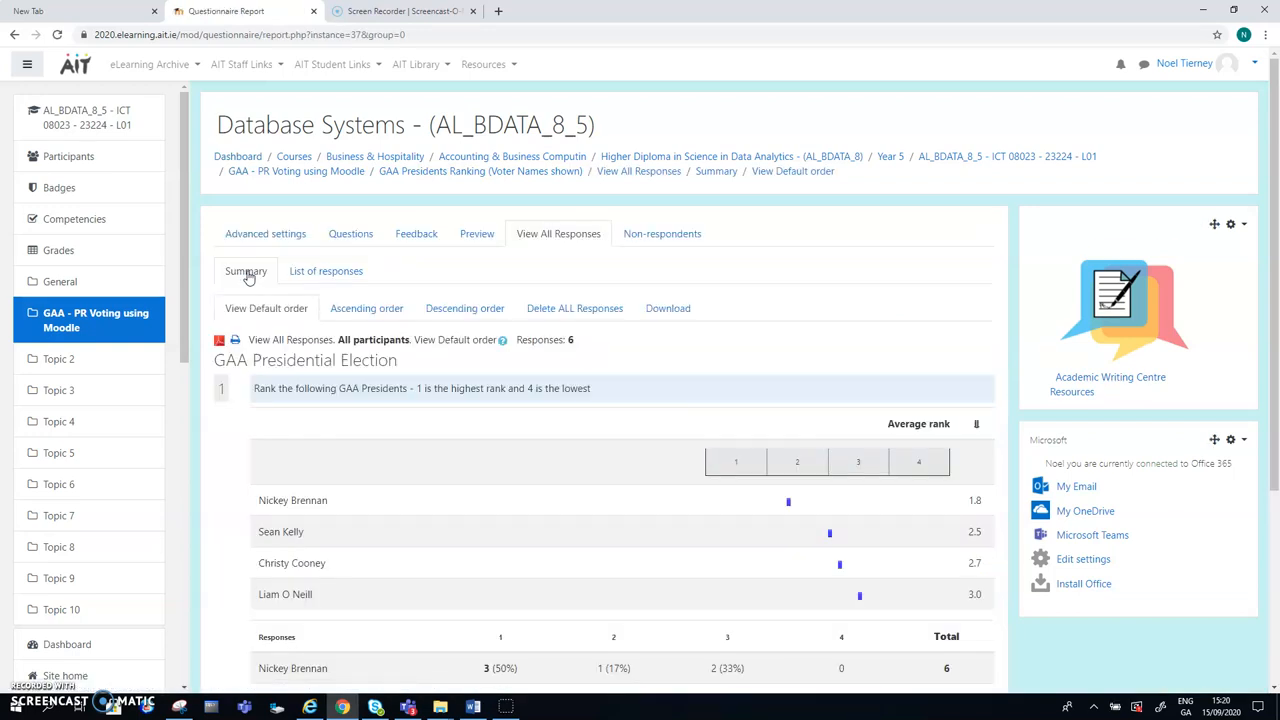
mouse_move(1188, 352)
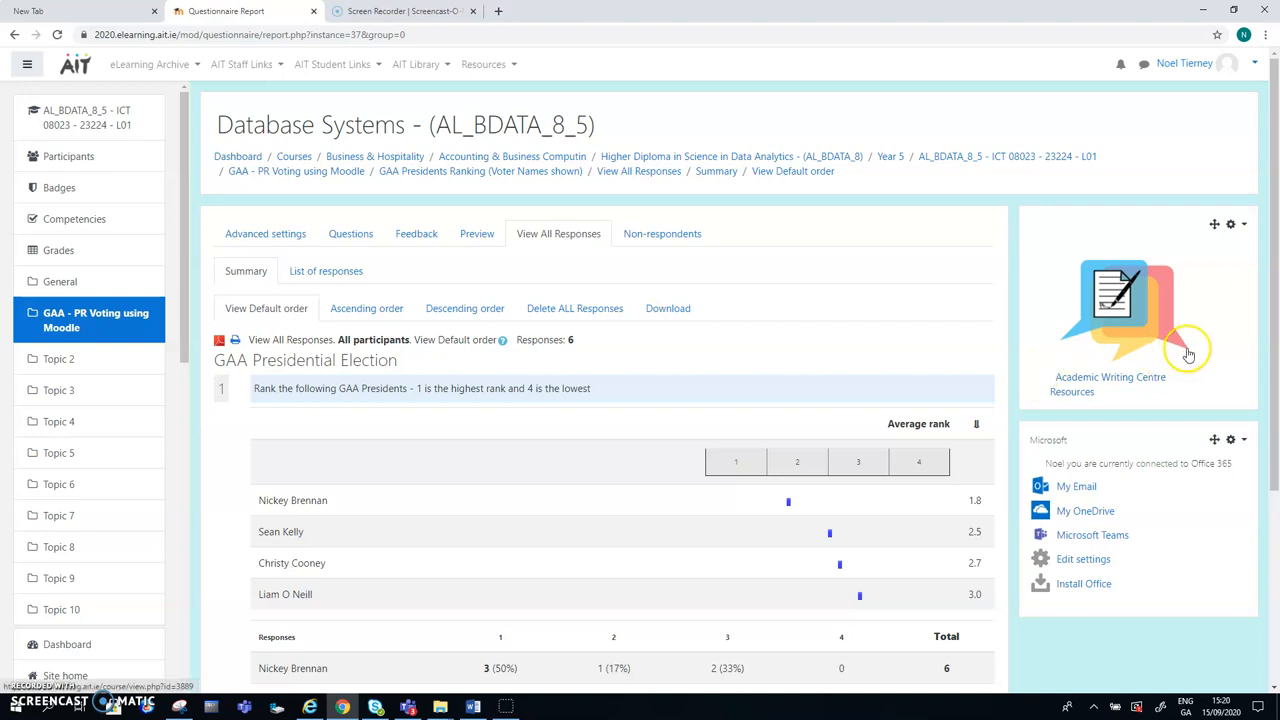
scroll("up", 3)
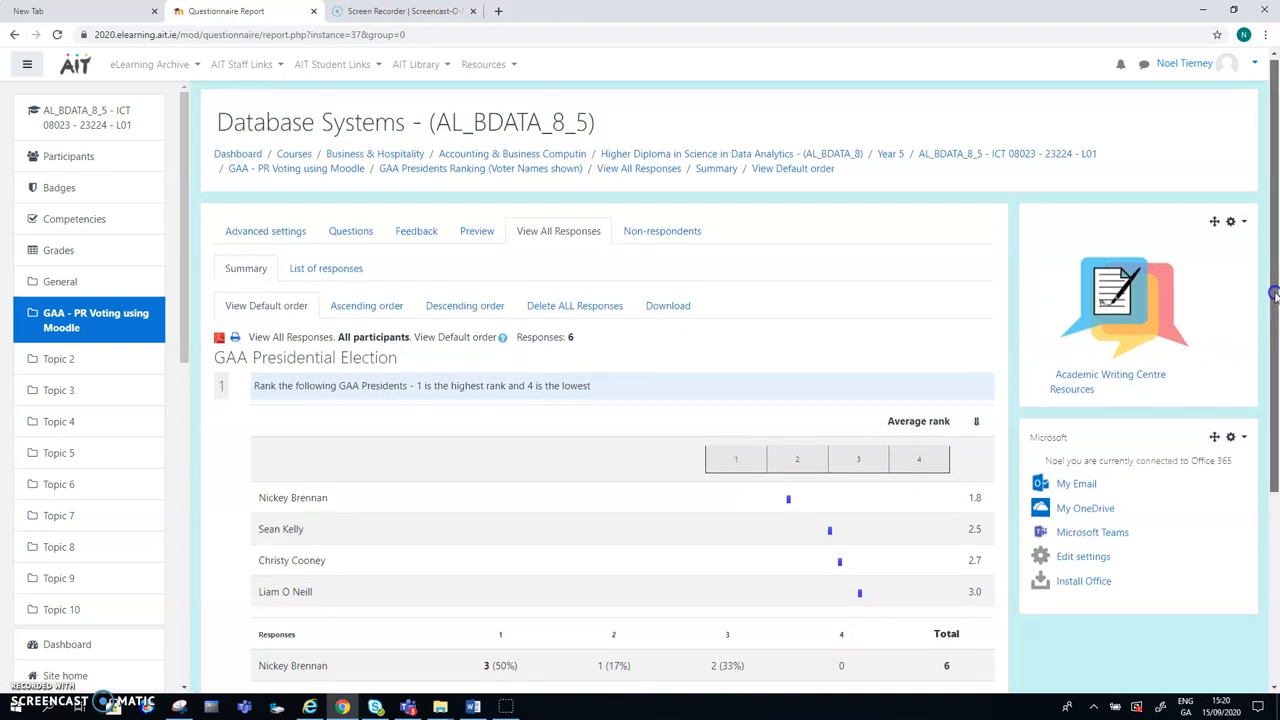
scroll("down", 3)
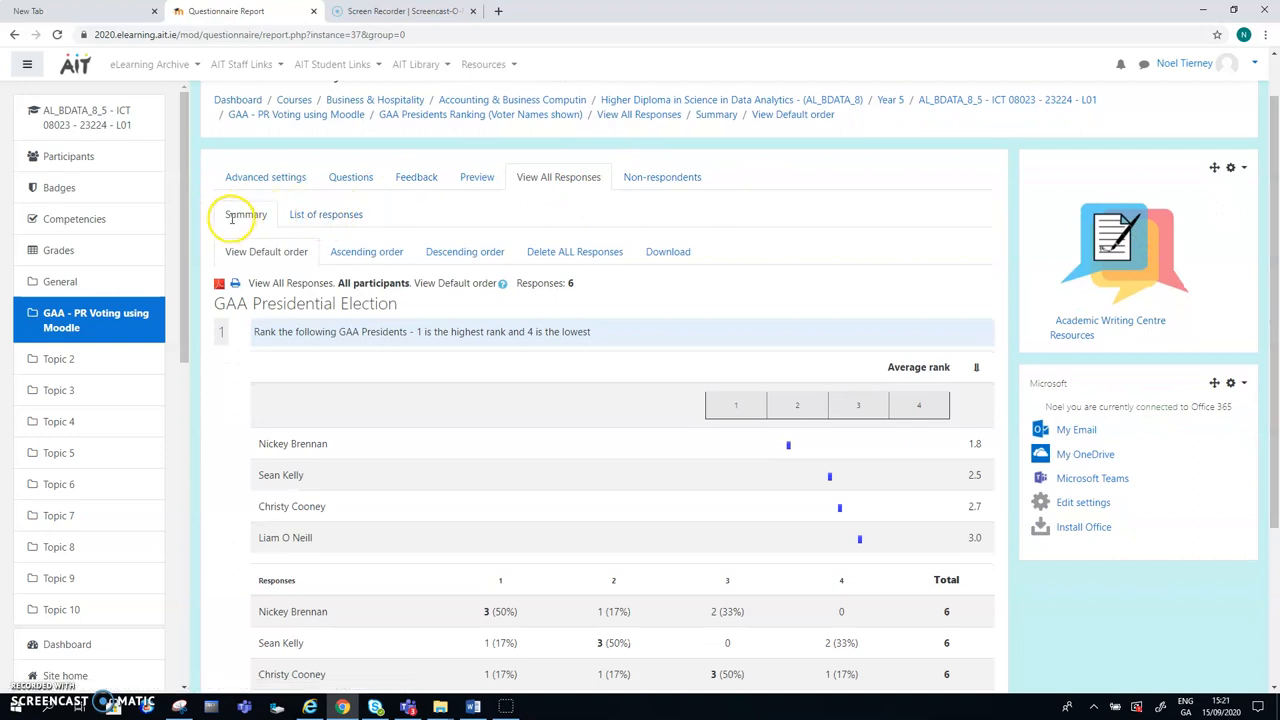
mouse_move(324, 214)
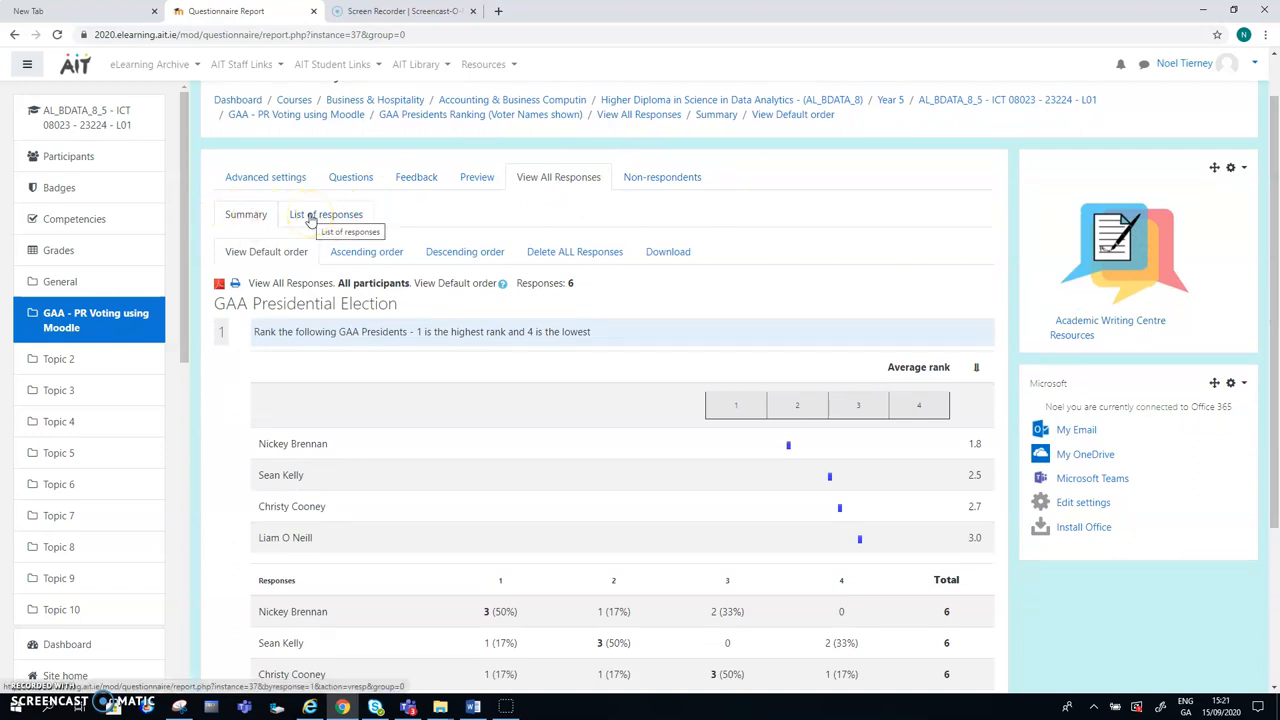
Step: Switch to the List of responses showing the six named voters
left_click(324, 214)
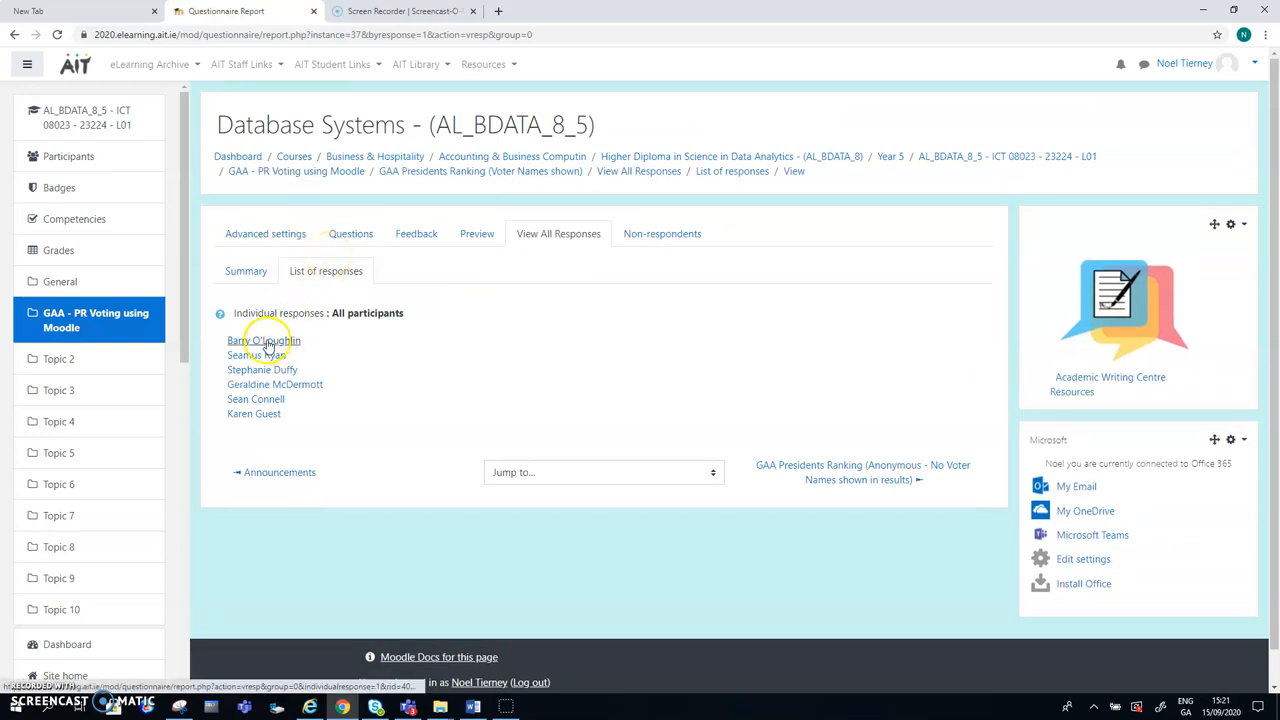
mouse_move(264, 340)
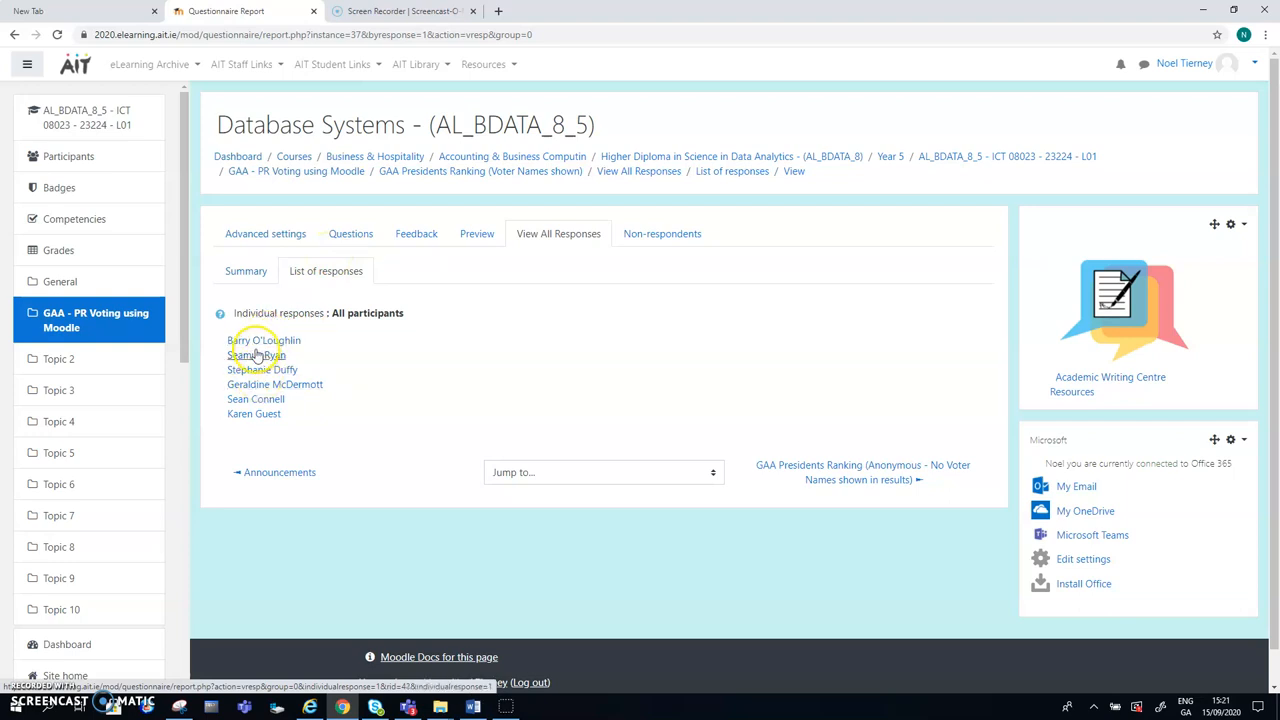
mouse_move(252, 340)
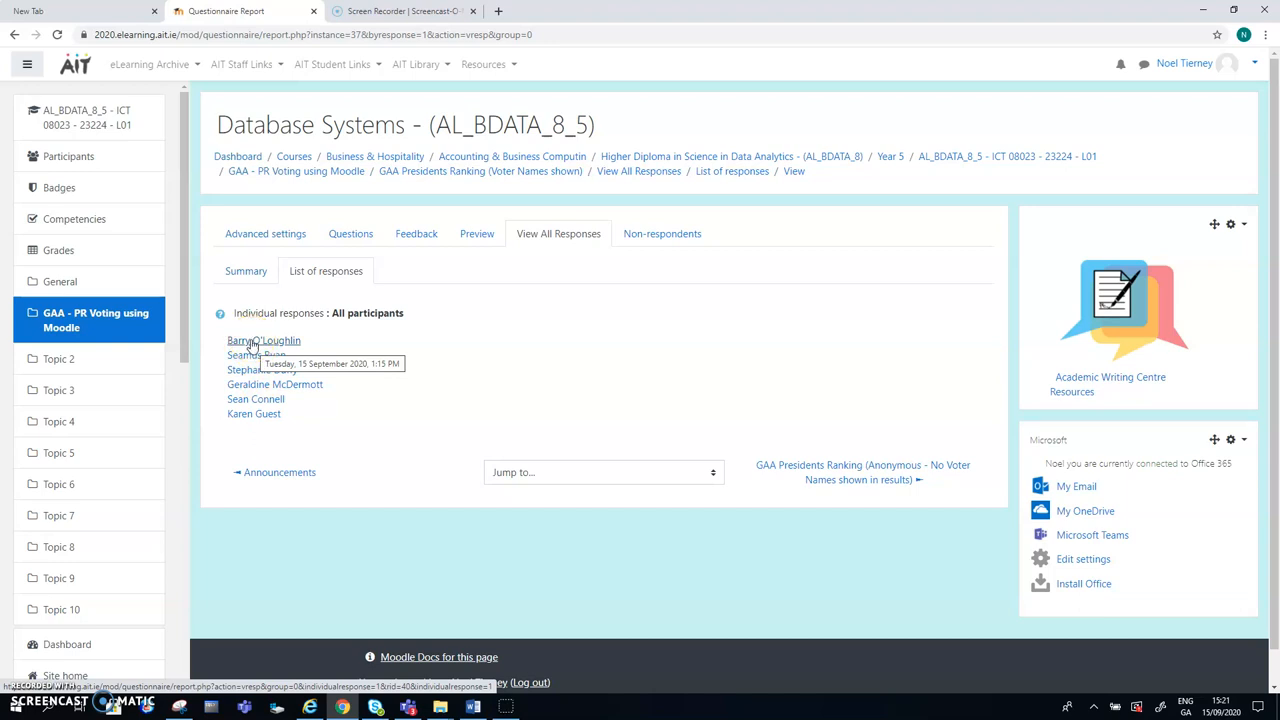
left_click(264, 340)
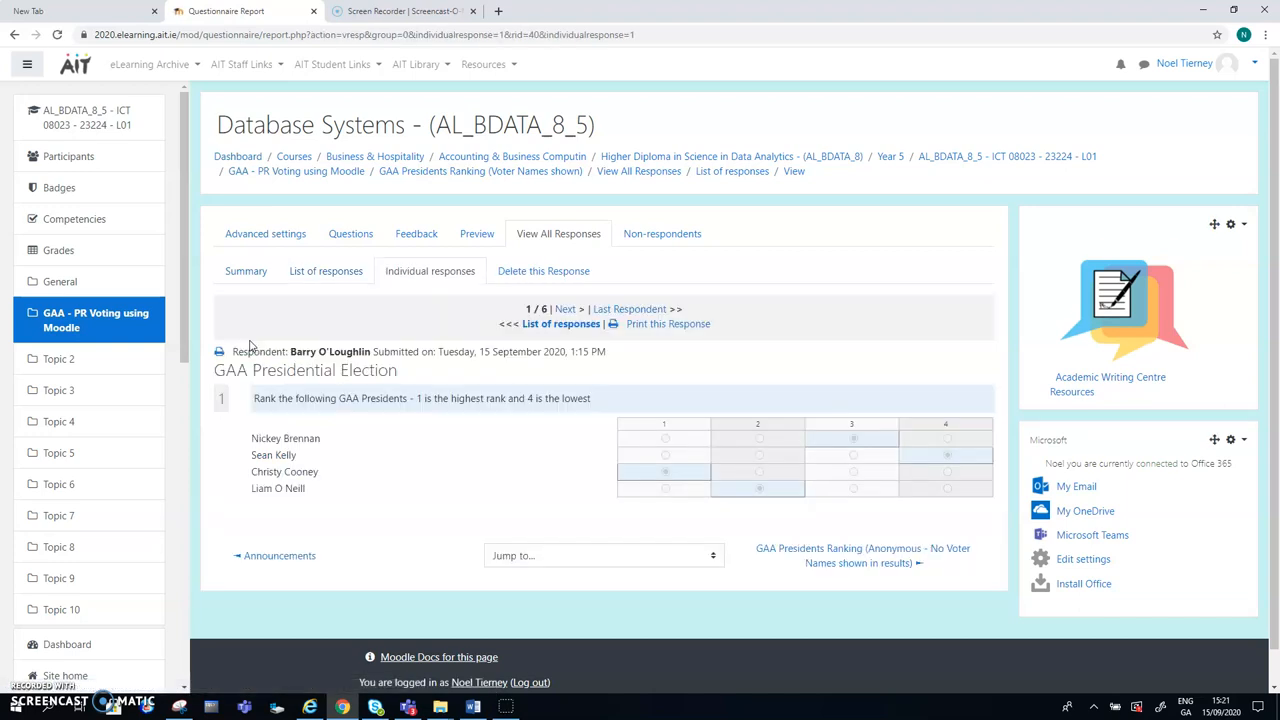
mouse_move(904, 456)
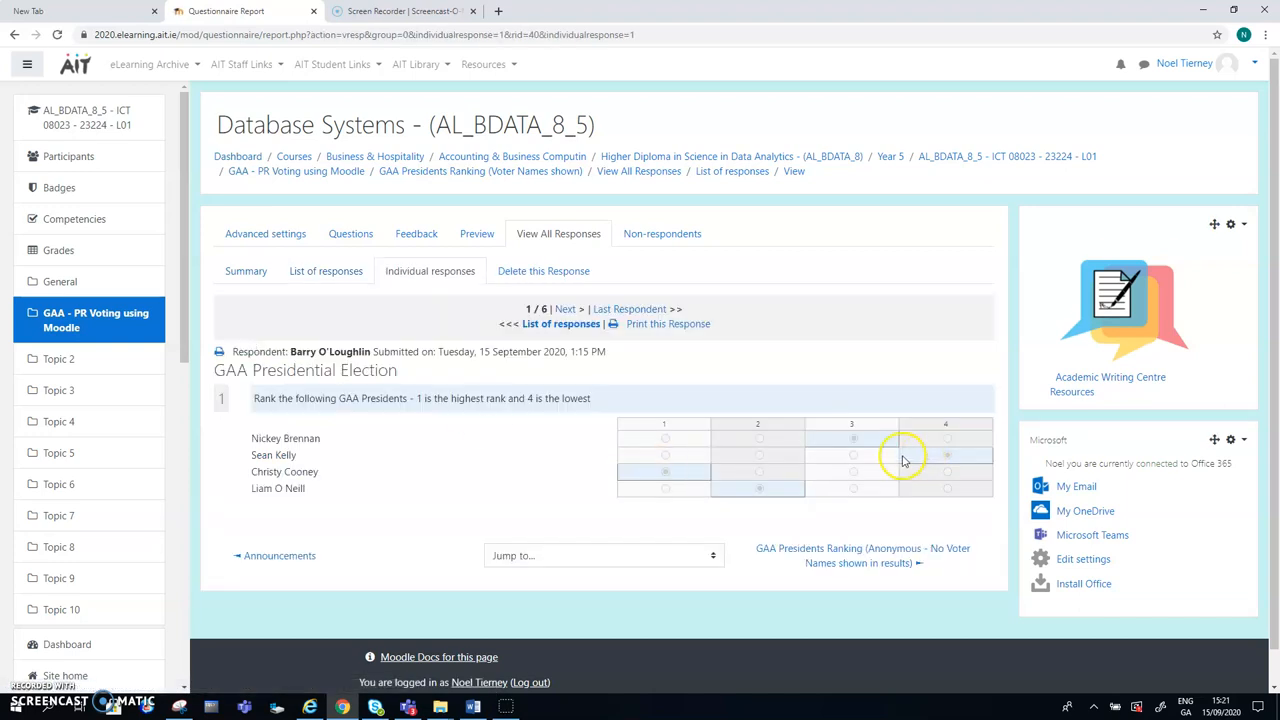
mouse_move(688, 474)
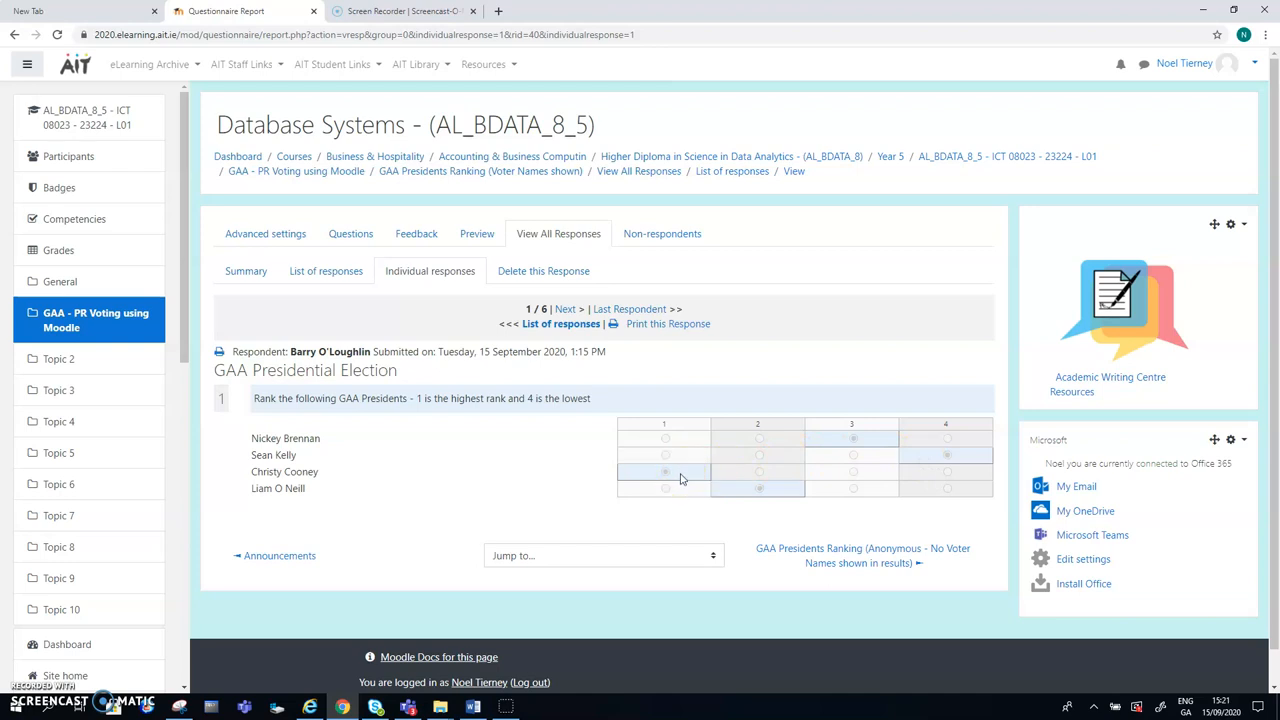
mouse_move(814, 462)
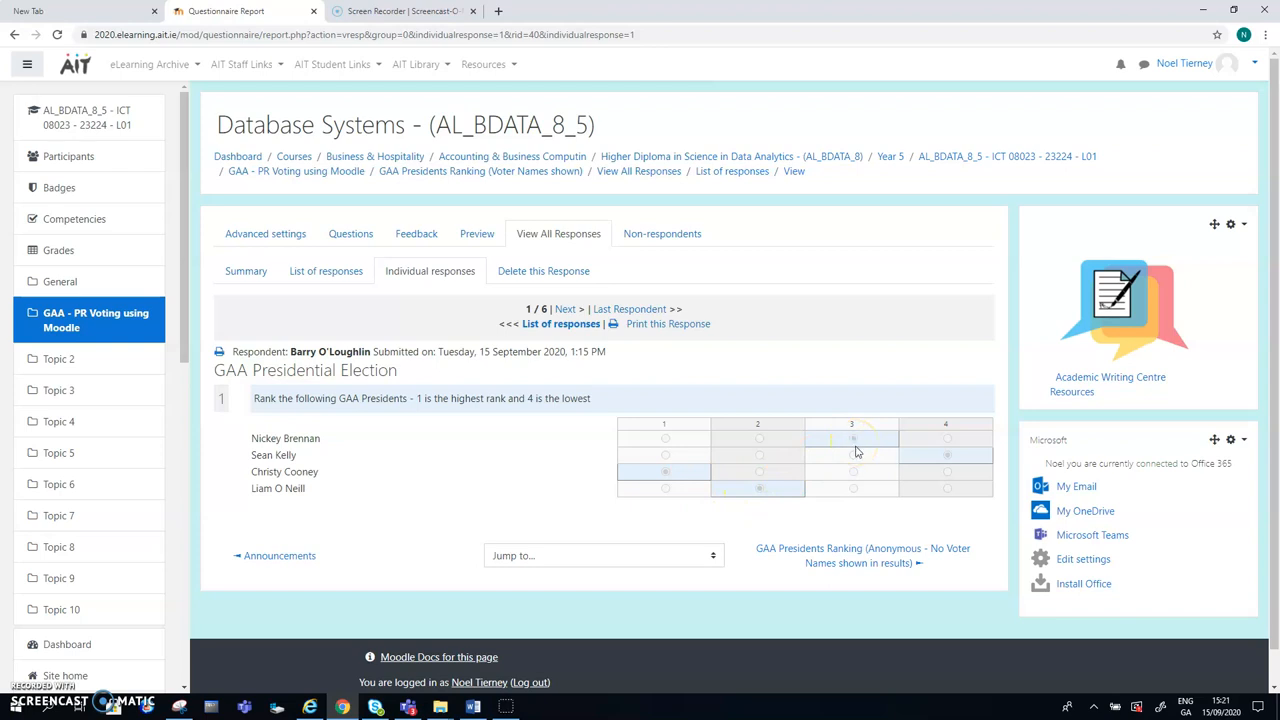
mouse_move(952, 460)
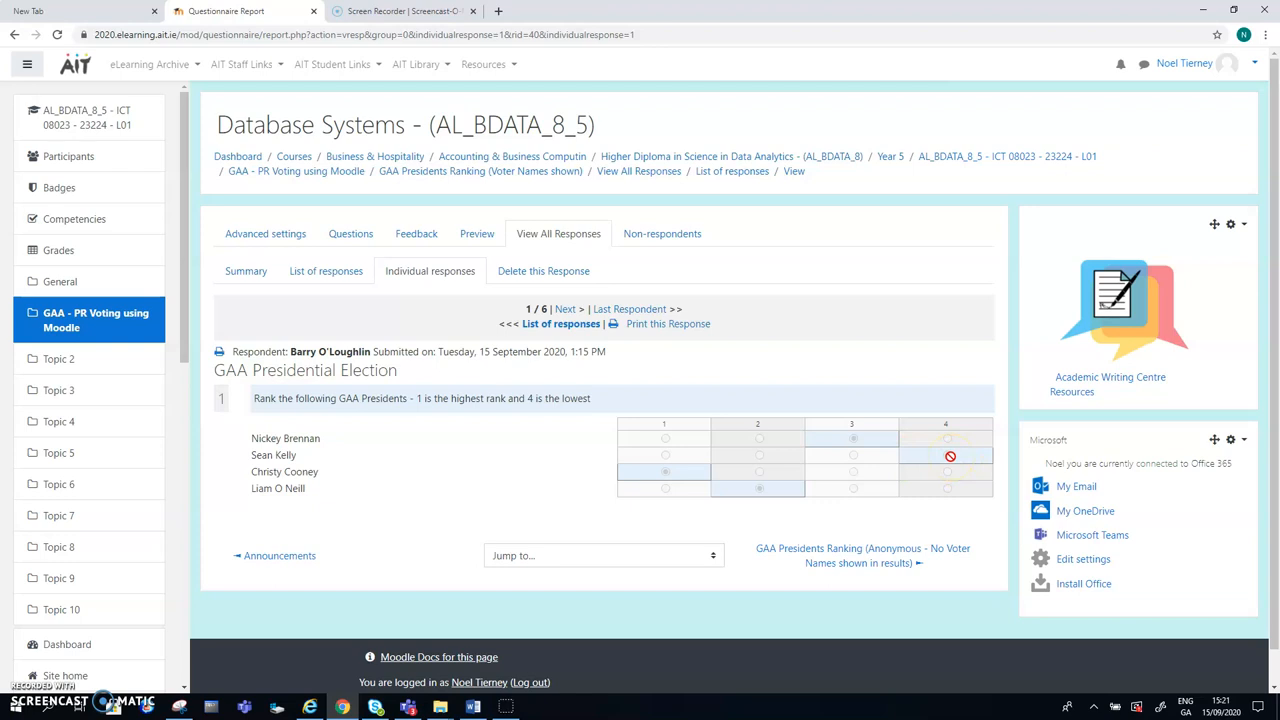
mouse_move(352, 294)
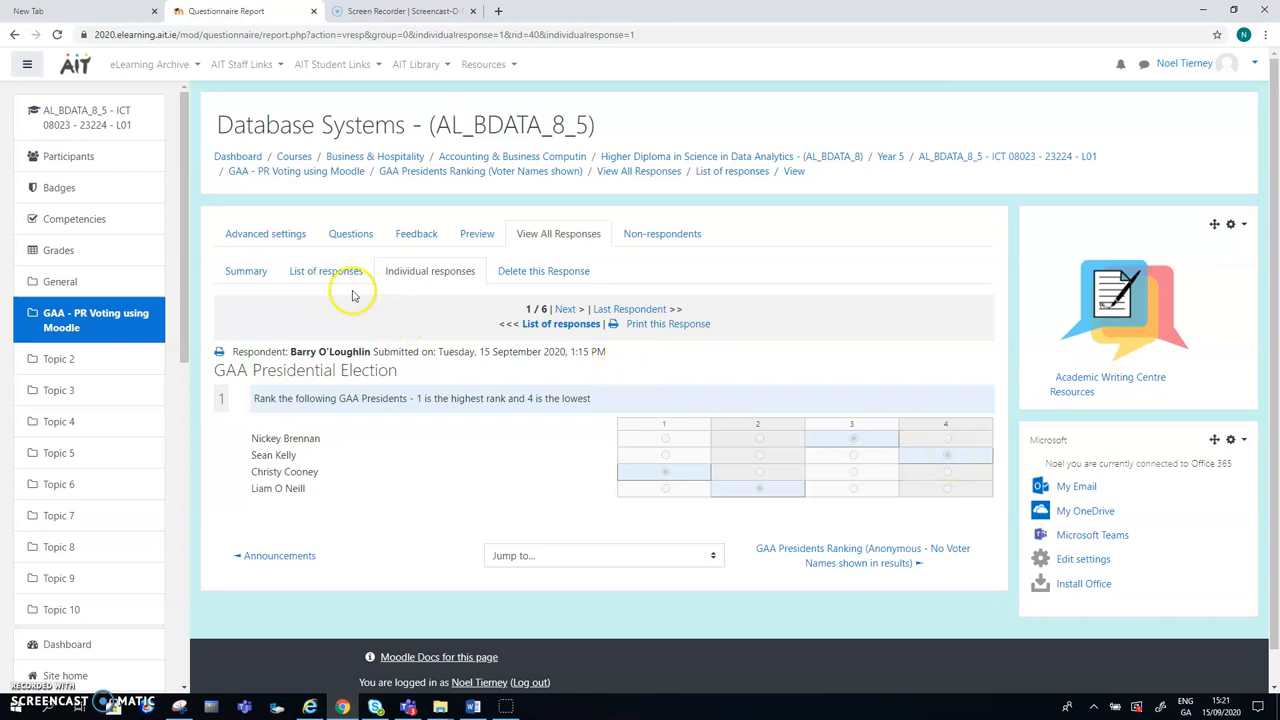
left_click(324, 272)
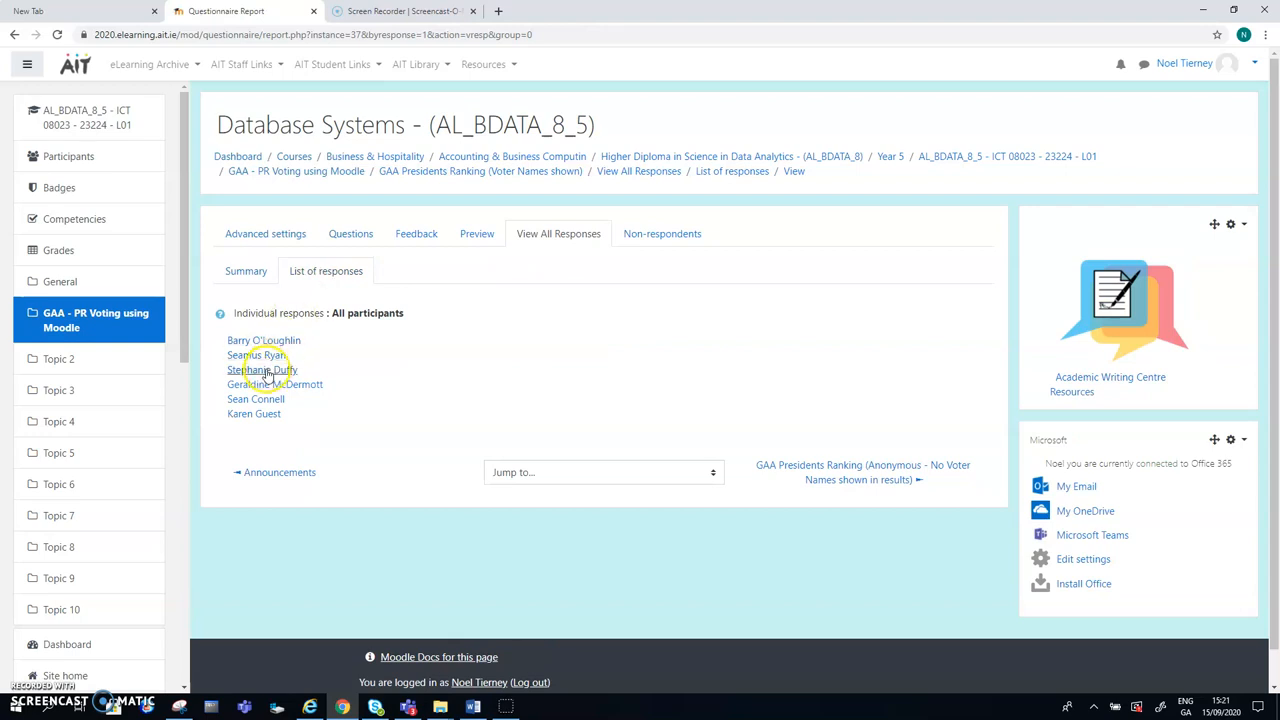
Step: Open the last participant's individual ranking, response 6 of 6
left_click(252, 414)
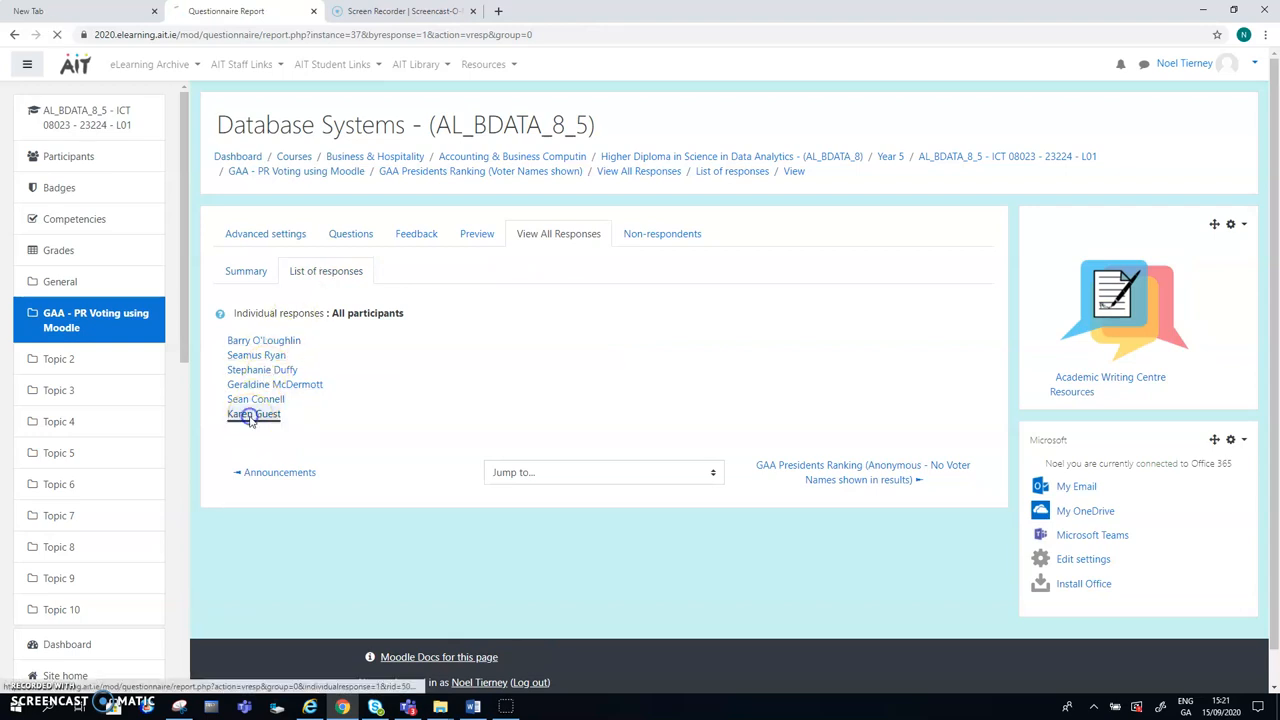
left_click(252, 414)
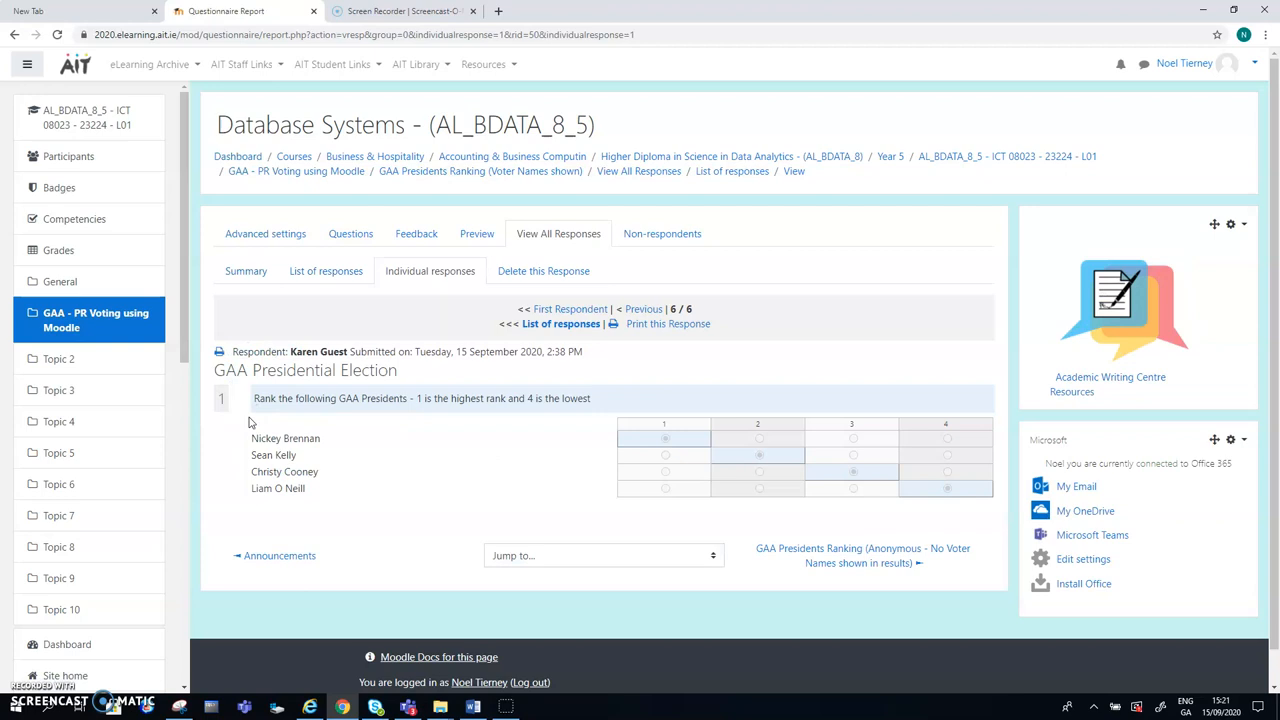
mouse_move(708, 460)
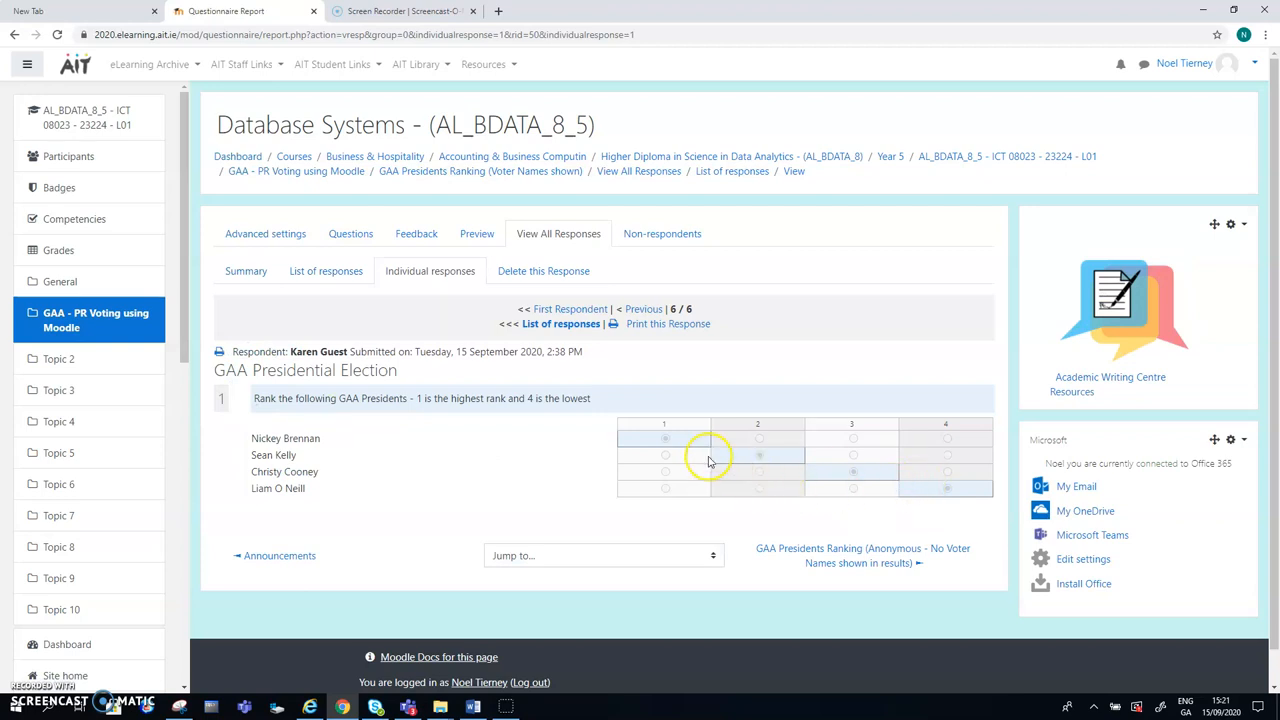
mouse_move(664, 448)
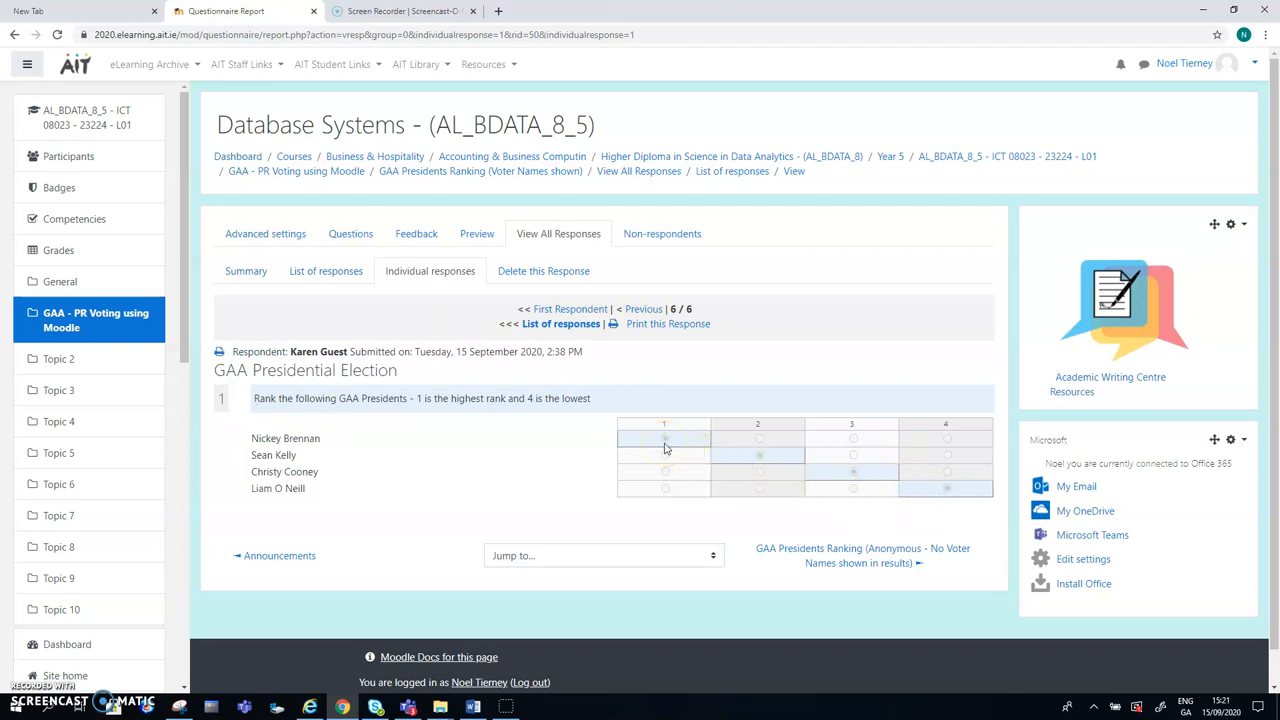
mouse_move(844, 482)
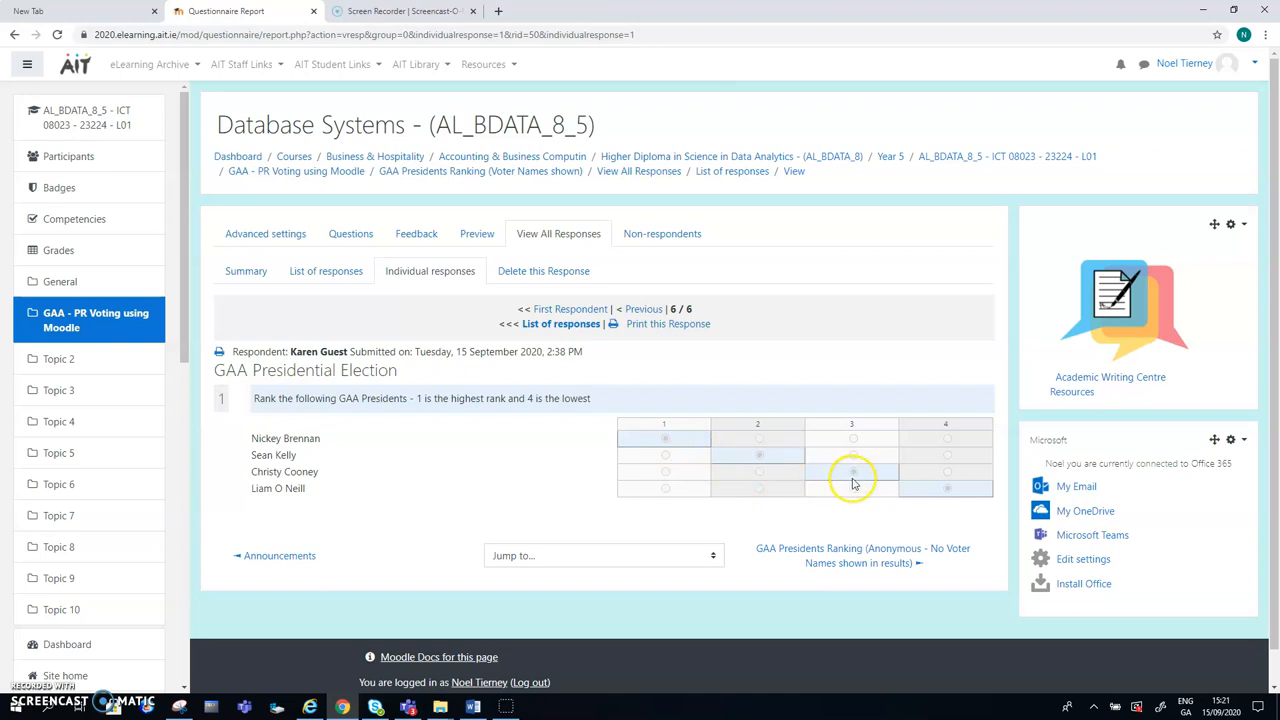
mouse_move(946, 492)
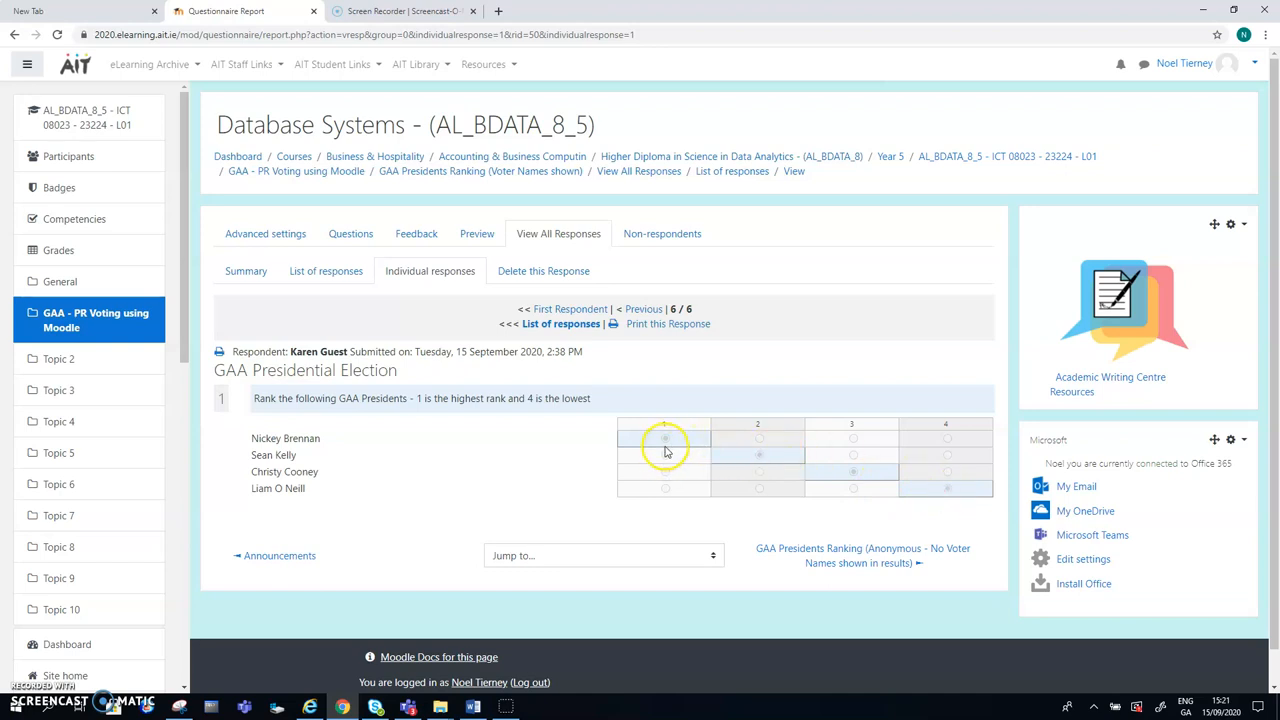
mouse_move(664, 480)
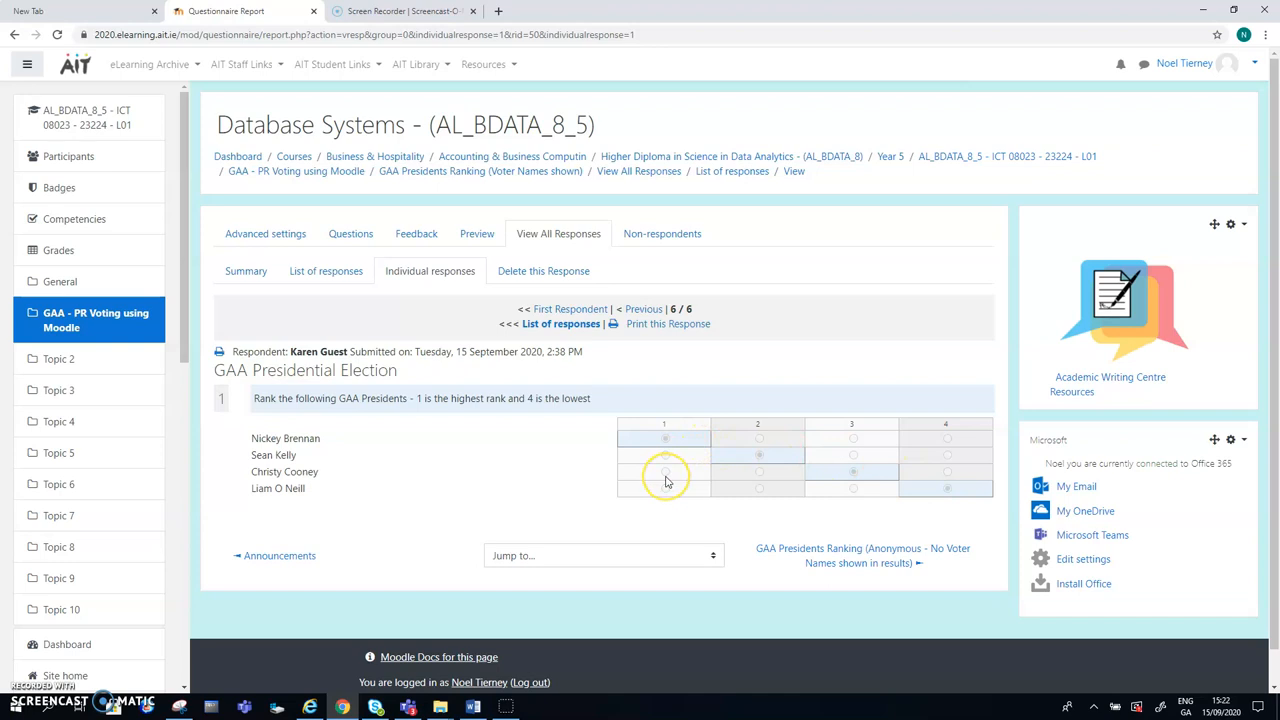
mouse_move(664, 438)
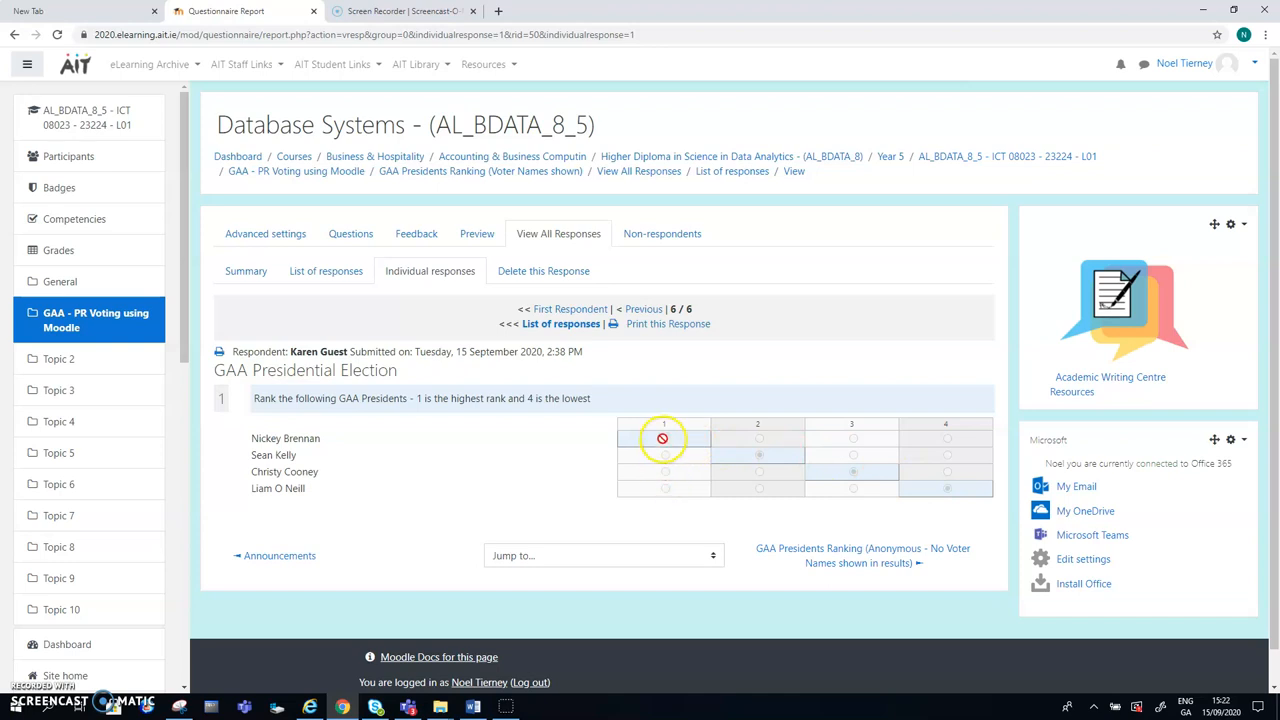
mouse_move(790, 488)
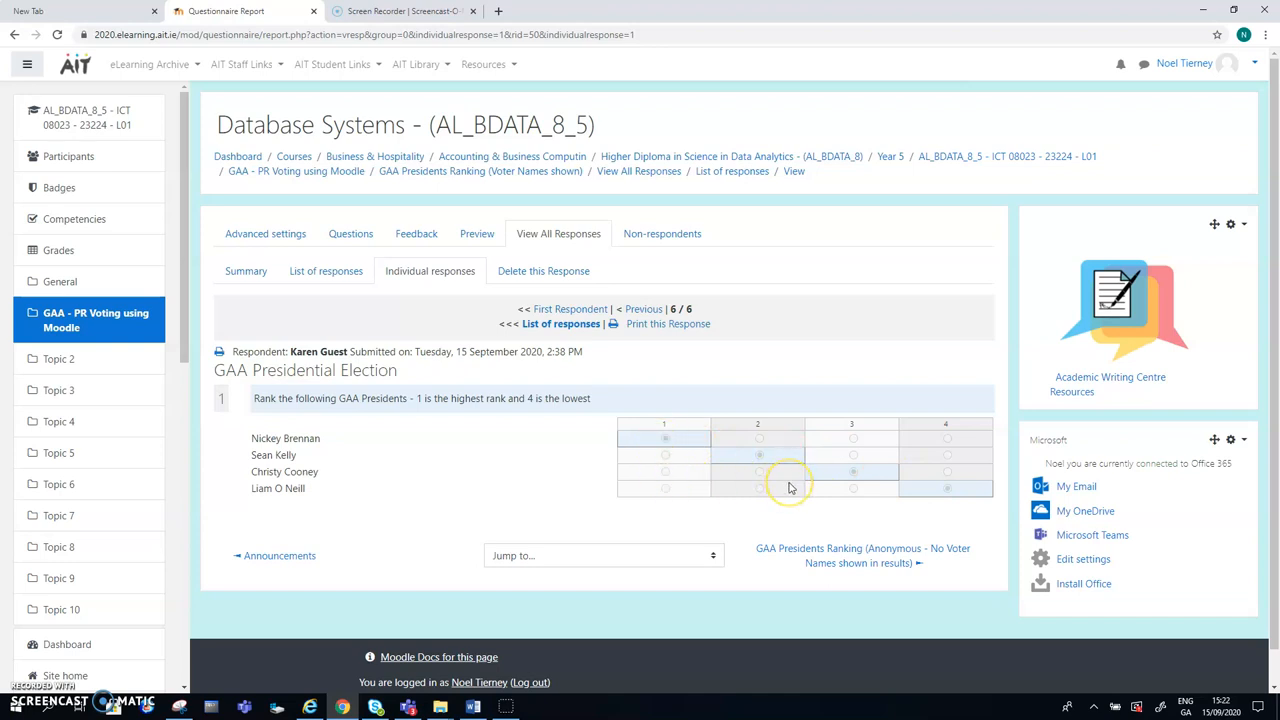
mouse_move(694, 444)
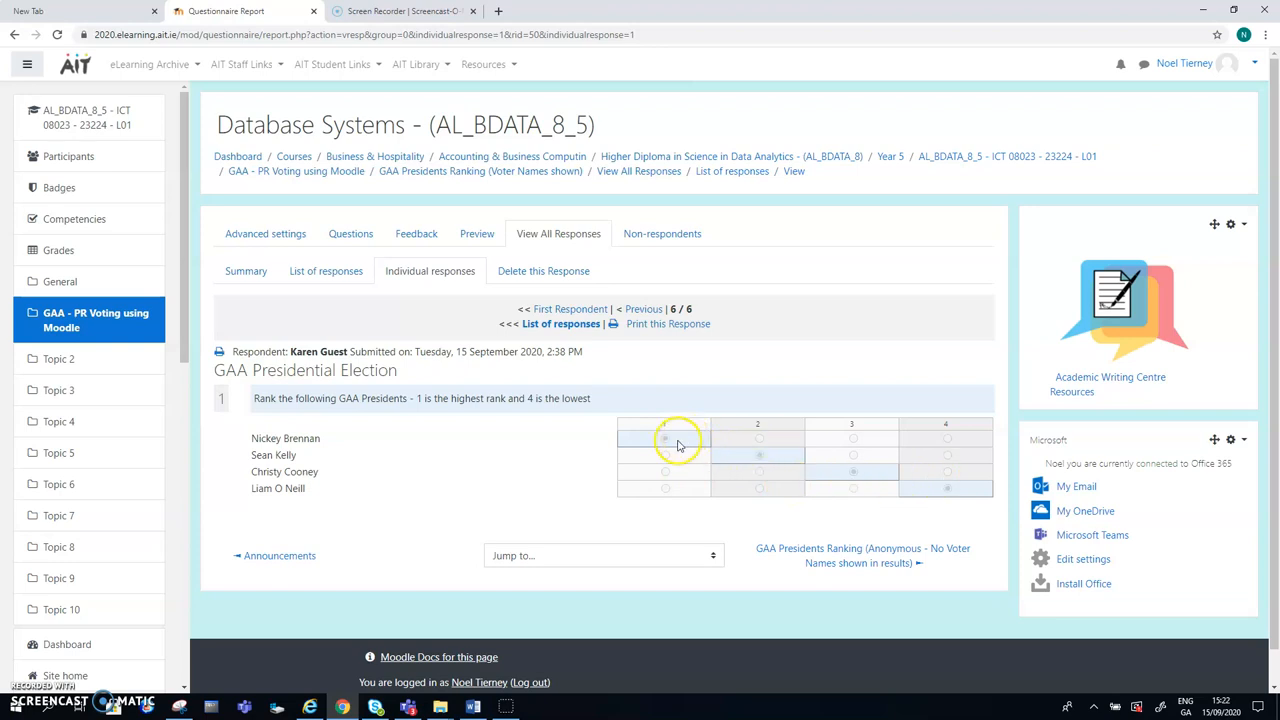
mouse_move(968, 496)
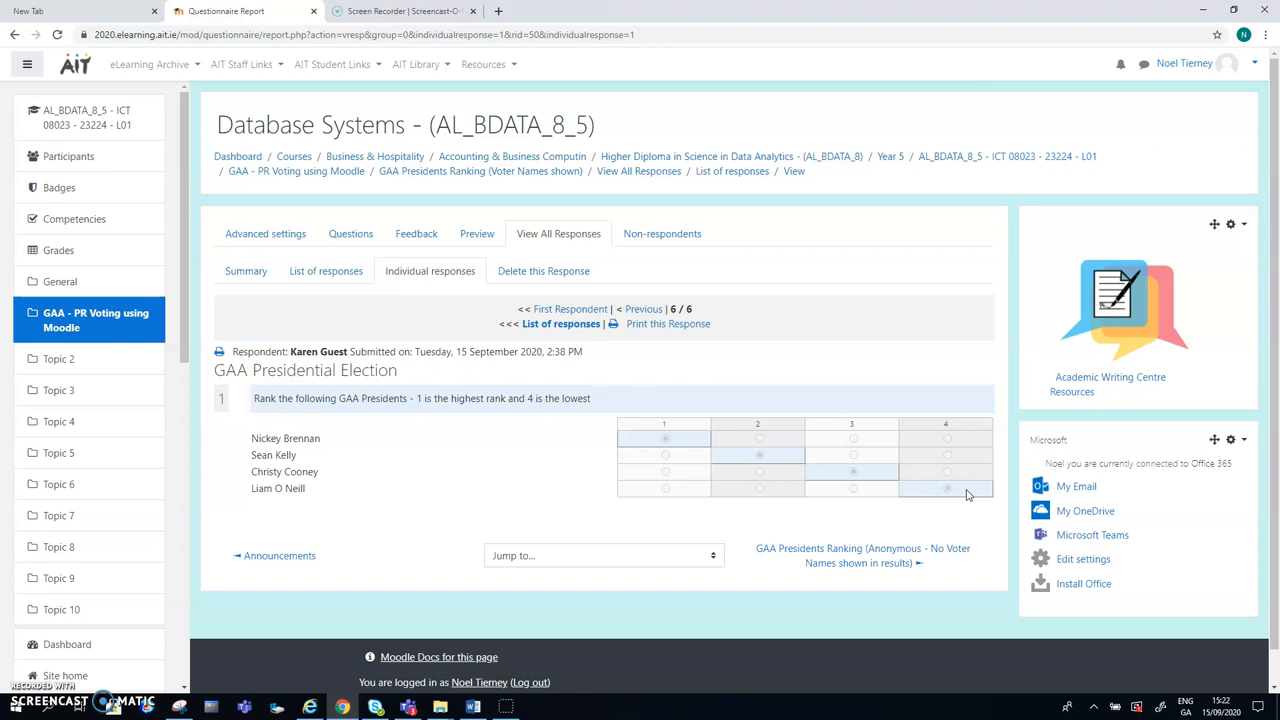
mouse_move(686, 448)
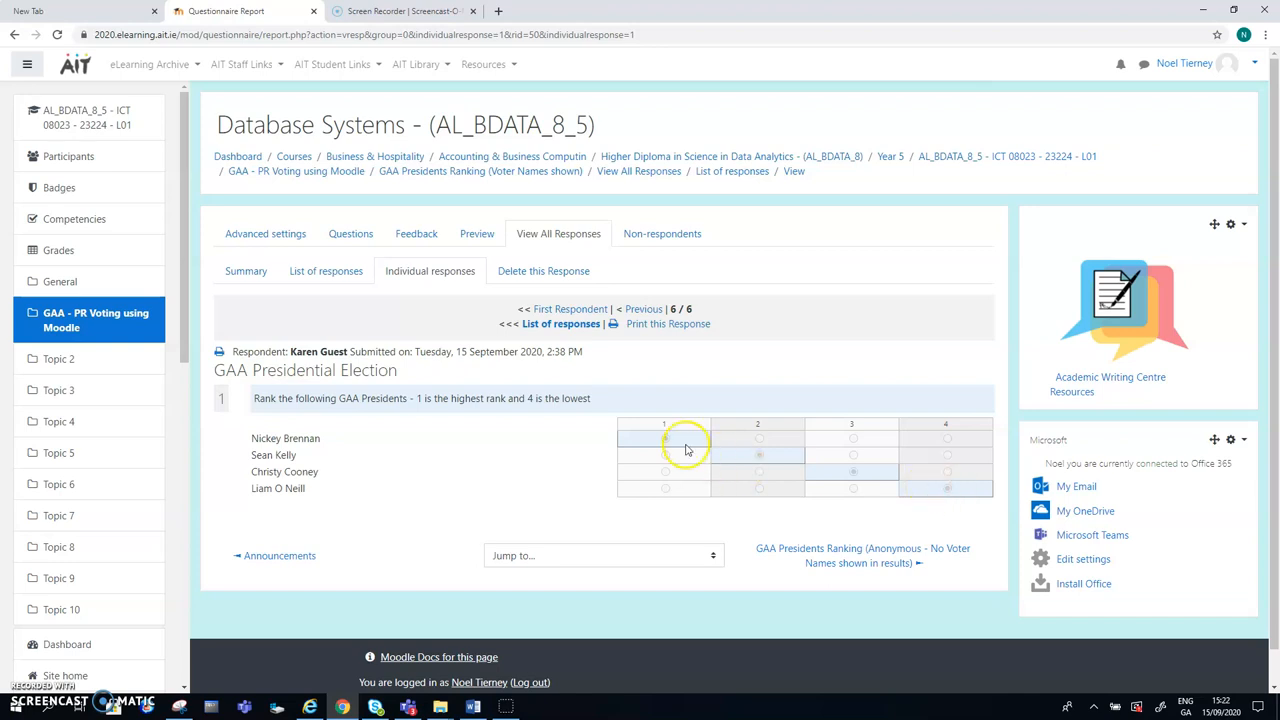
mouse_move(848, 478)
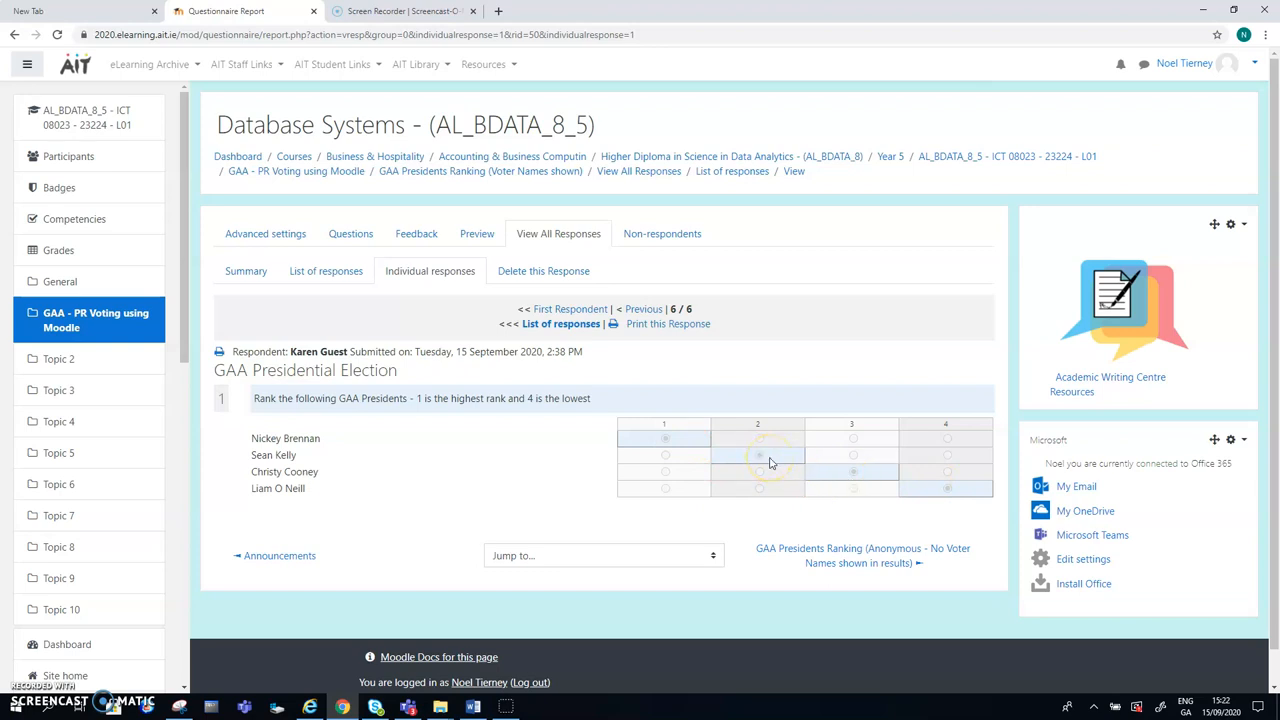
mouse_move(572, 252)
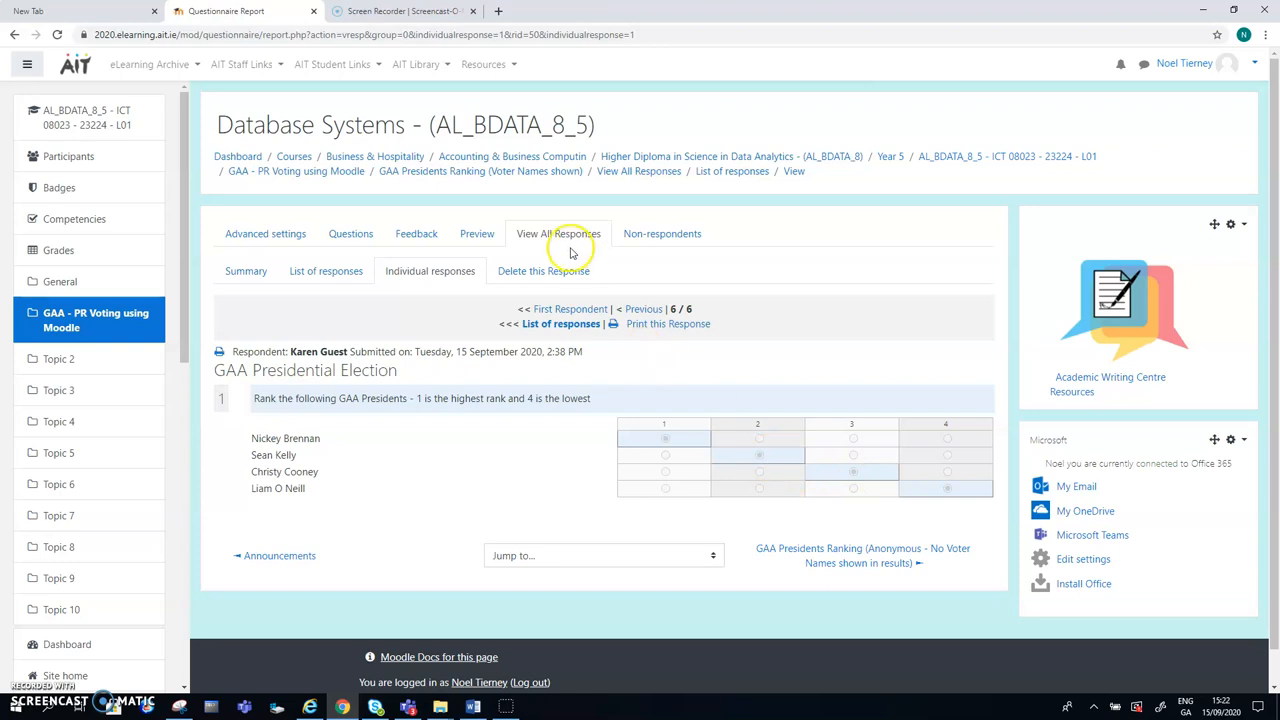
mouse_move(324, 272)
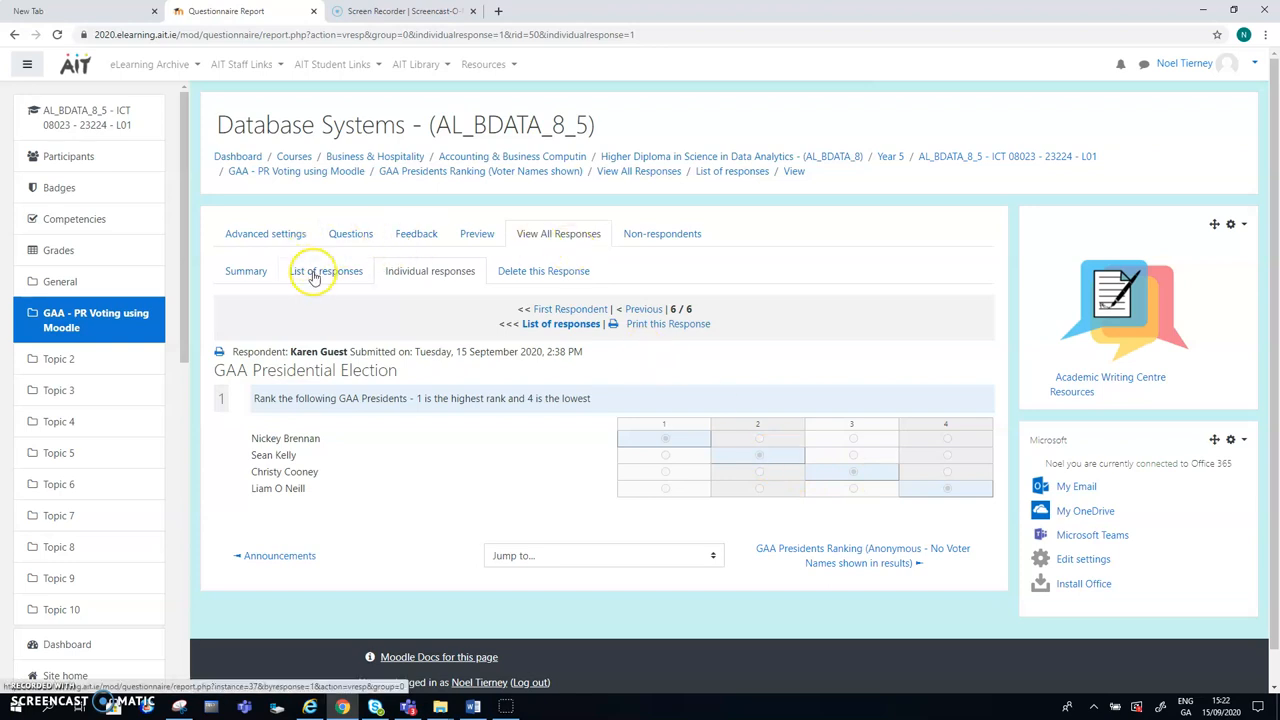
Step: Return via List of responses to the Summary showing seven responses with average ranks
left_click(326, 272)
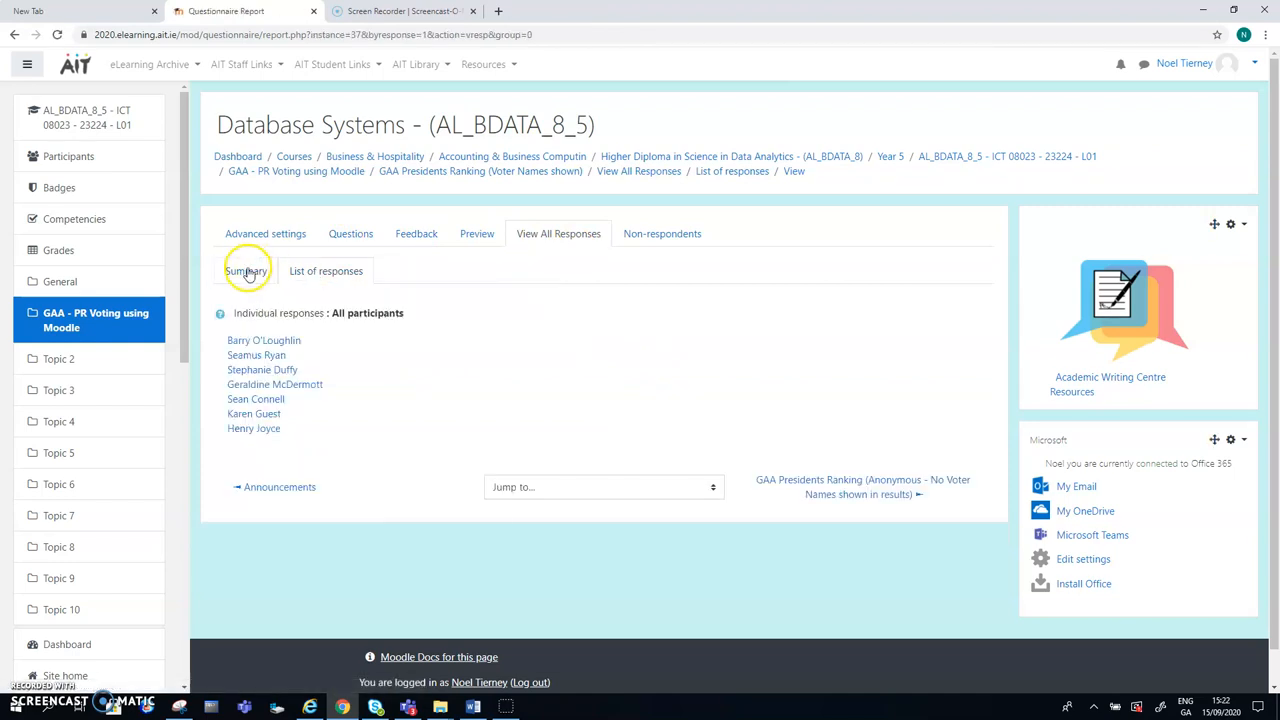
left_click(244, 272)
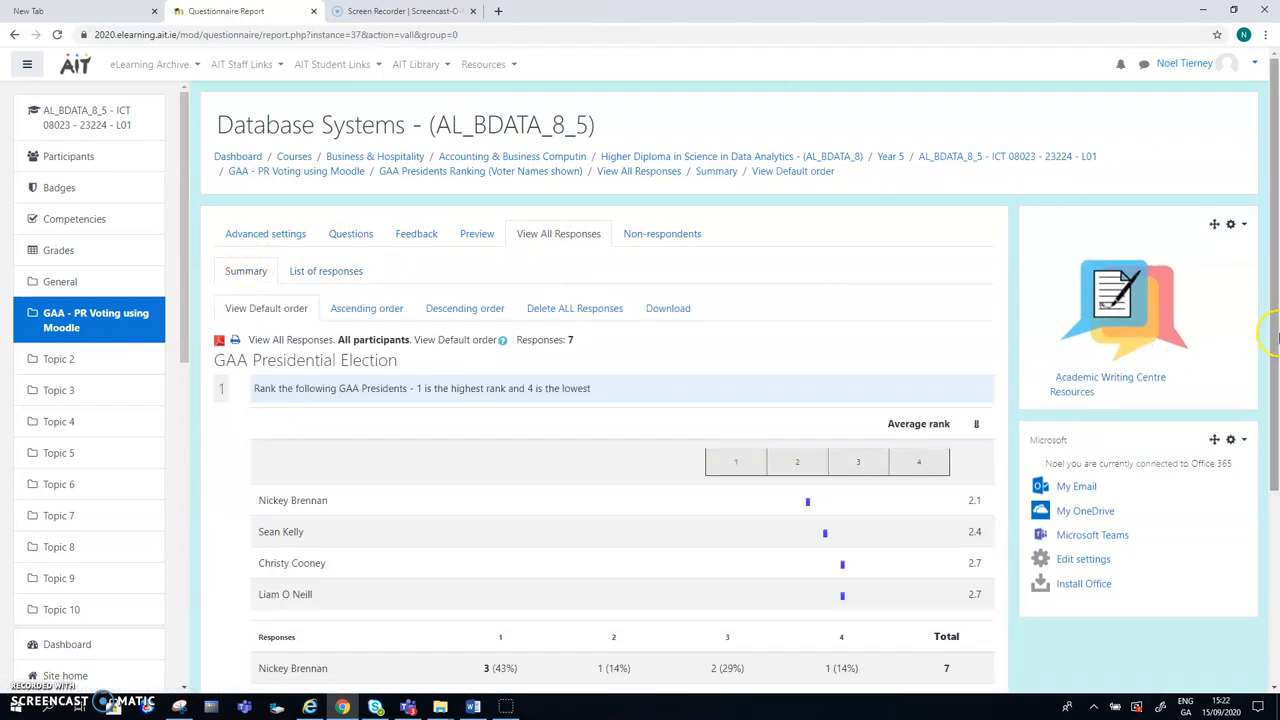
scroll("down", 3)
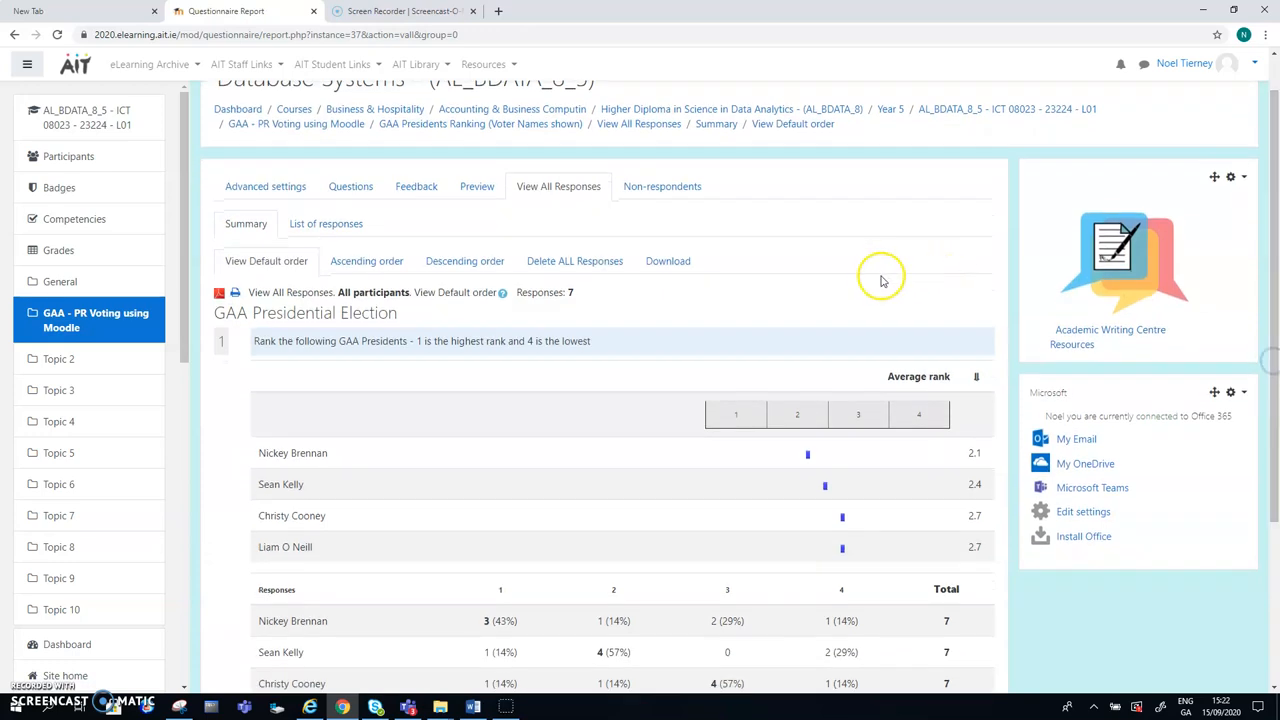
mouse_move(668, 260)
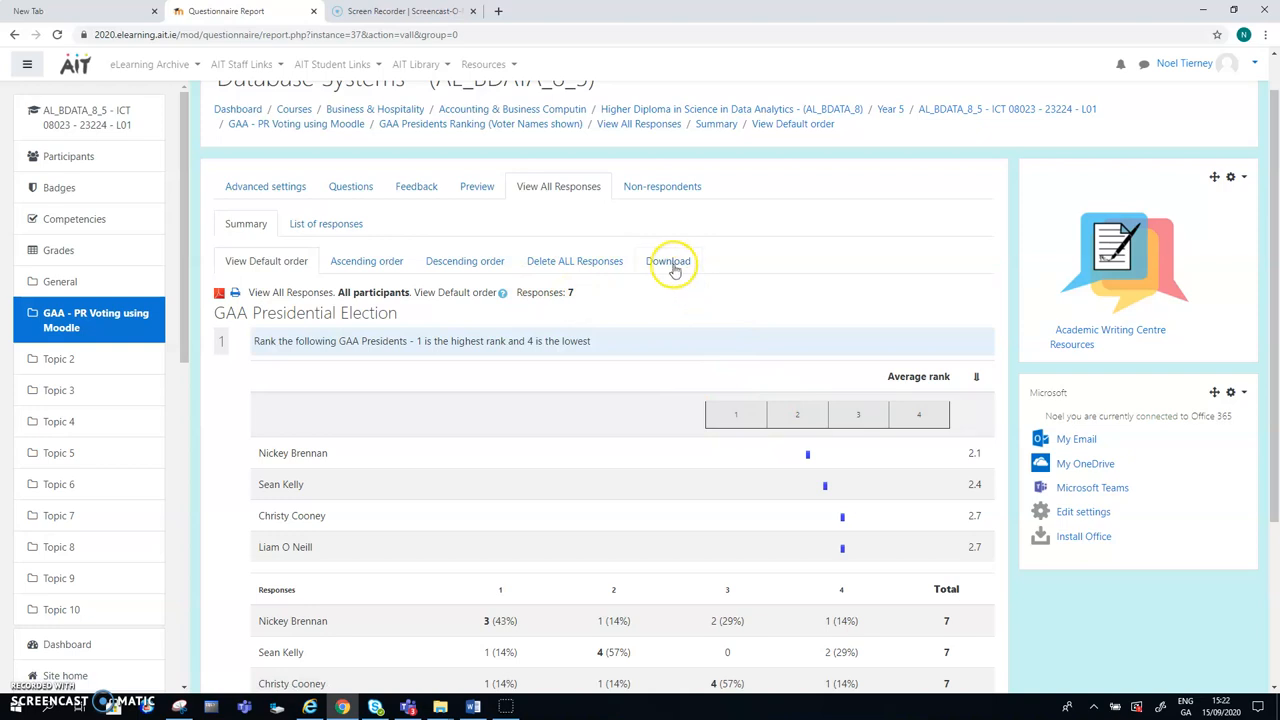
mouse_move(668, 260)
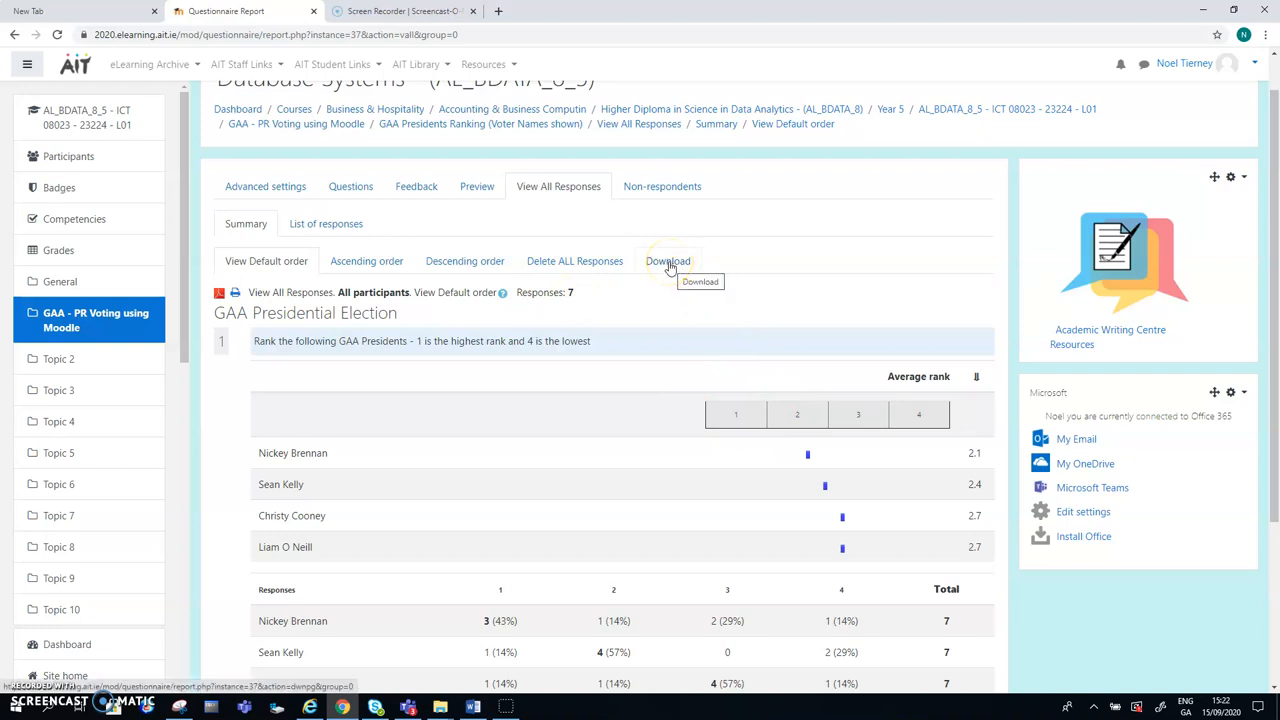
Step: Download all responses as a Microsoft Excel (.xlsx) report and open the downloaded file
left_click(668, 260)
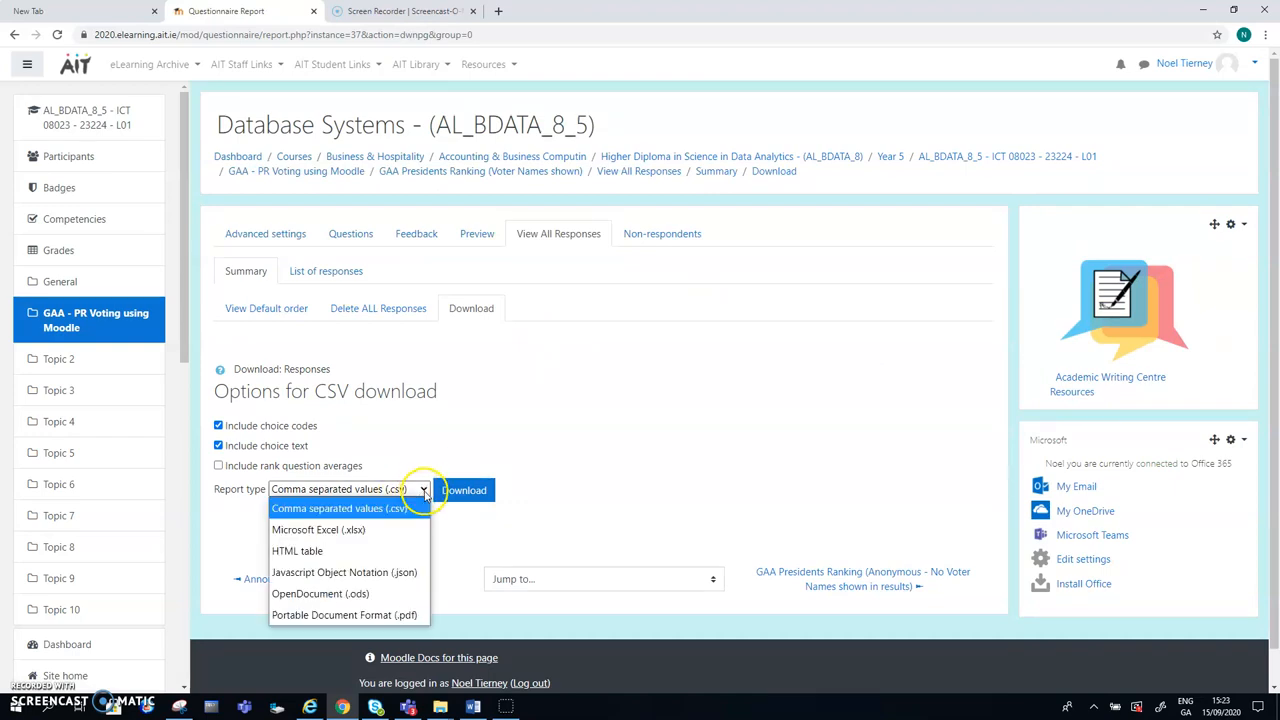
left_click(318, 528)
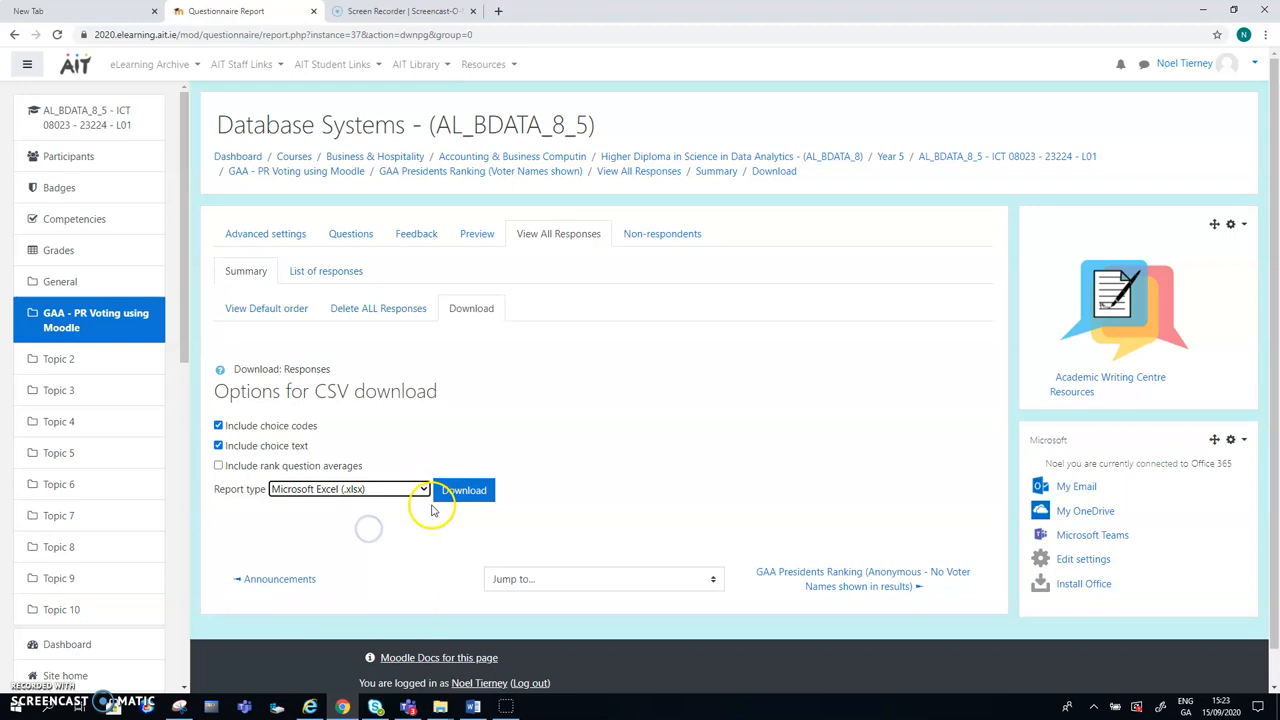
left_click(464, 490)
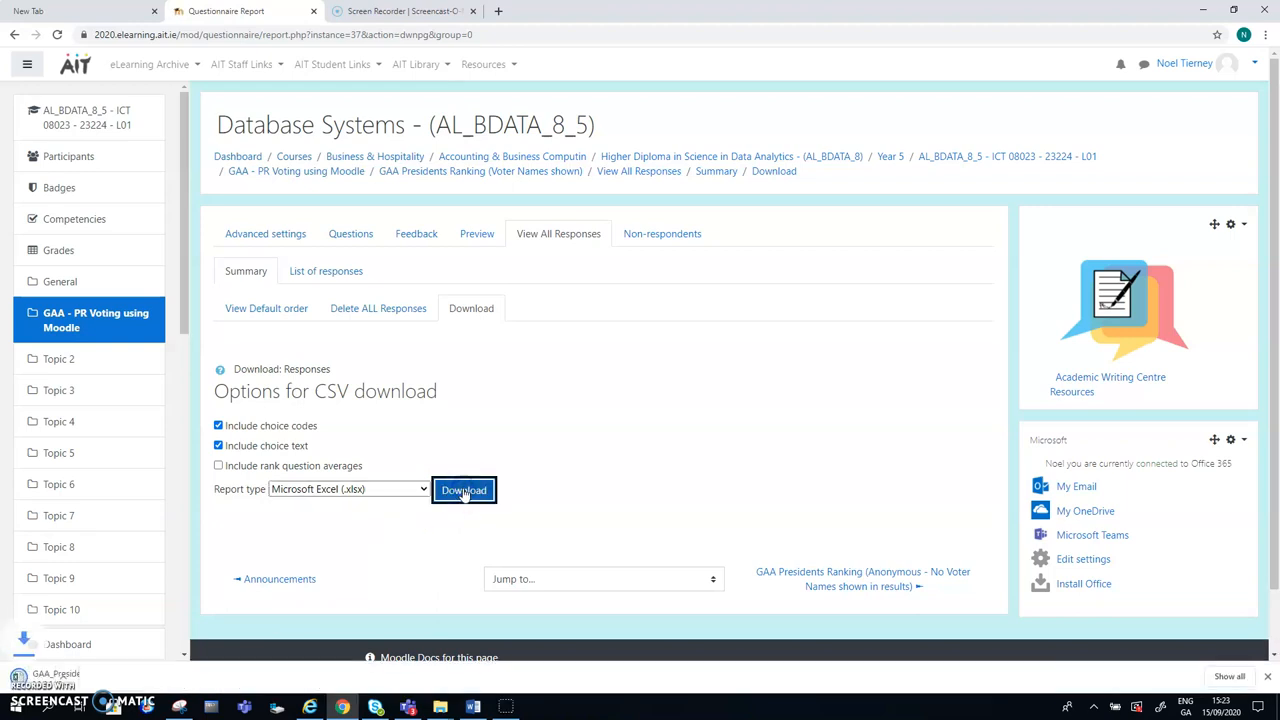
left_click(464, 490)
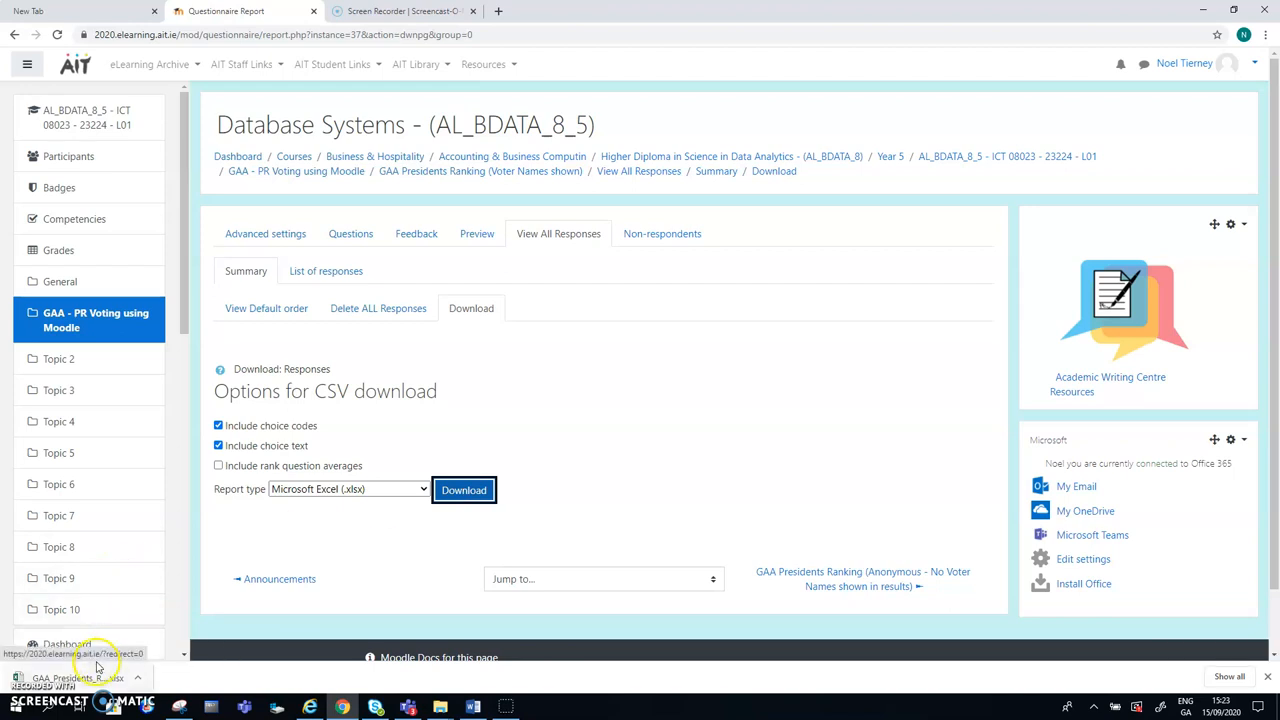
left_click(464, 488)
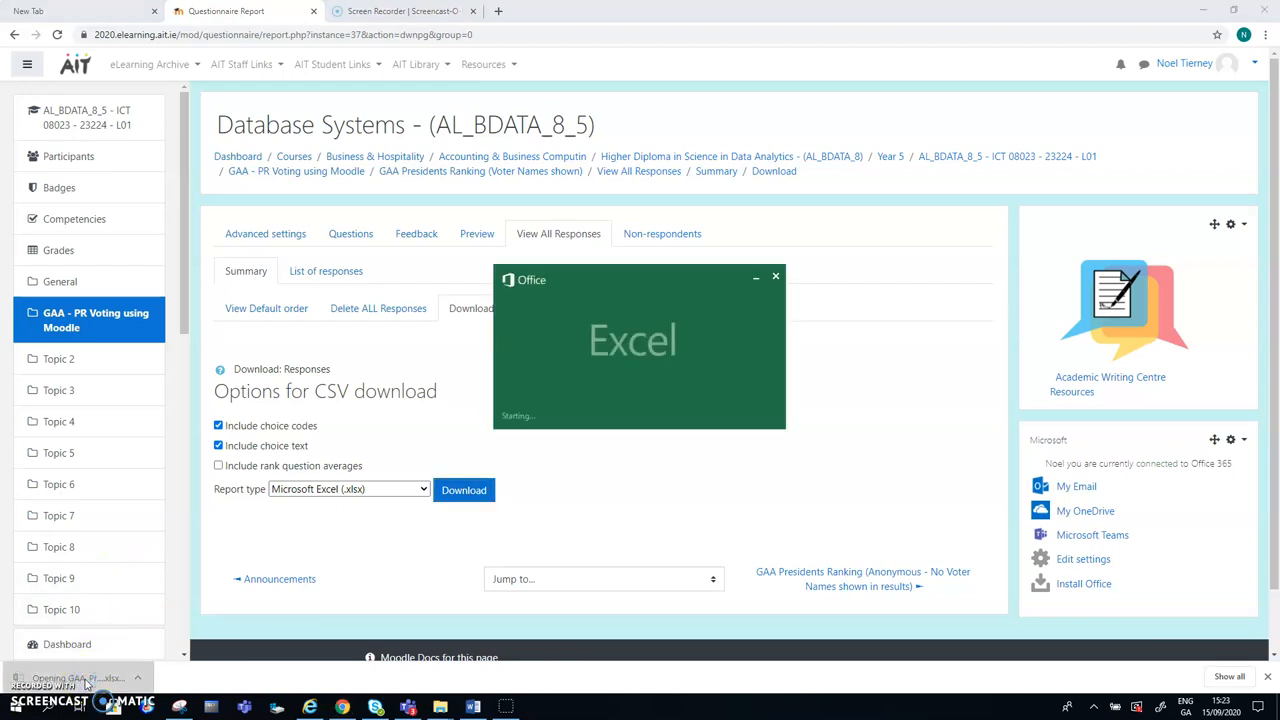
Step: Enable editing and delete the Submitted through ID columns so Full name follows Response
left_click(464, 490)
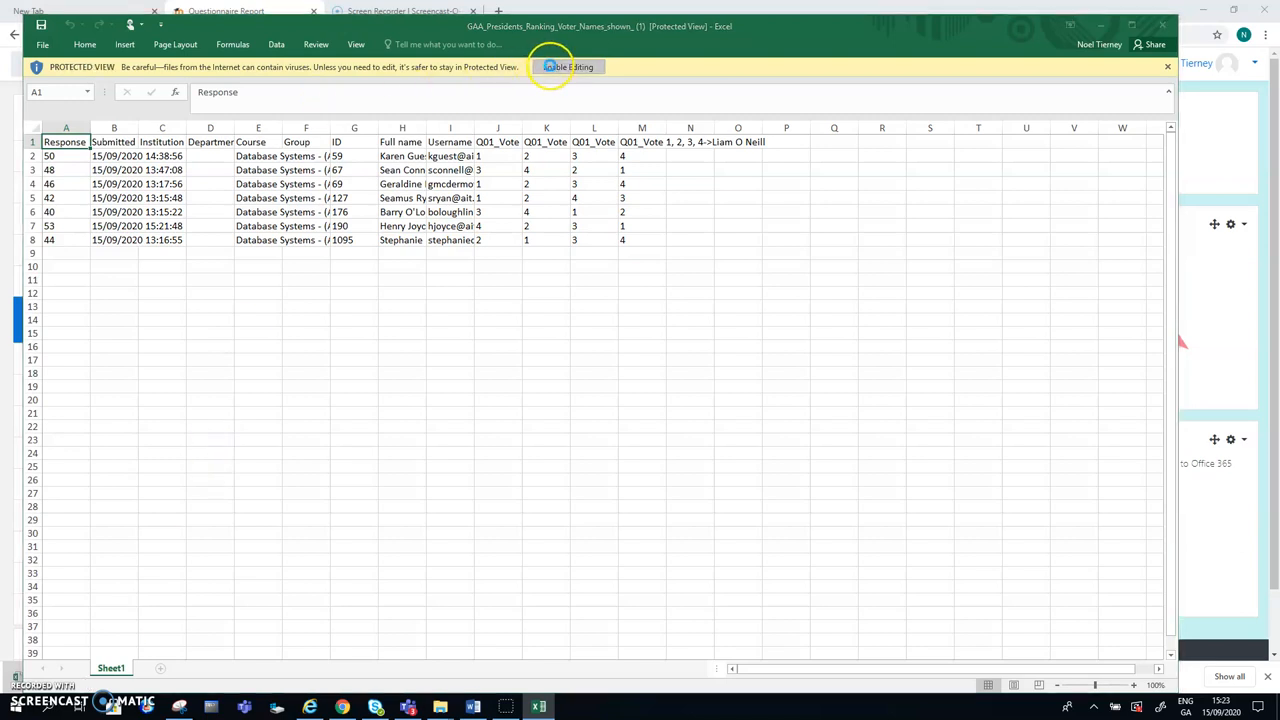
left_click(568, 68)
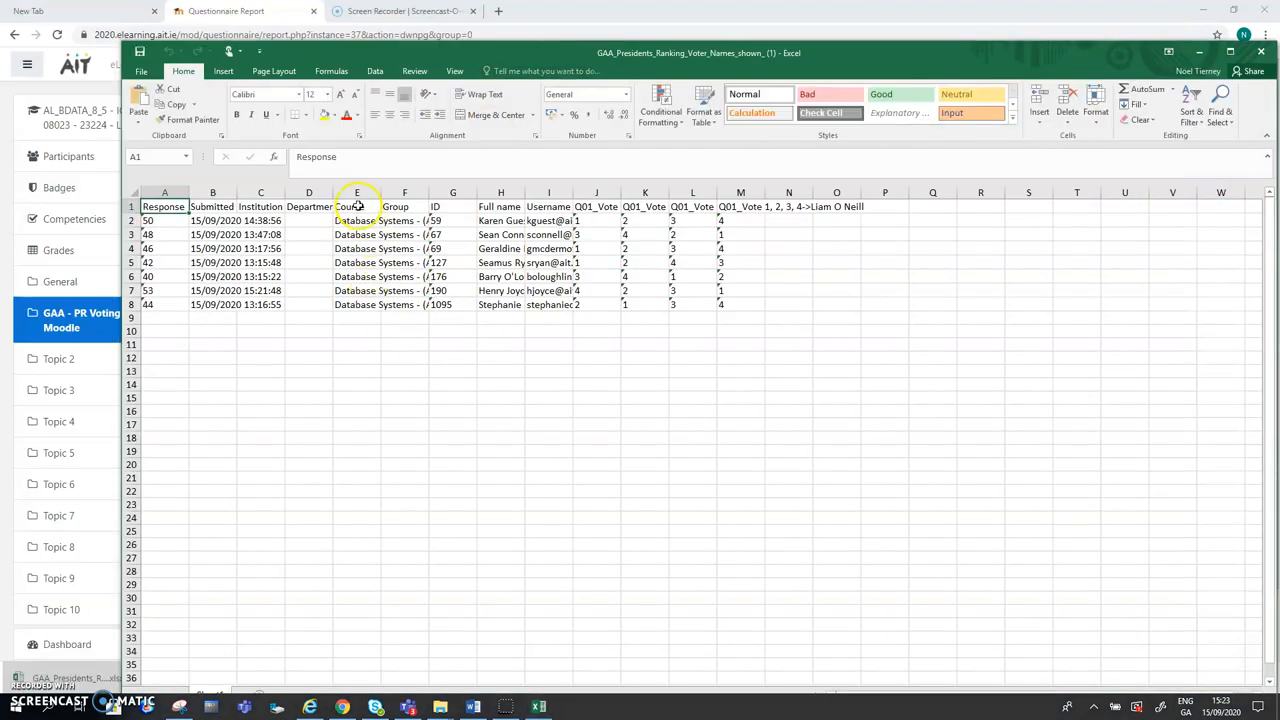
left_click(356, 192)
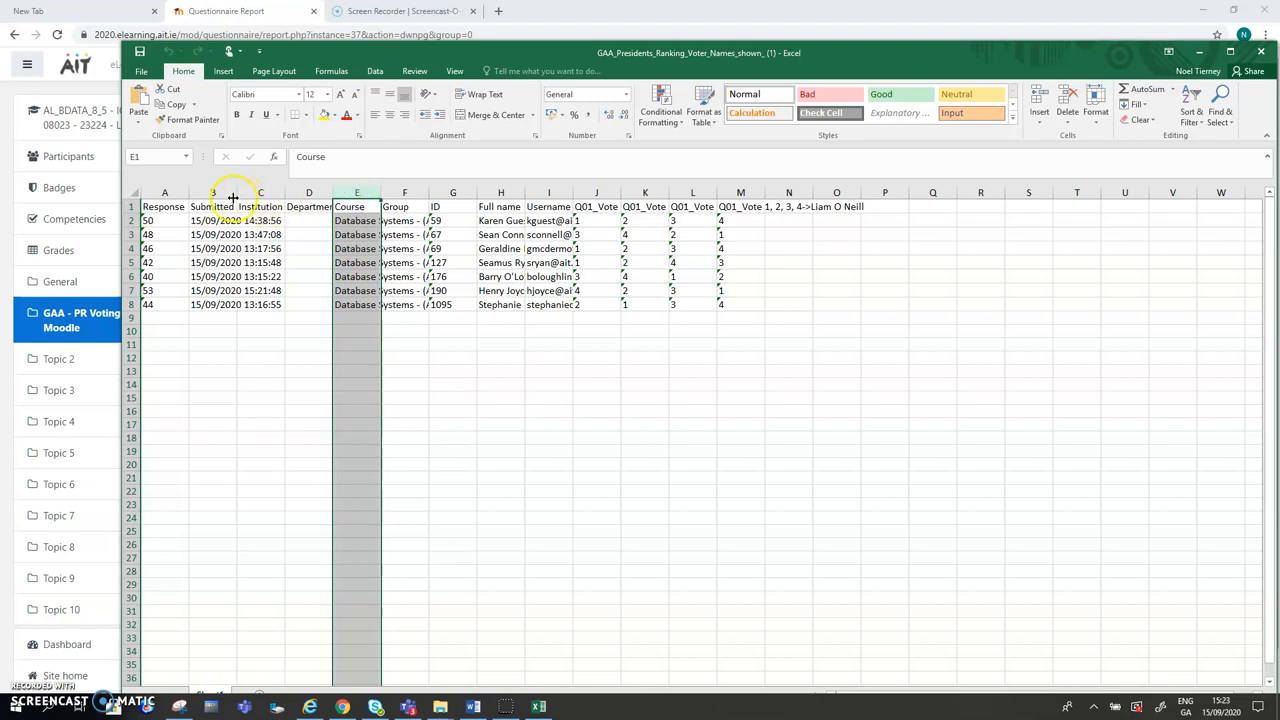
left_click(212, 192)
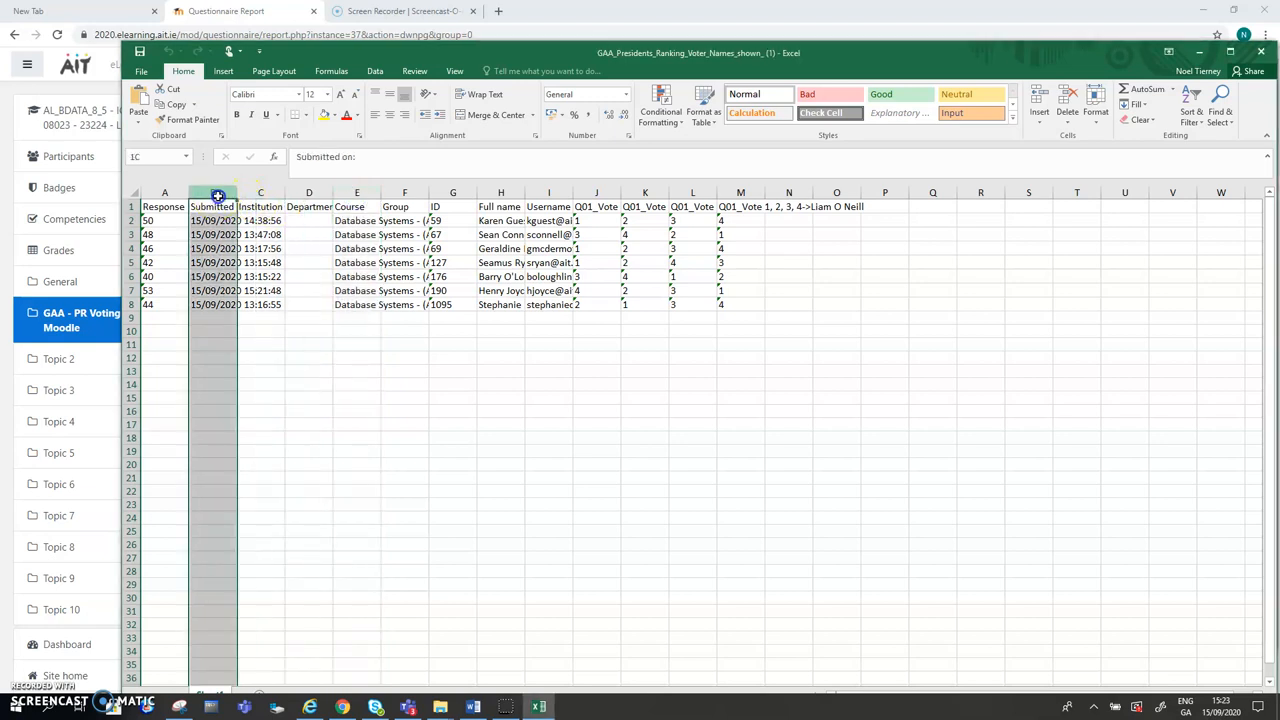
left_click_drag(212, 192, 404, 192)
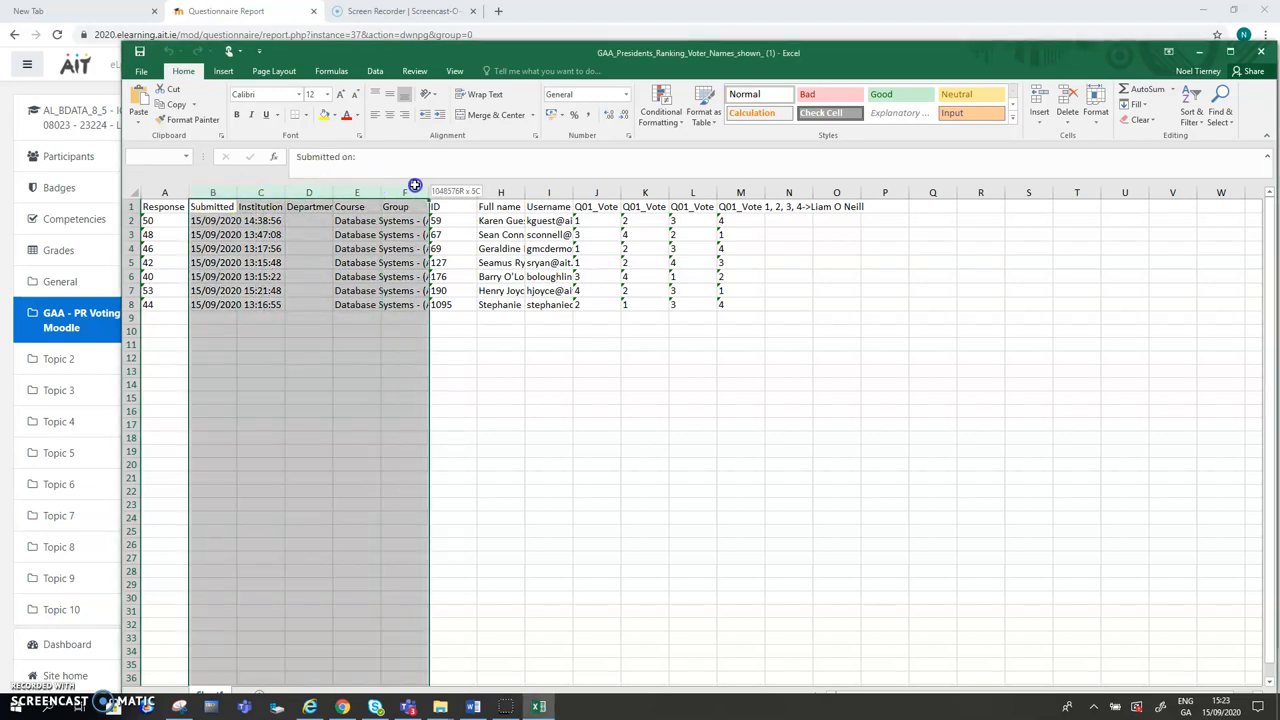
left_click(452, 192)
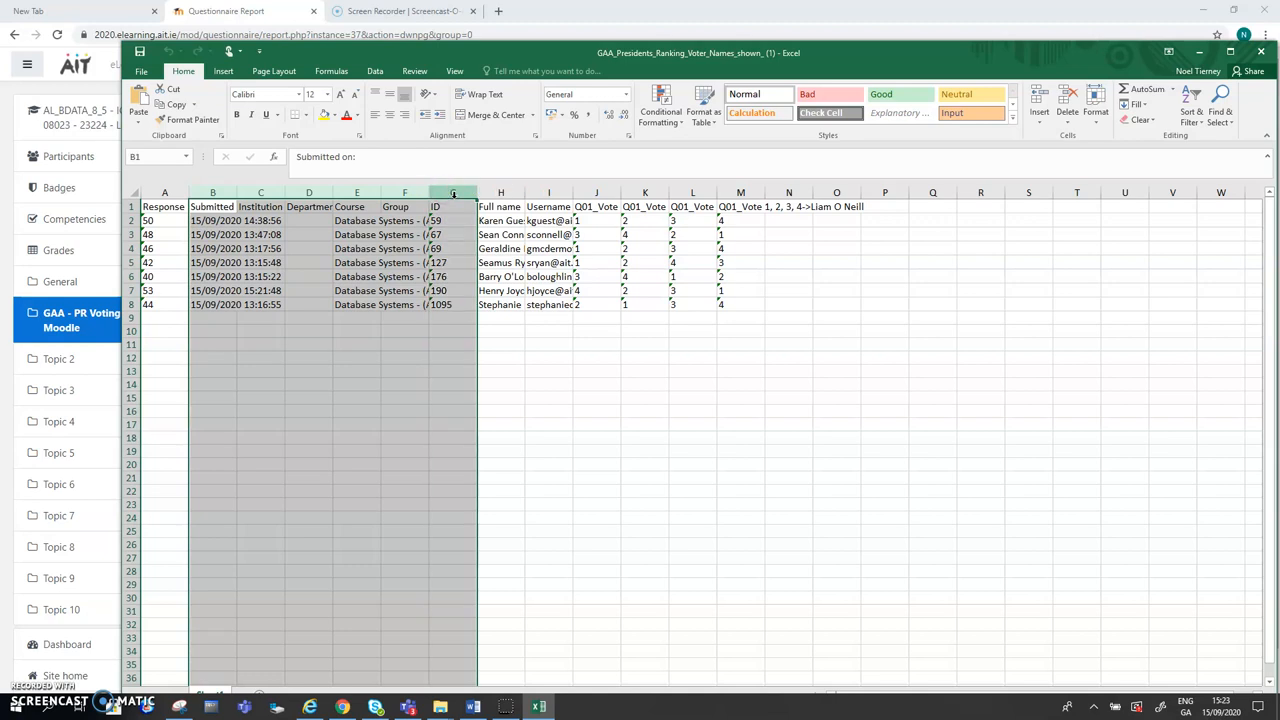
right_click(452, 192)
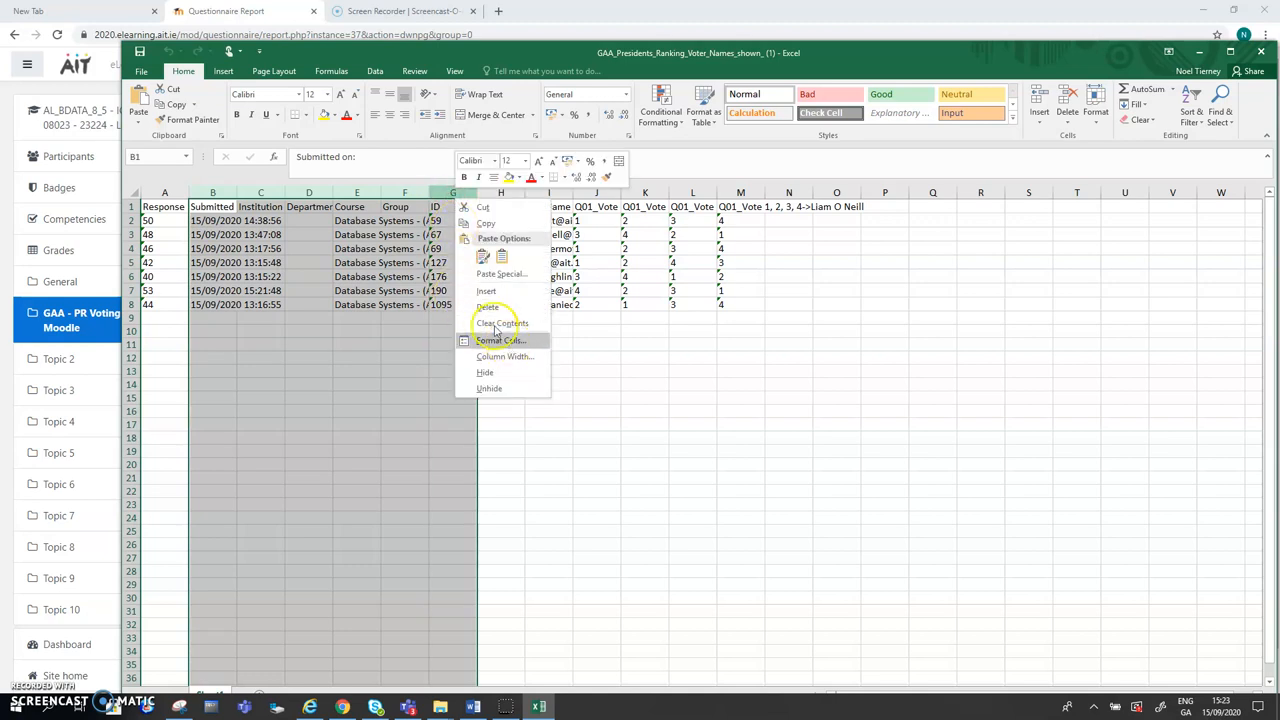
left_click(488, 308)
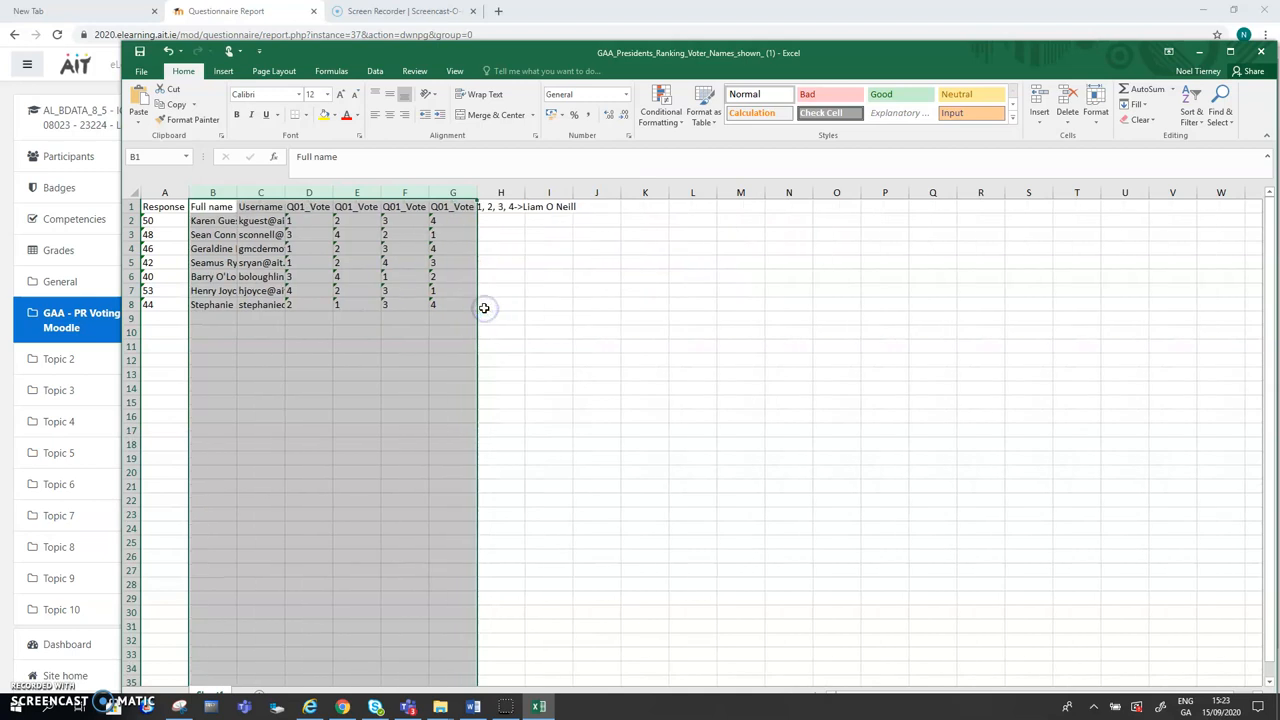
left_click(500, 346)
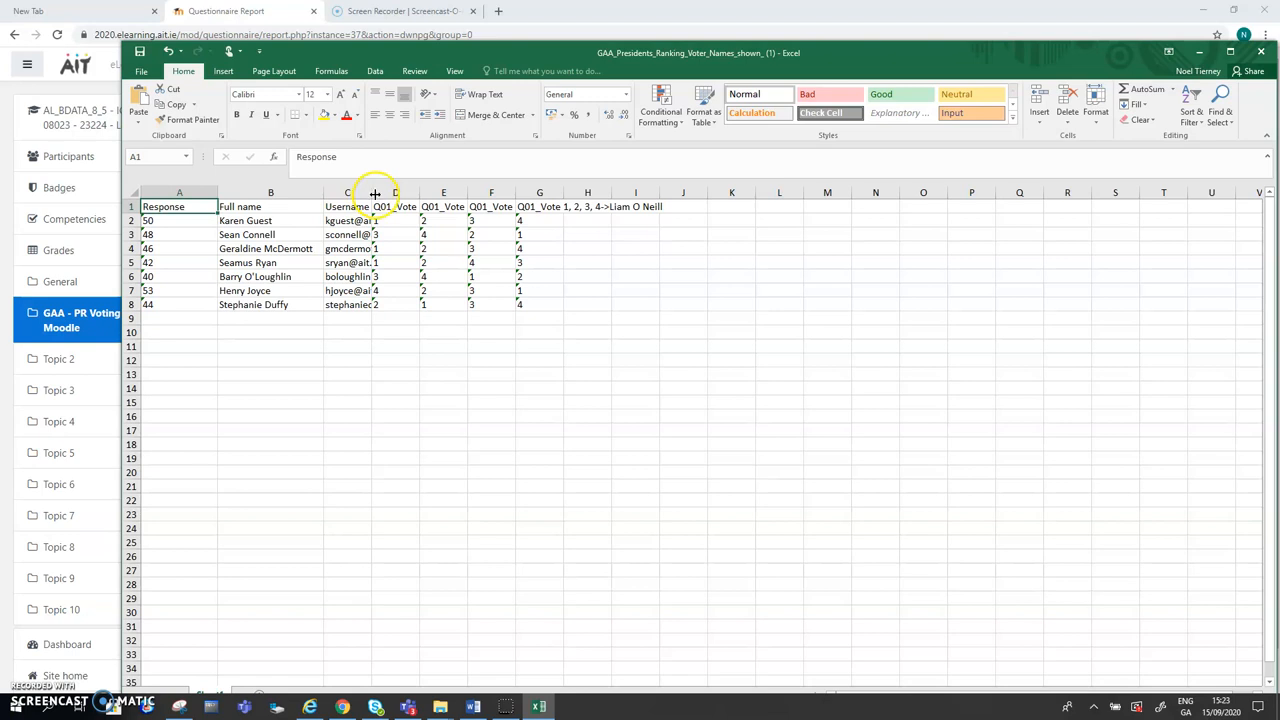
left_click_drag(374, 192, 418, 192)
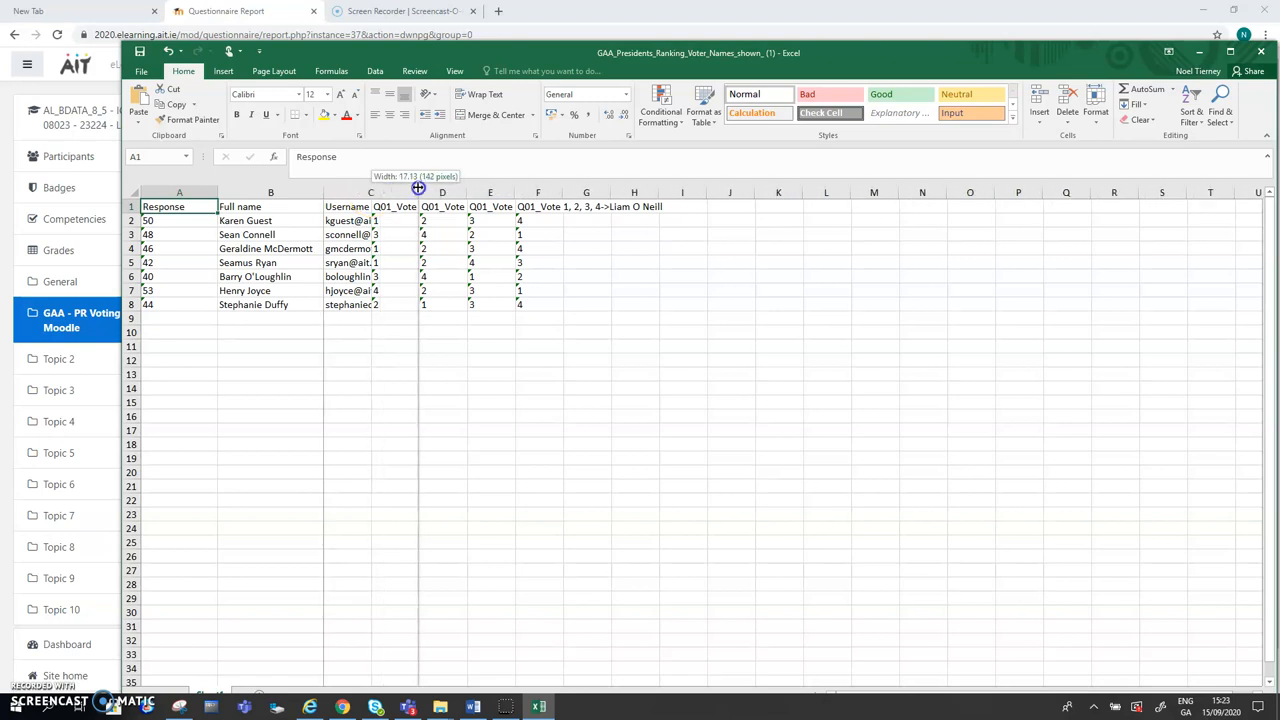
left_click_drag(418, 192, 388, 192)
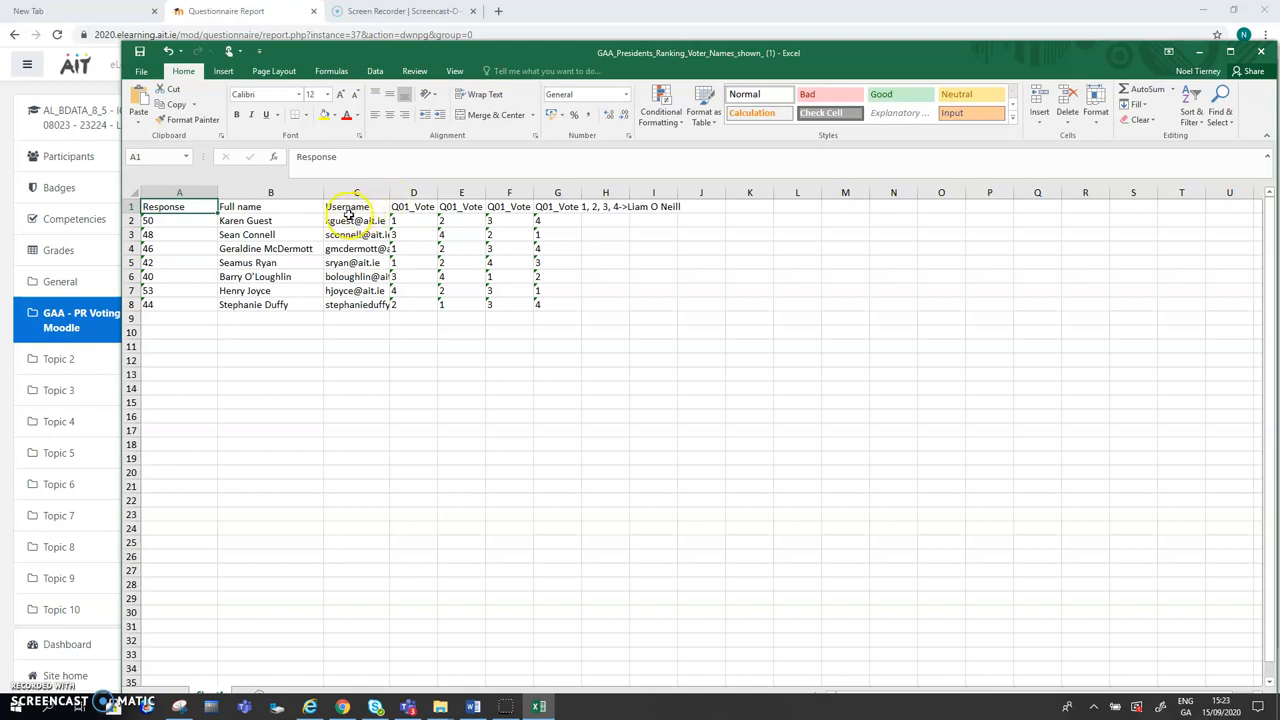
left_click(270, 220)
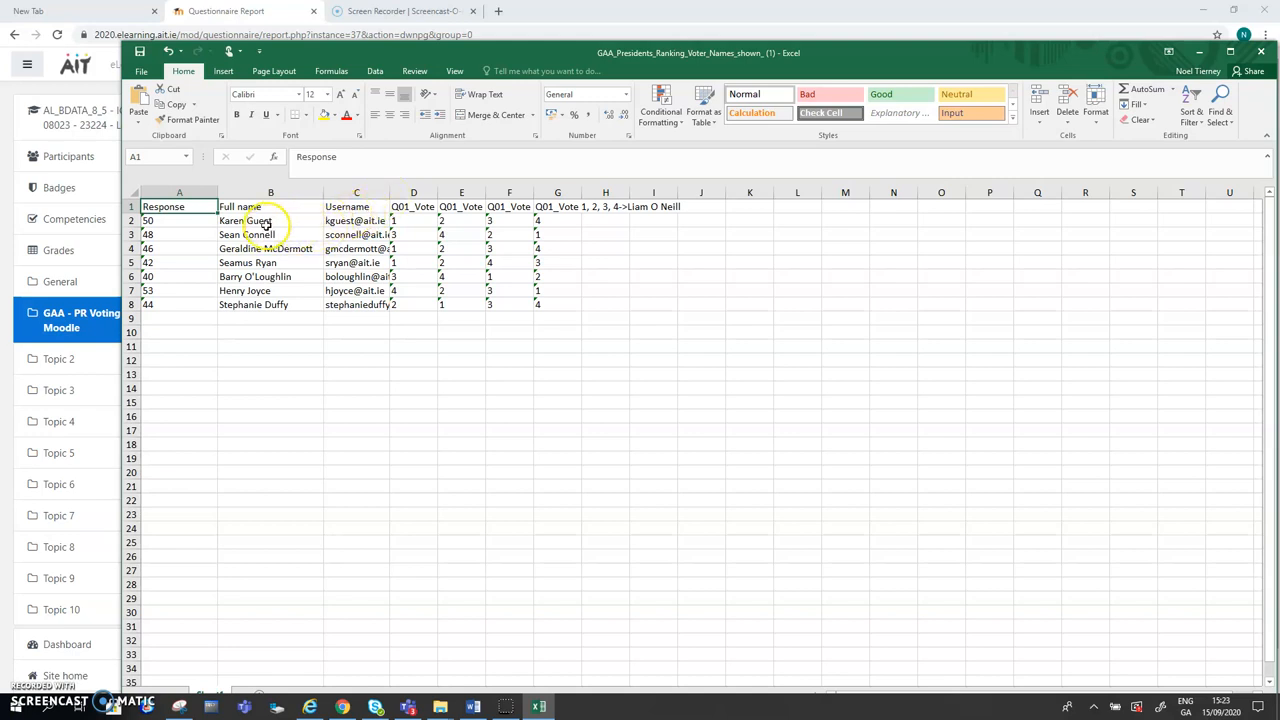
left_click(356, 220)
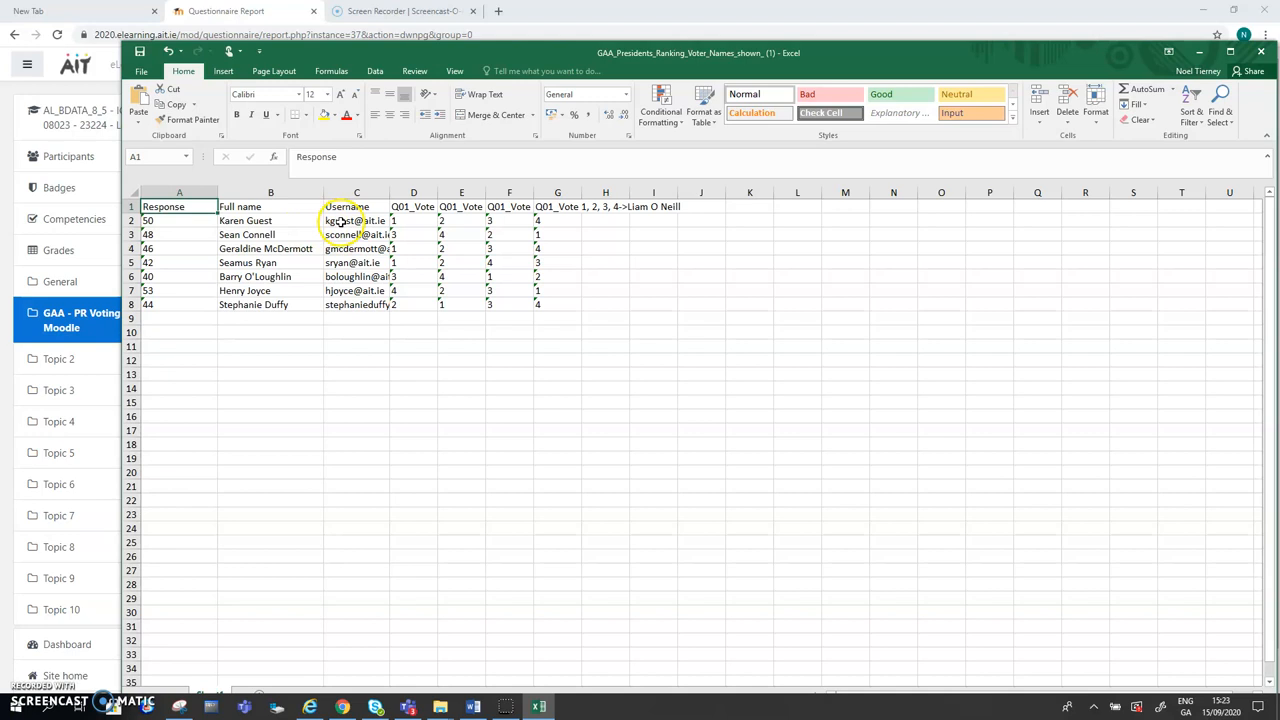
mouse_move(318, 232)
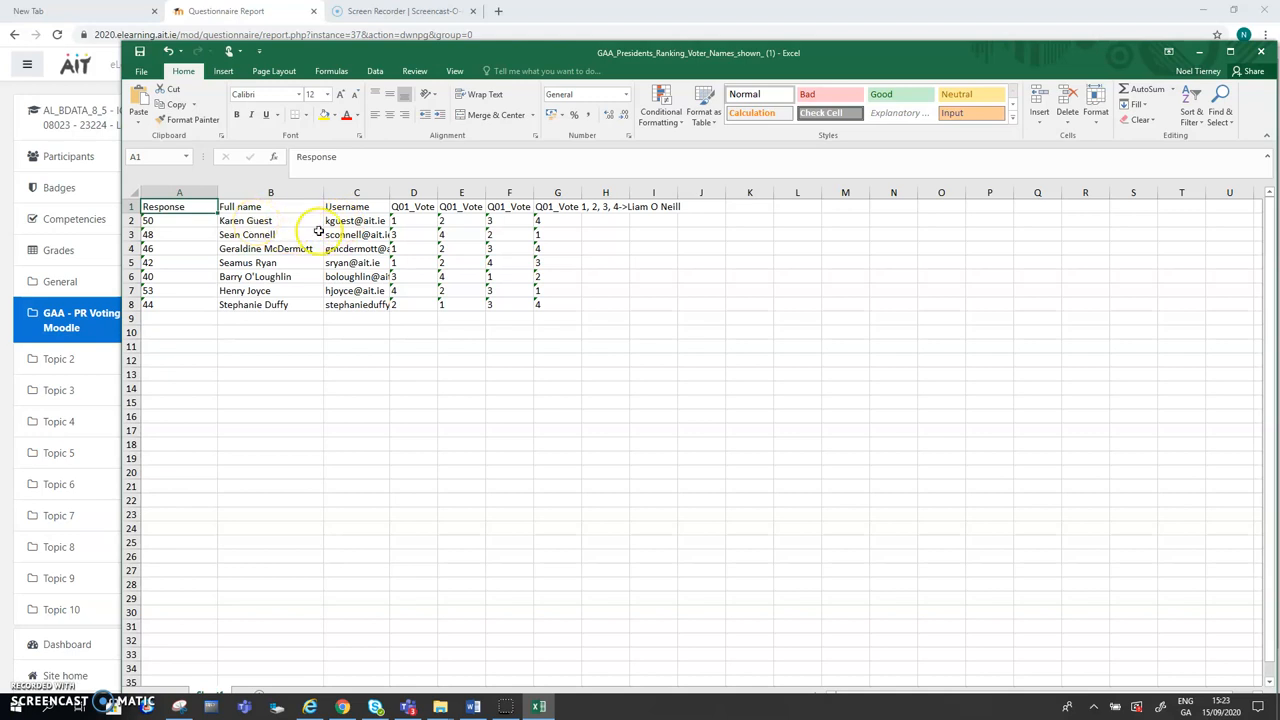
mouse_move(336, 230)
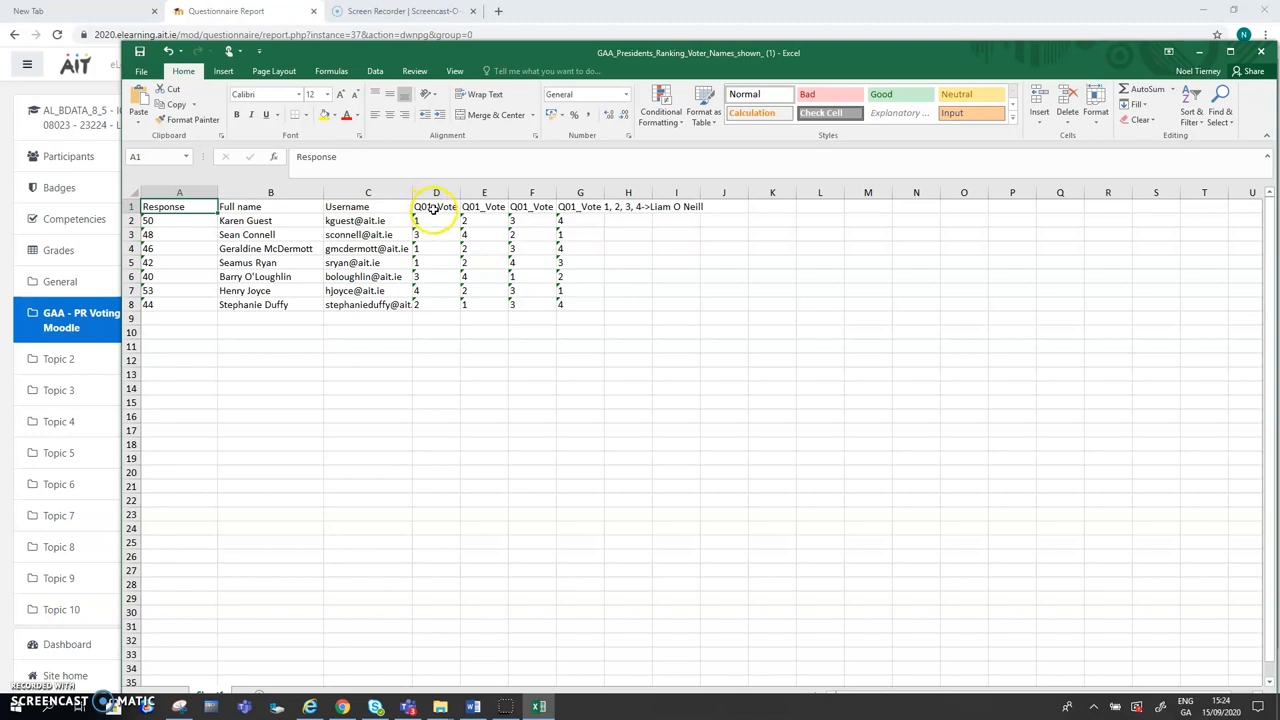
left_click(436, 206)
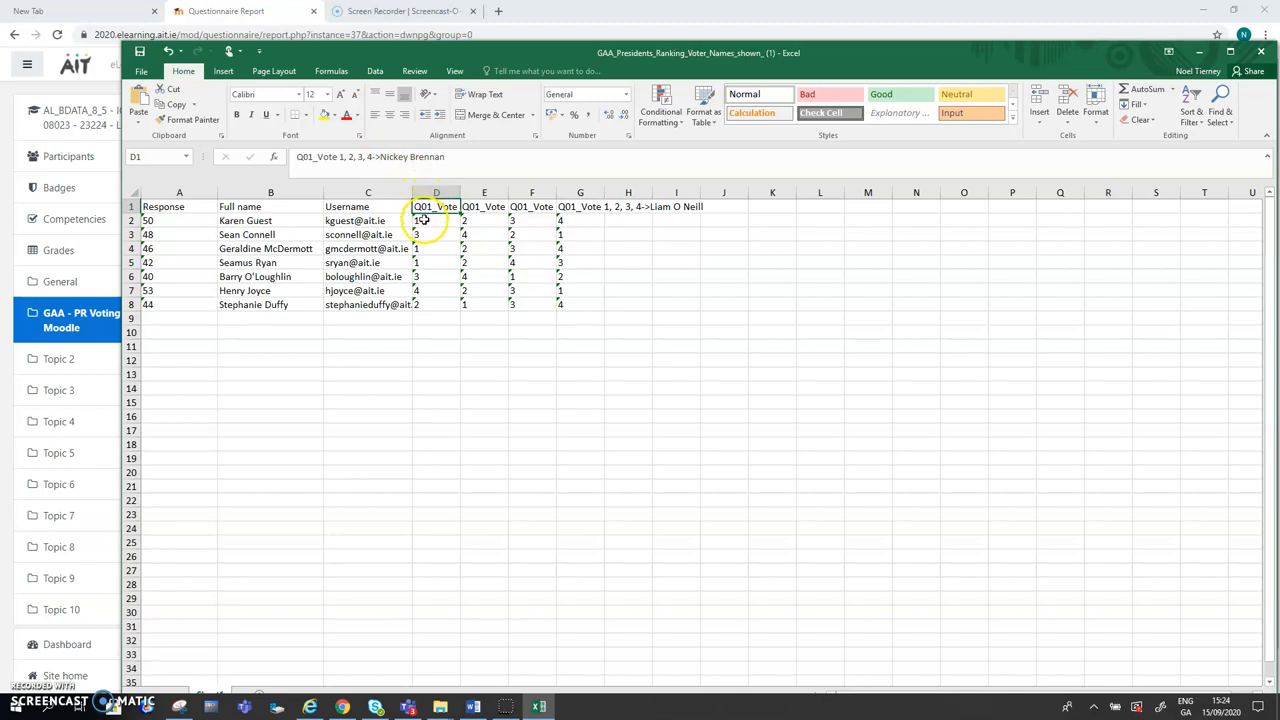
left_click(436, 220)
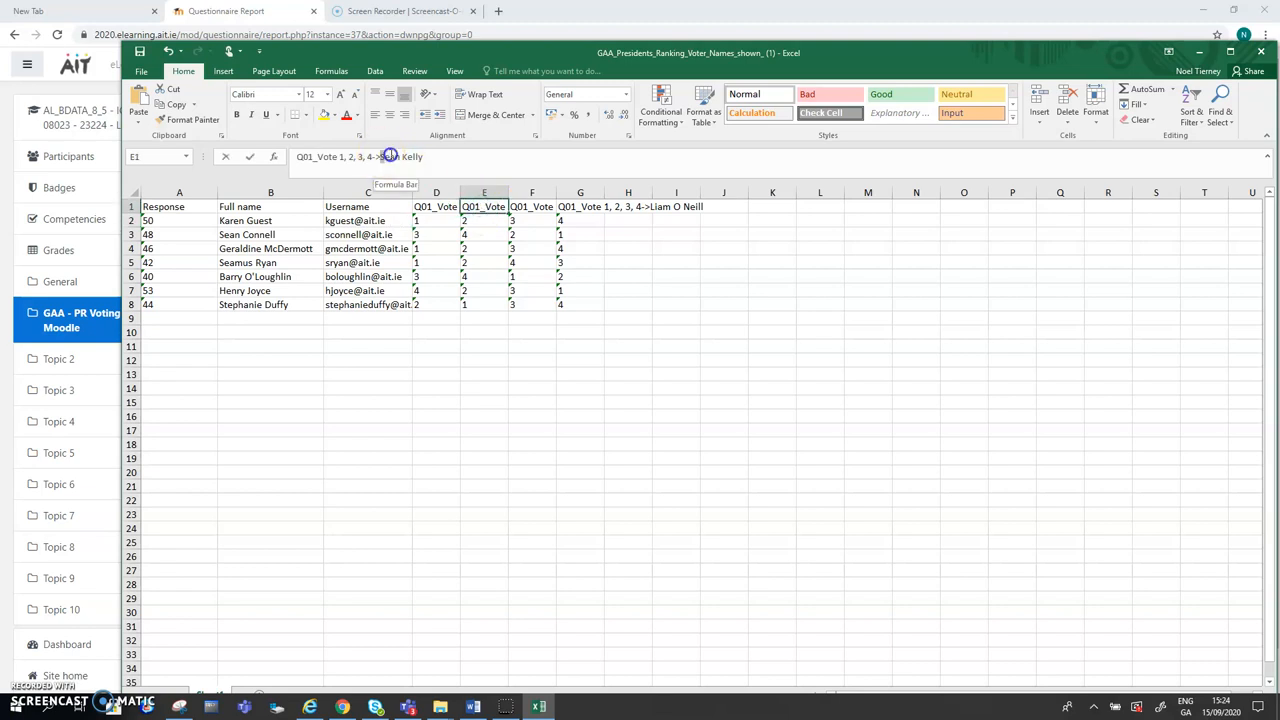
left_click(484, 248)
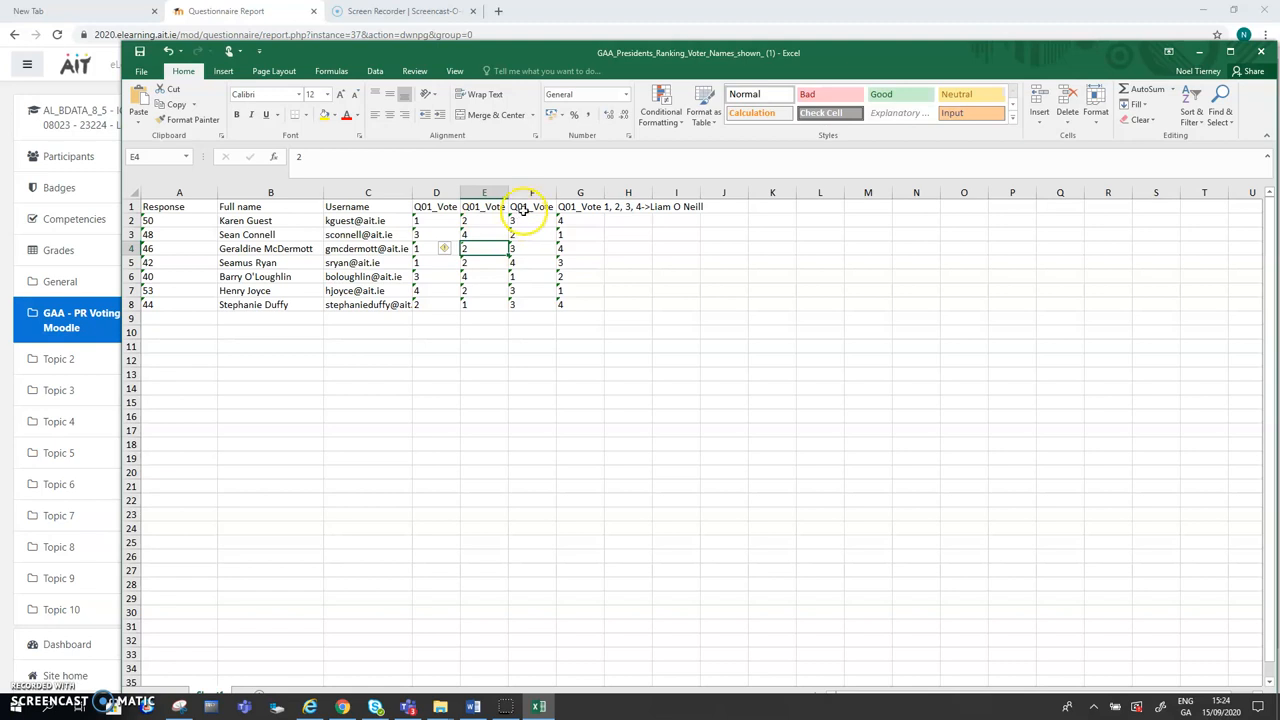
left_click(532, 206)
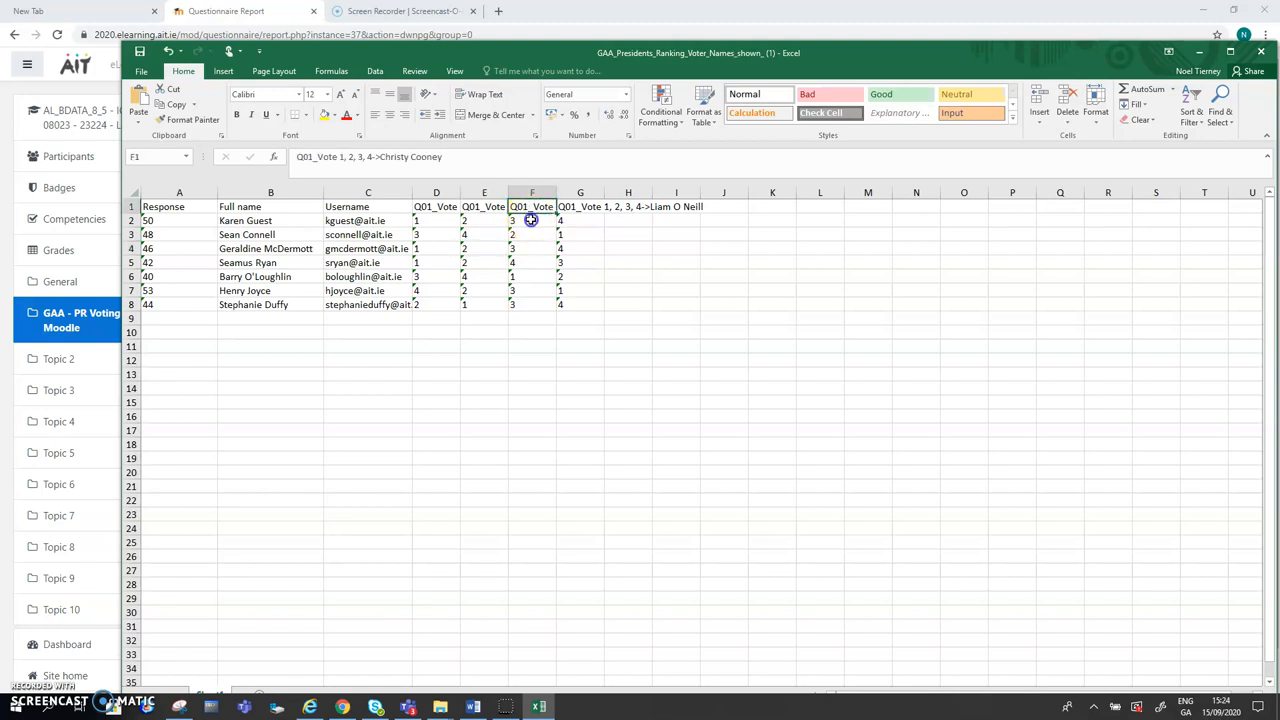
left_click(580, 220)
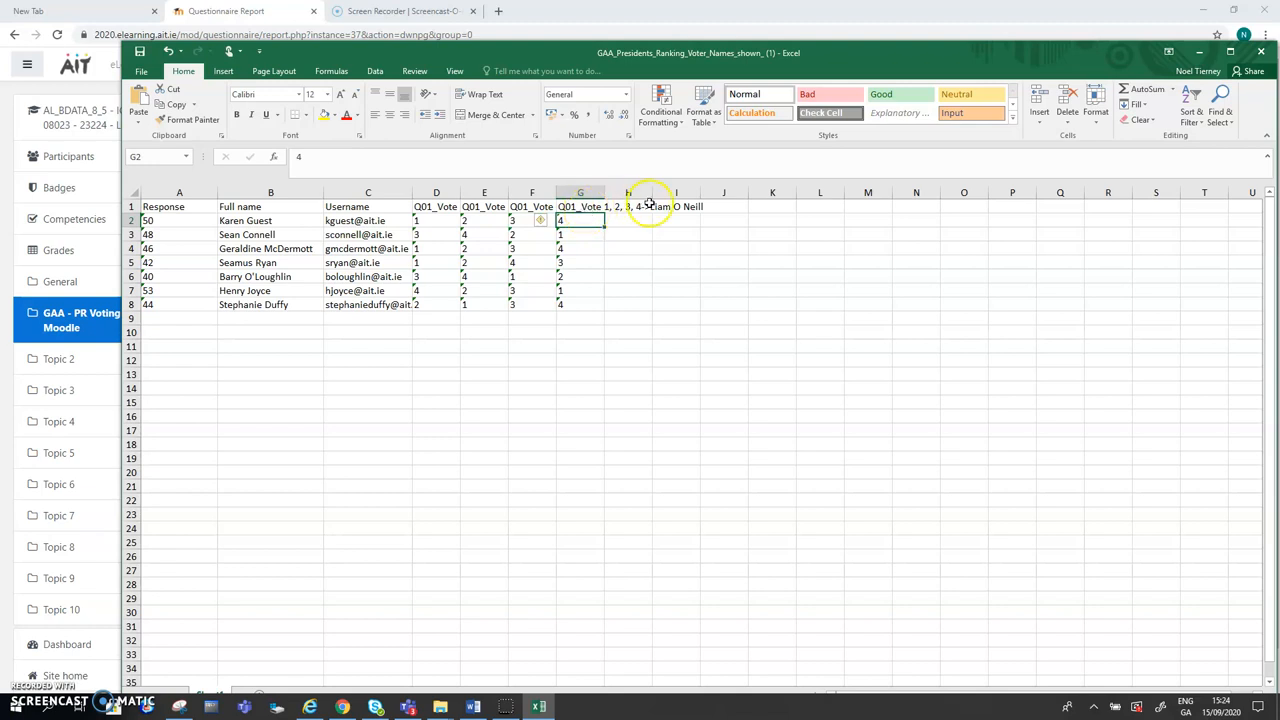
mouse_move(664, 216)
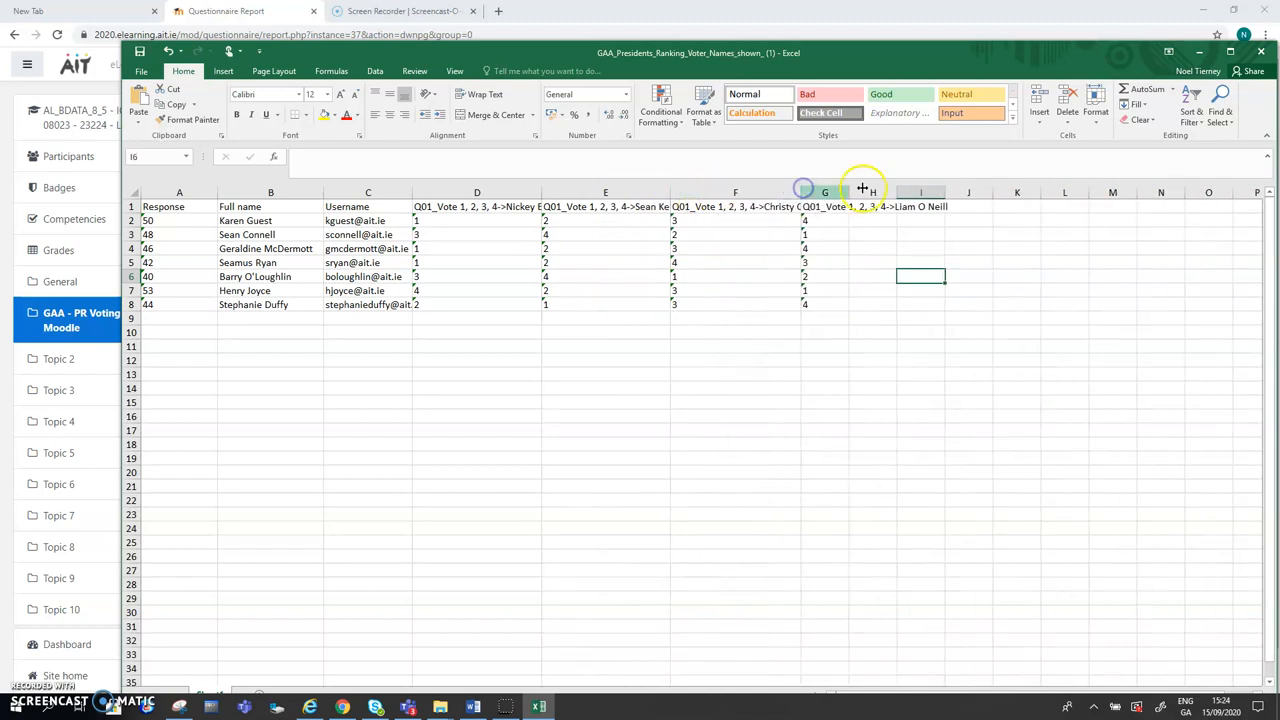
Step: Widen column G so its candidate header is readable, then clear the selection
left_click_drag(862, 192, 950, 192)
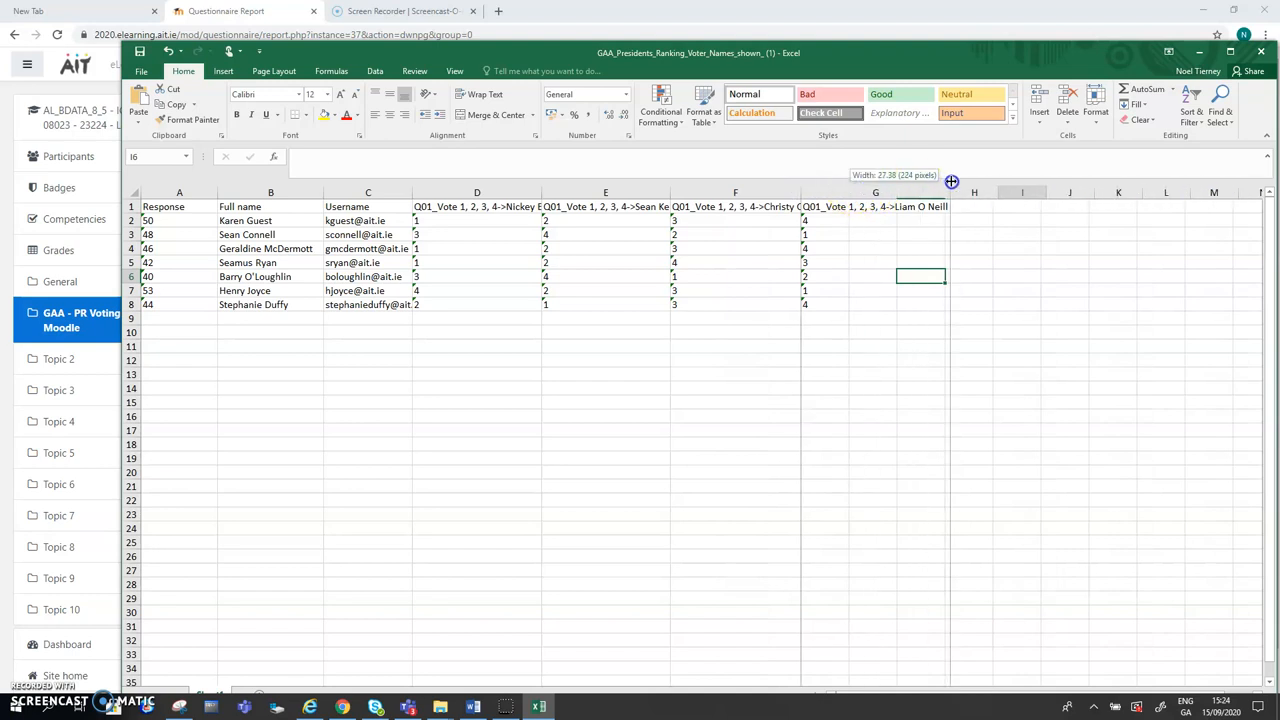
left_click(876, 332)
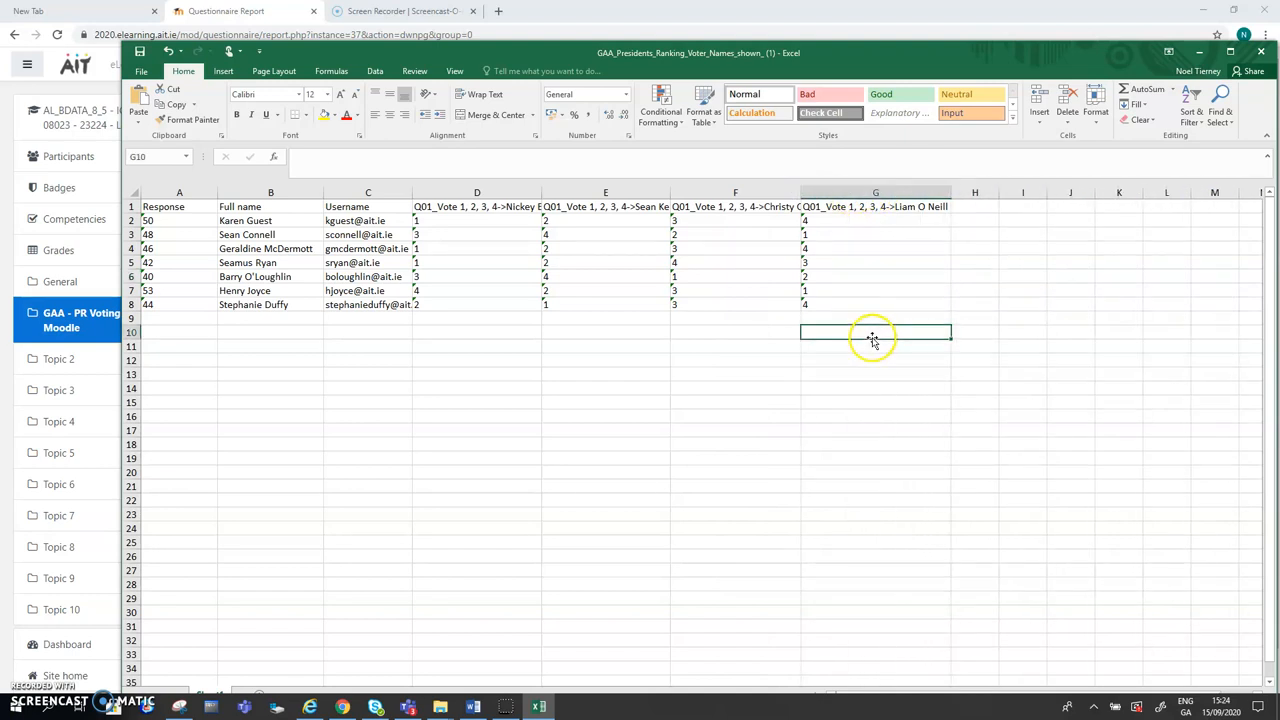
mouse_move(476, 234)
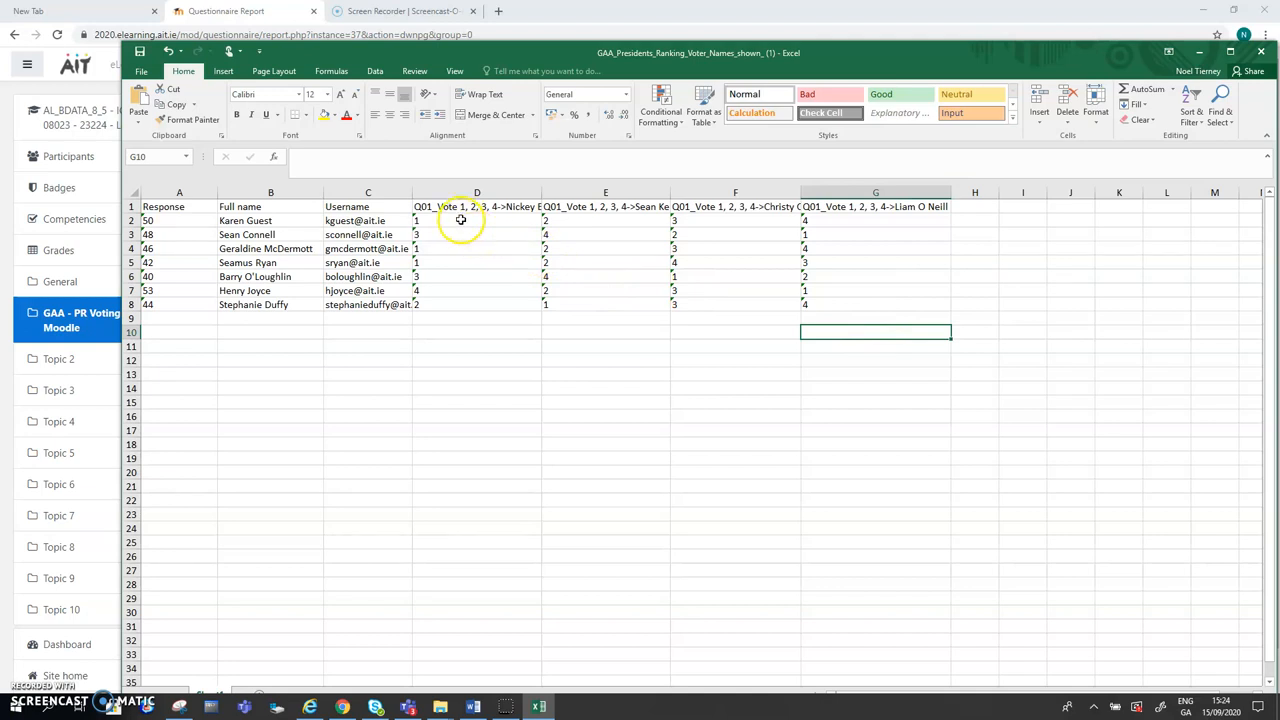
Step: Review individual voters' rank cells in the first and second candidate columns
left_click(476, 220)
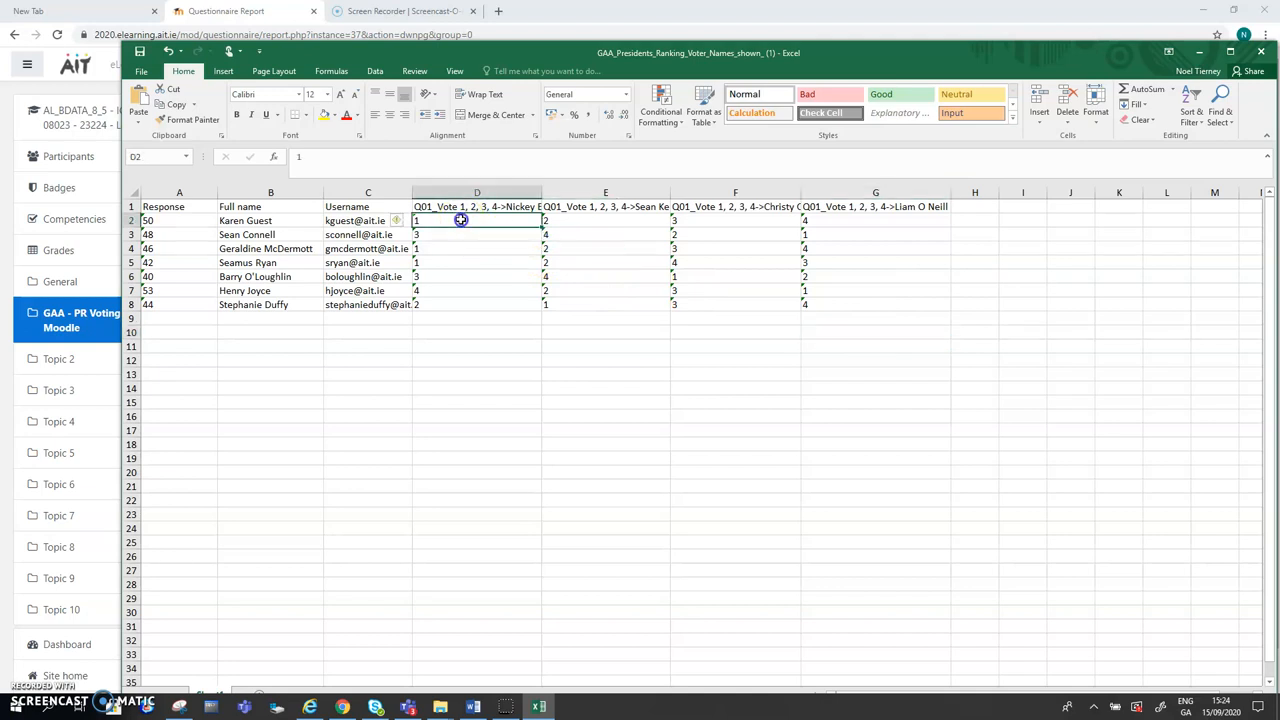
left_click(476, 248)
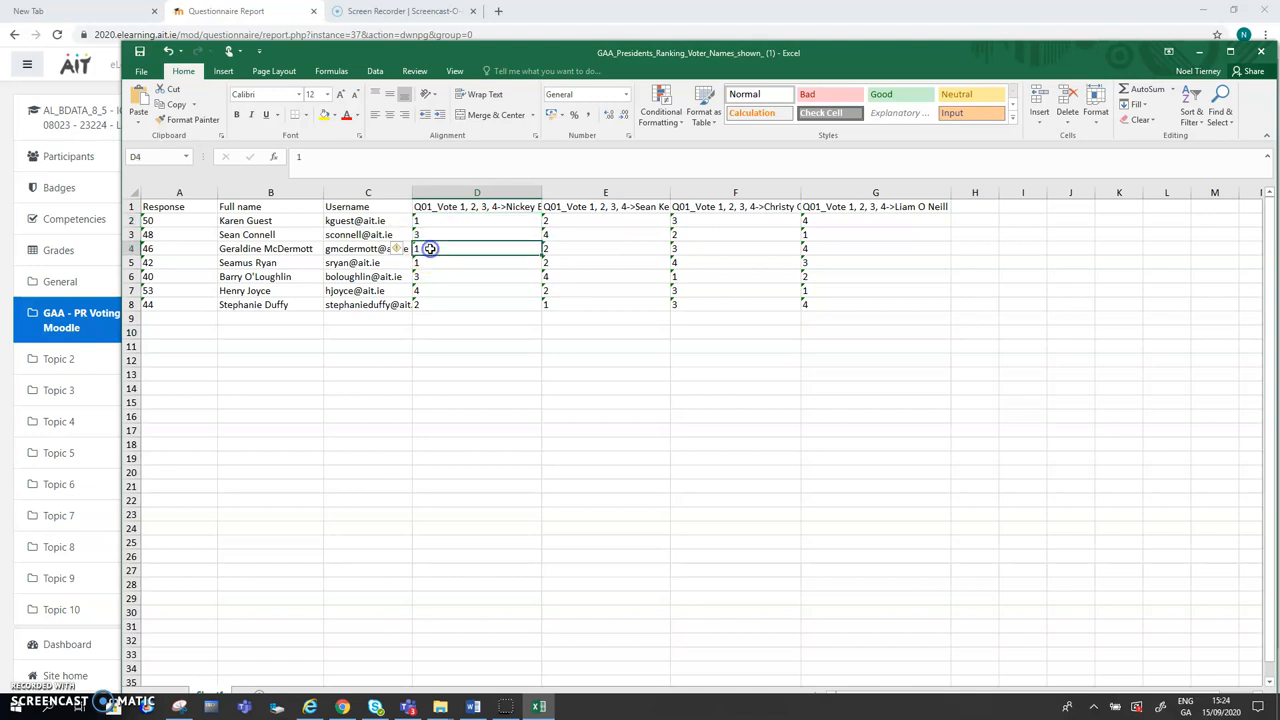
left_click(476, 262)
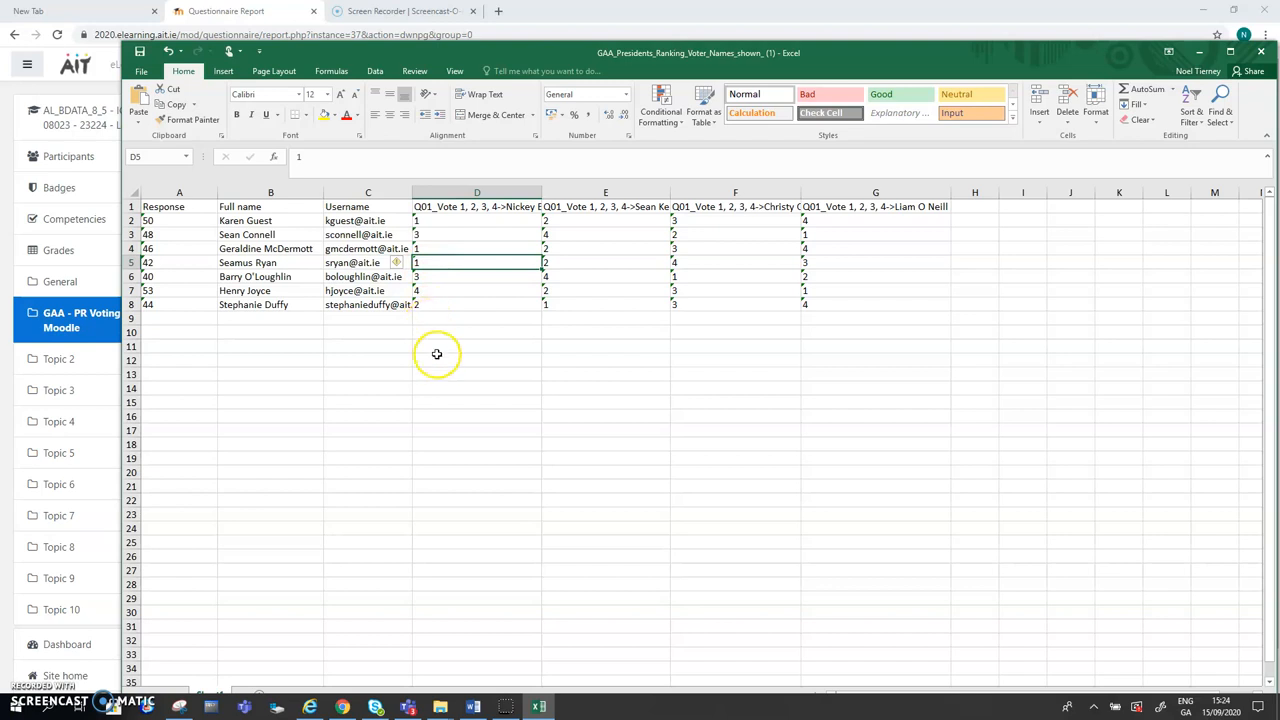
left_click(476, 360)
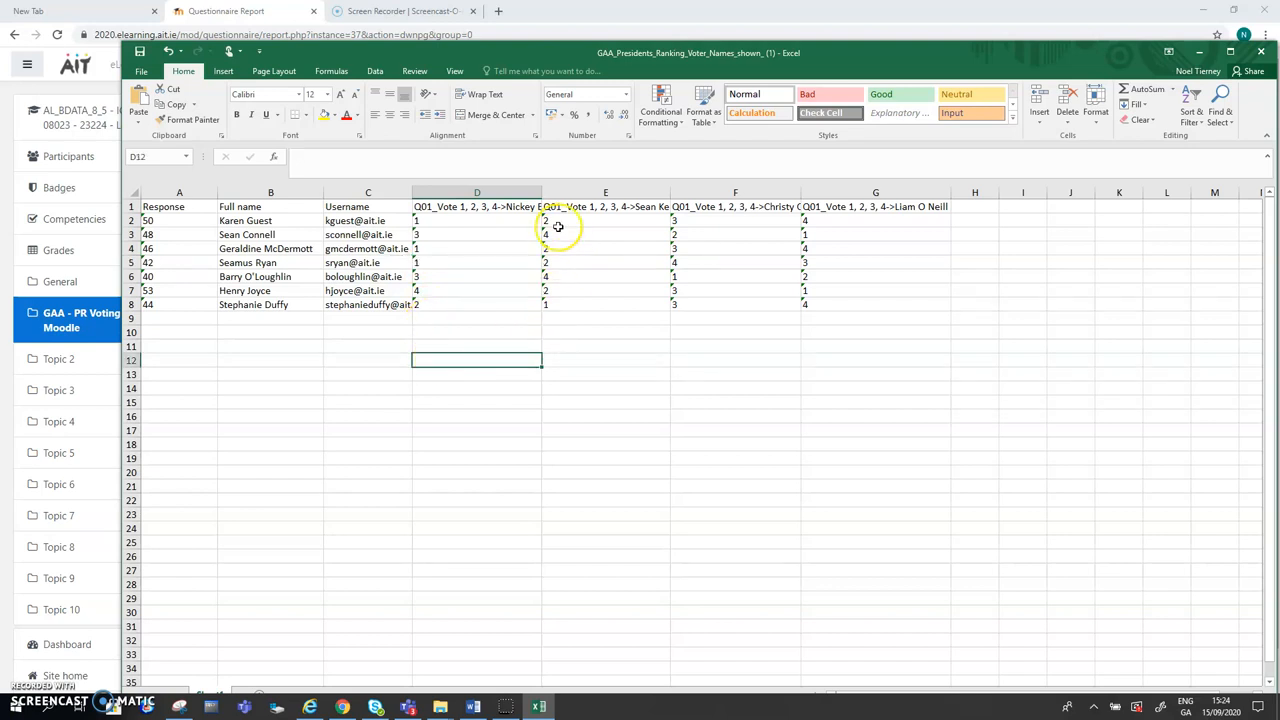
mouse_move(572, 220)
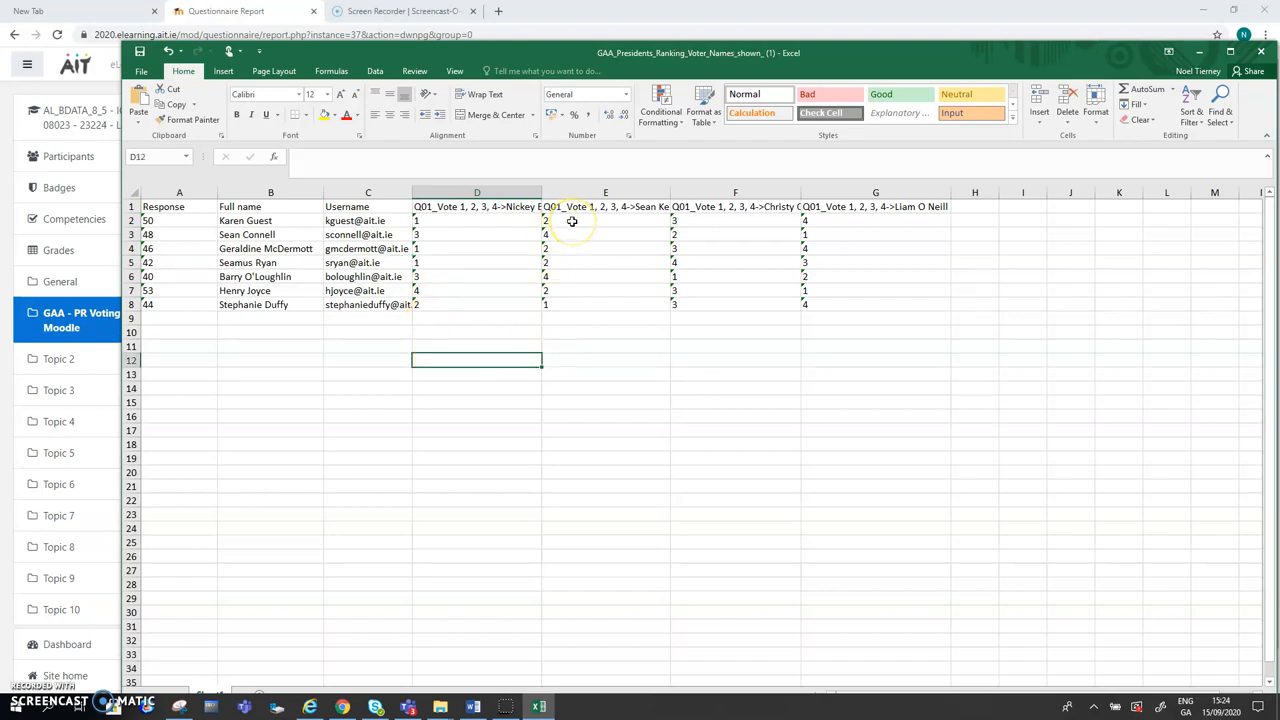
left_click(604, 220)
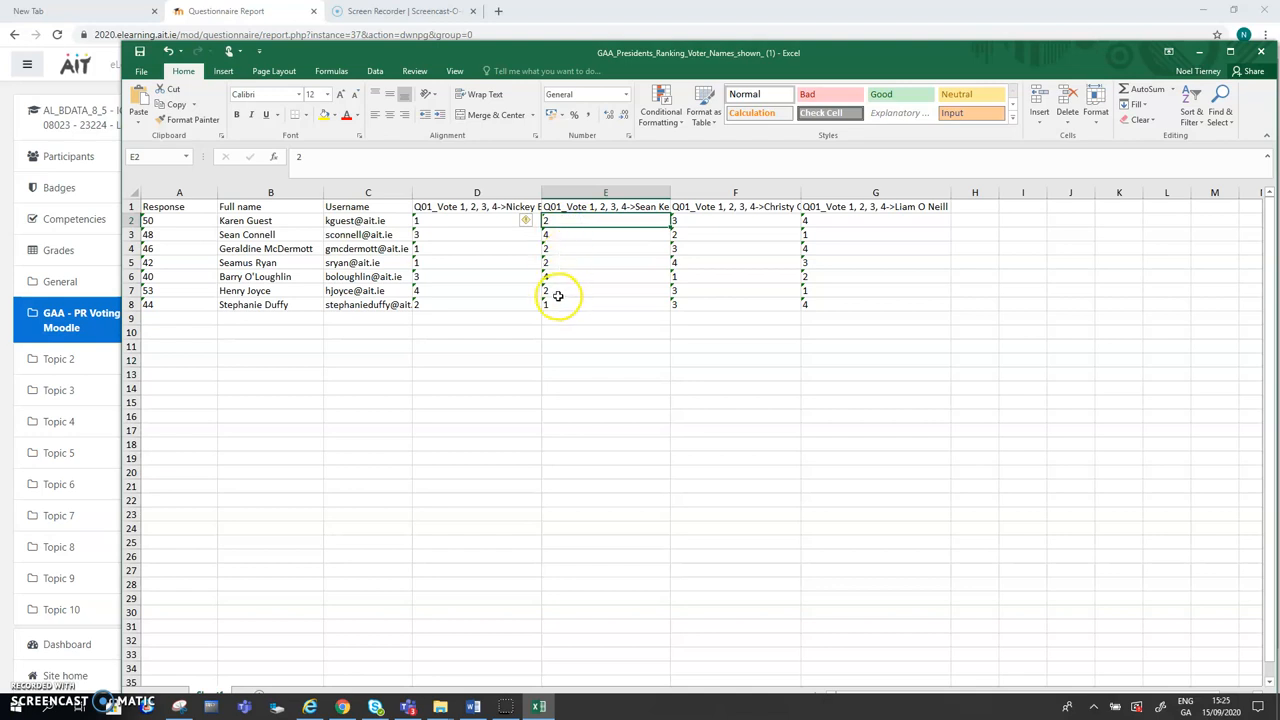
left_click(604, 304)
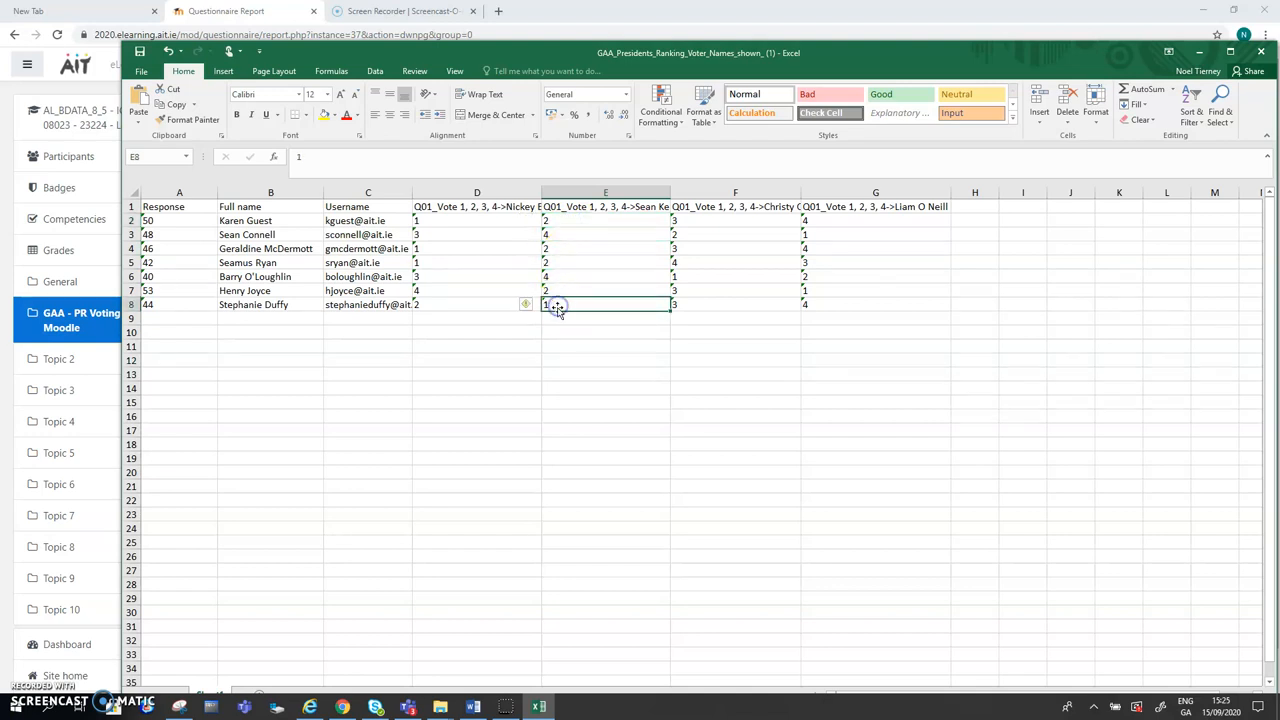
mouse_move(780, 480)
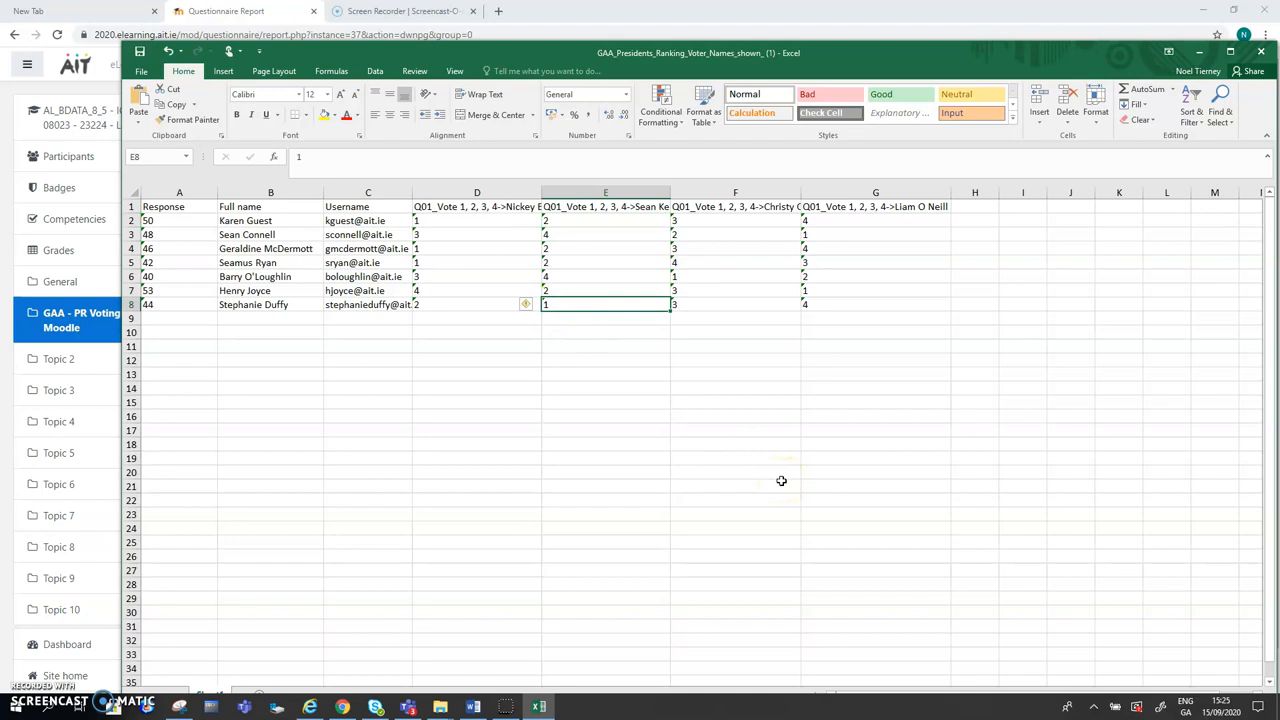
mouse_move(768, 406)
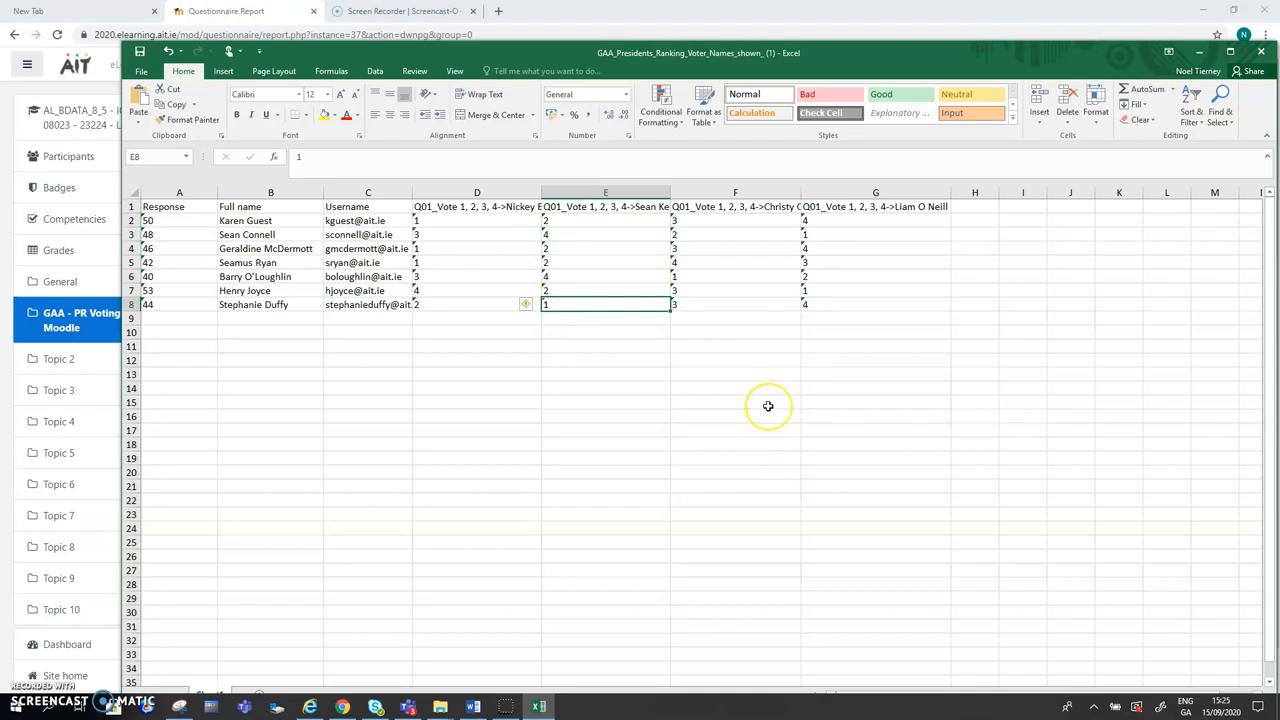
mouse_move(768, 408)
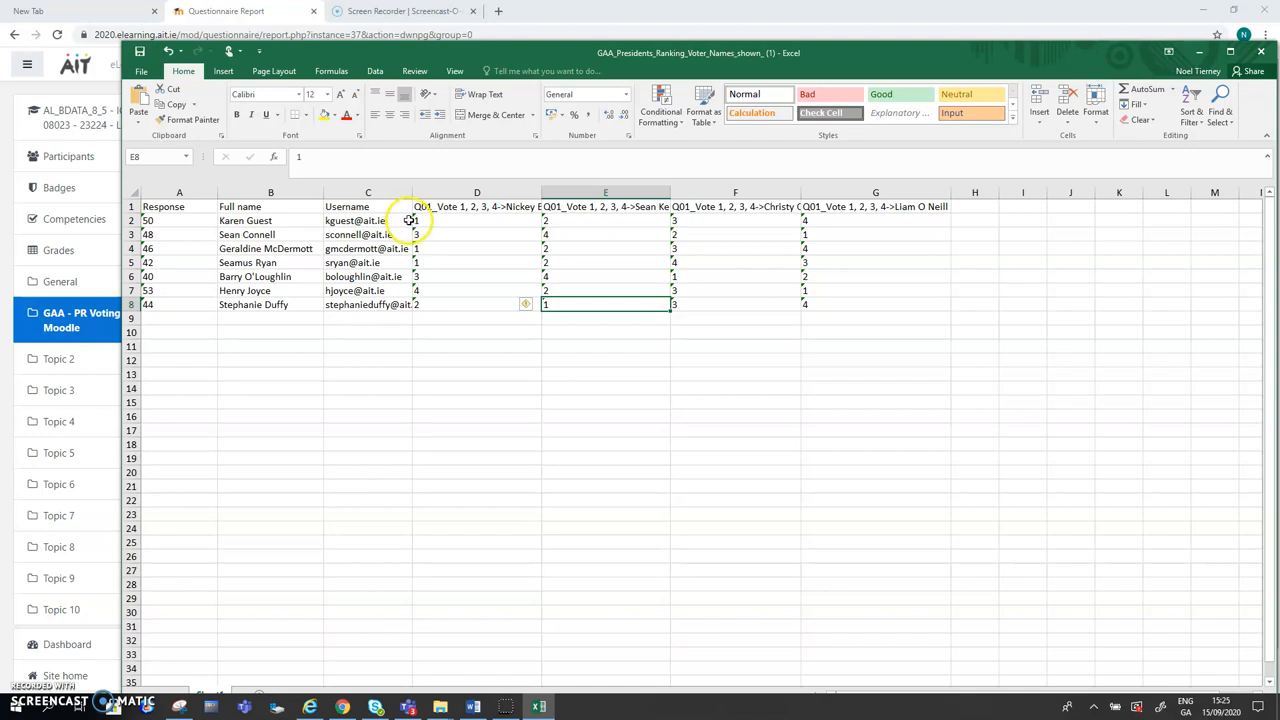
left_click(476, 220)
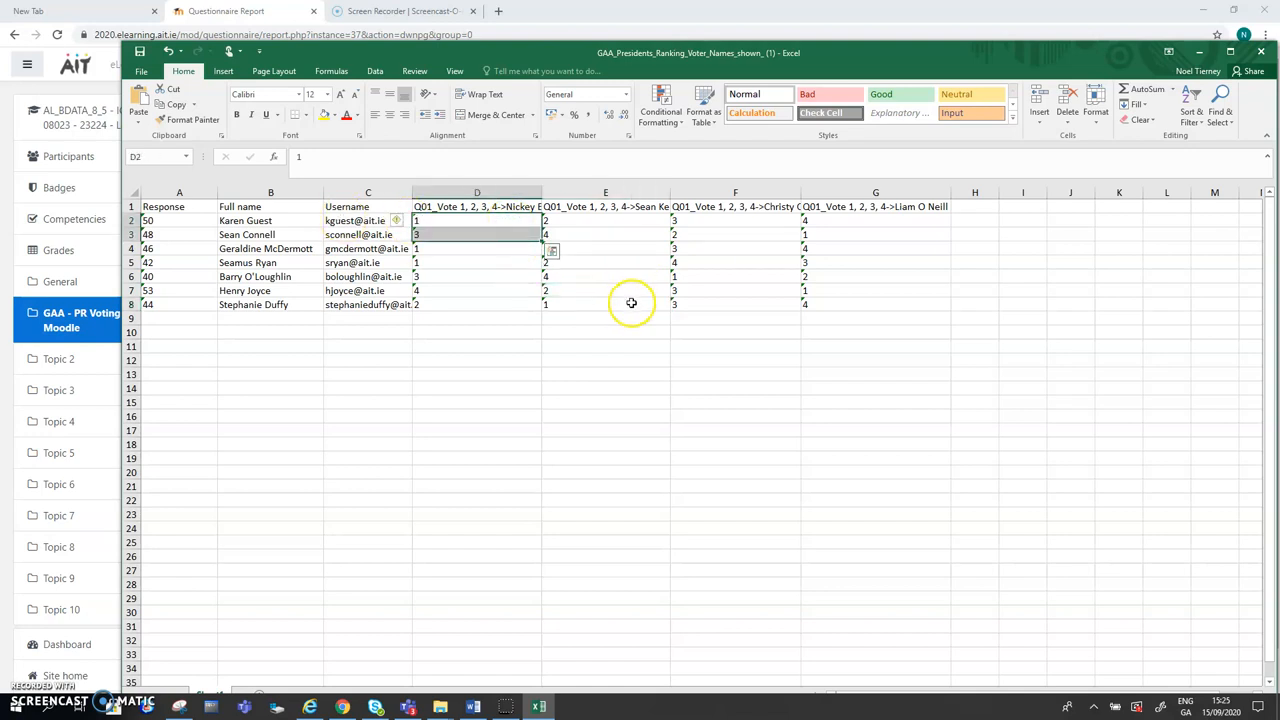
left_click(604, 374)
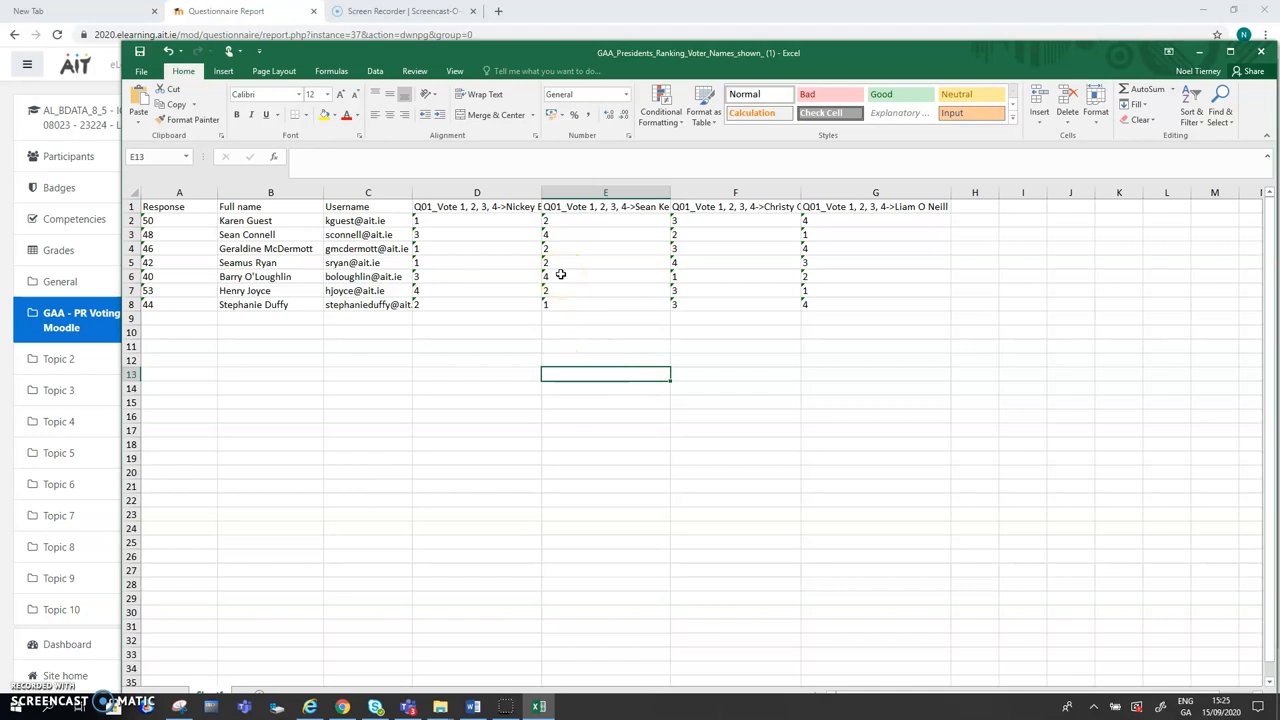
mouse_move(636, 68)
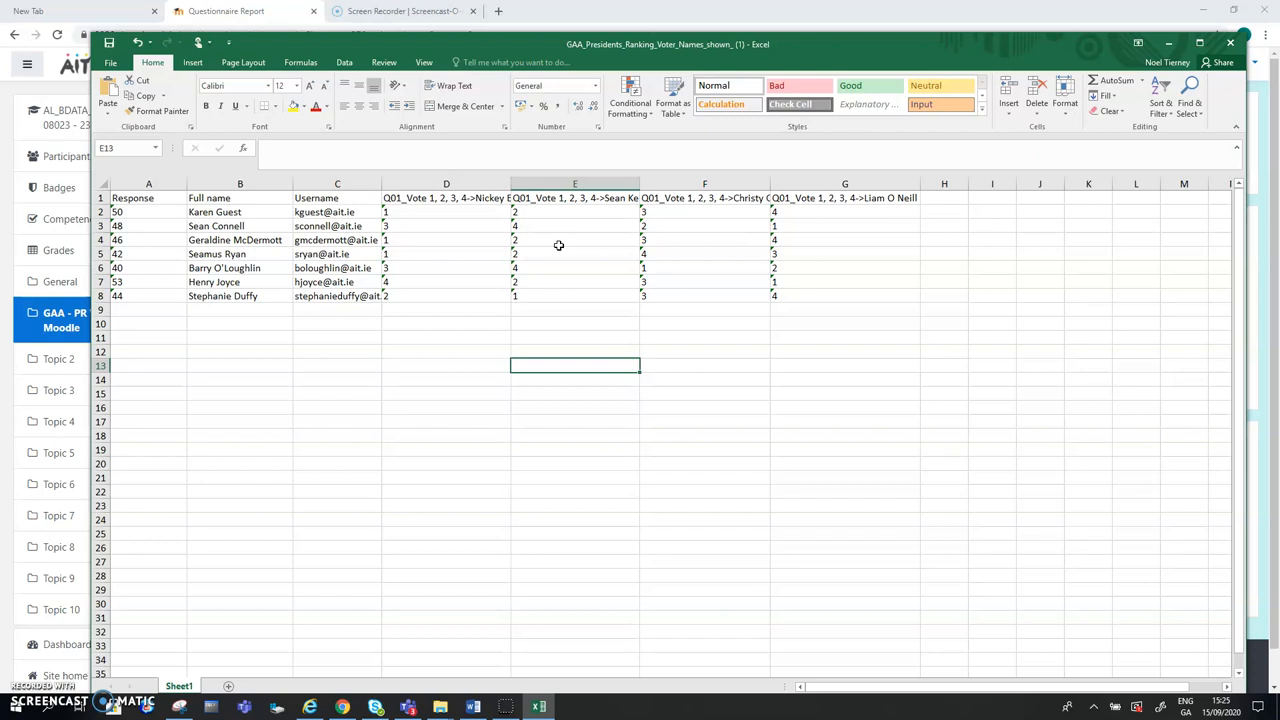
mouse_move(1160, 100)
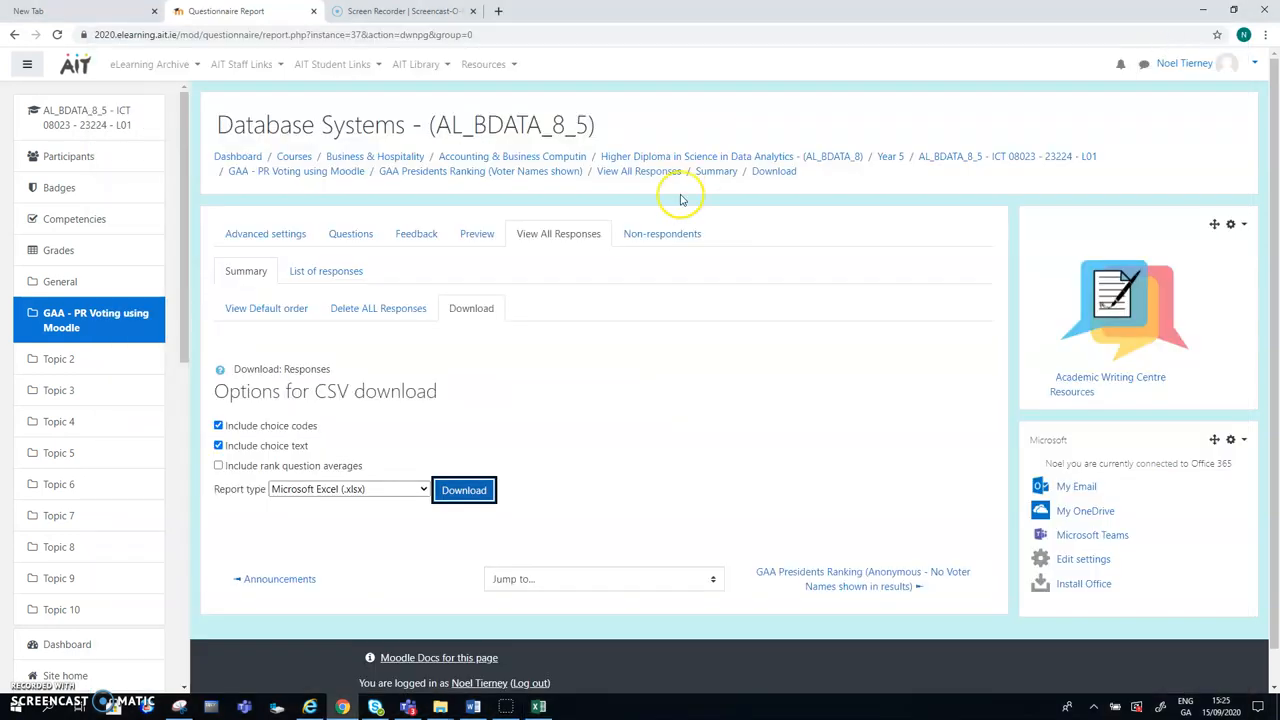
mouse_move(460, 188)
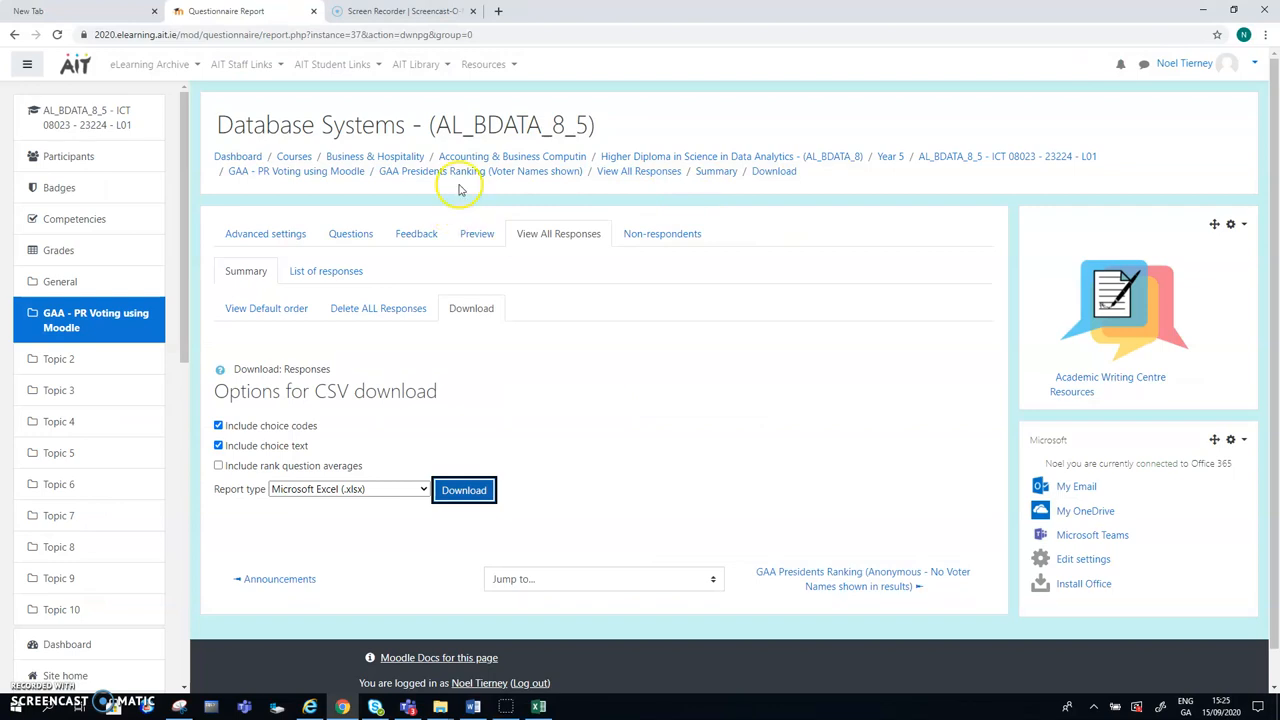
Step: Return to the course and view all responses of the anonymous GAA Presidents Ranking questionnaire
left_click(296, 172)
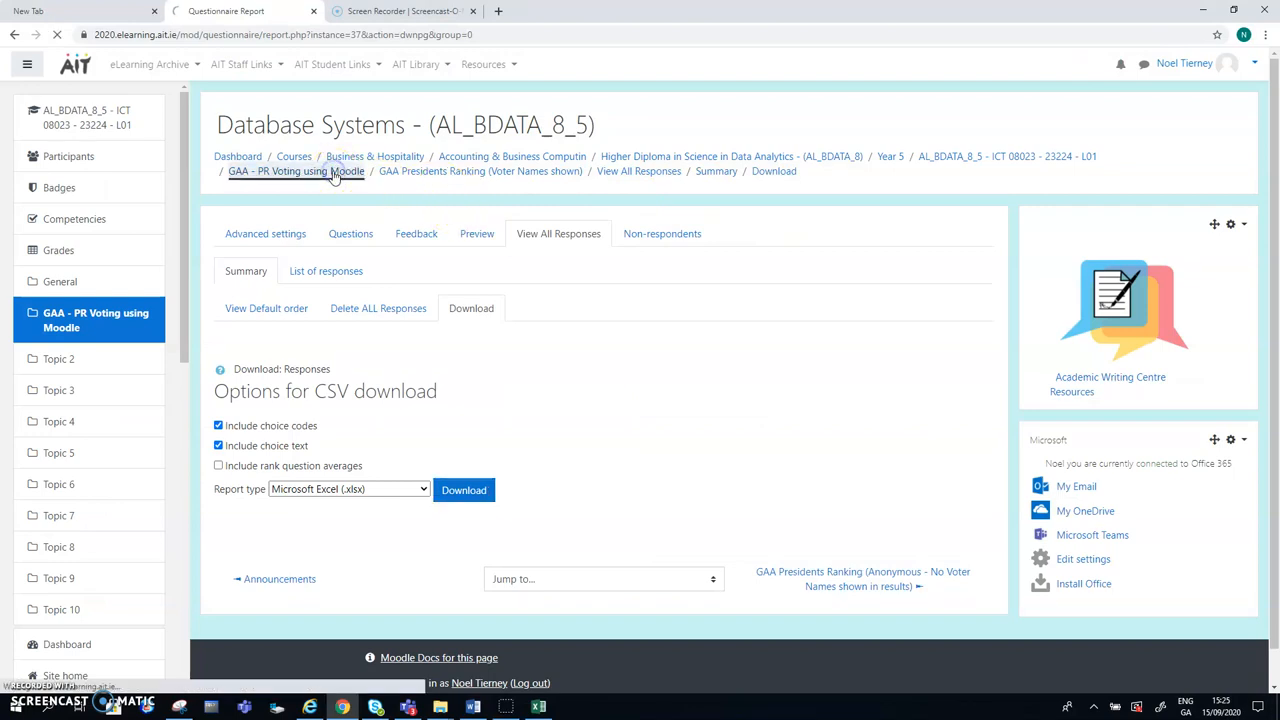
left_click(296, 172)
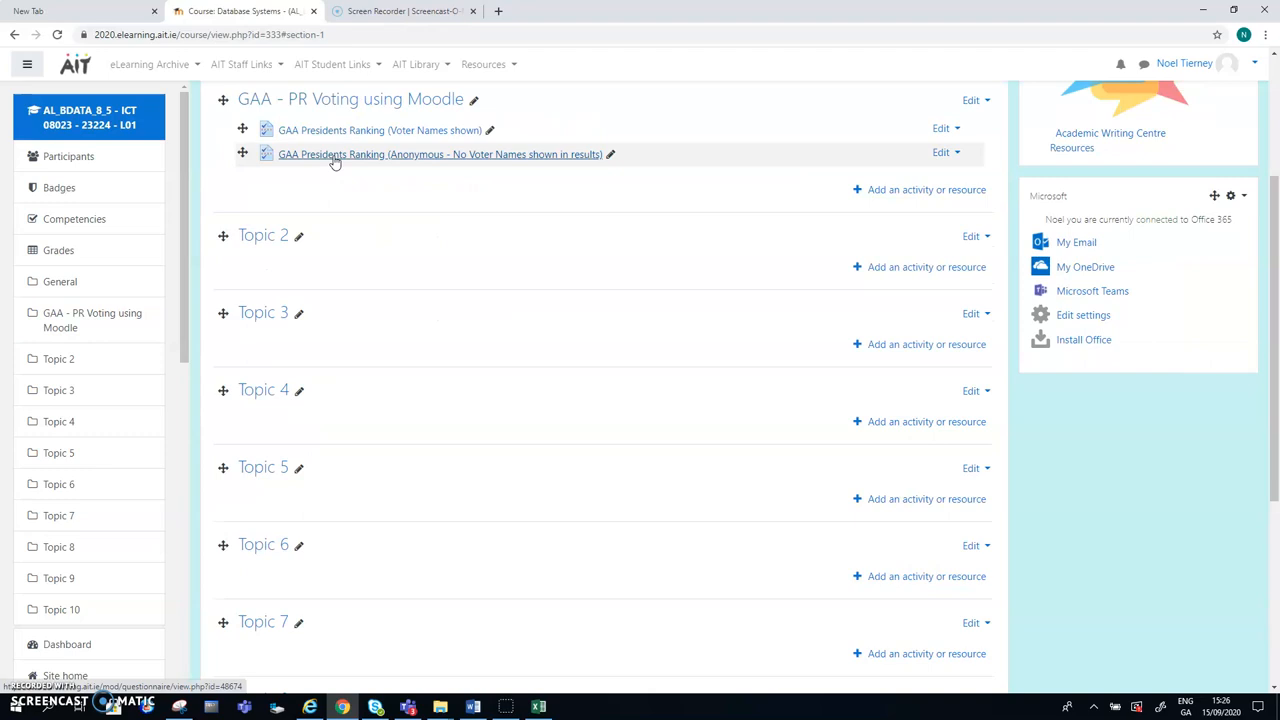
left_click(440, 154)
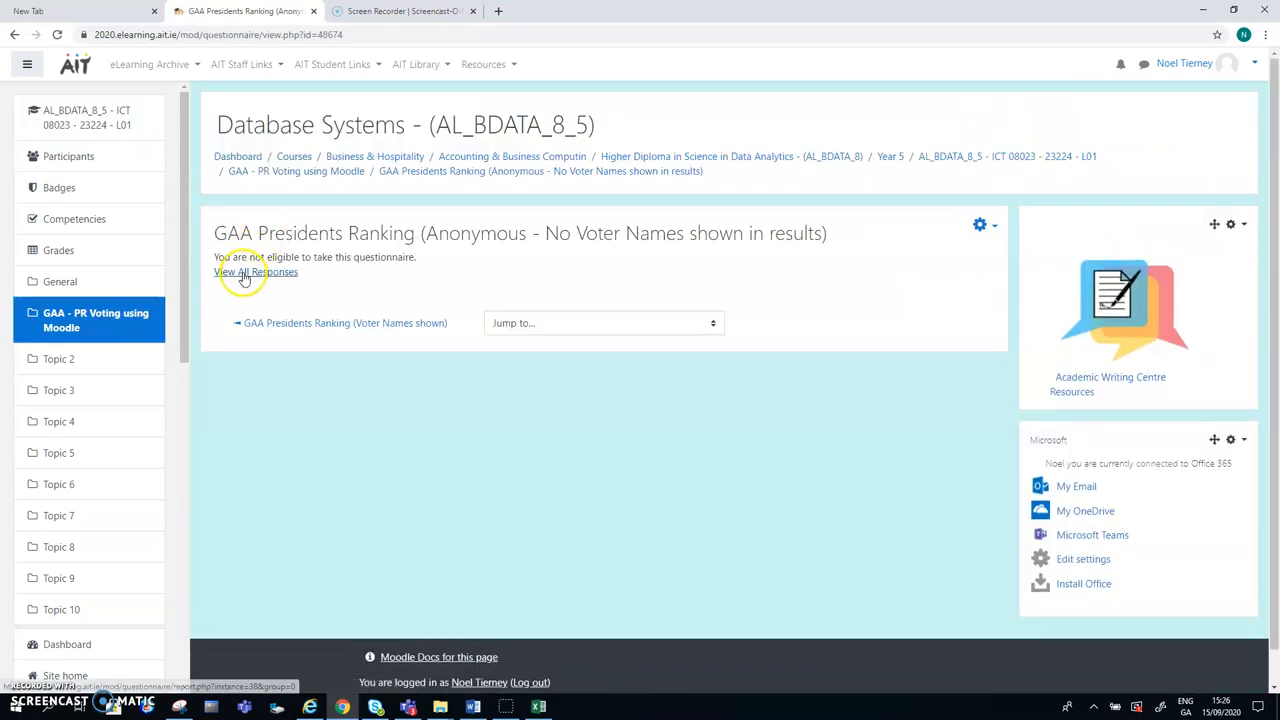
left_click(256, 272)
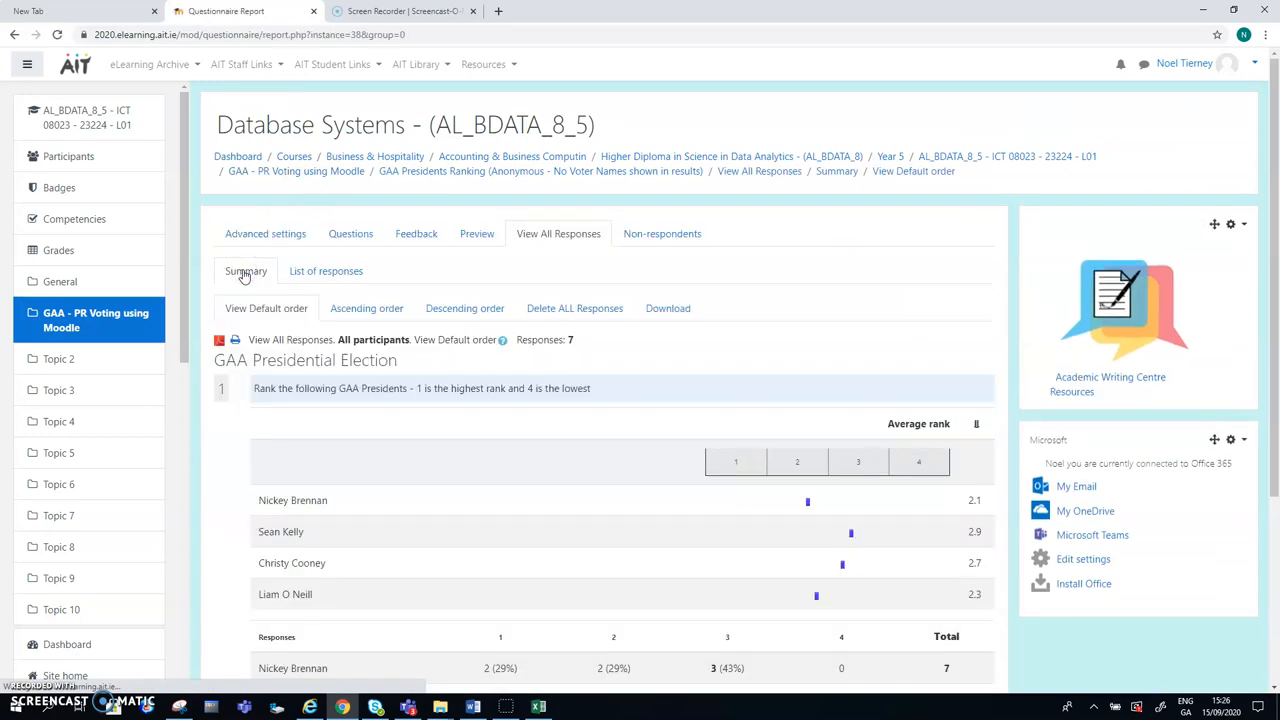
mouse_move(1272, 164)
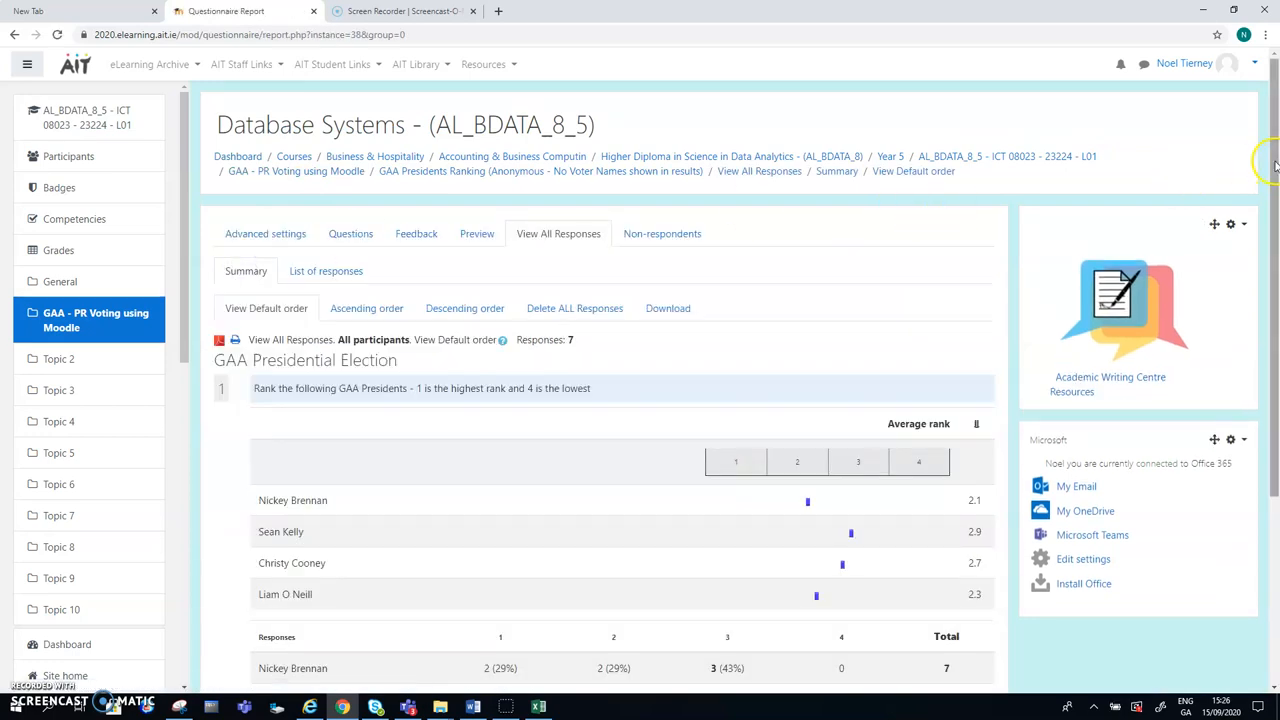
Step: Check the list of seven individual responses, then return to the response summary
scroll("down", 3)
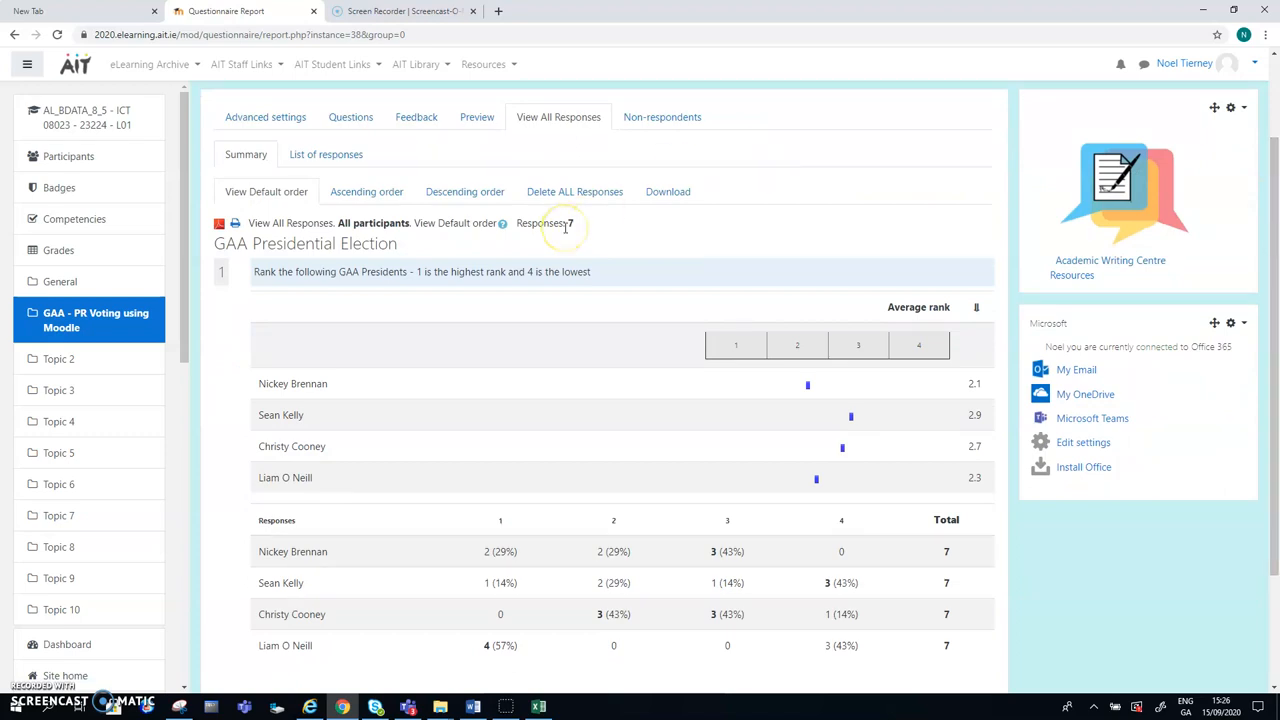
left_click(326, 154)
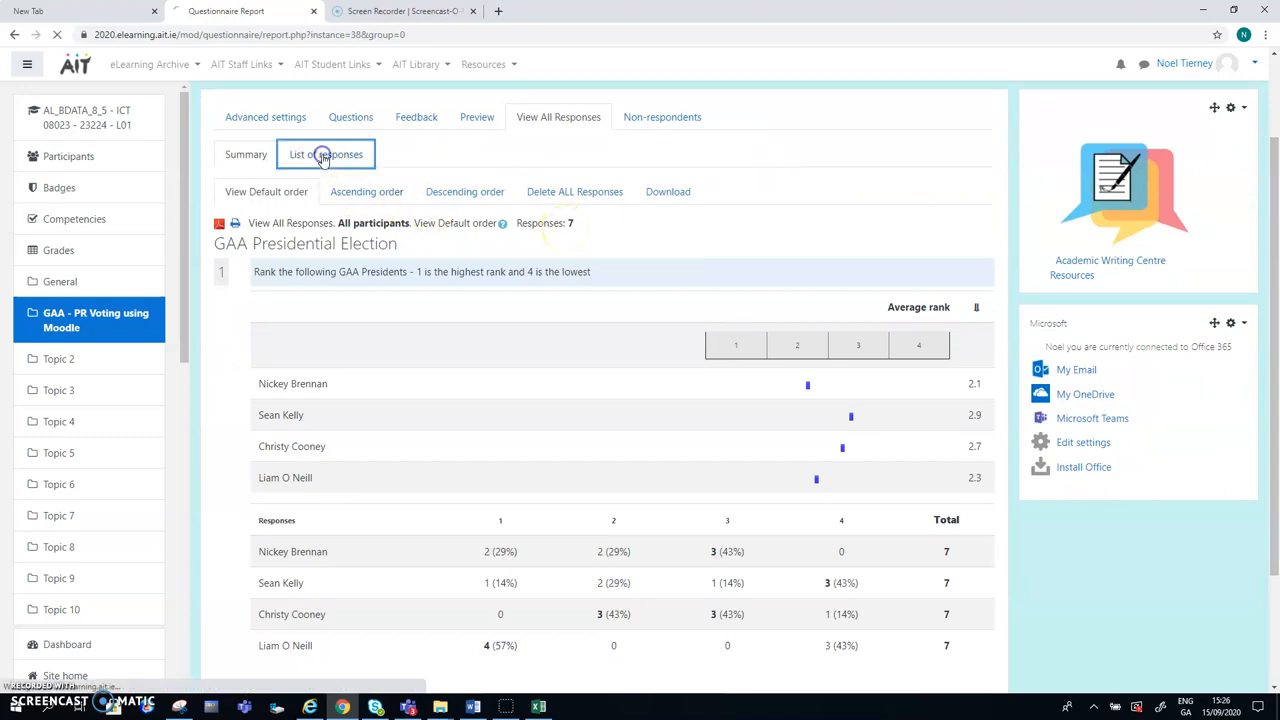
left_click(324, 154)
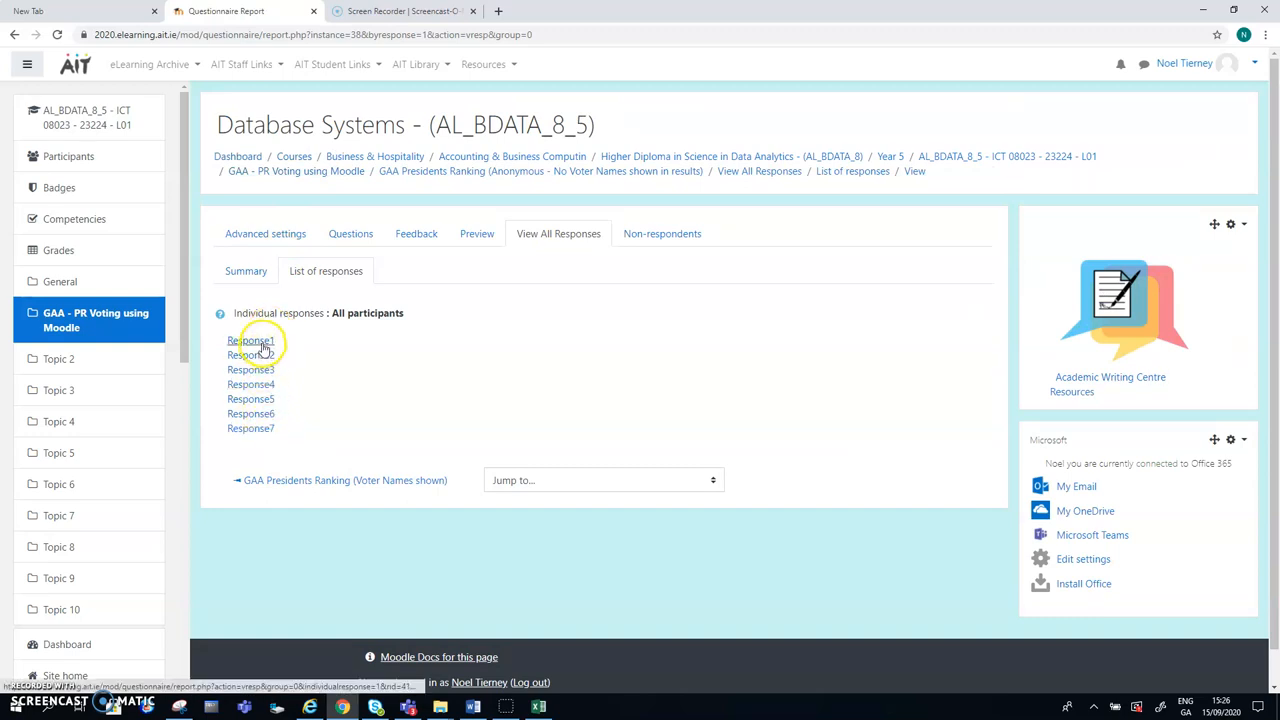
mouse_move(250, 412)
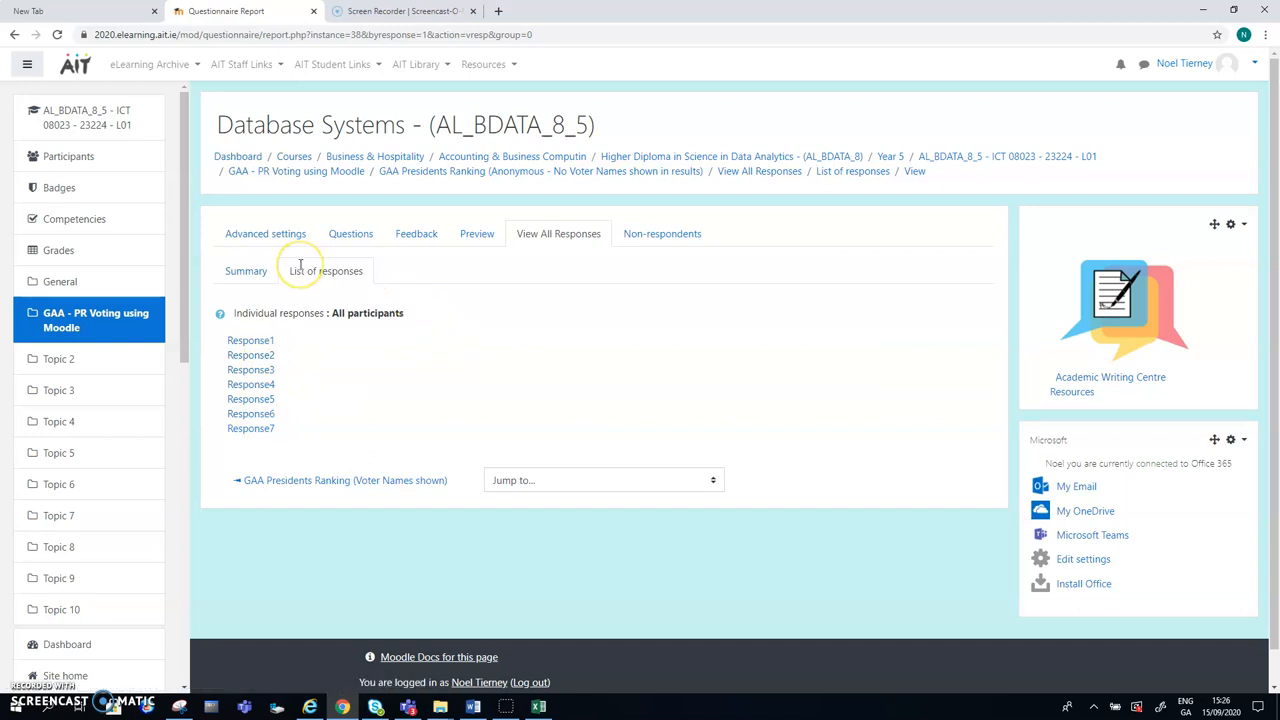
left_click(244, 270)
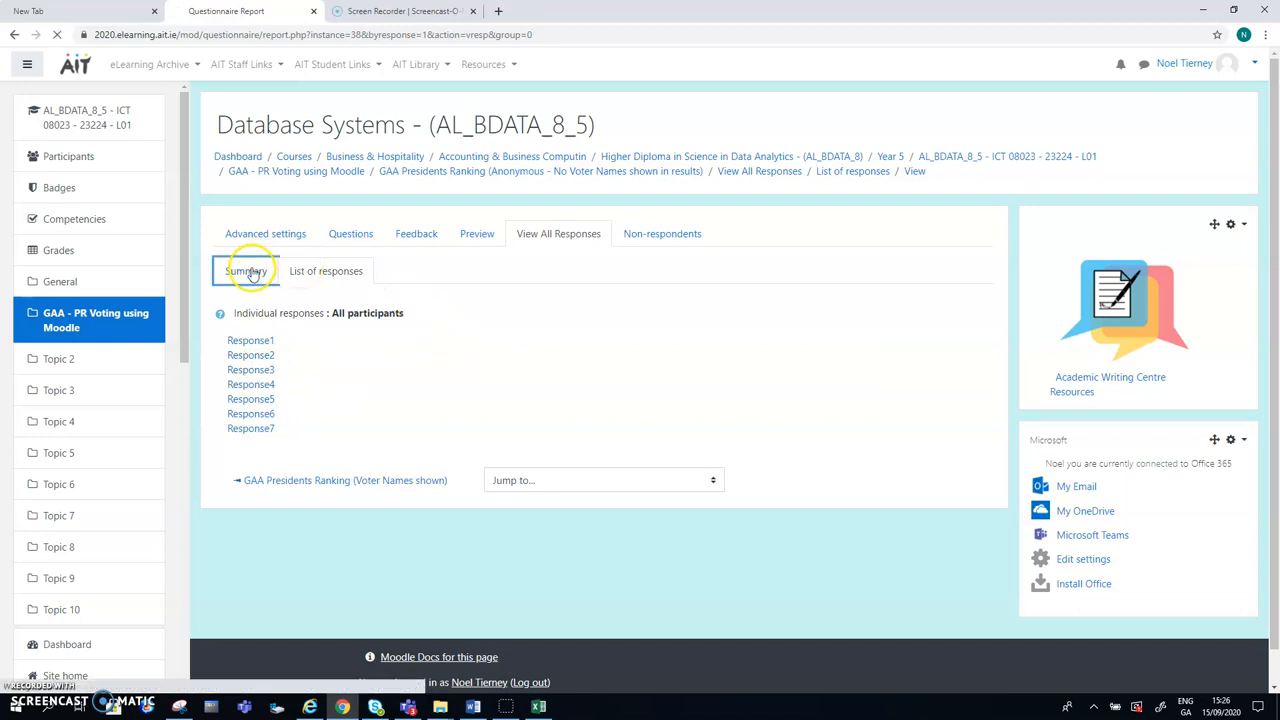
left_click(244, 272)
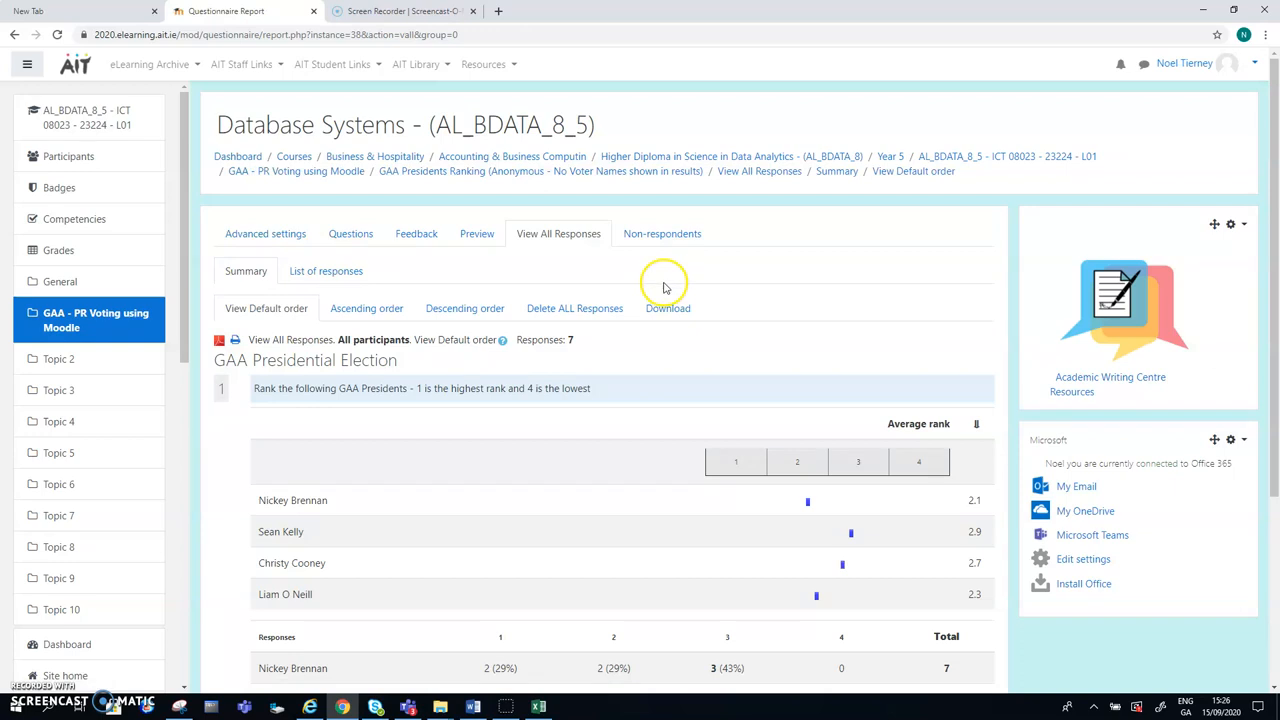
Step: Export the anonymous questionnaire's responses as a Microsoft Excel (.xlsx) file and open it
left_click(668, 308)
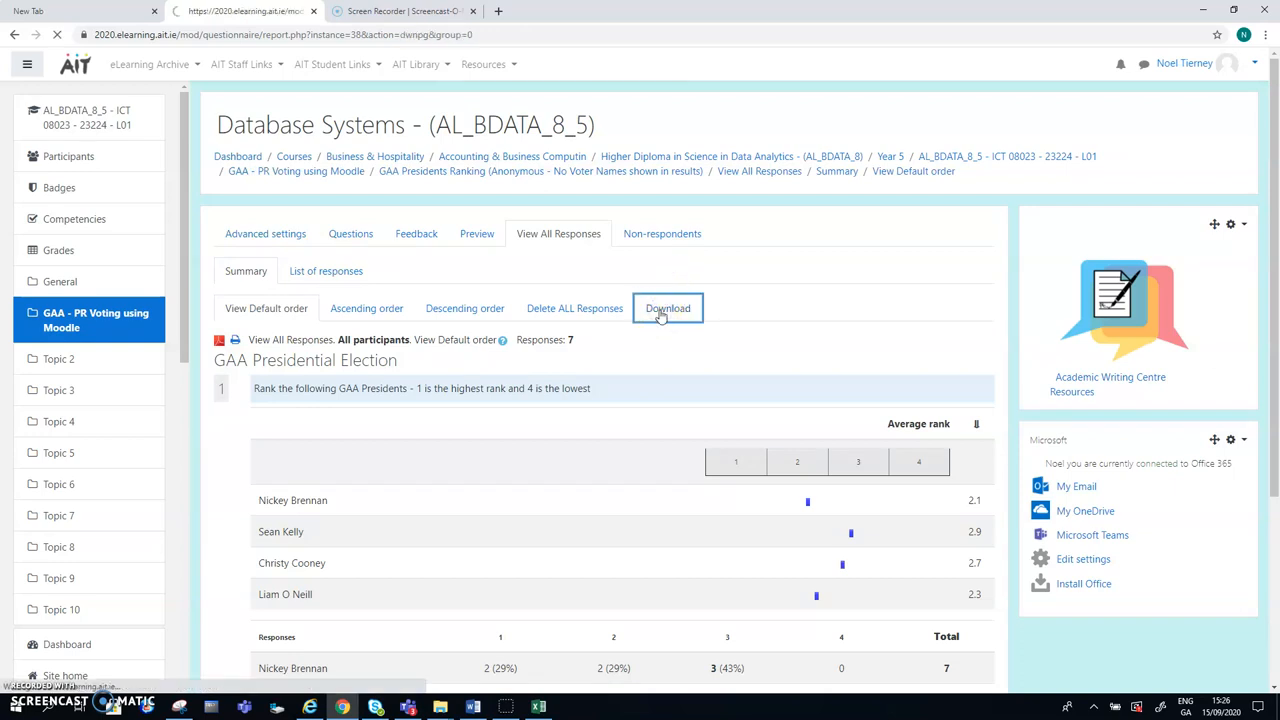
left_click(668, 308)
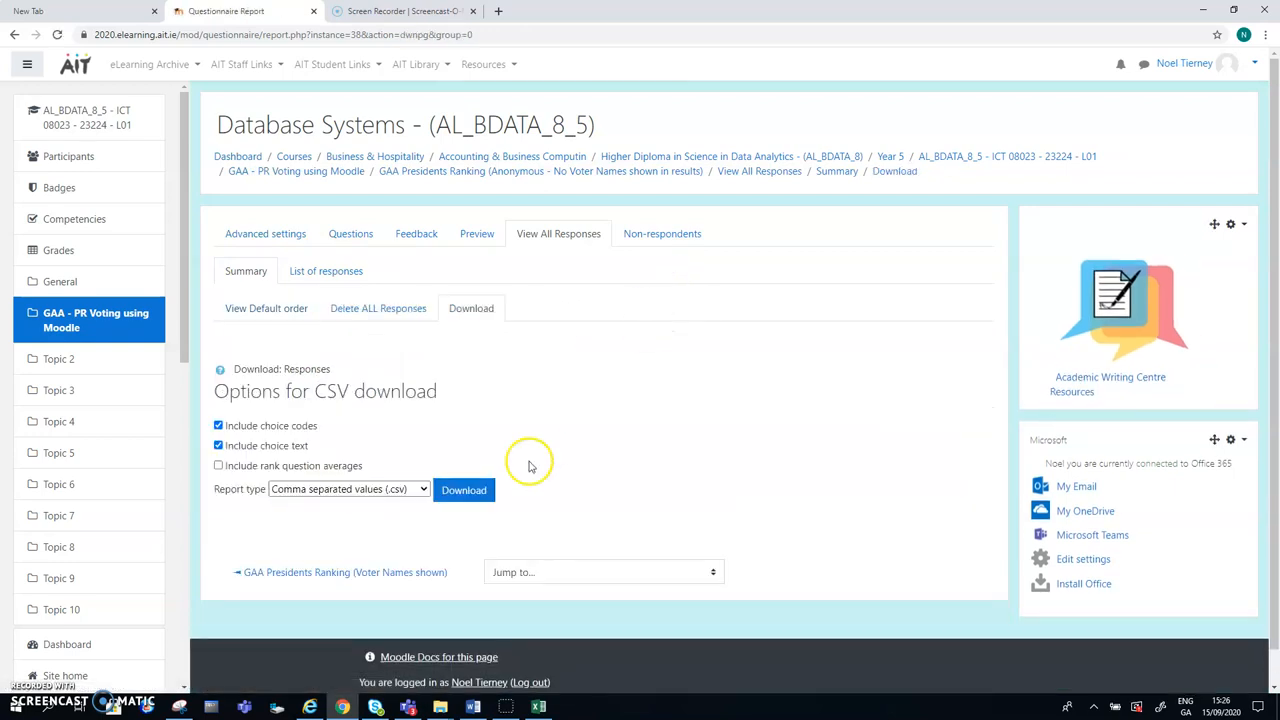
left_click(348, 488)
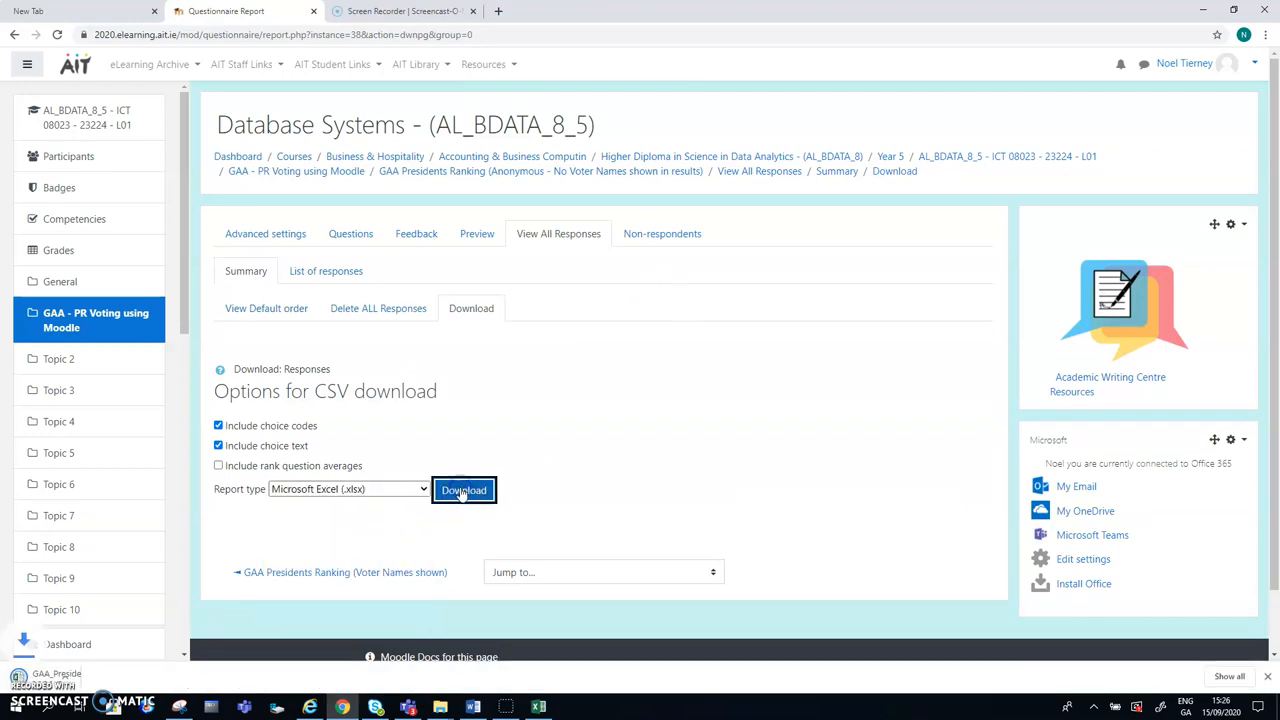
left_click(464, 490)
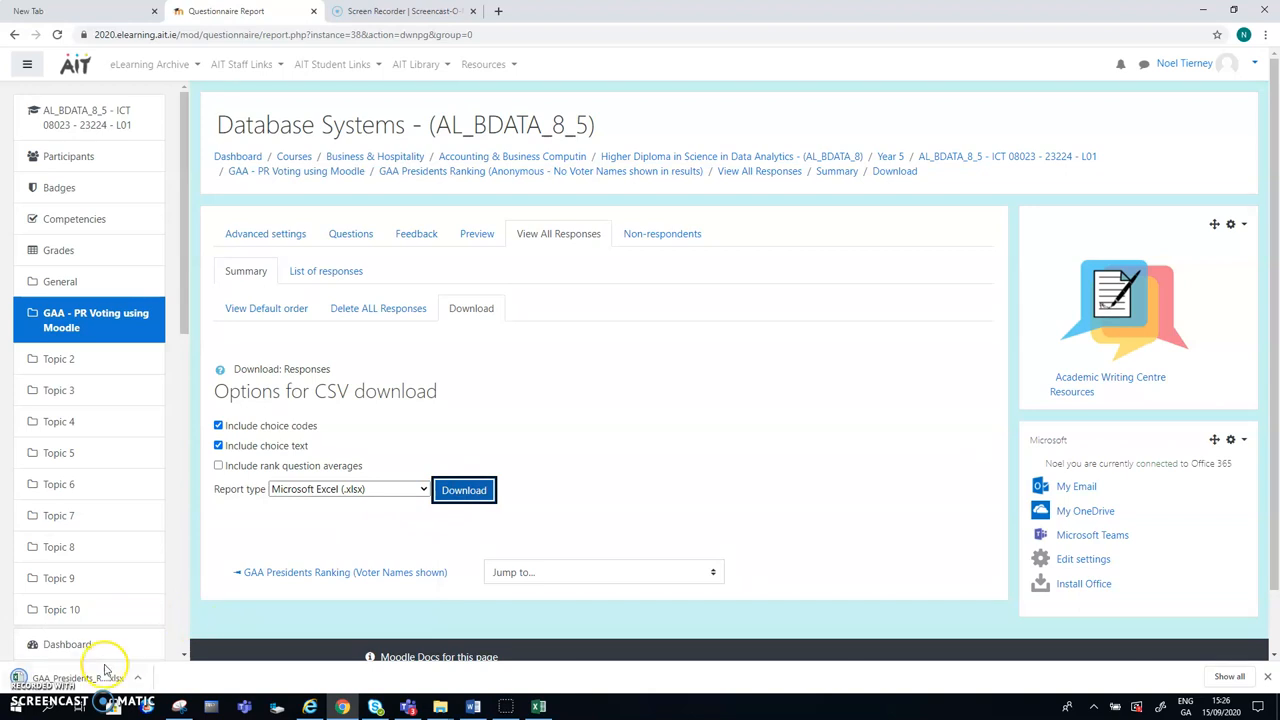
left_click(464, 490)
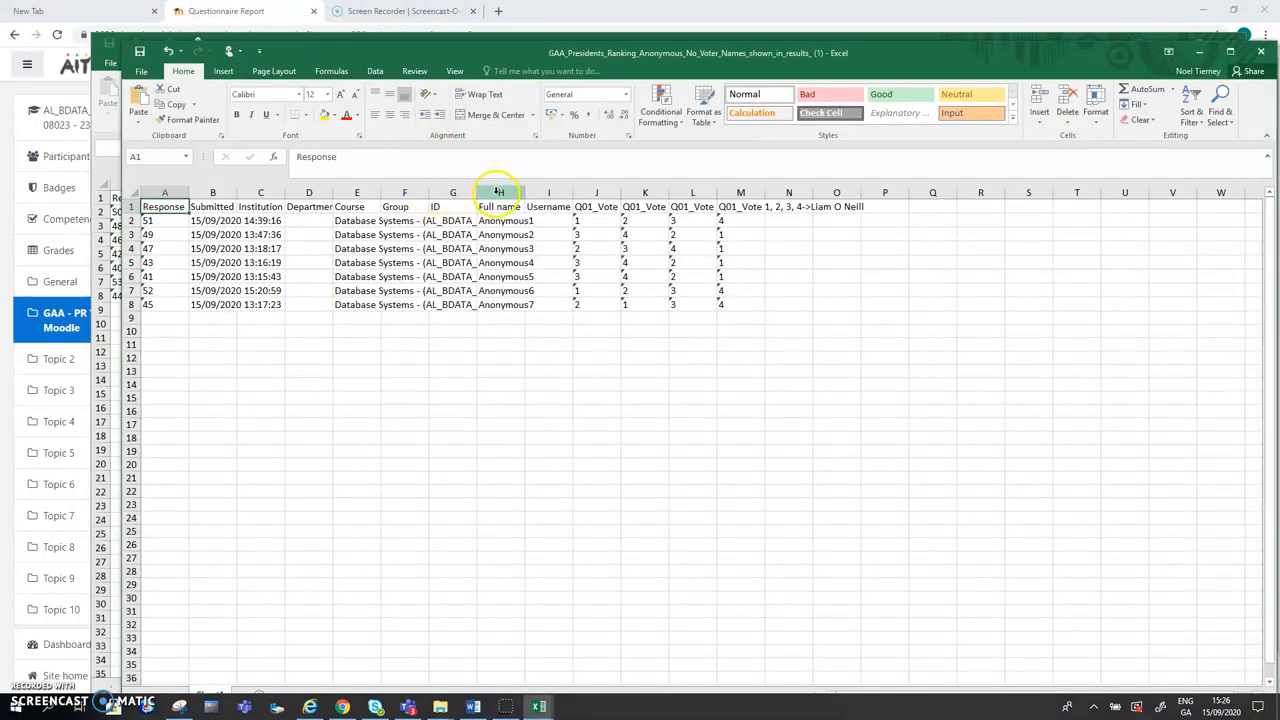
Step: Widen the Full name and Username columns to check Anonymous1–7 with empty usernames
left_click_drag(532, 192, 524, 192)
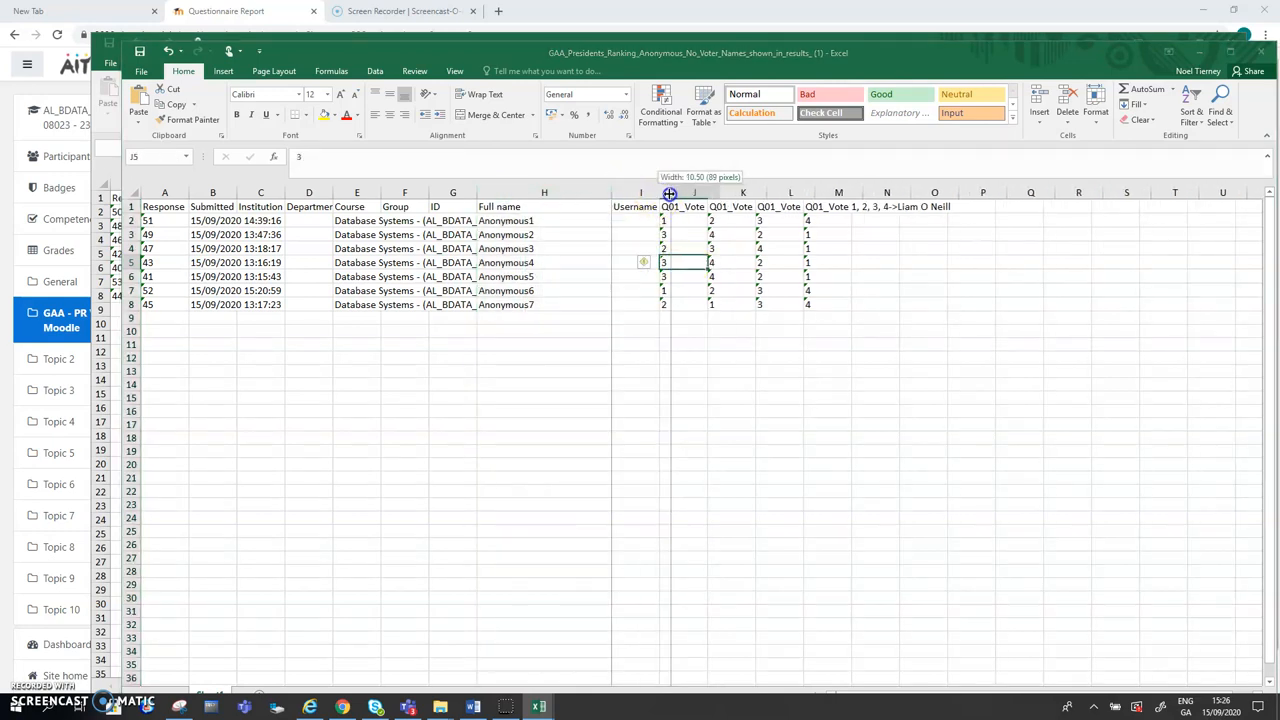
left_click_drag(668, 192, 644, 192)
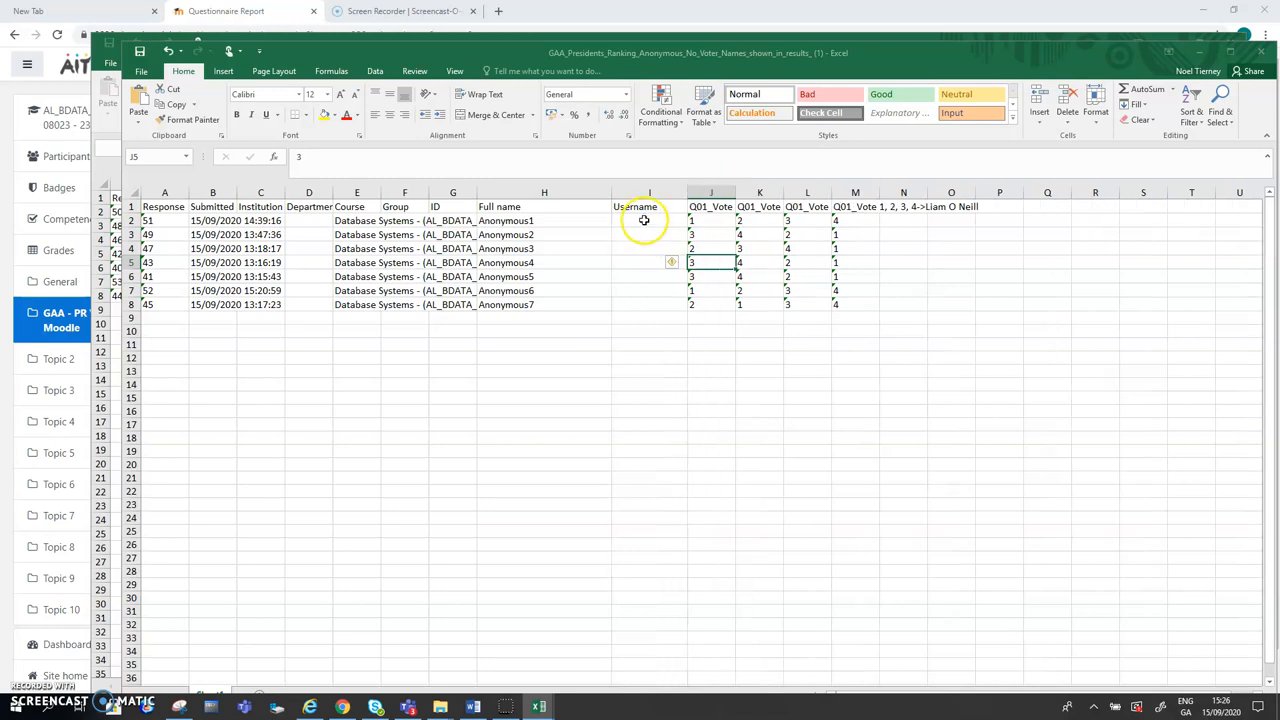
mouse_move(632, 300)
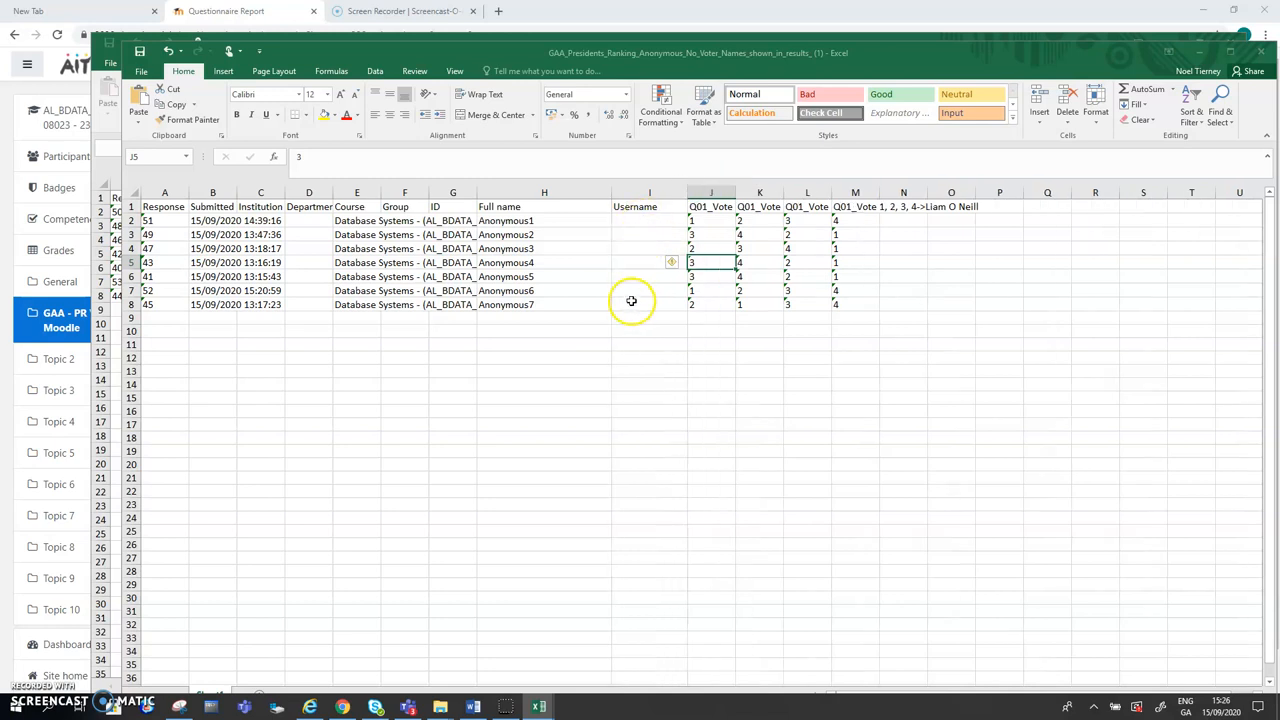
mouse_move(488, 218)
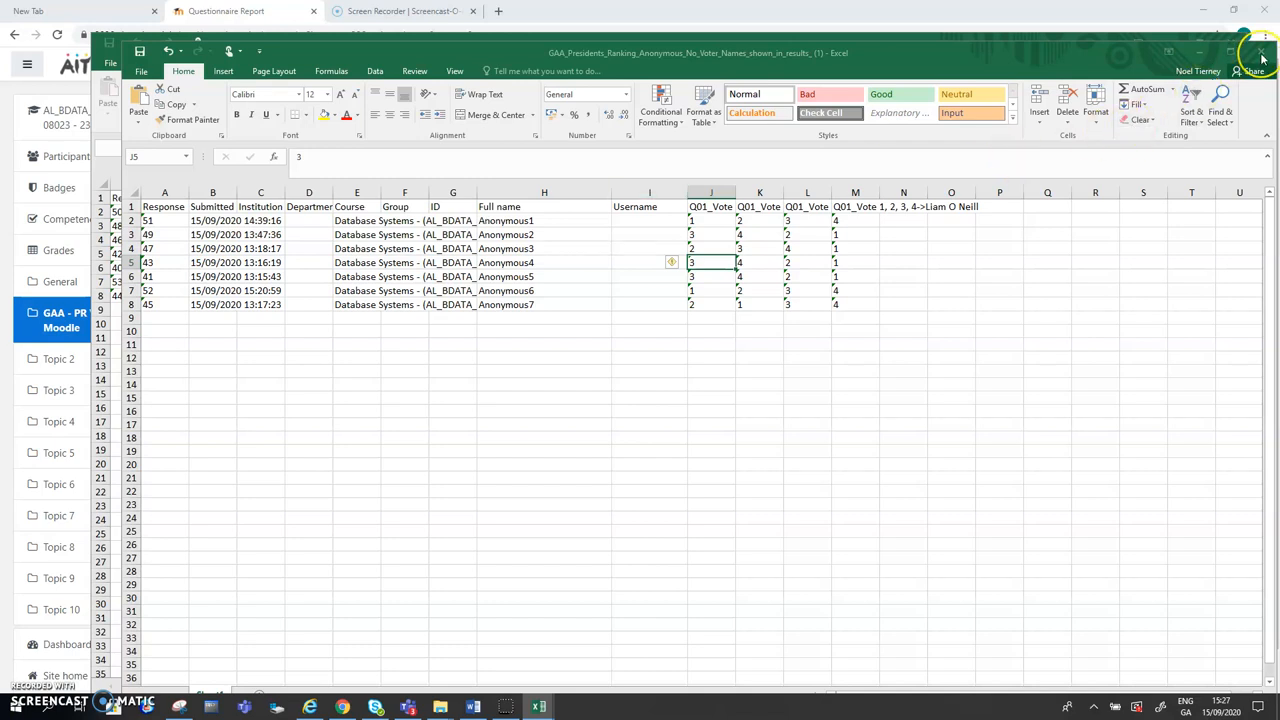
Step: Close the anonymous results workbook without saving, then close the named-voters workbook
left_click(1260, 52)
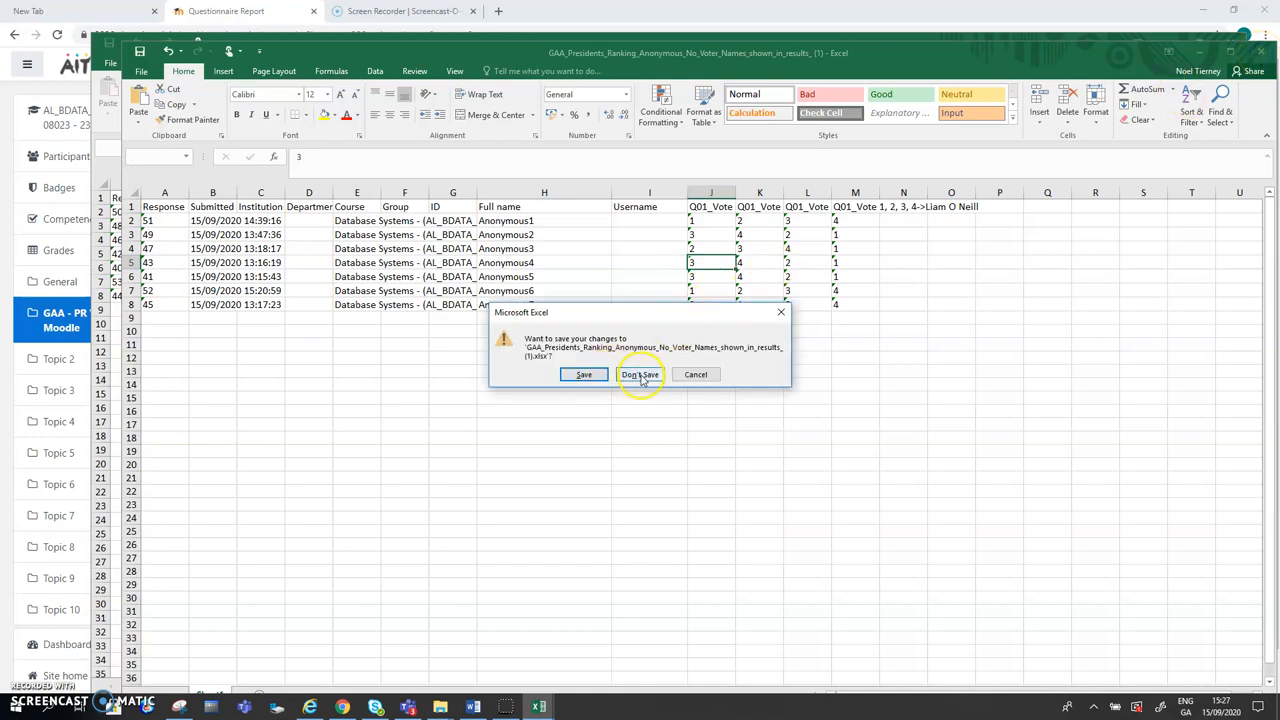
left_click(640, 374)
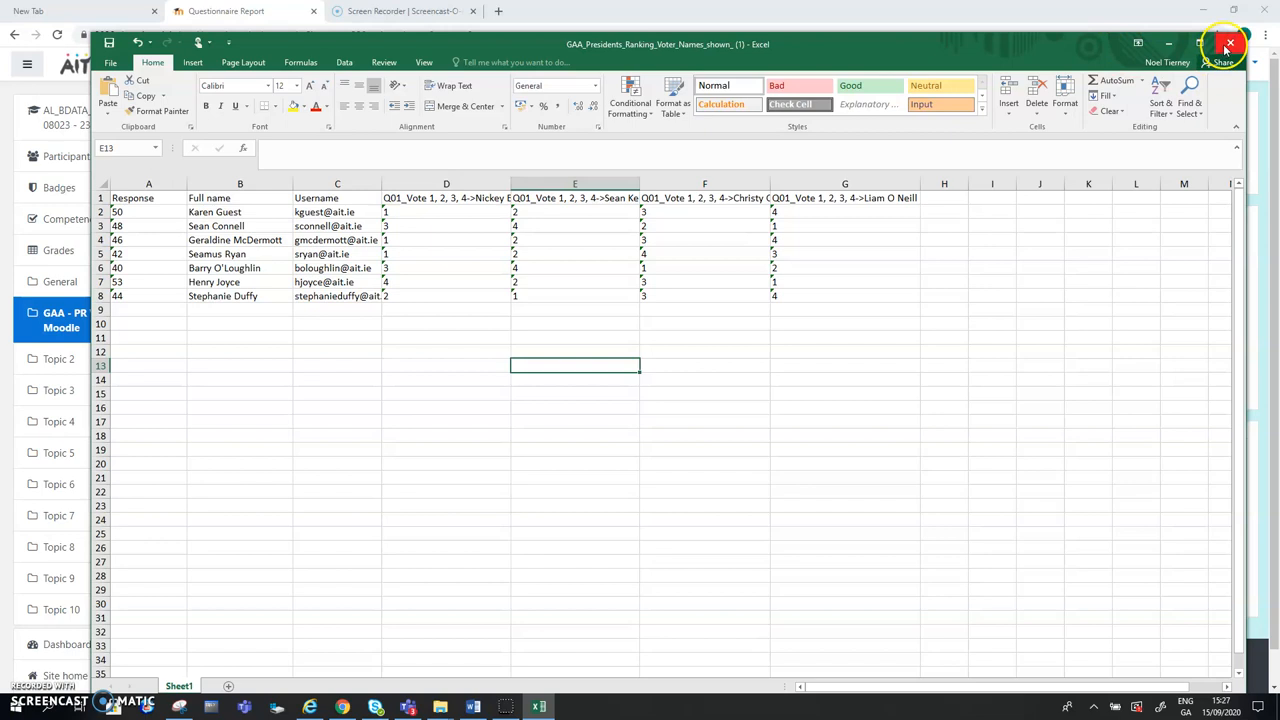
left_click(1228, 48)
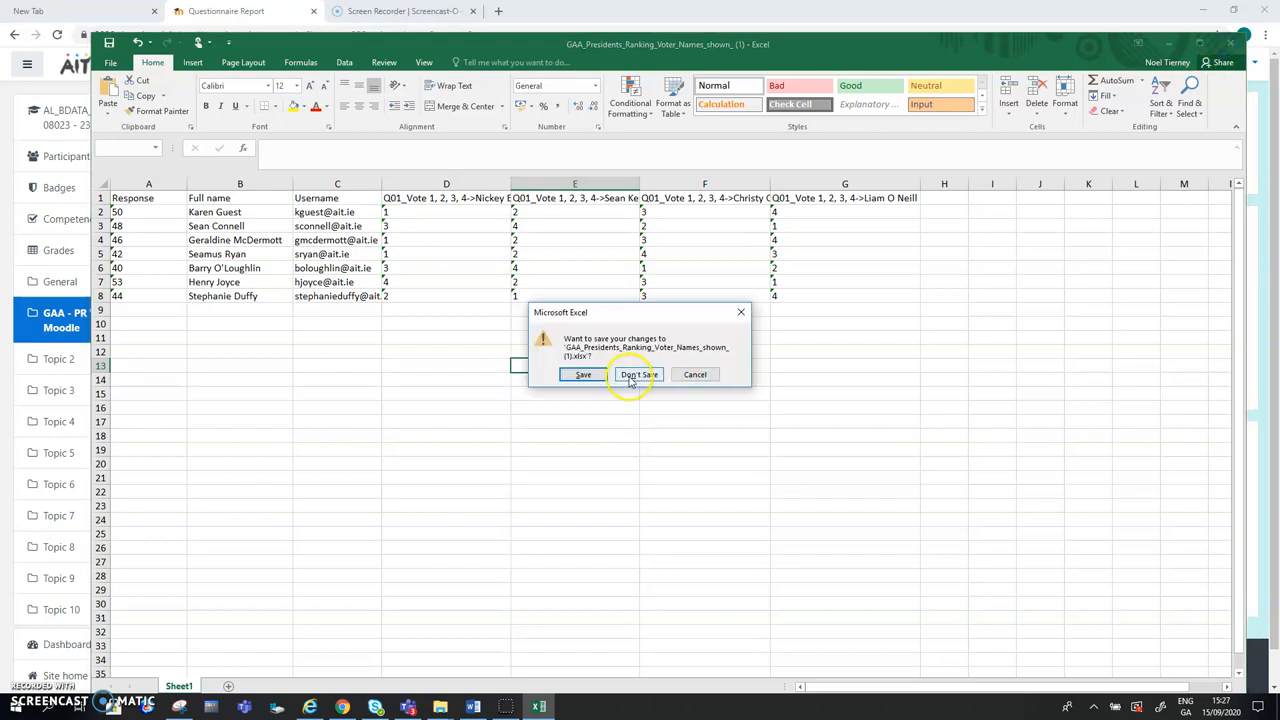
Step: Discard changes to the named results file and return to the course page via the breadcrumb
left_click(636, 374)
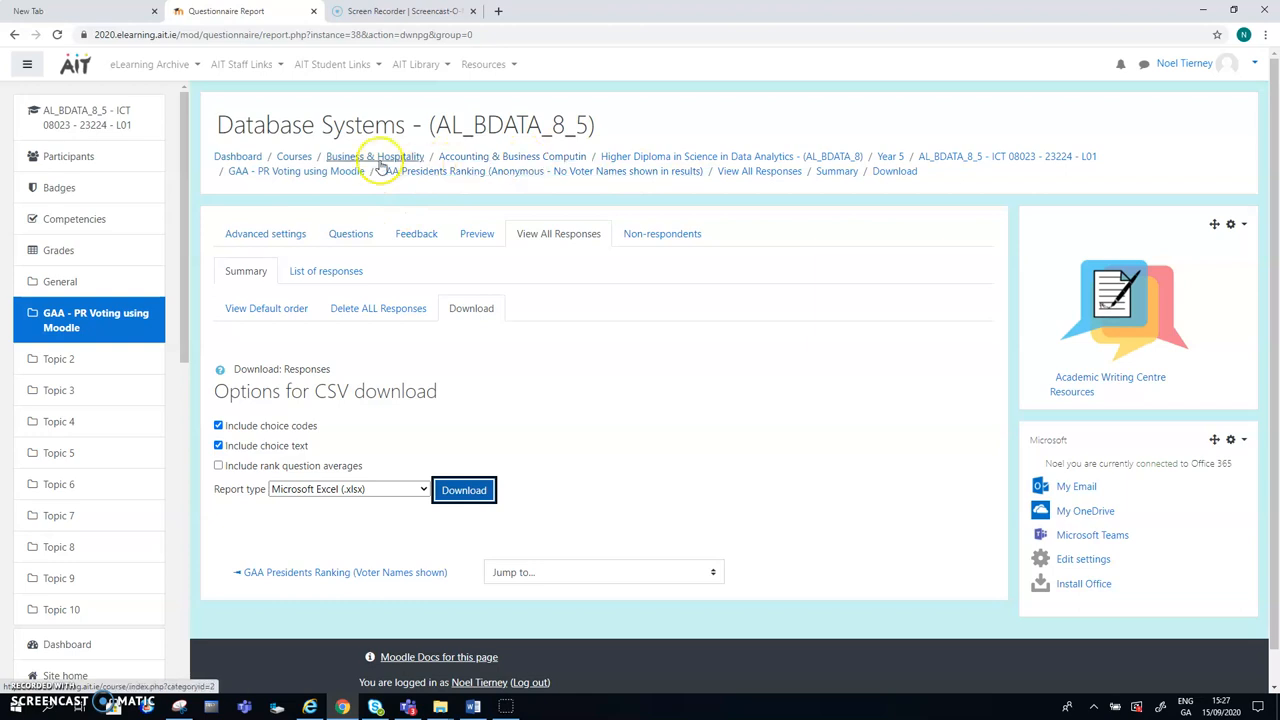
mouse_move(958, 156)
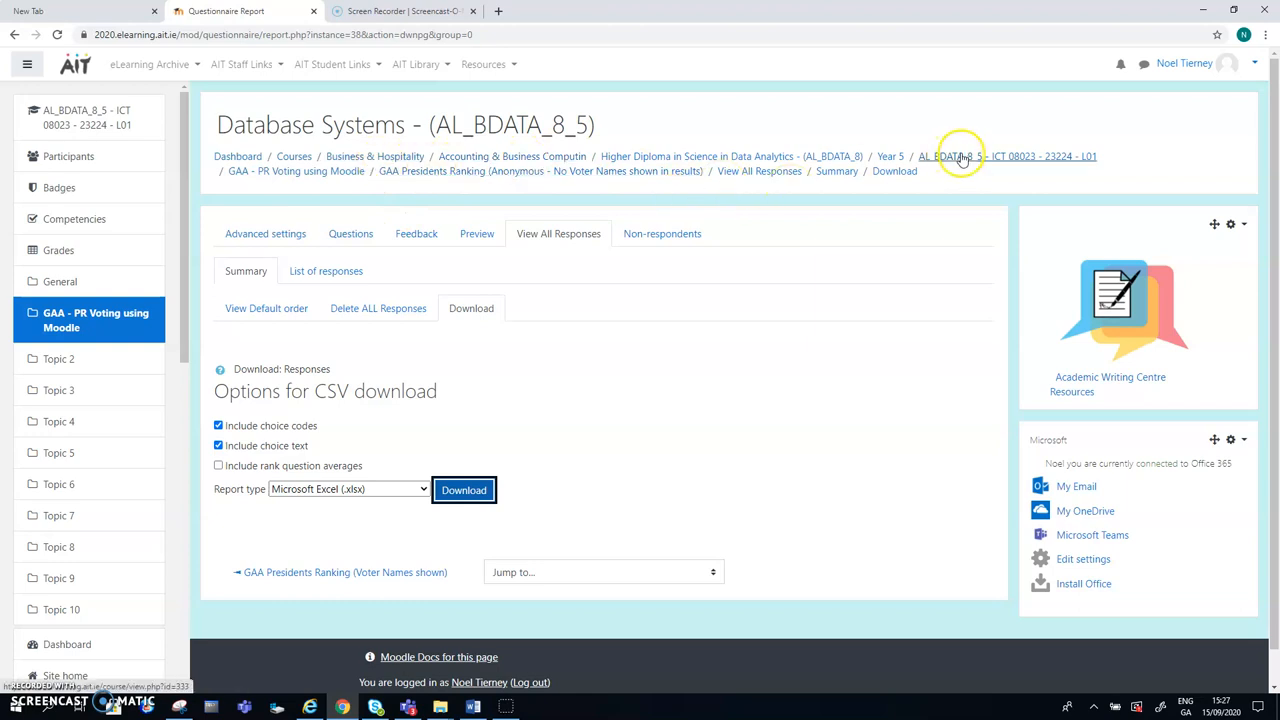
left_click(948, 156)
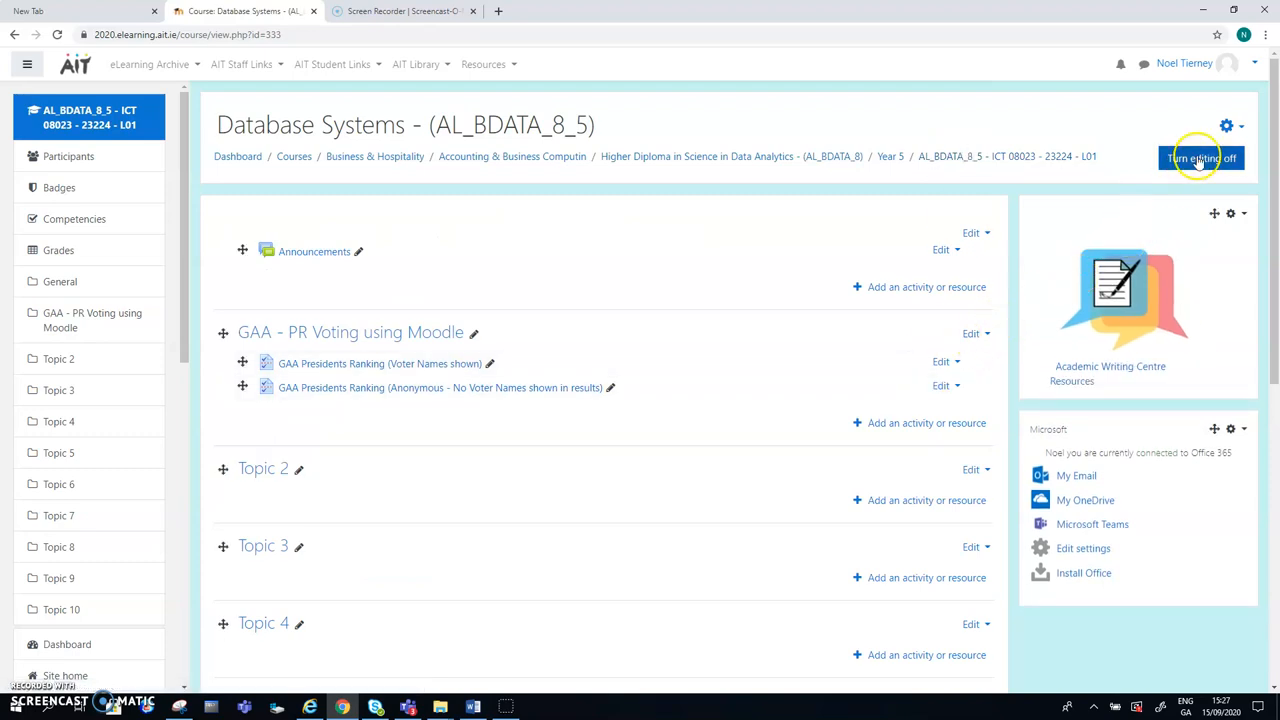
mouse_move(984, 388)
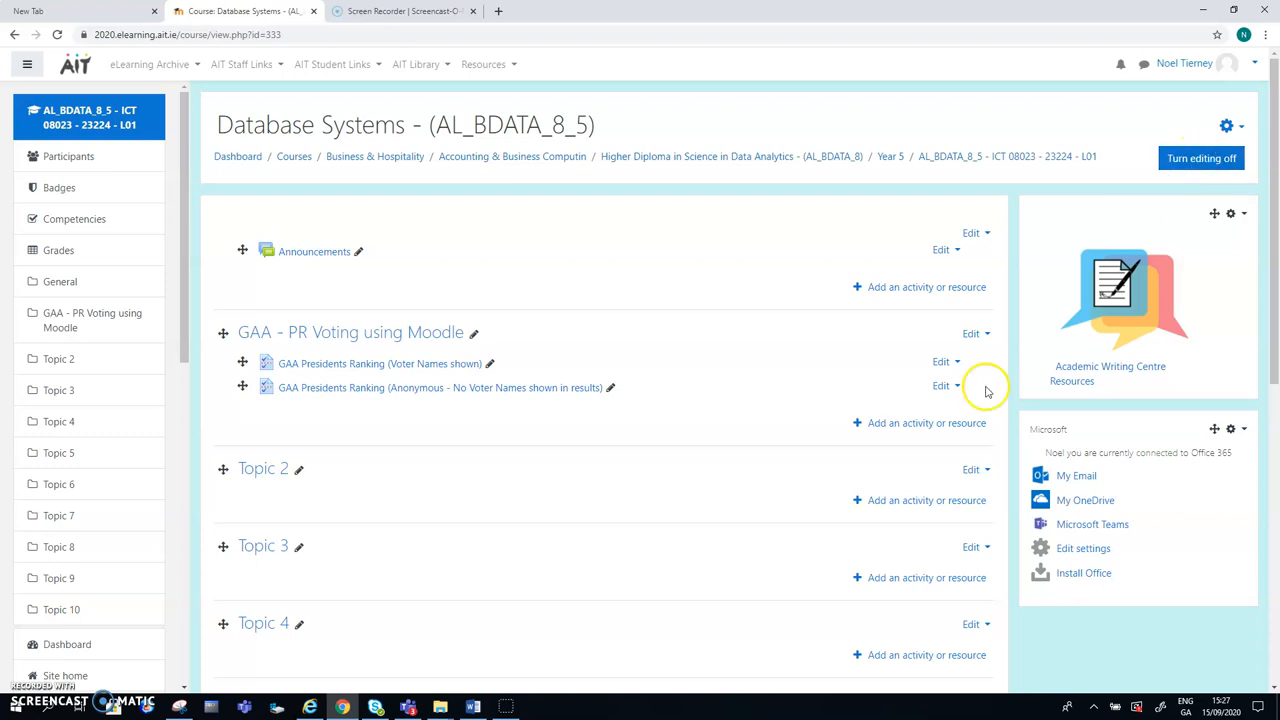
Step: Start adding an activity or resource to the GAA - PR Voting section
left_click(926, 422)
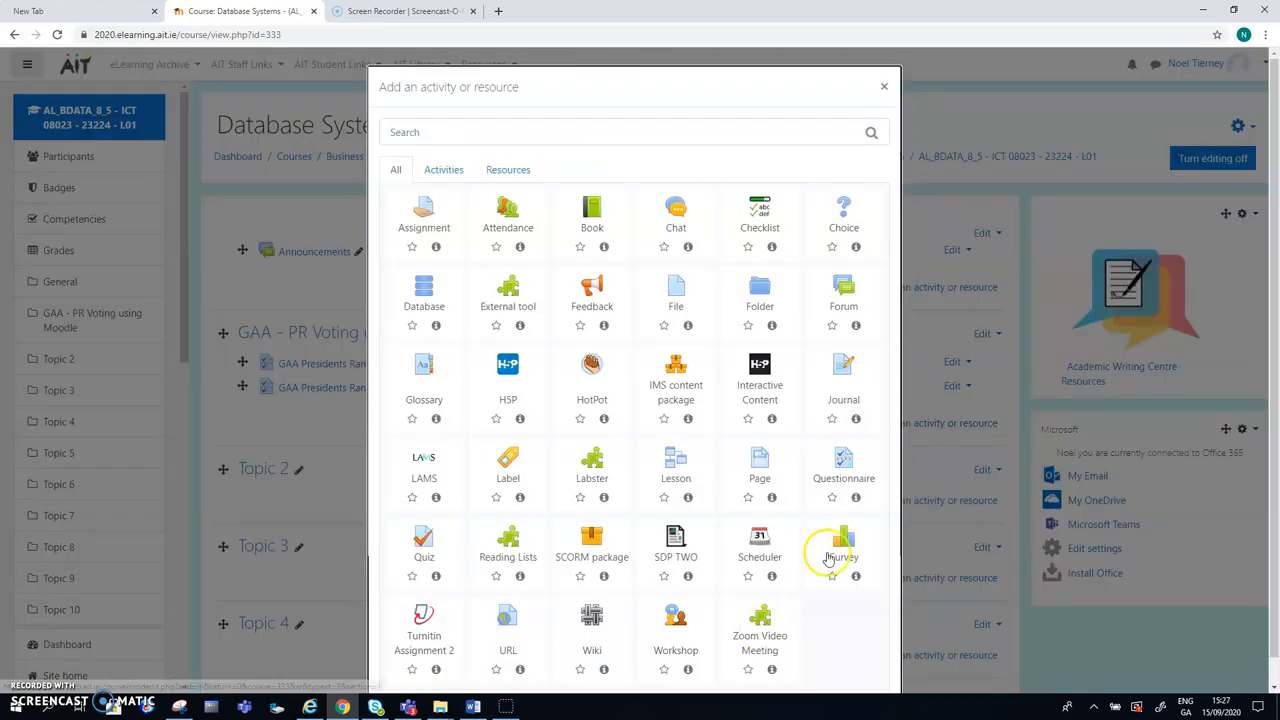
mouse_move(844, 470)
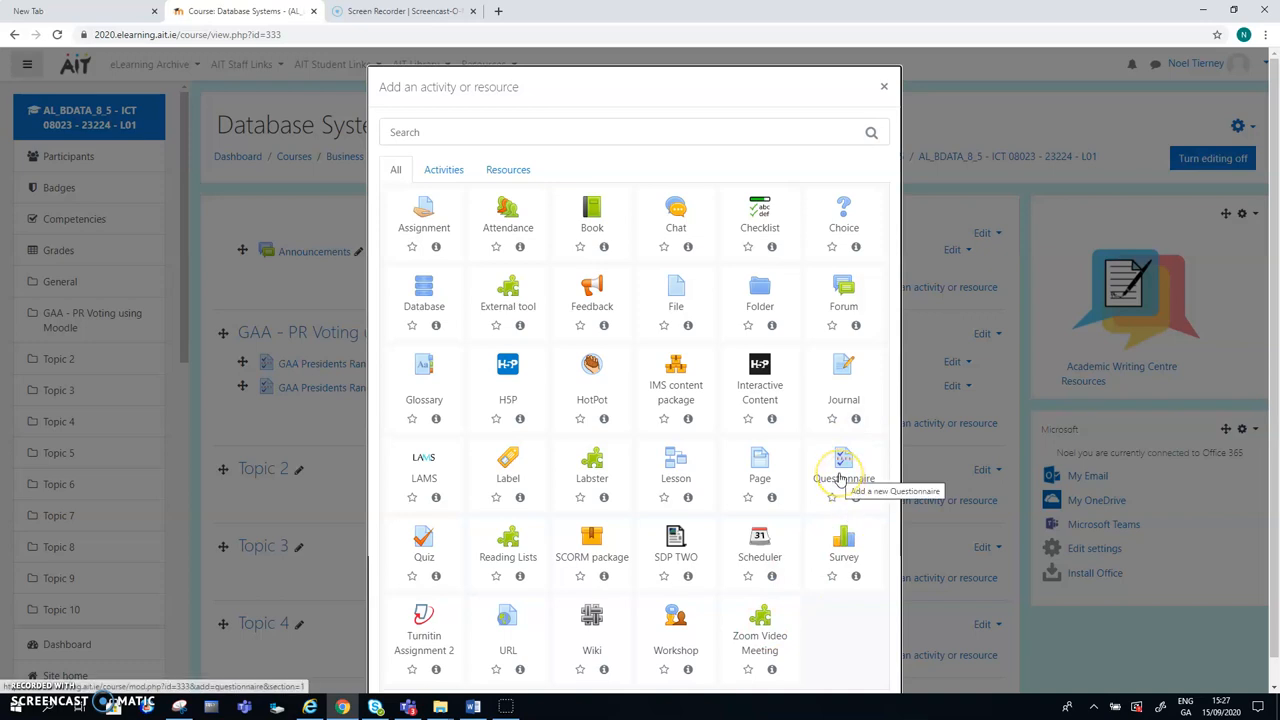
mouse_move(844, 470)
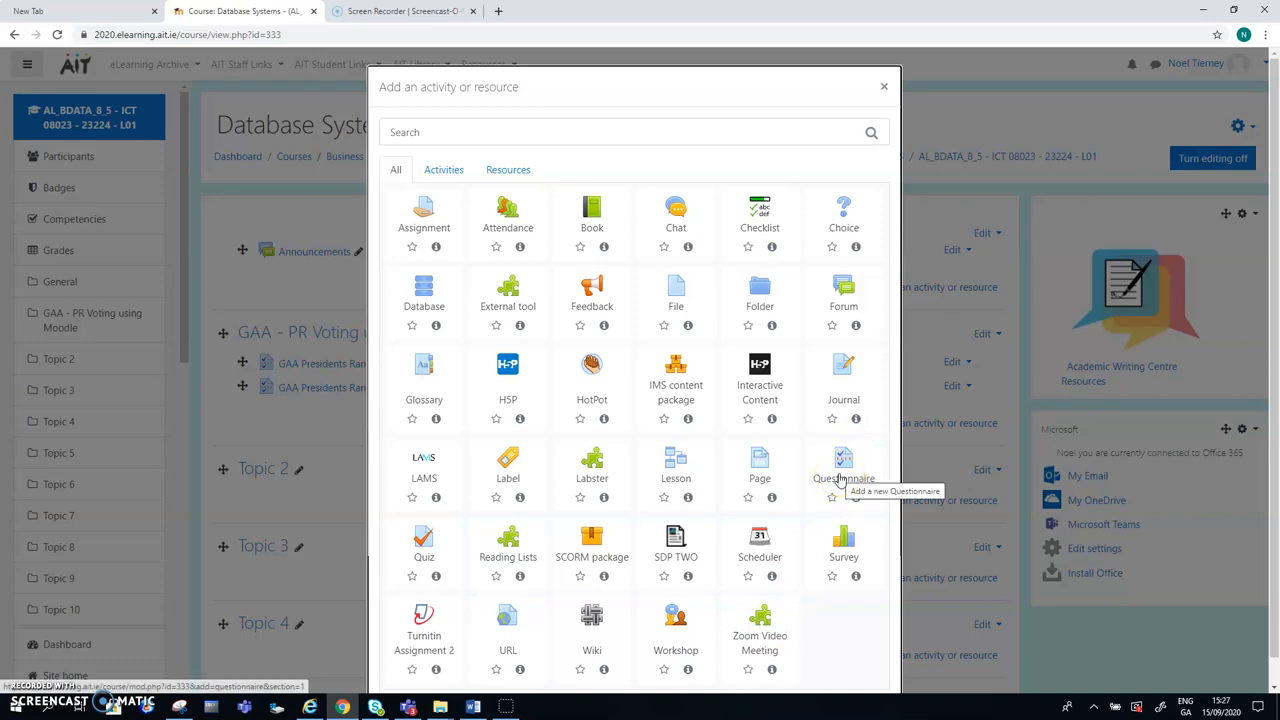
mouse_move(592, 290)
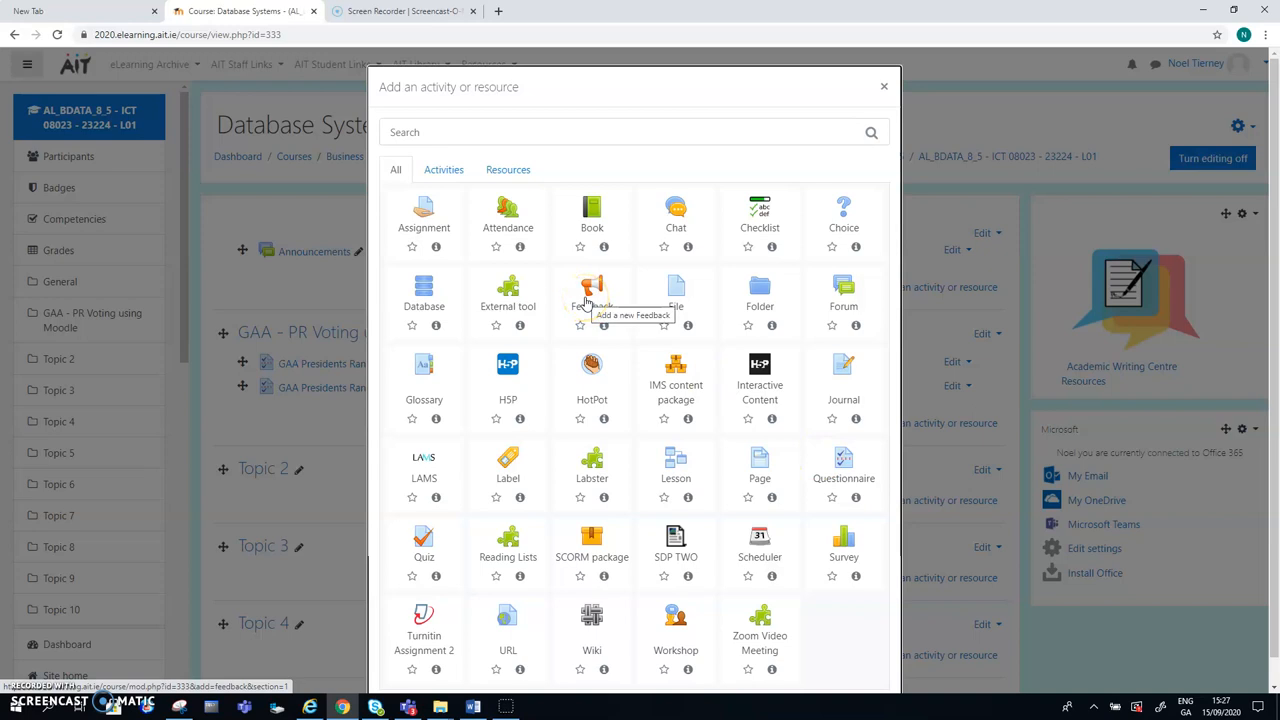
mouse_move(796, 368)
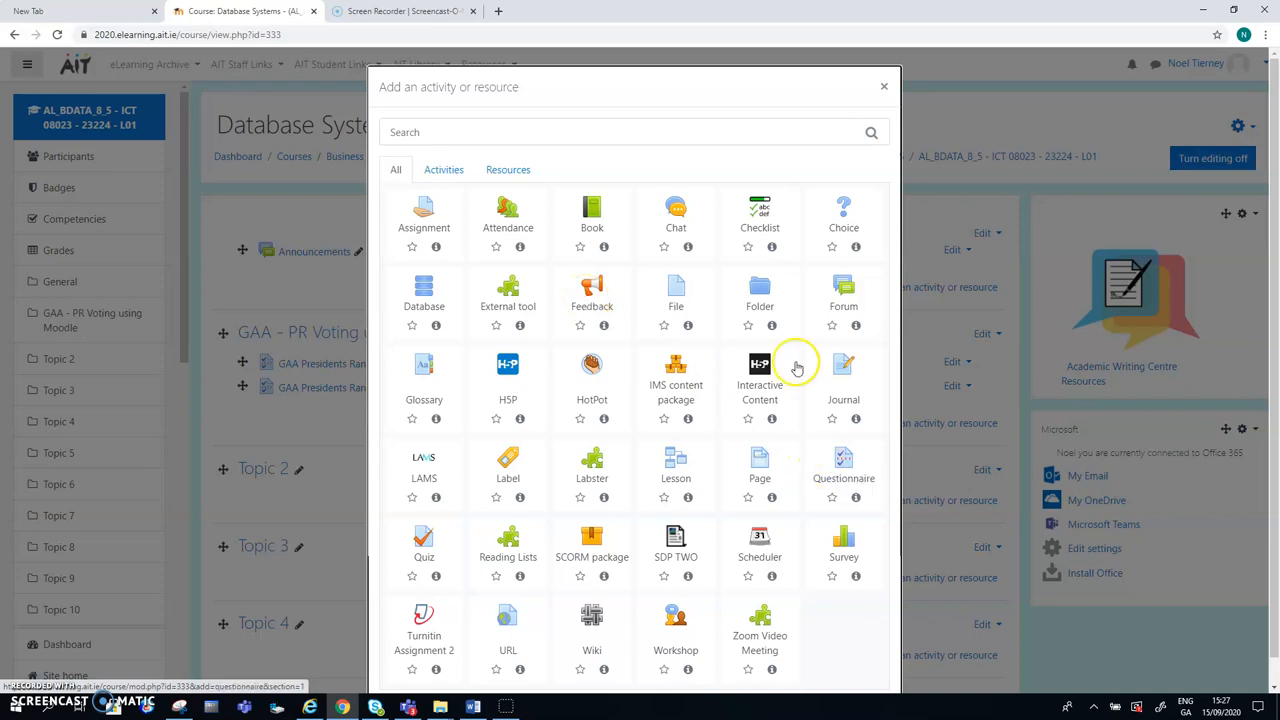
mouse_move(844, 216)
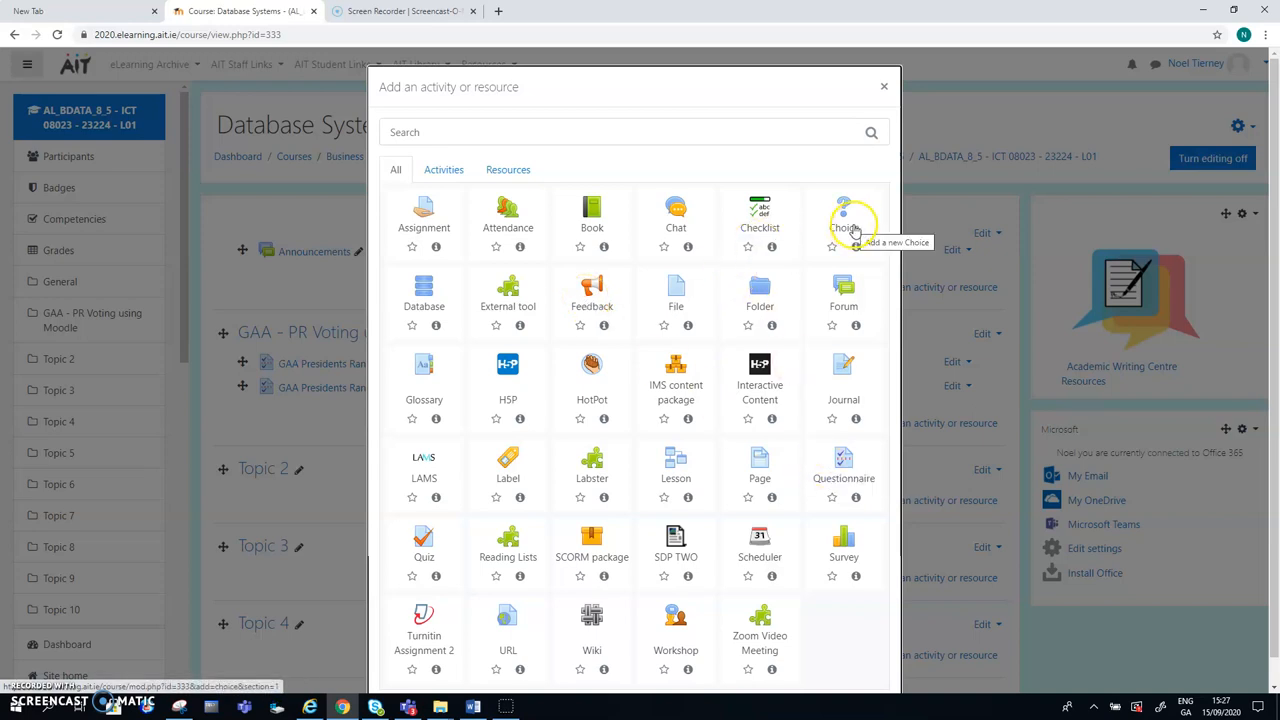
mouse_move(592, 306)
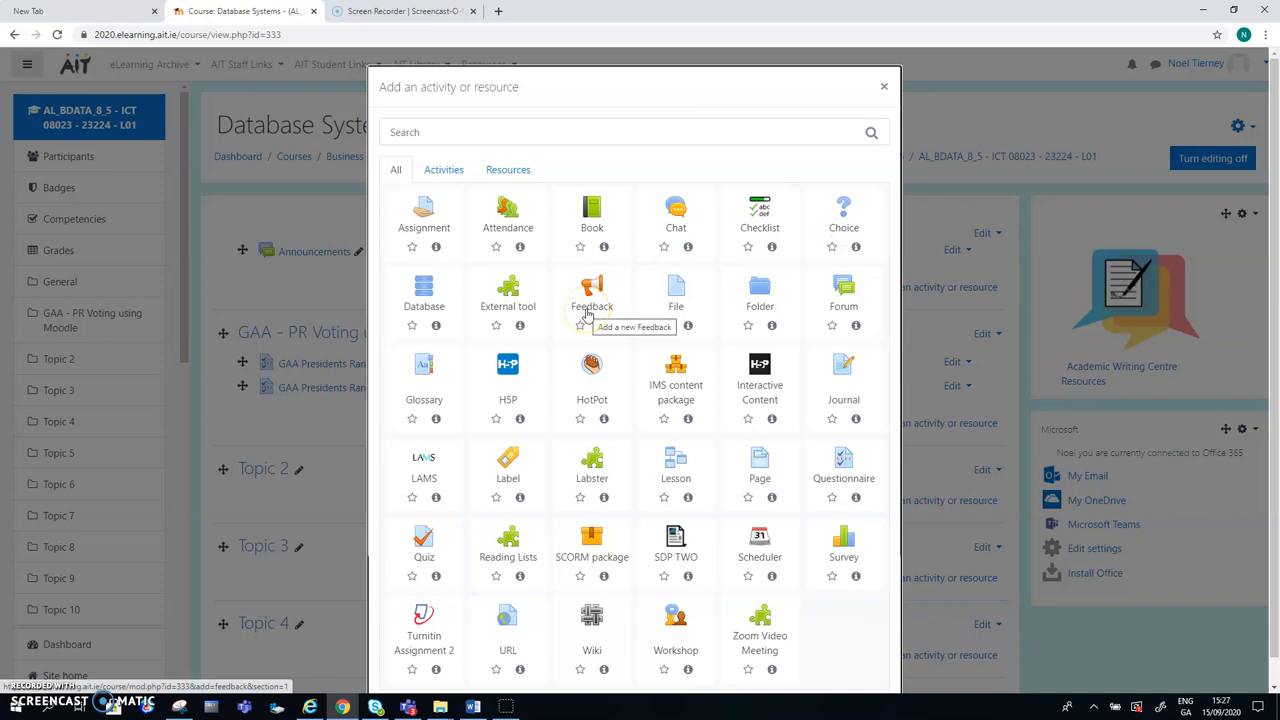
mouse_move(844, 460)
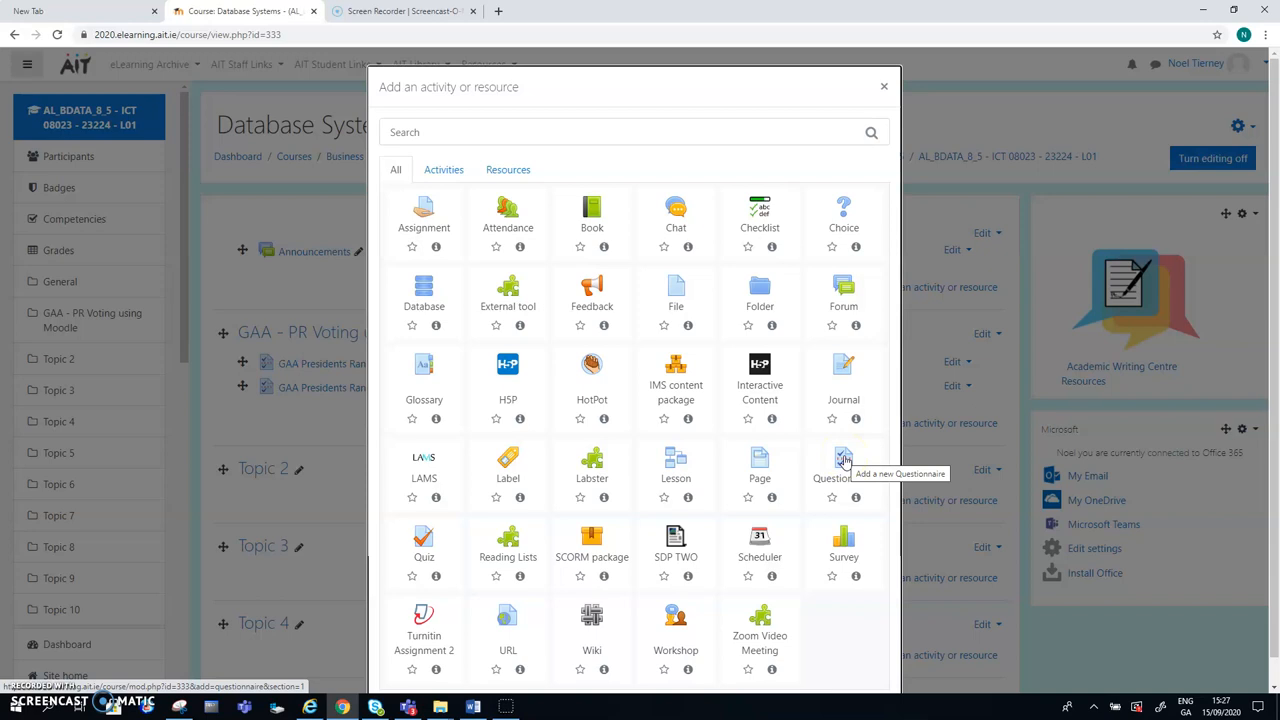
Step: Create a Questionnaire activity and name it 'GAA Pres Rank', correcting 'Elect' to 'Rank'
left_click(844, 464)
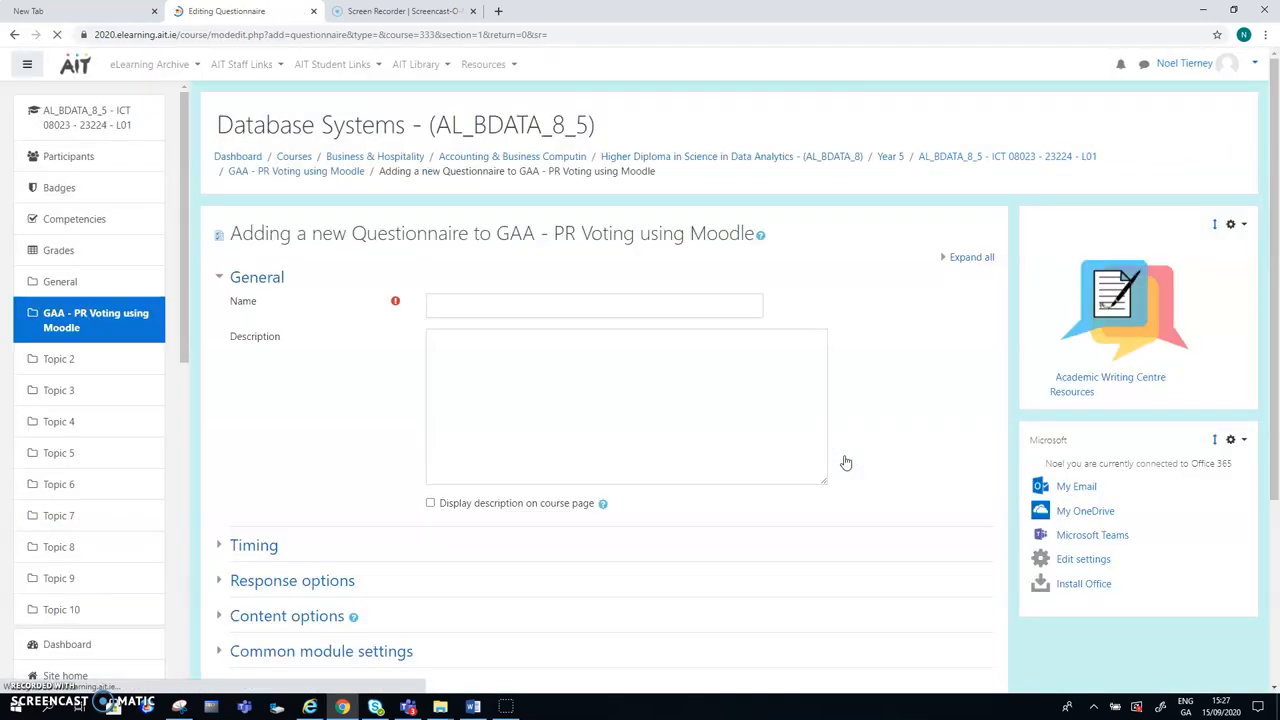
left_click(592, 304)
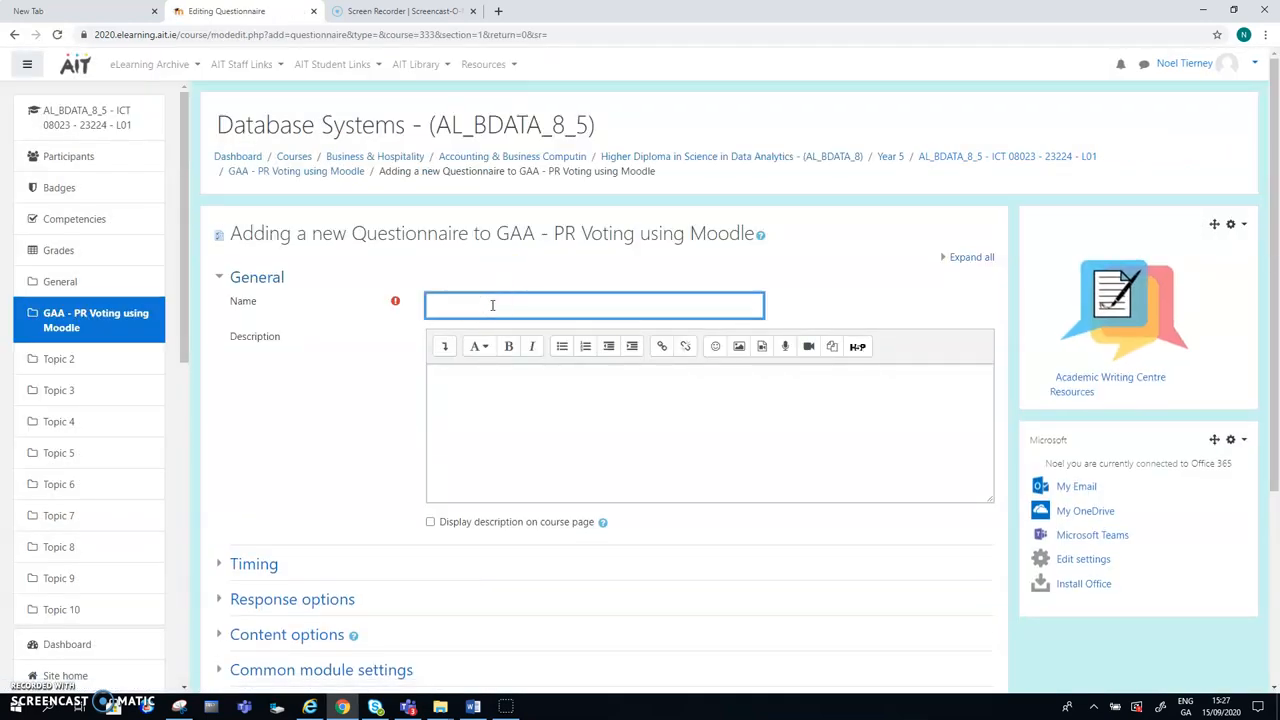
type("GAA")
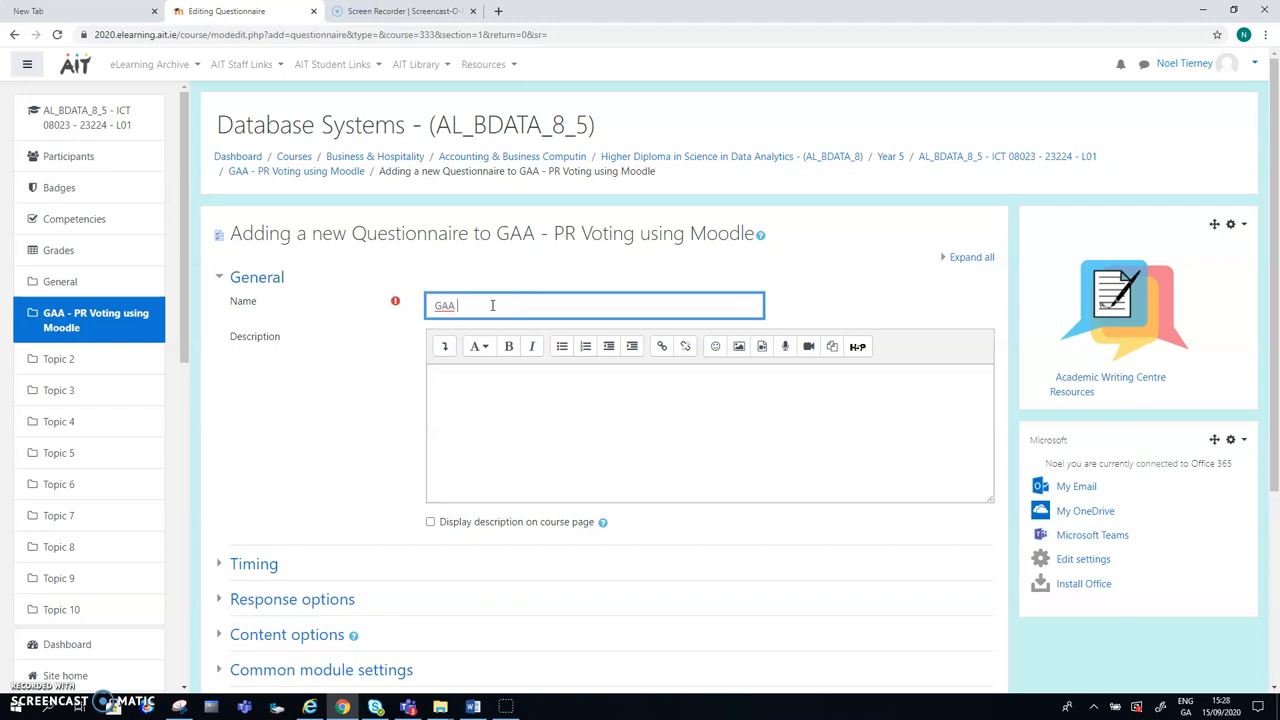
type("Pres E")
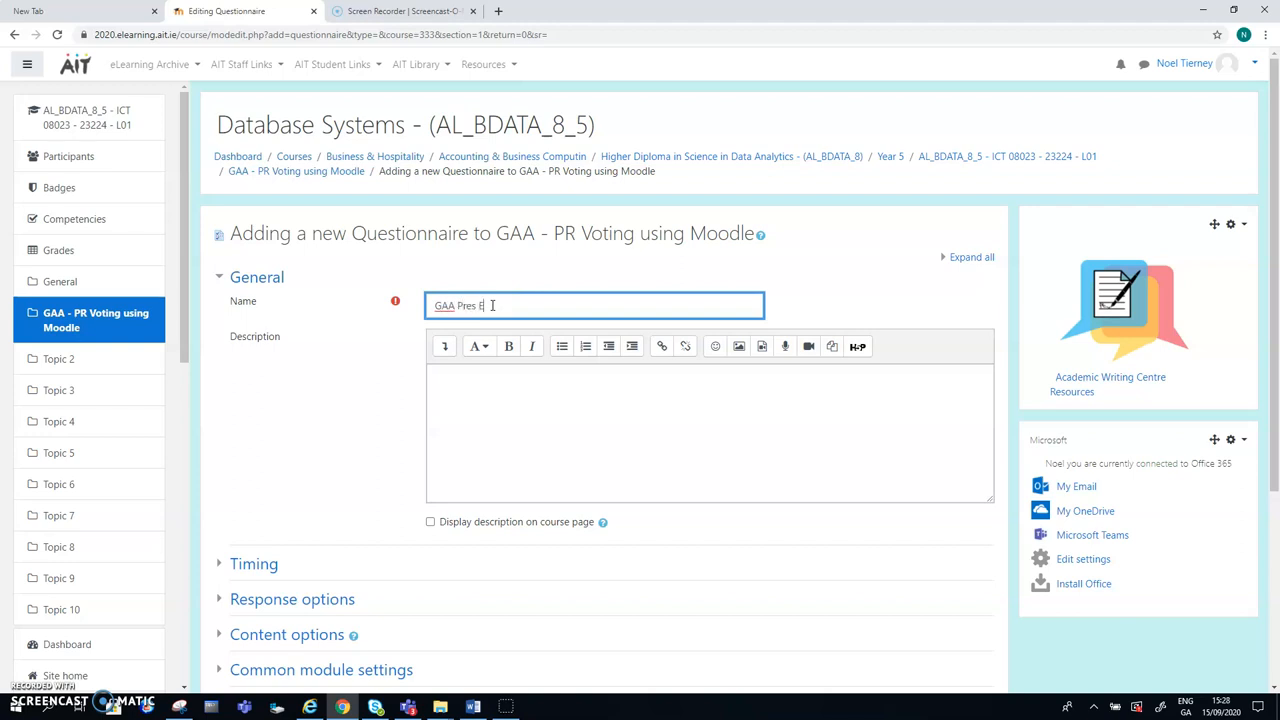
type("lect")
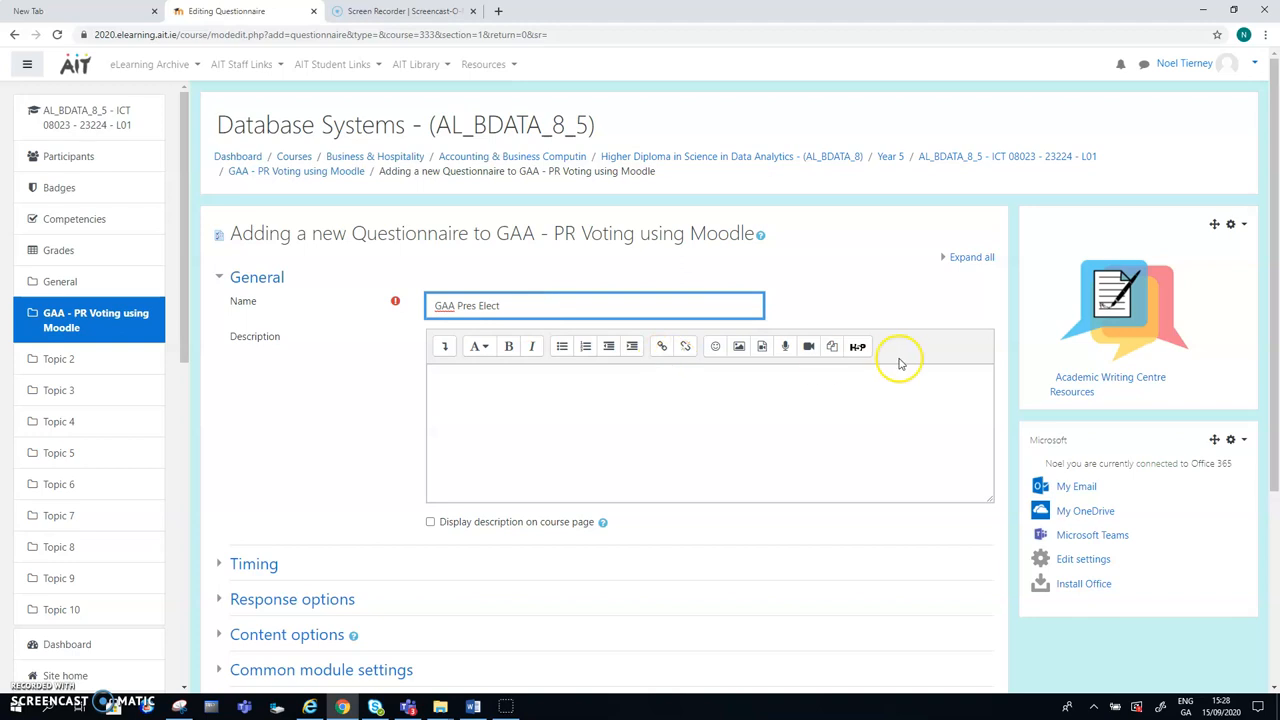
key("Backspace")
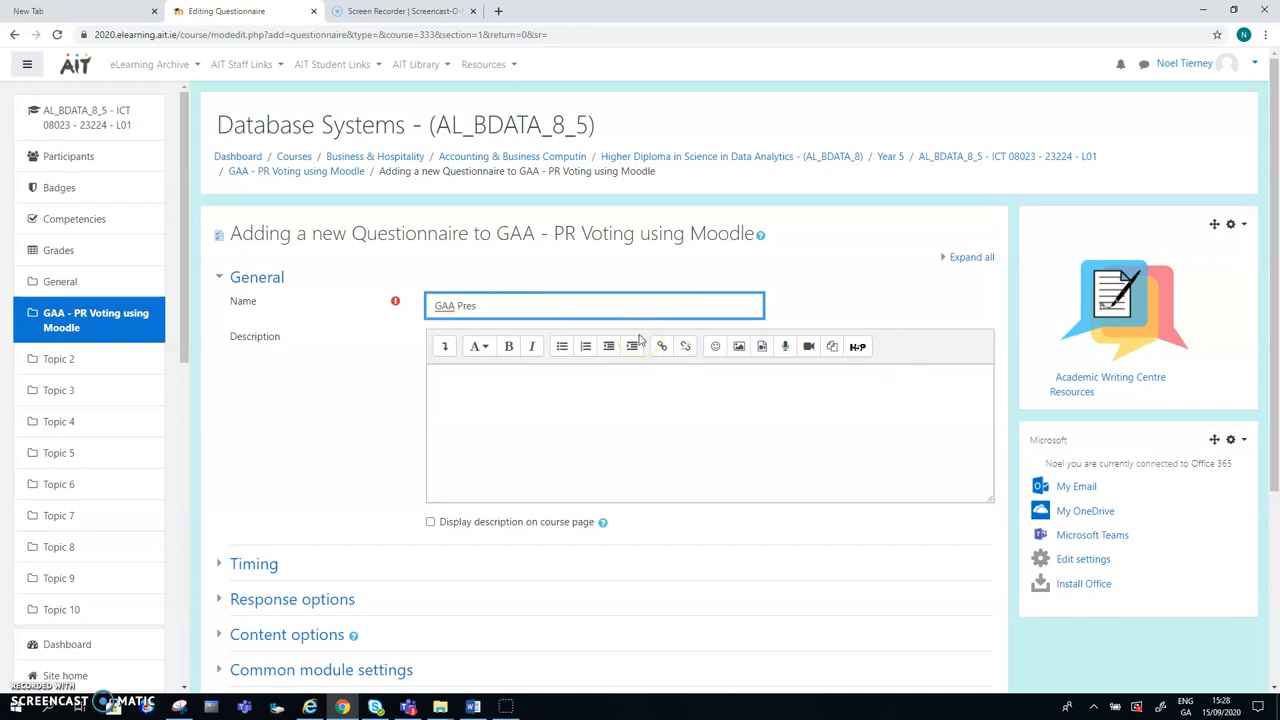
type("Ran")
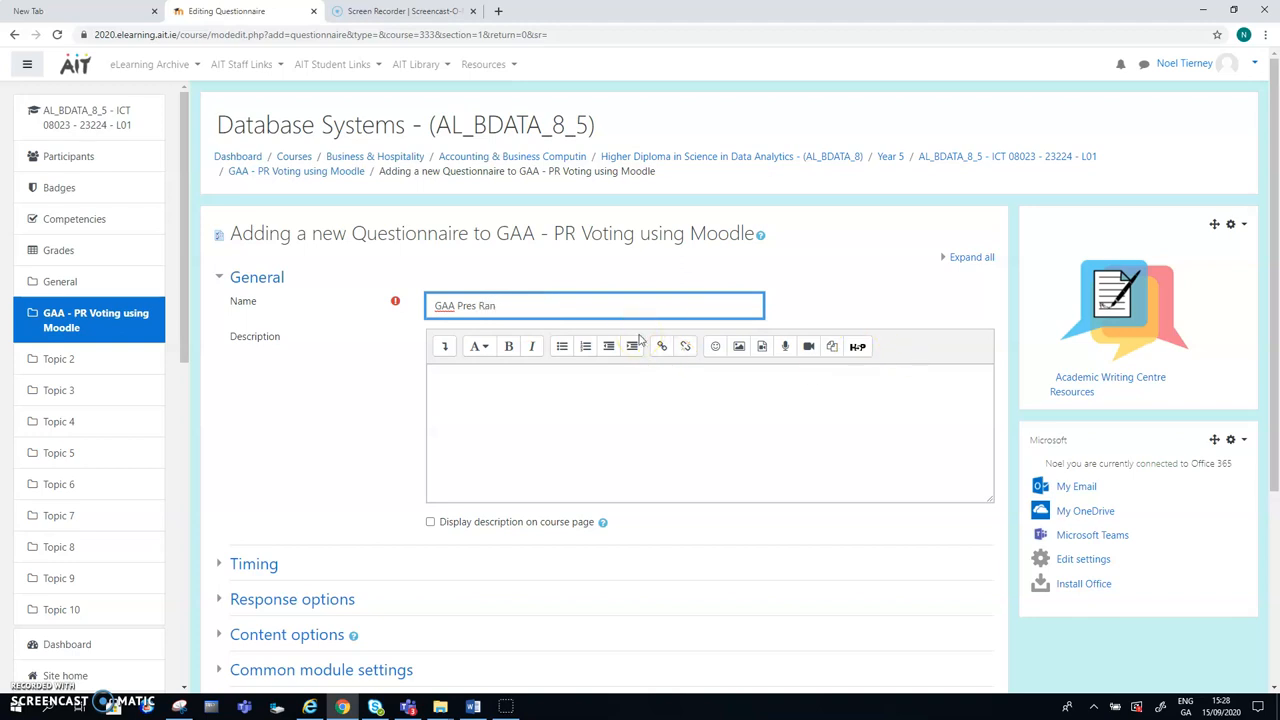
type("k")
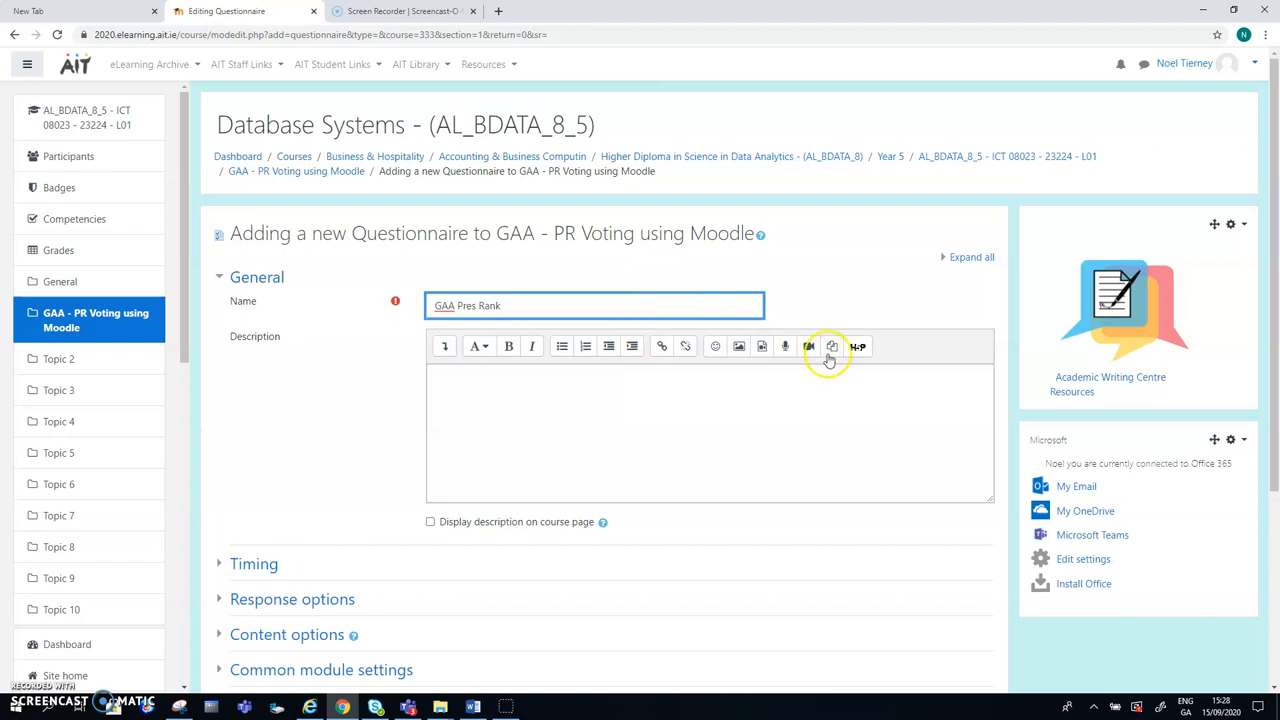
mouse_move(1210, 300)
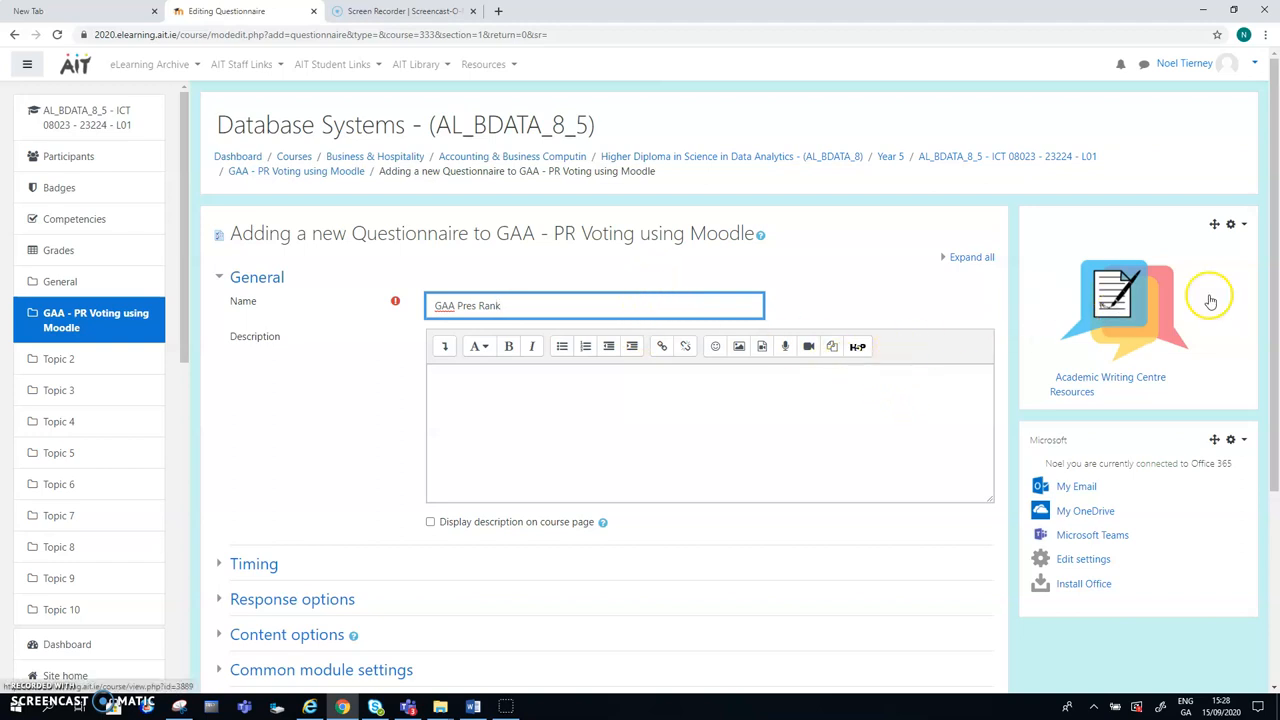
Step: Expand all sections of the questionnaire settings form
scroll("down", 3)
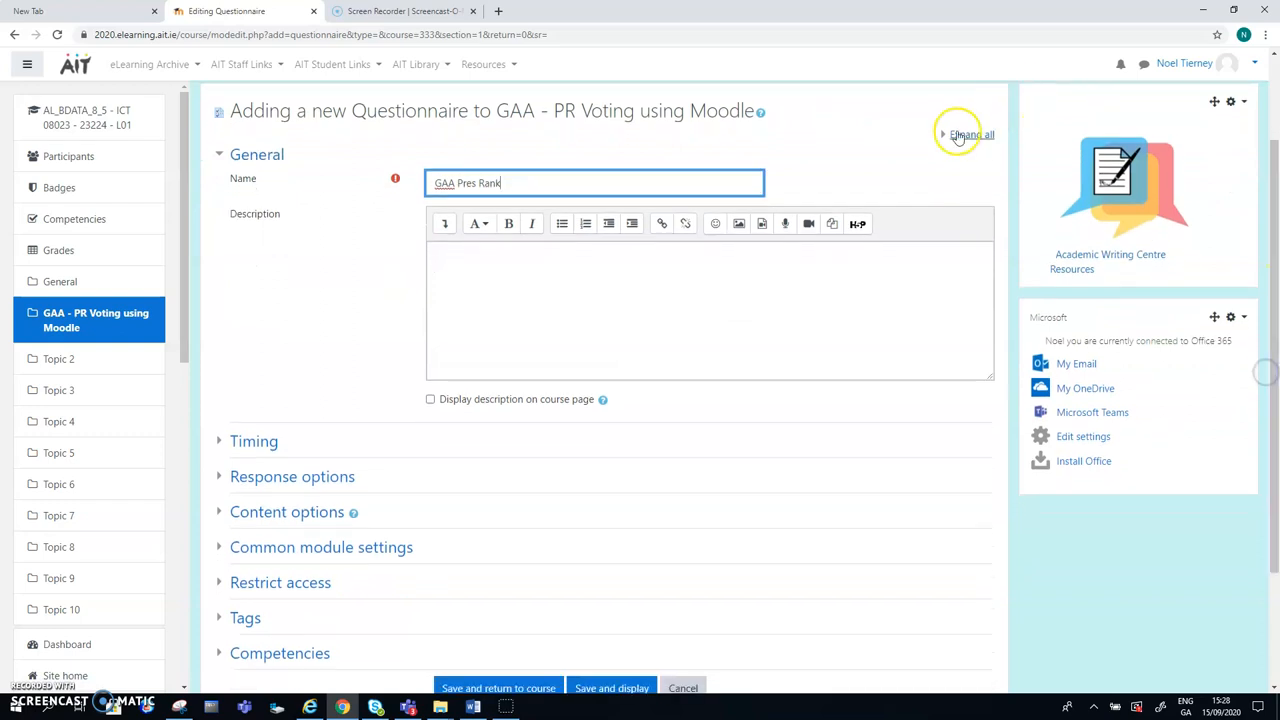
left_click(968, 134)
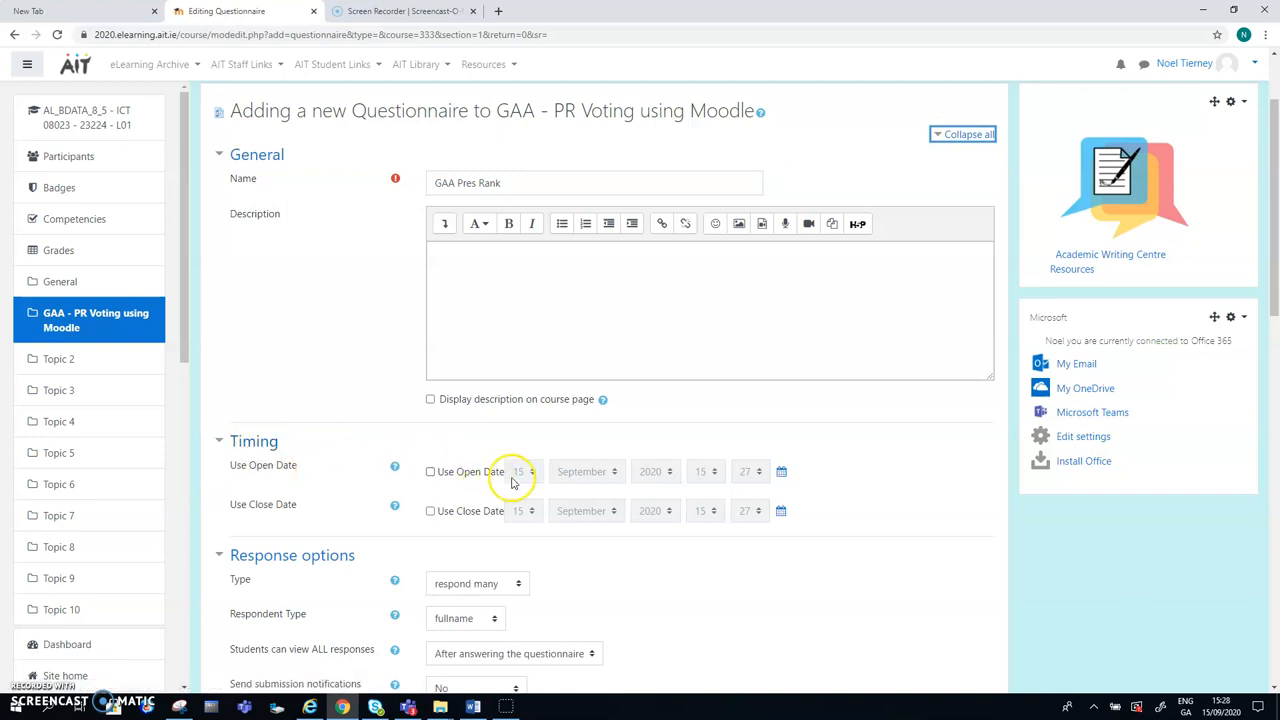
mouse_move(712, 508)
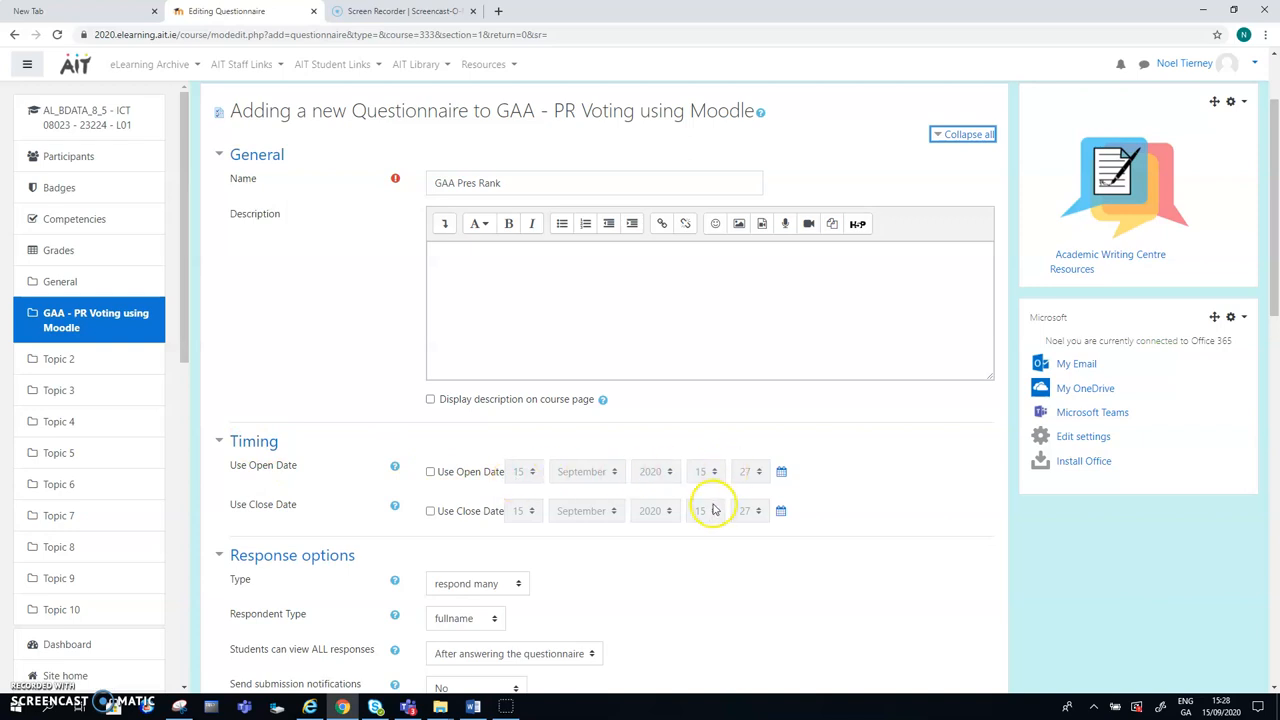
mouse_move(276, 504)
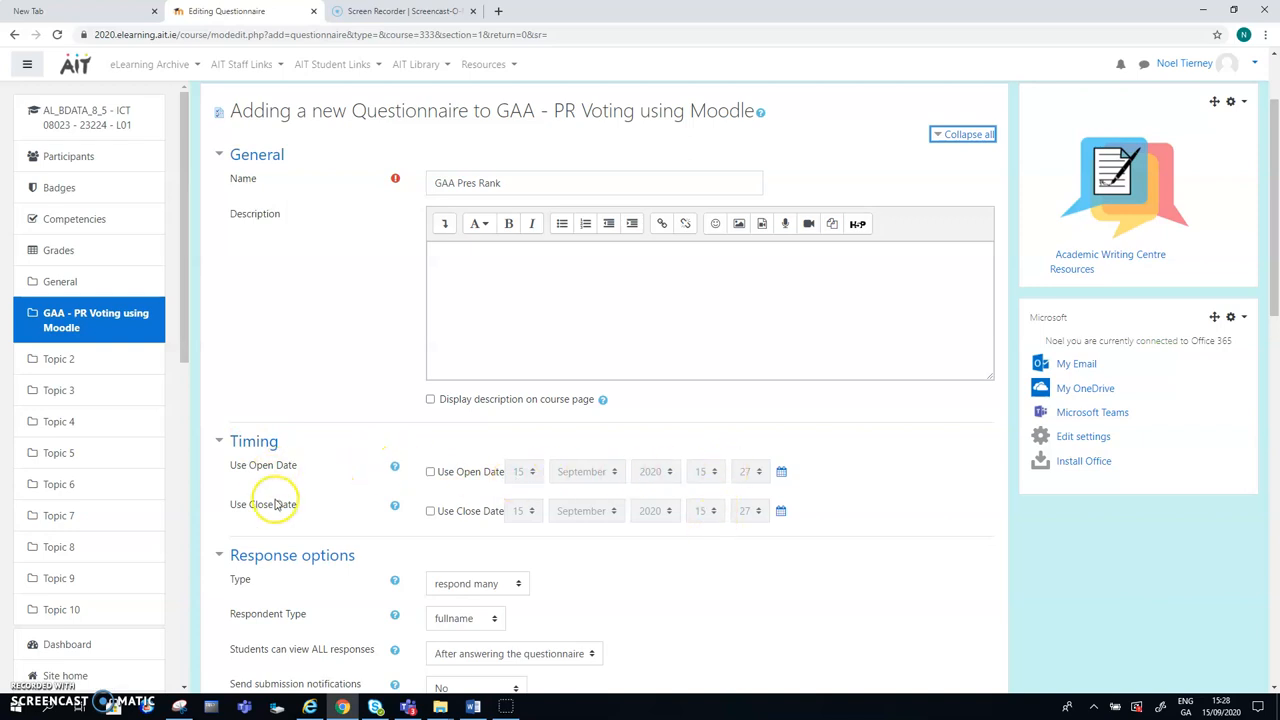
mouse_move(1122, 376)
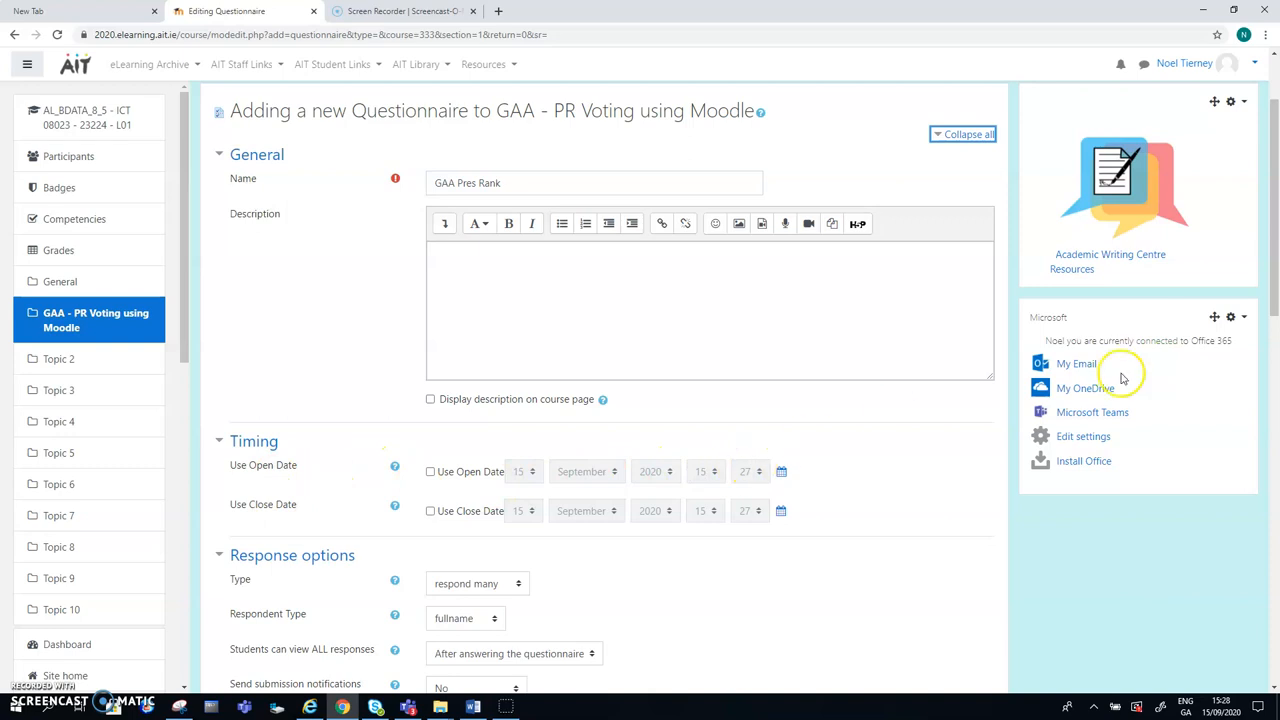
scroll("up", 3)
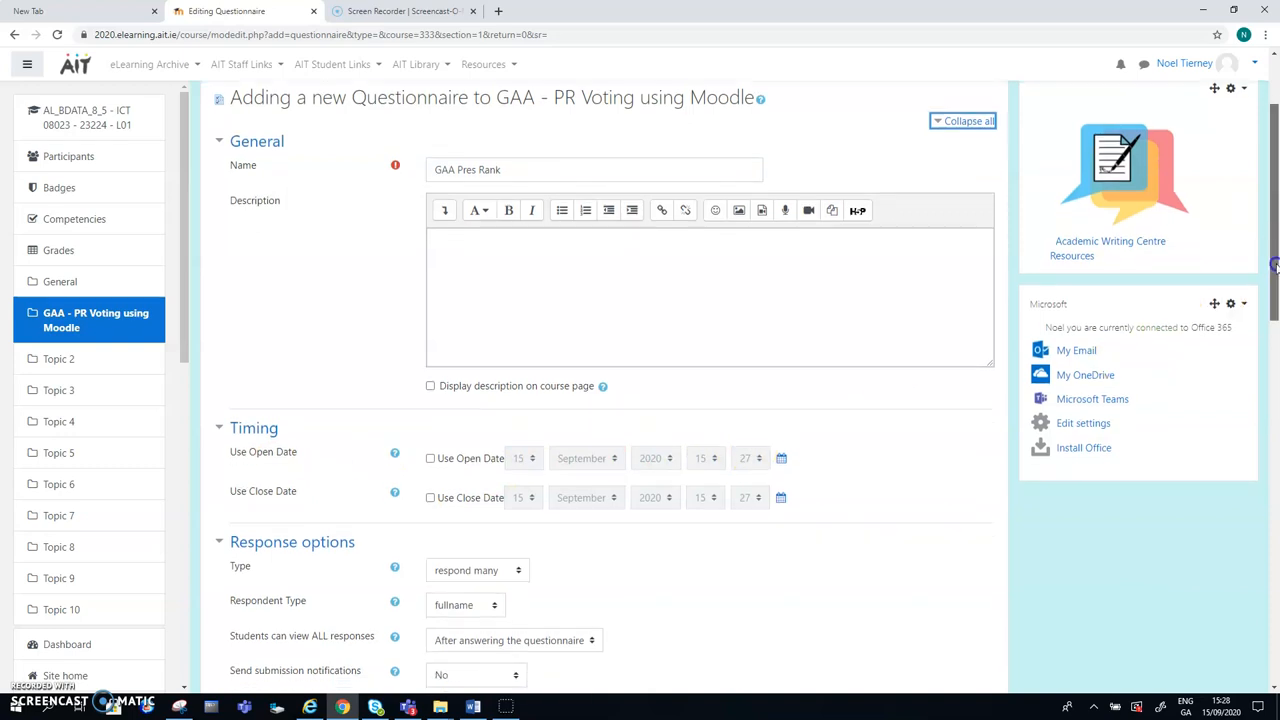
Step: Set Response options to respond once with anonymous respondent type
scroll("down", 3)
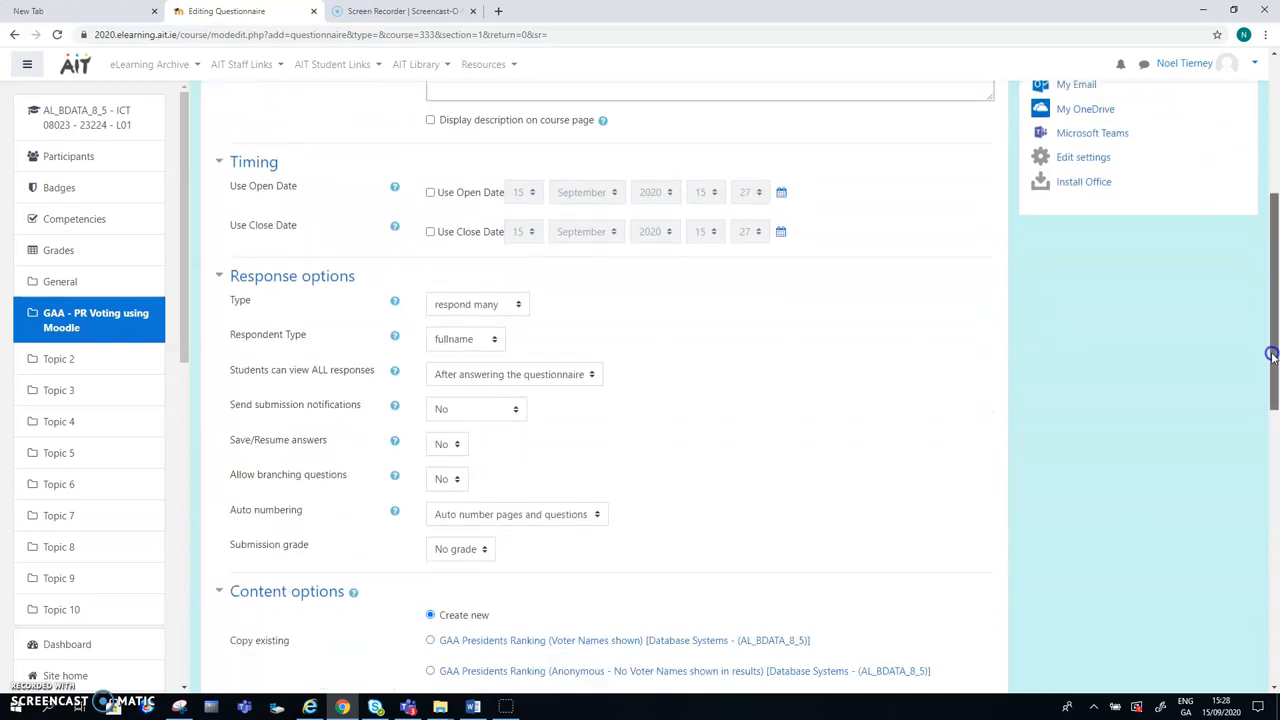
scroll("down", 3)
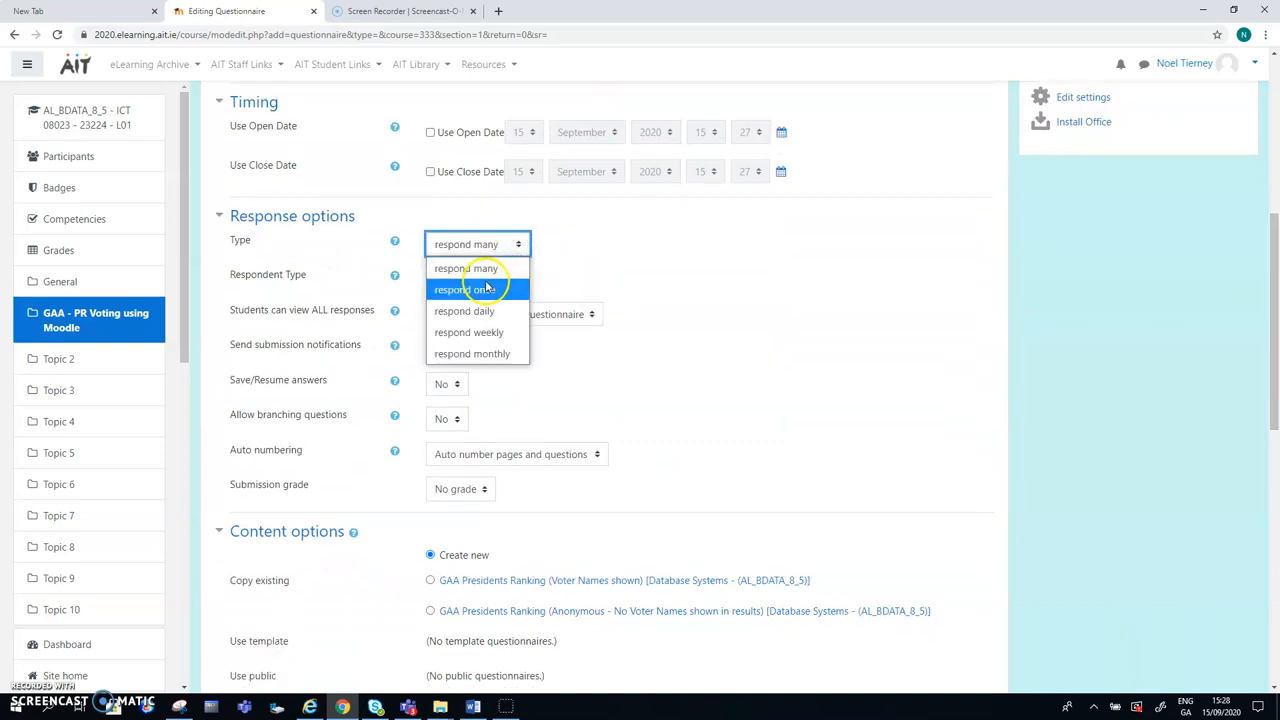
left_click(464, 288)
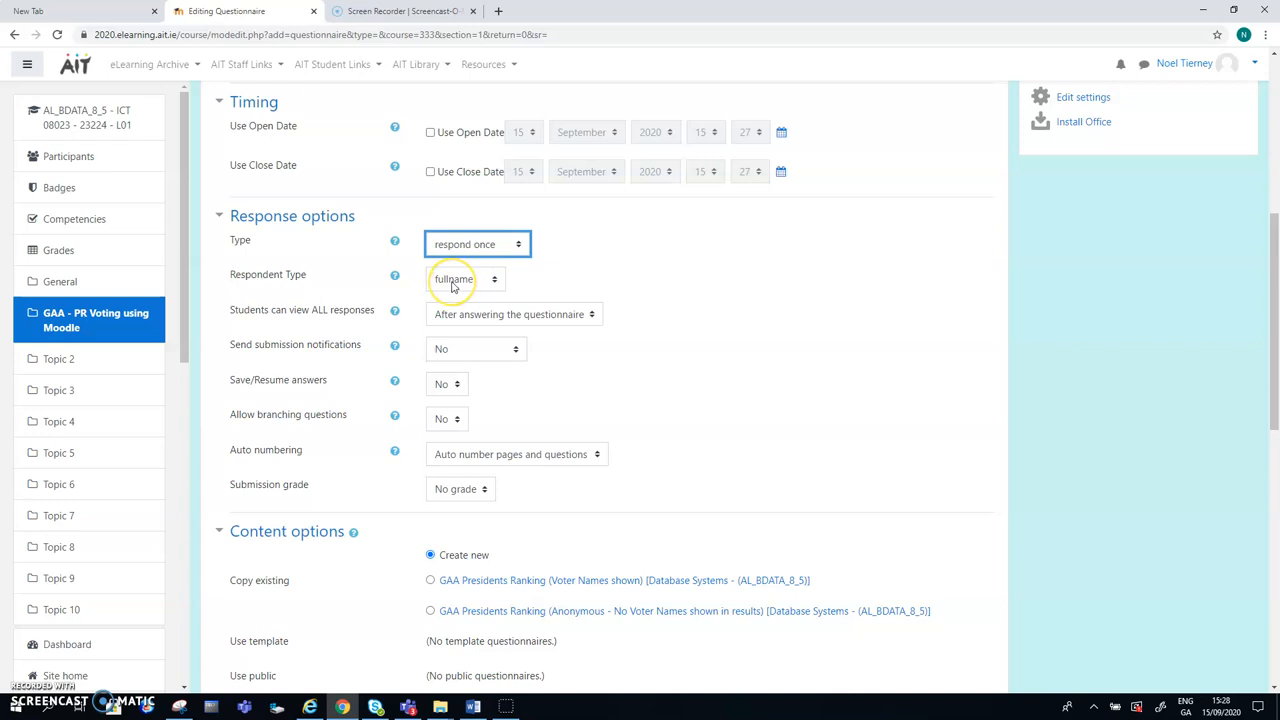
left_click(464, 278)
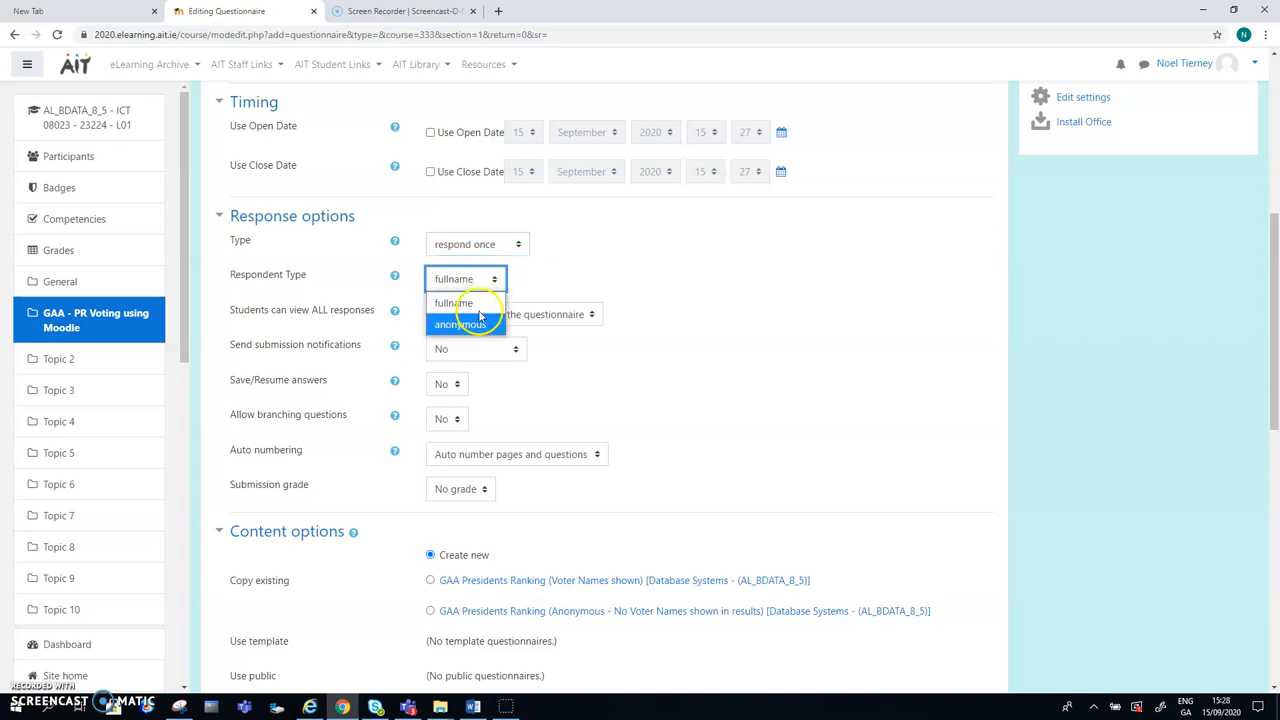
left_click(460, 324)
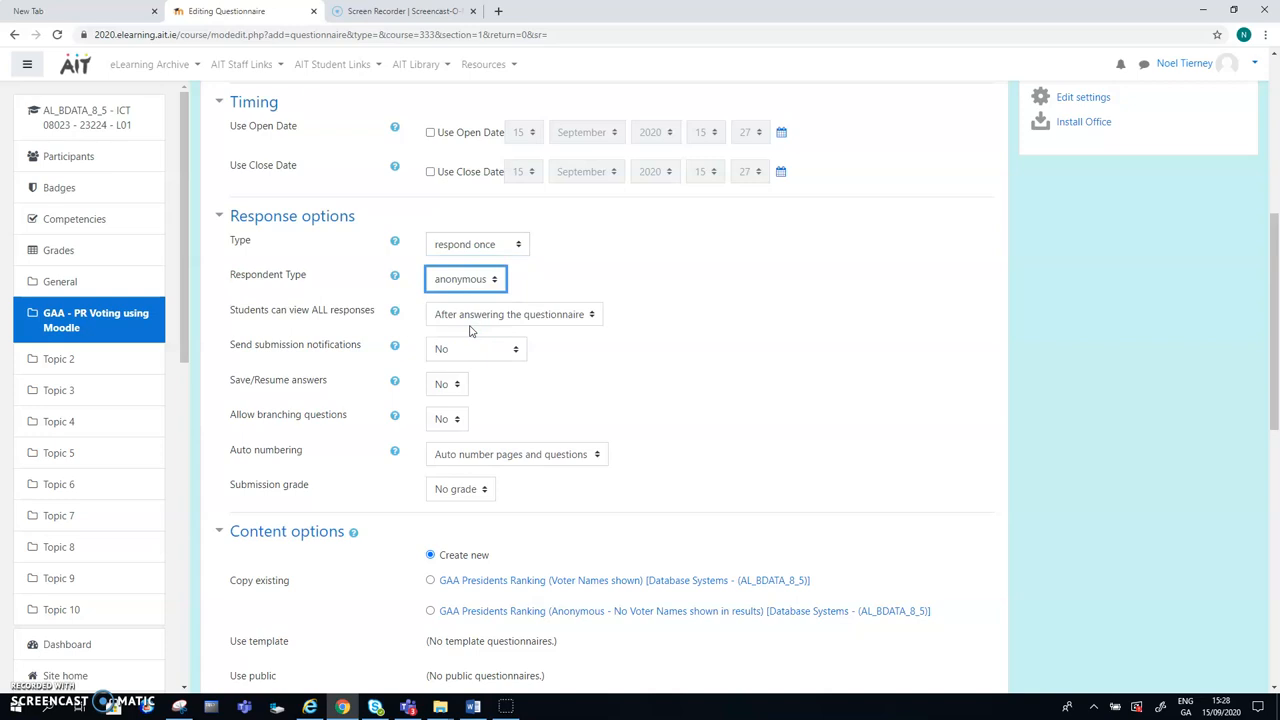
mouse_move(292, 322)
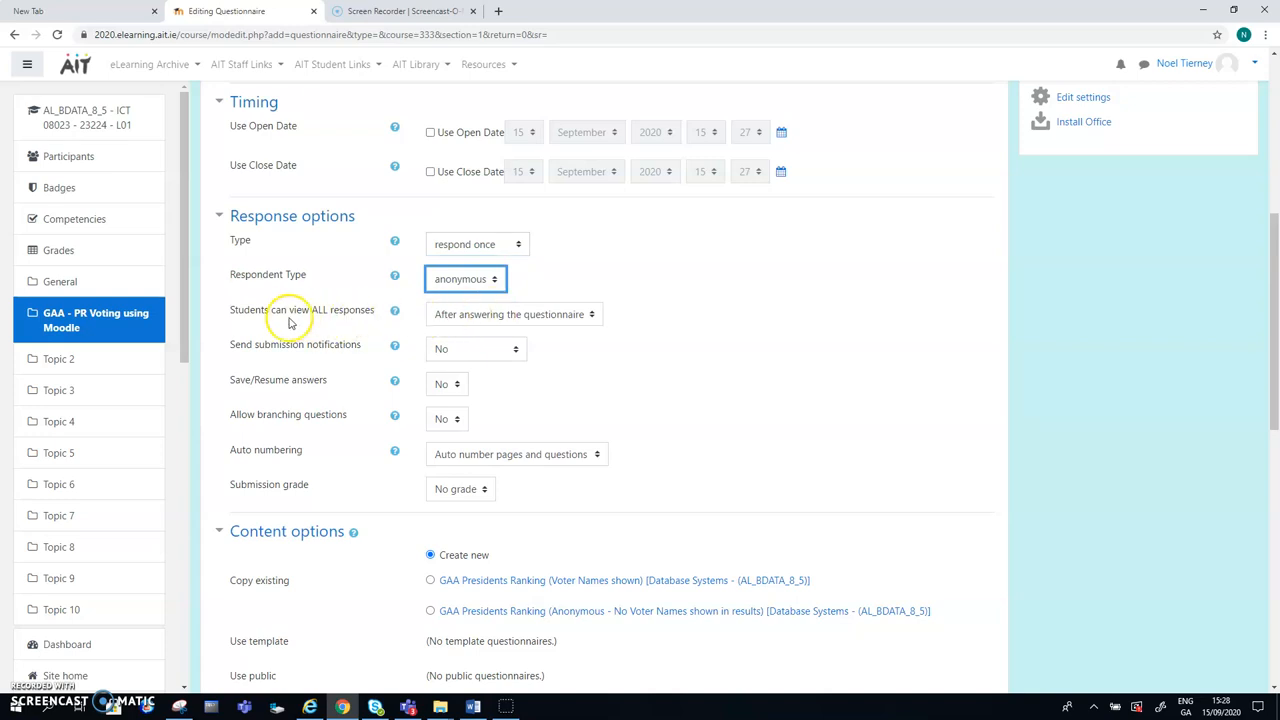
mouse_move(284, 324)
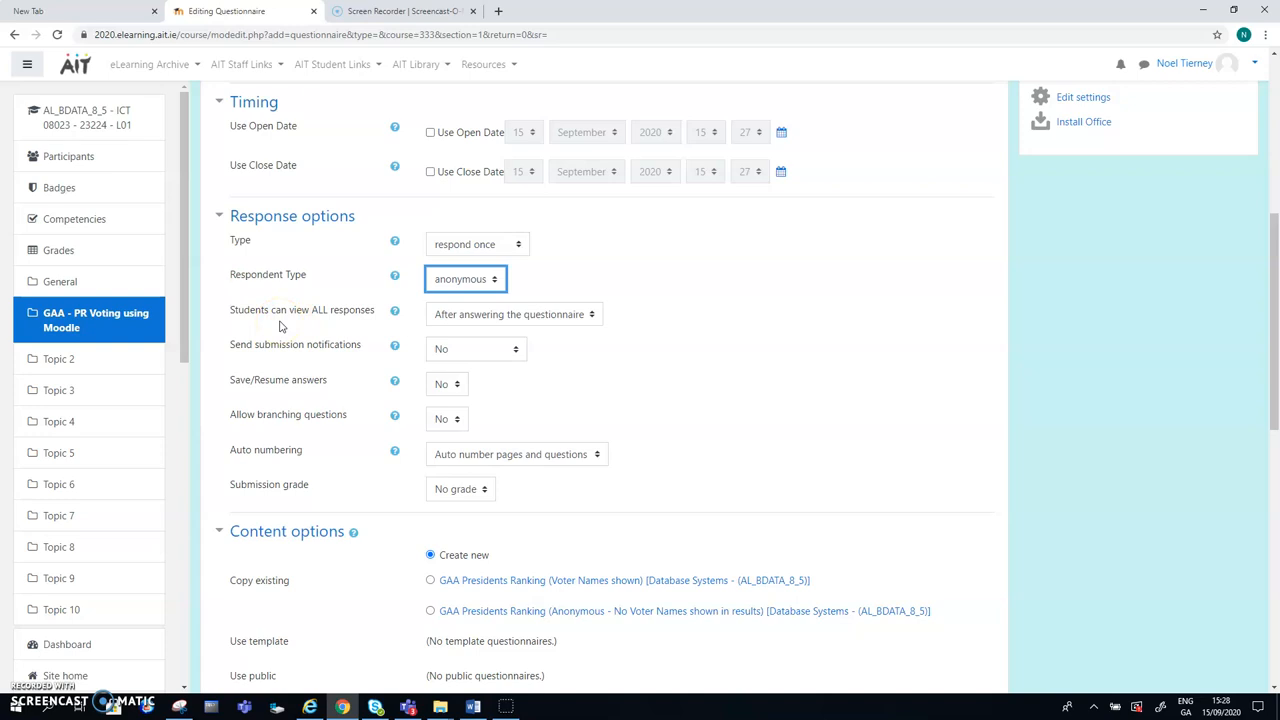
mouse_move(548, 314)
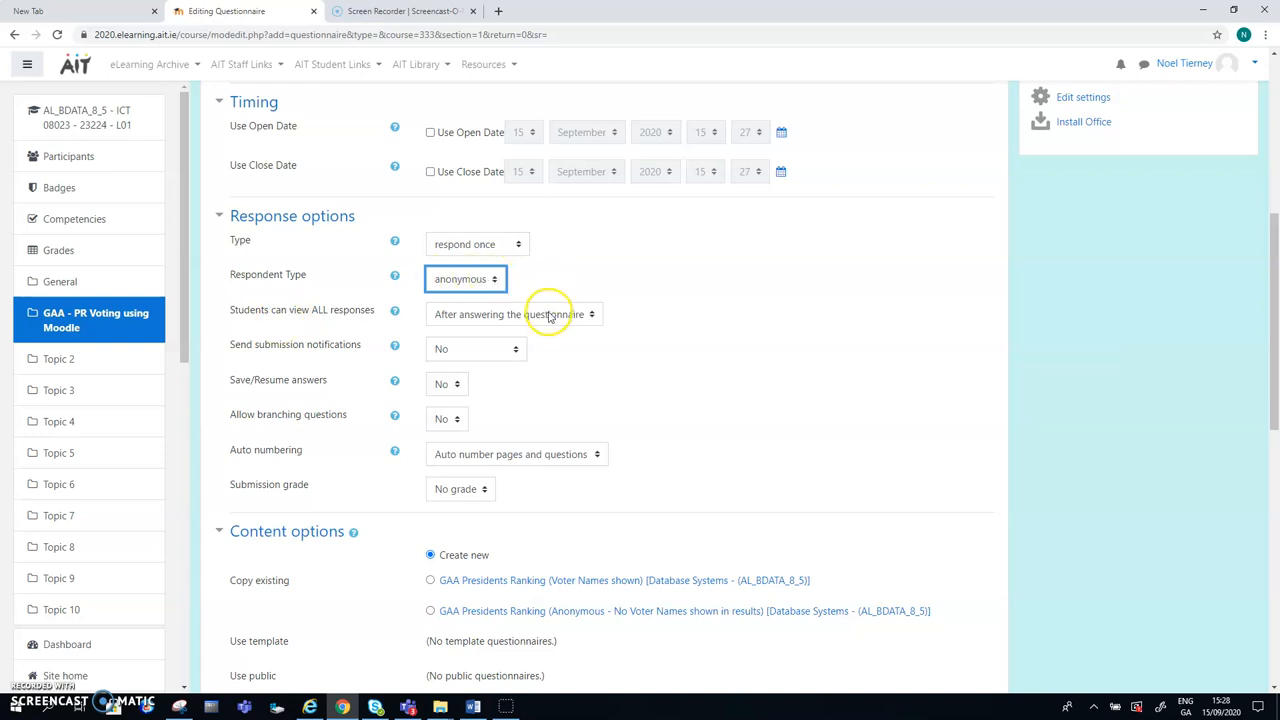
mouse_move(548, 318)
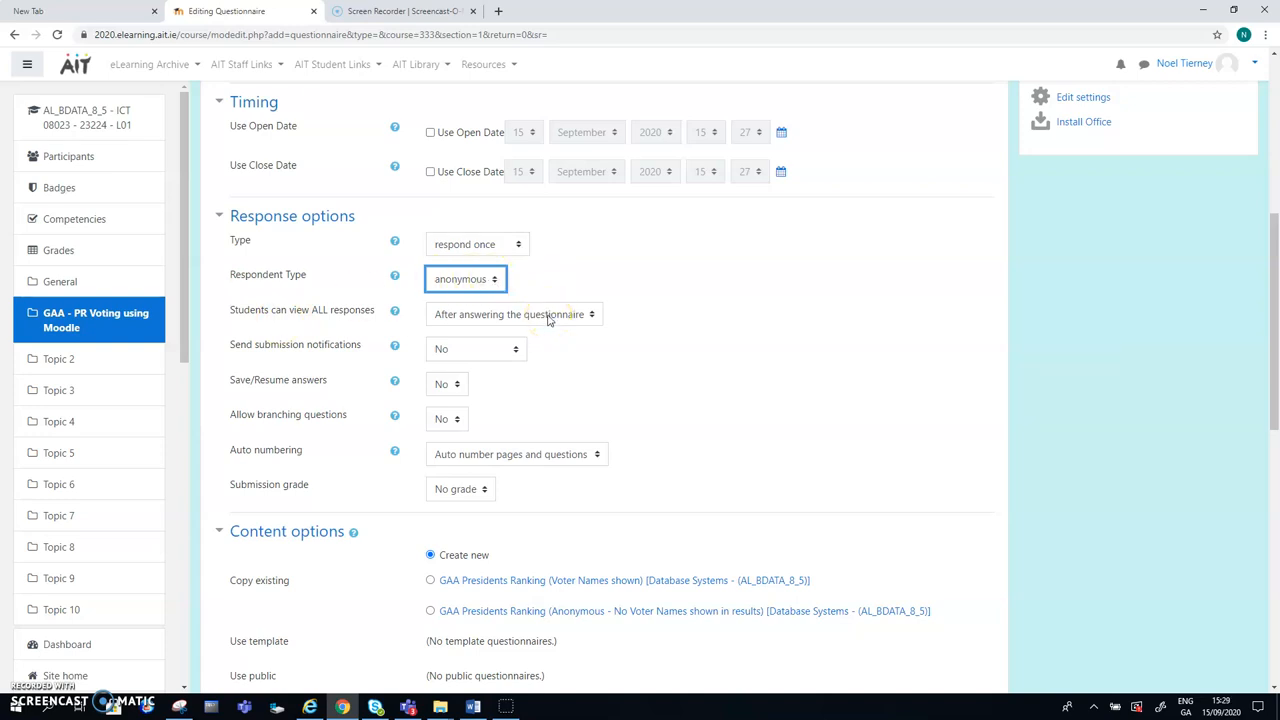
mouse_move(584, 314)
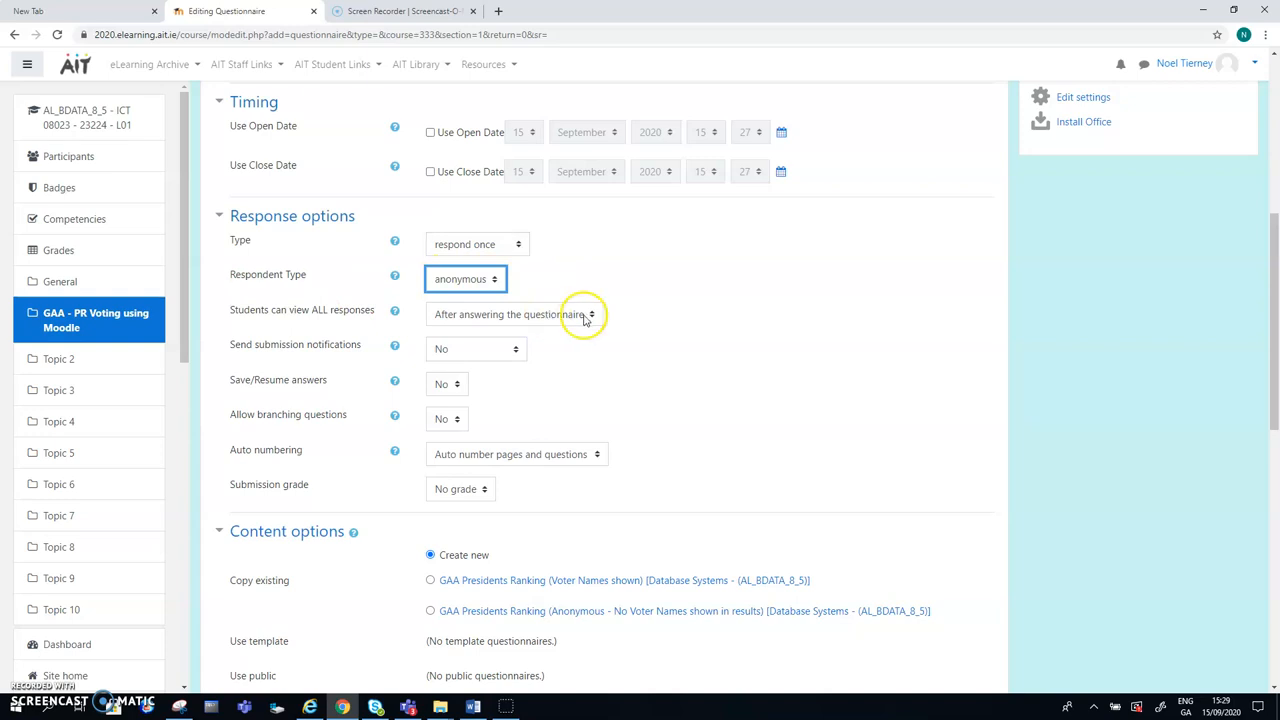
Step: Set 'Students can view ALL responses' to Never
left_click(512, 314)
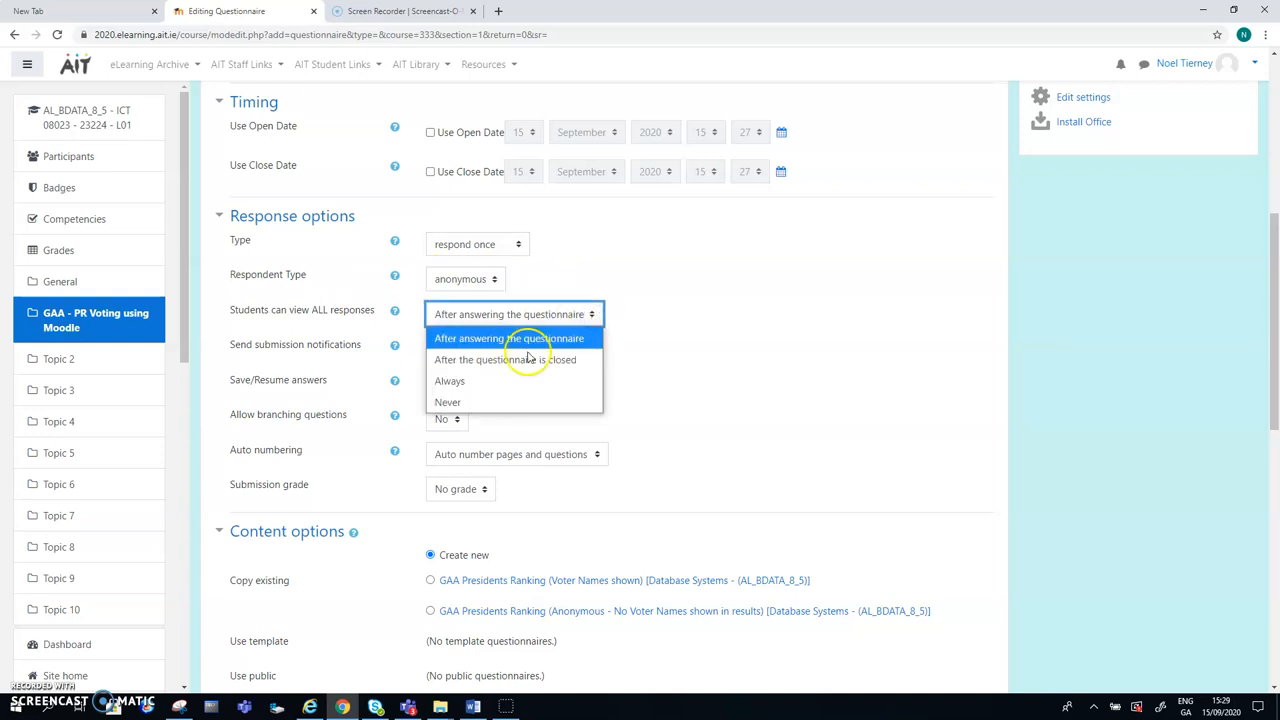
mouse_move(456, 408)
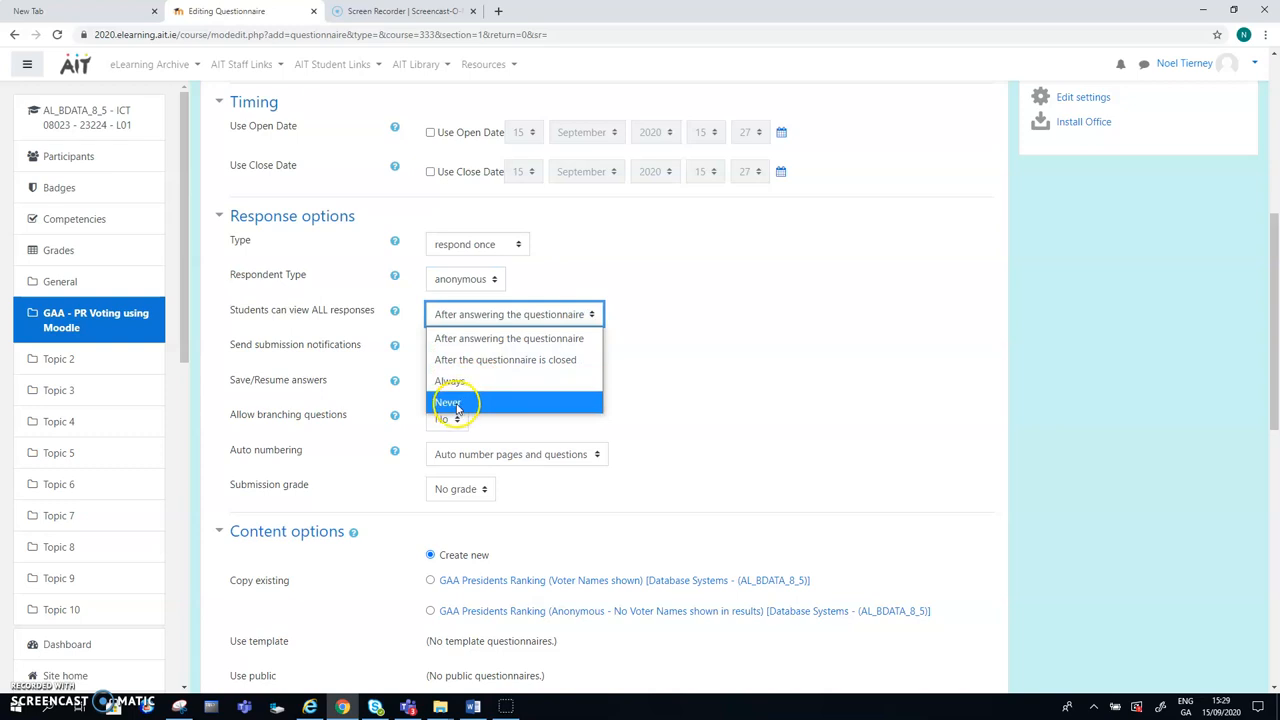
left_click(448, 402)
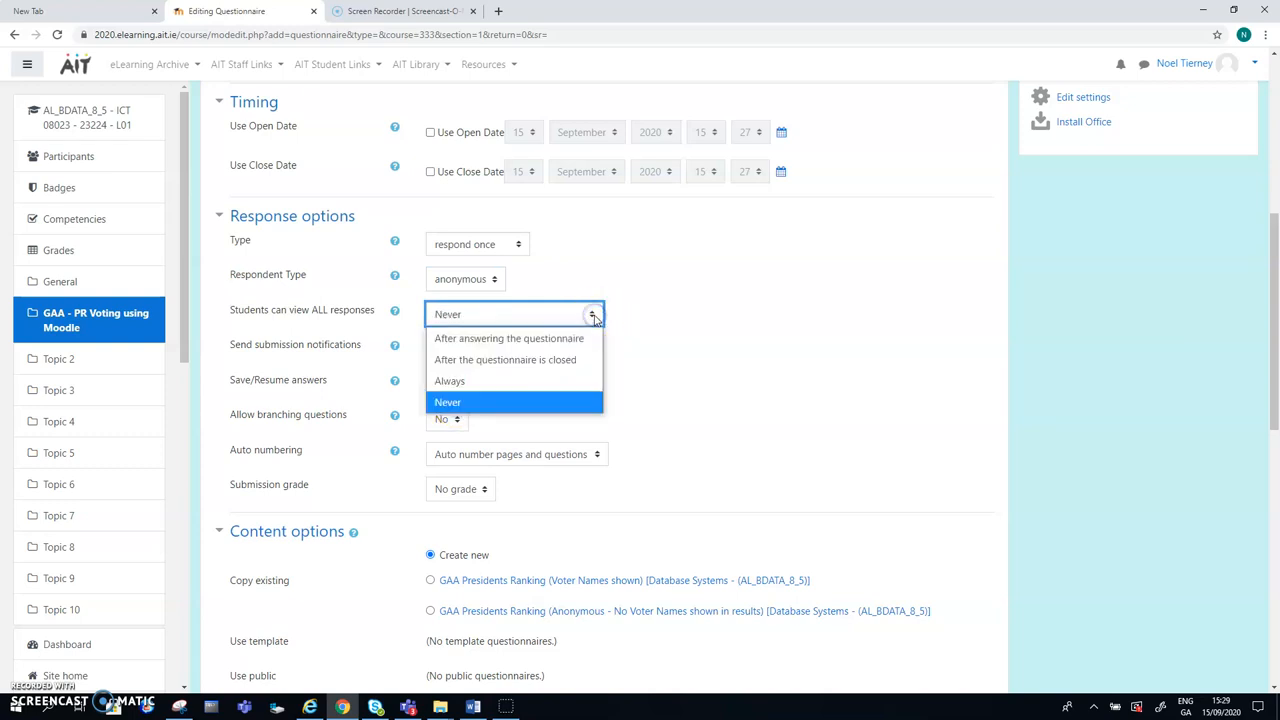
mouse_move(512, 360)
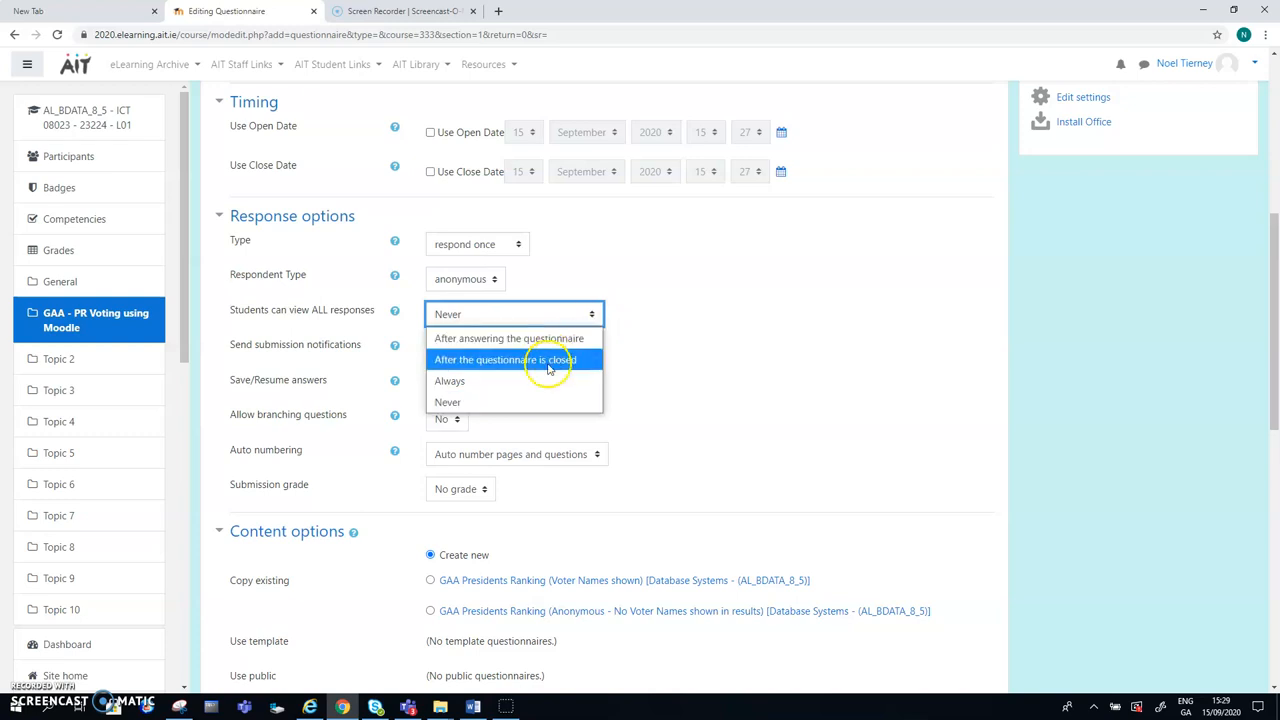
mouse_move(532, 360)
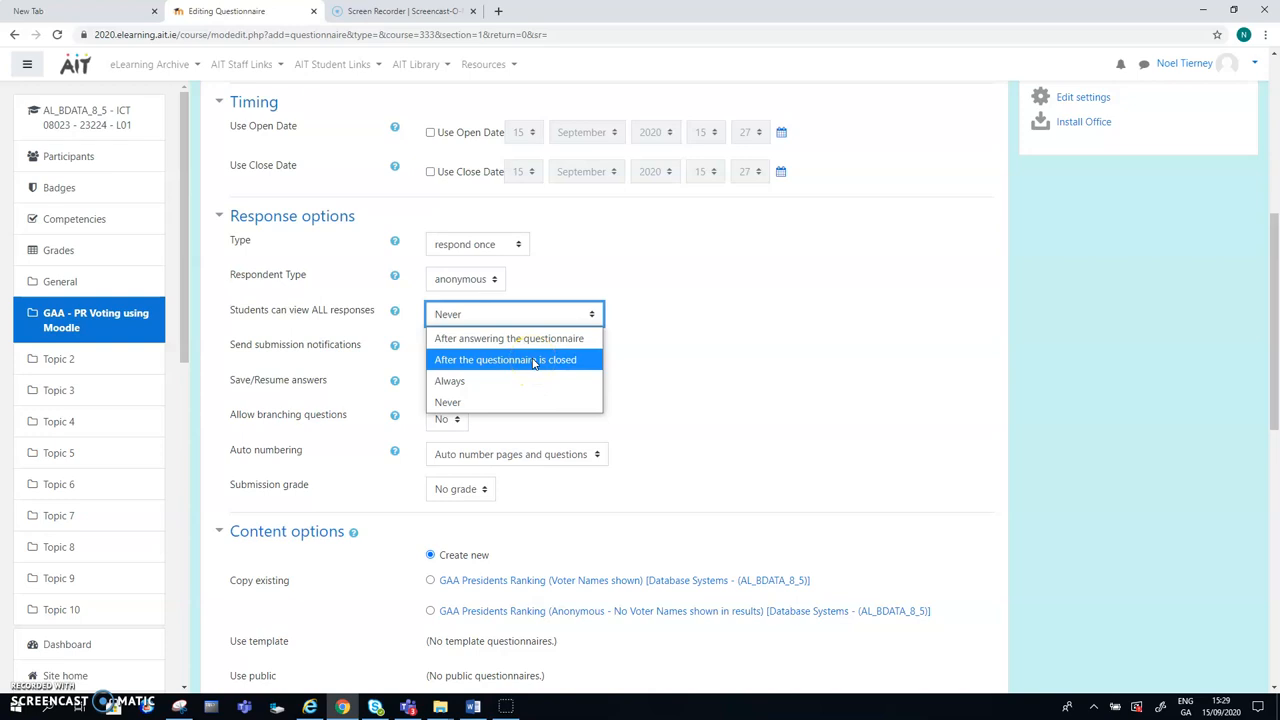
mouse_move(640, 356)
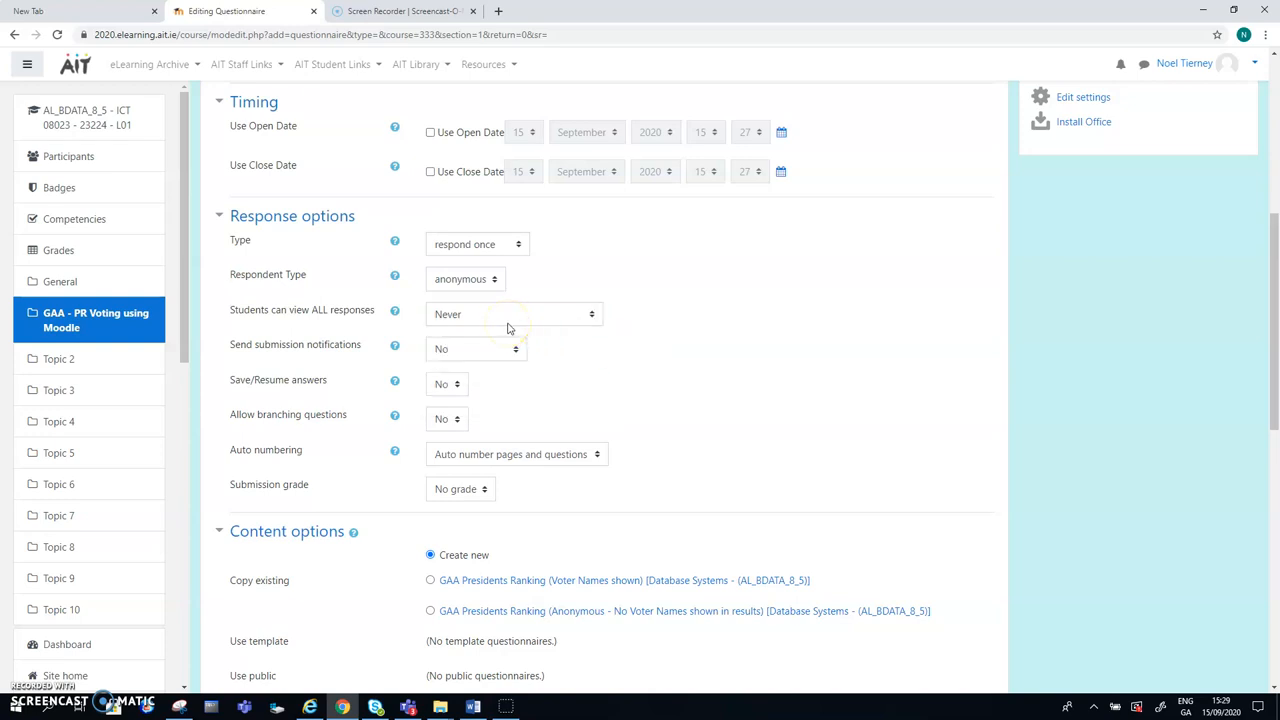
mouse_move(490, 356)
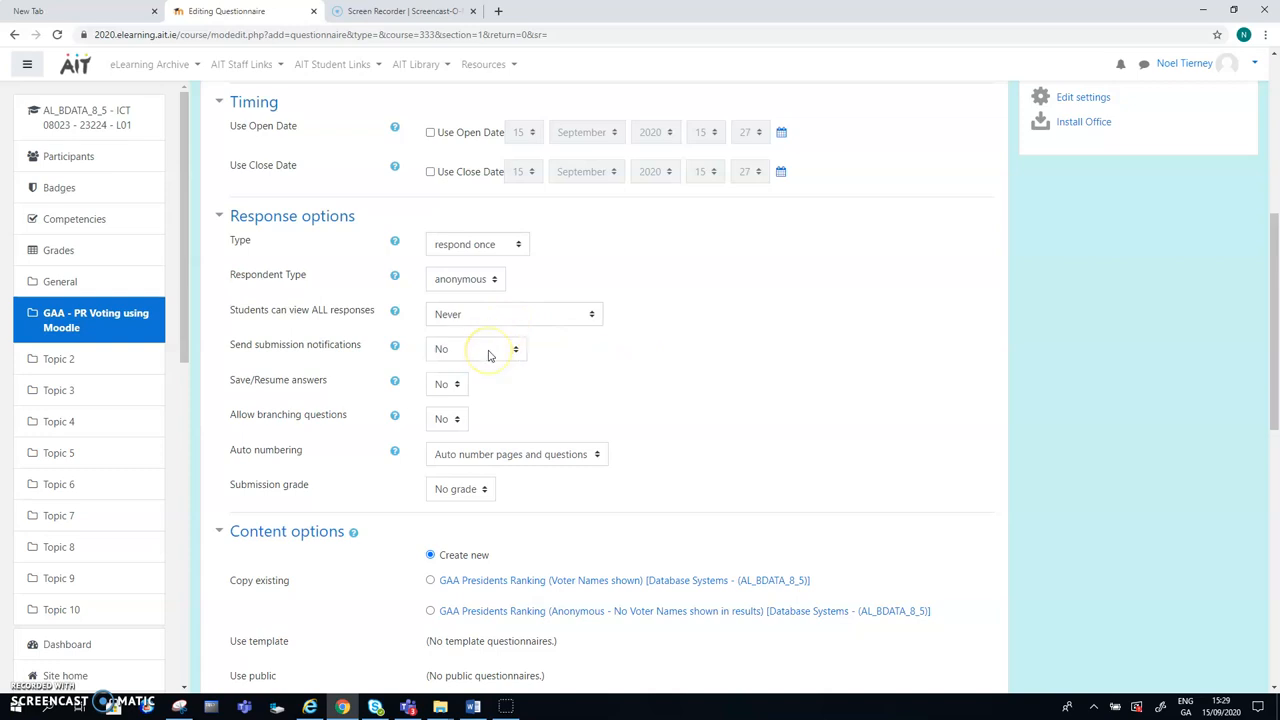
mouse_move(488, 350)
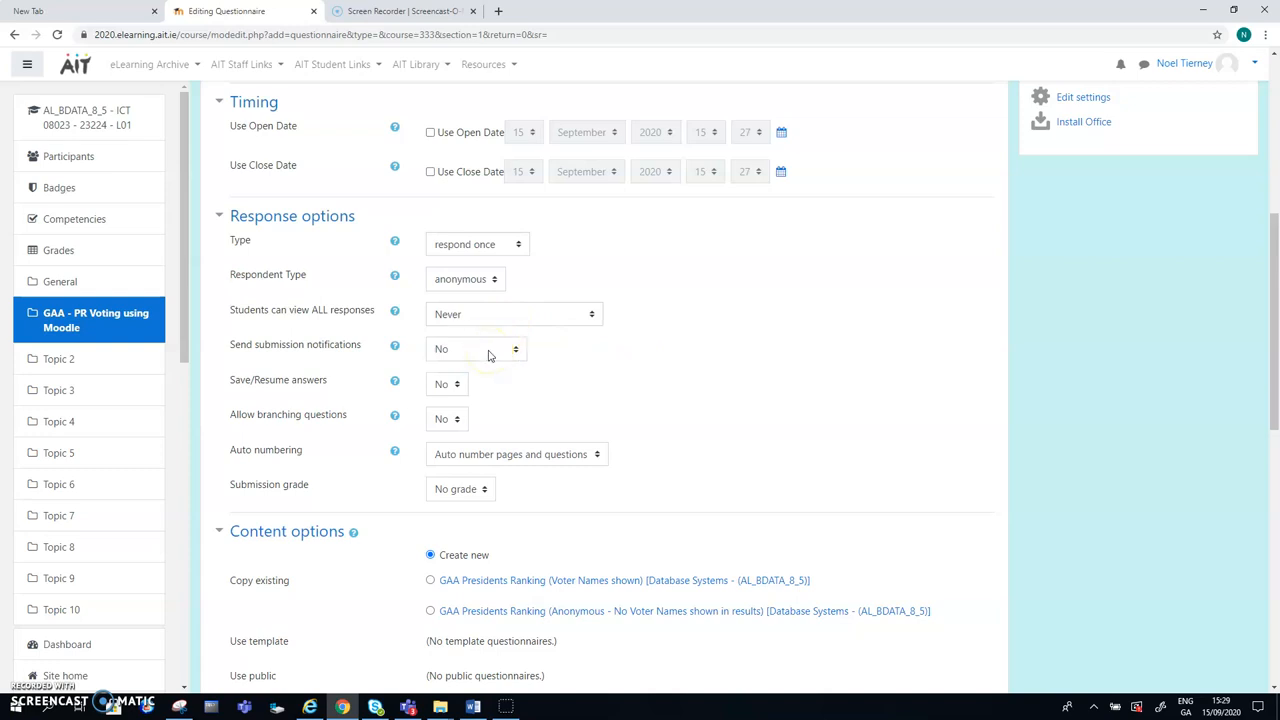
mouse_move(456, 390)
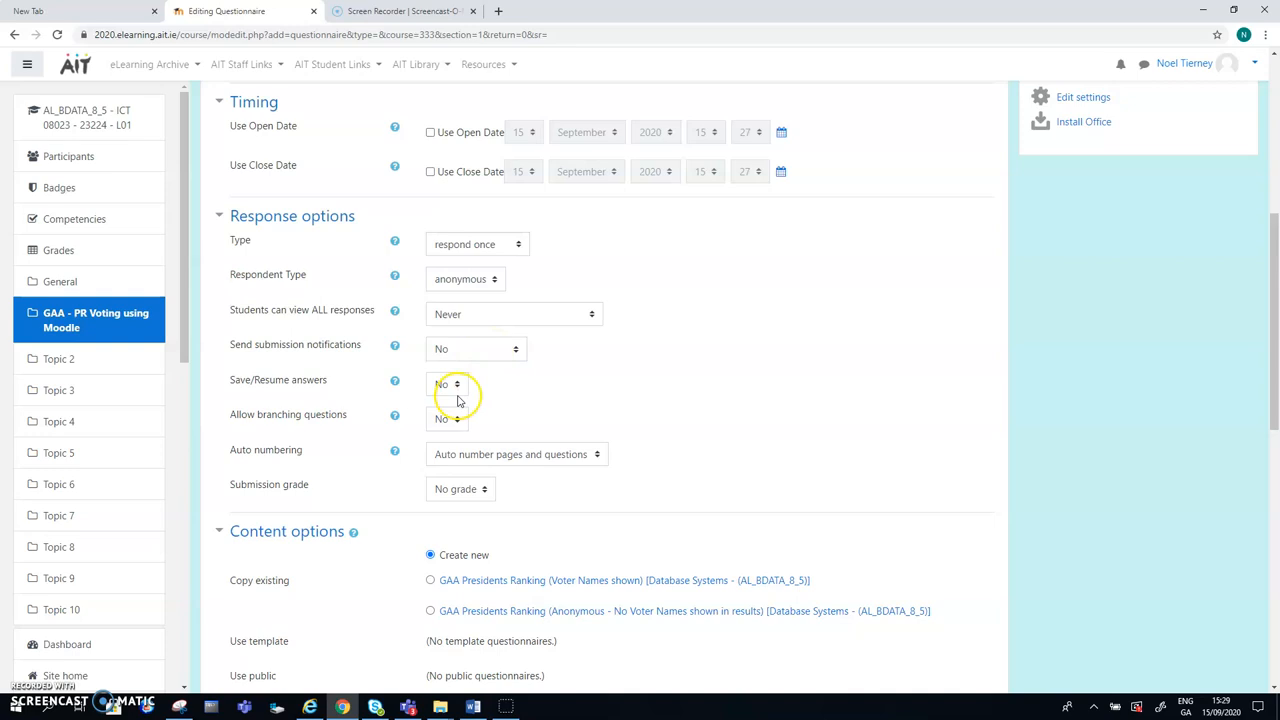
mouse_move(1248, 384)
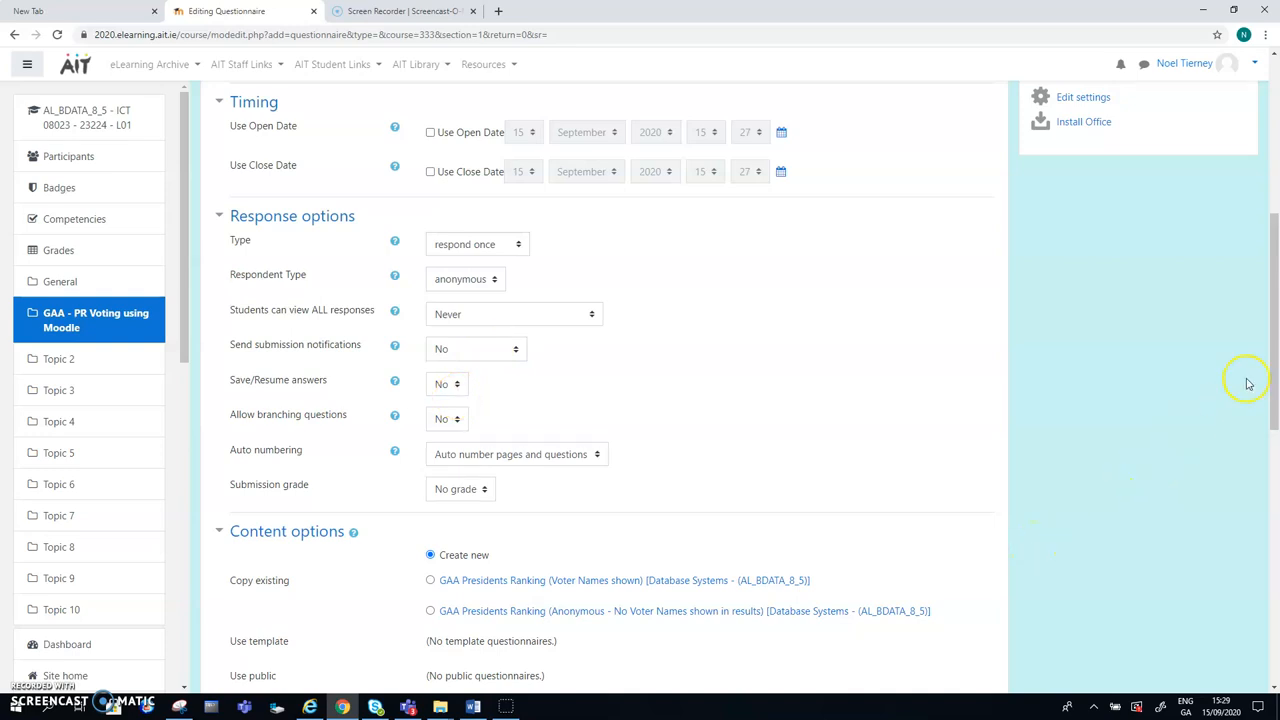
Step: Recheck the settings, keep Respondent Type anonymous, and scroll toward the form's end
scroll("down", 3)
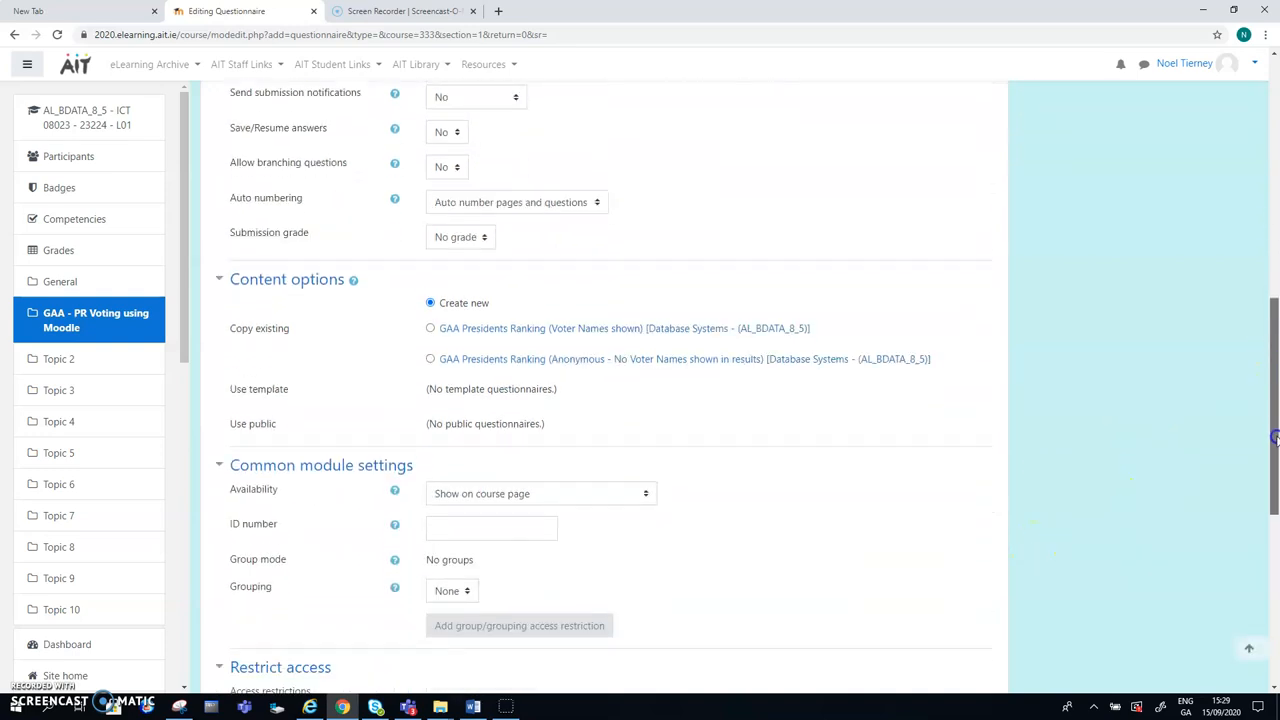
scroll("up", 3)
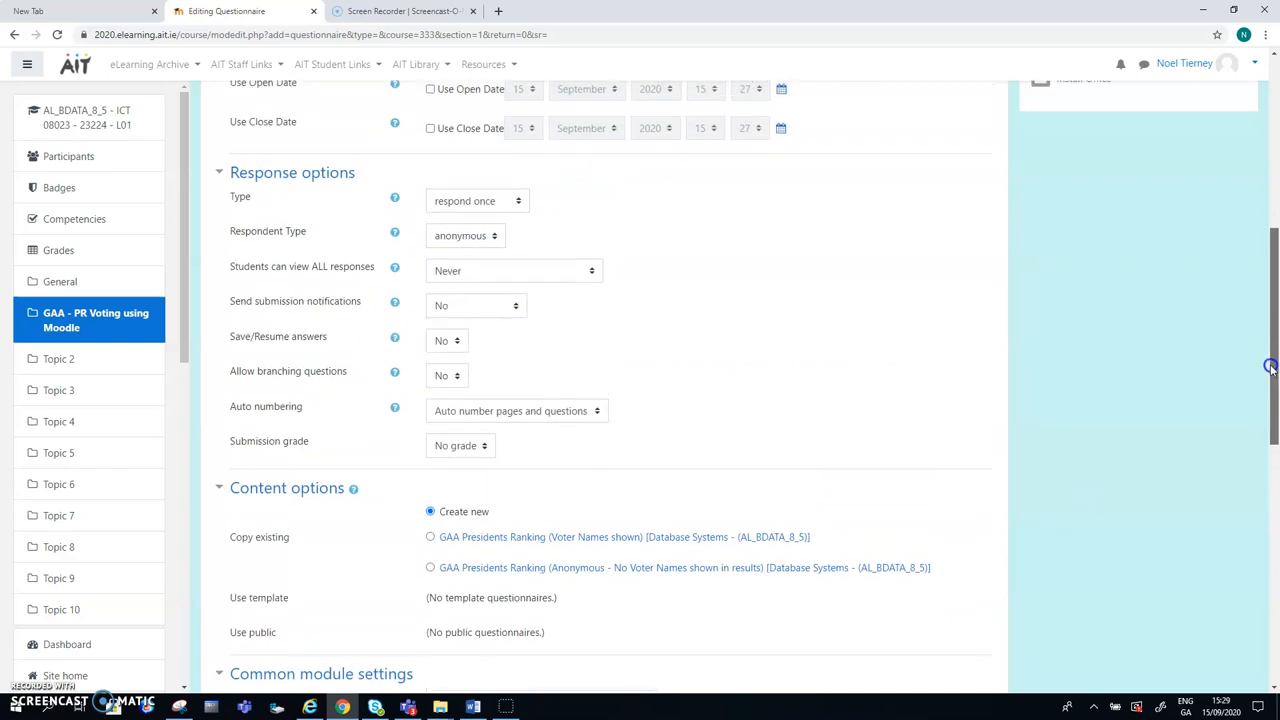
scroll("up", 3)
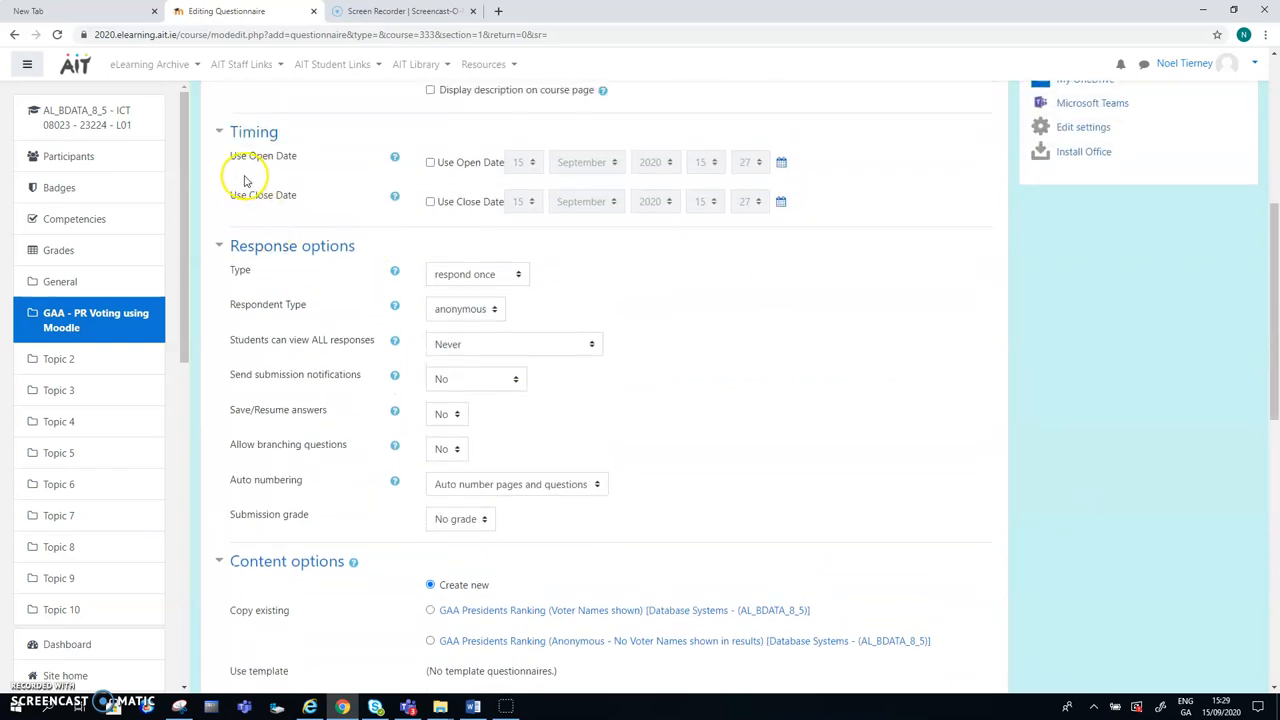
mouse_move(288, 256)
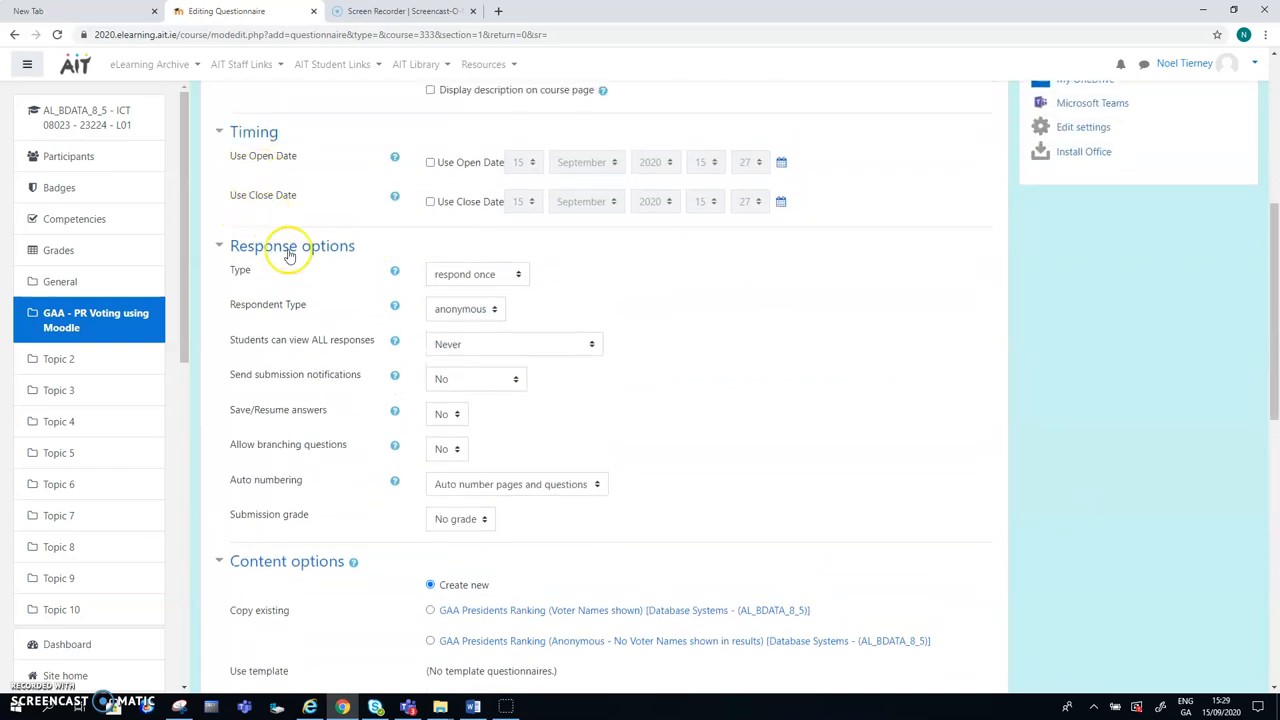
mouse_move(488, 280)
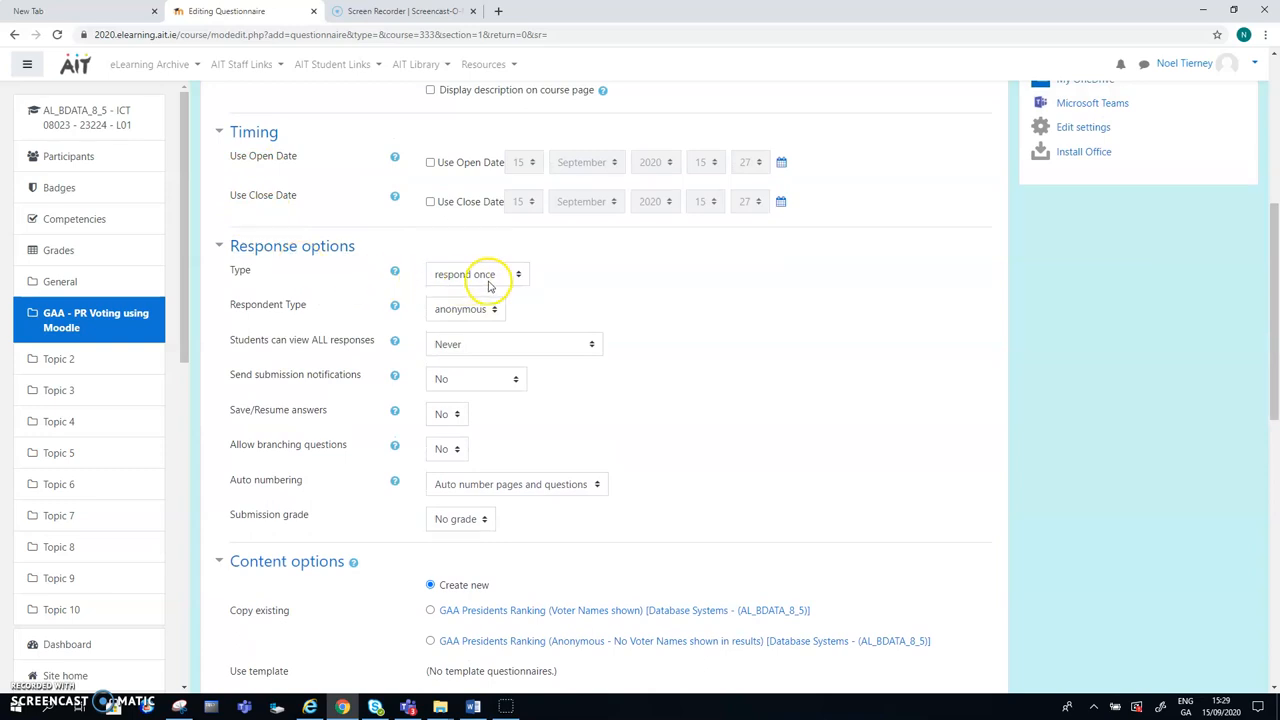
mouse_move(484, 318)
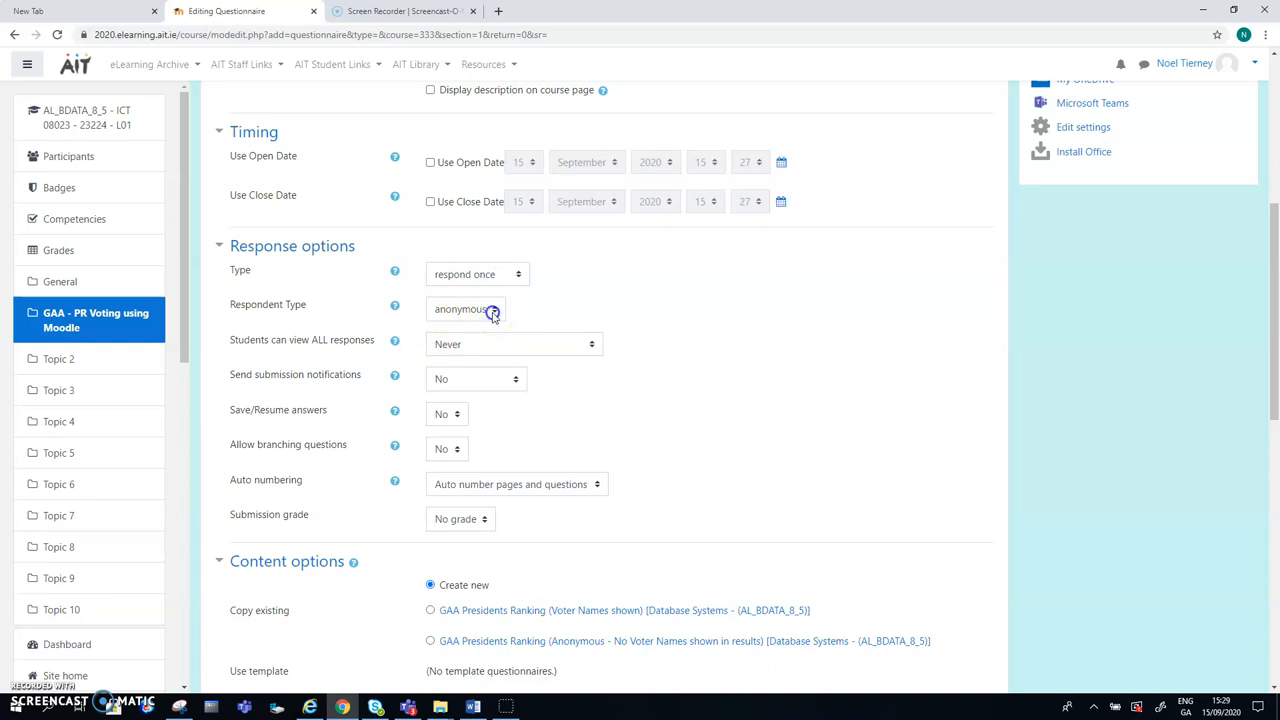
left_click(464, 308)
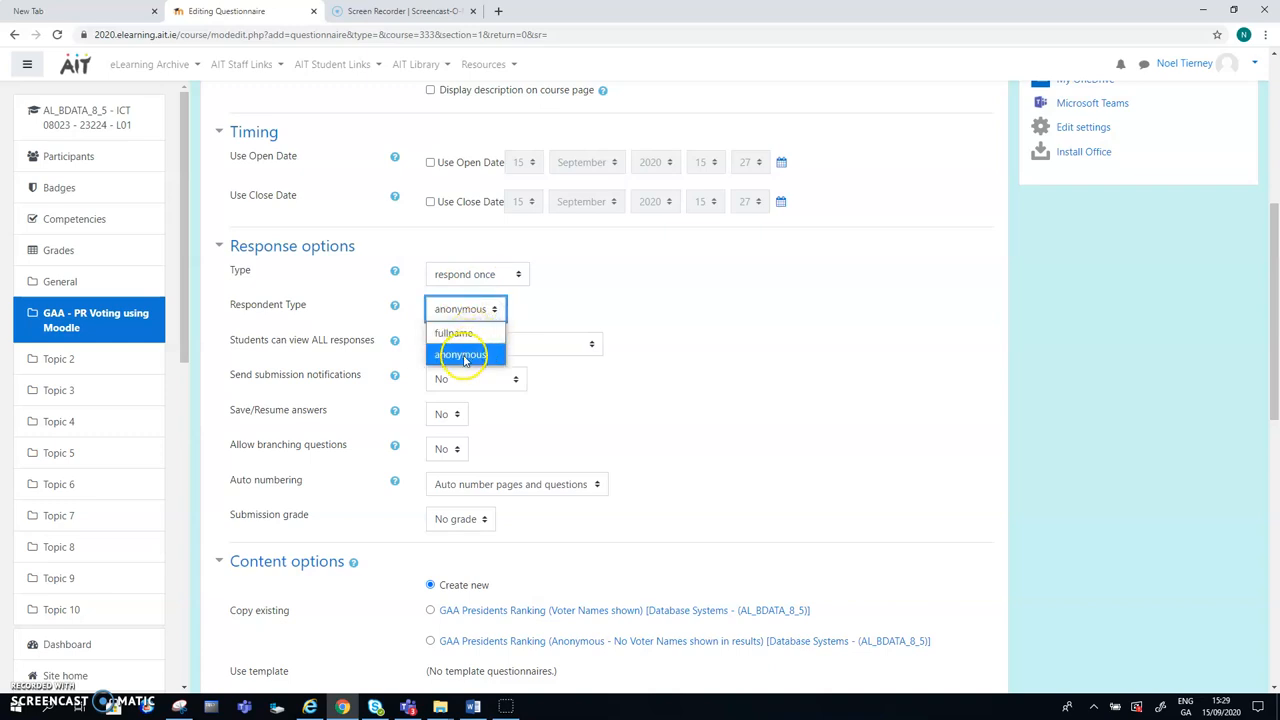
left_click(462, 354)
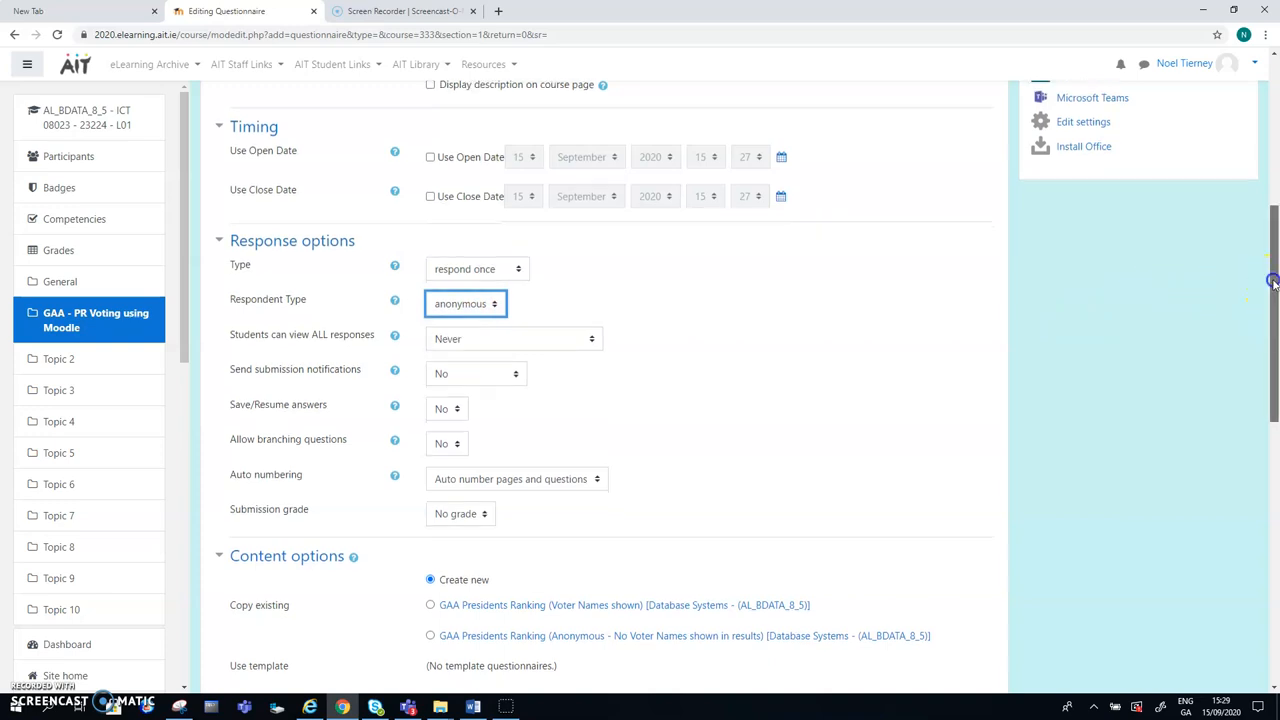
scroll("down", 3)
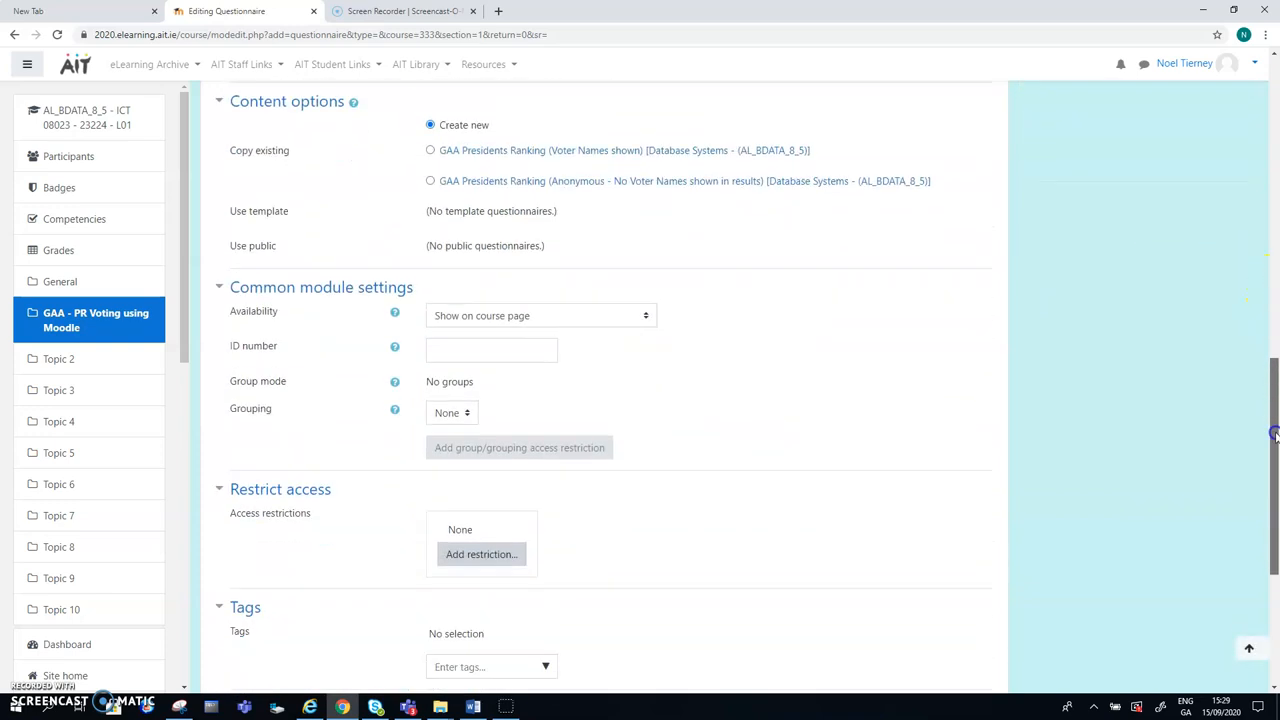
scroll("down", 3)
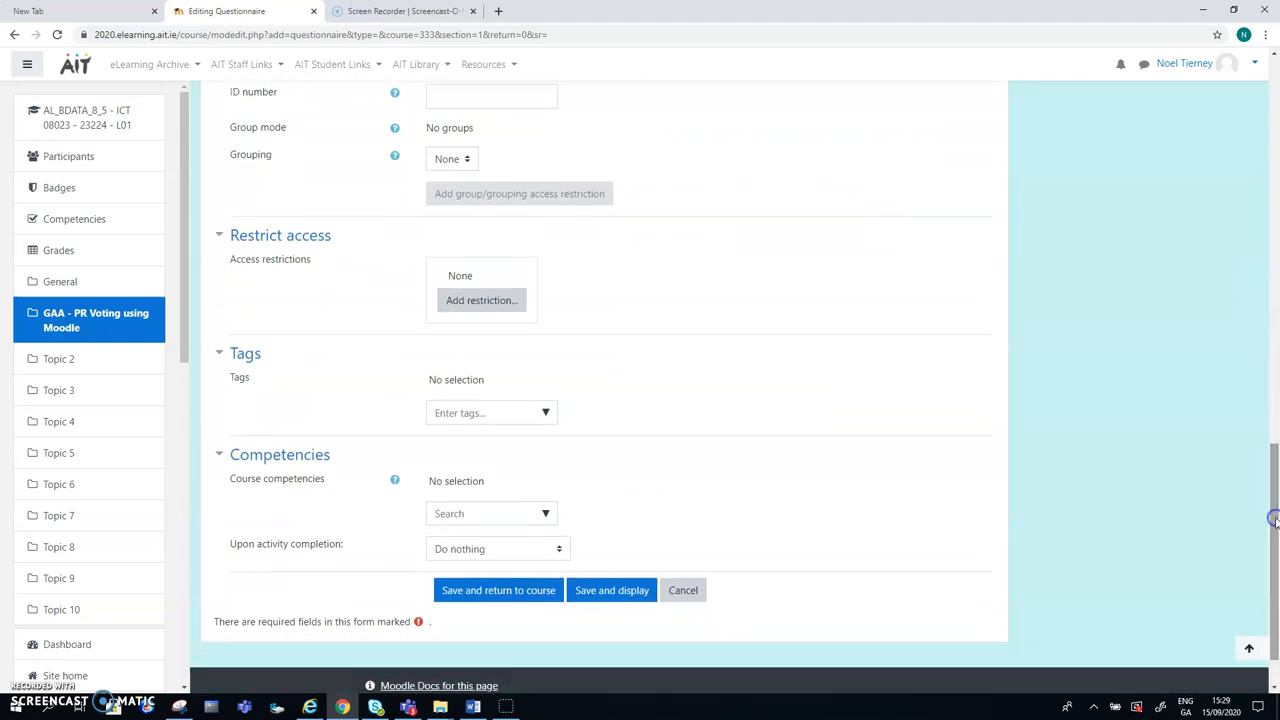
mouse_move(498, 590)
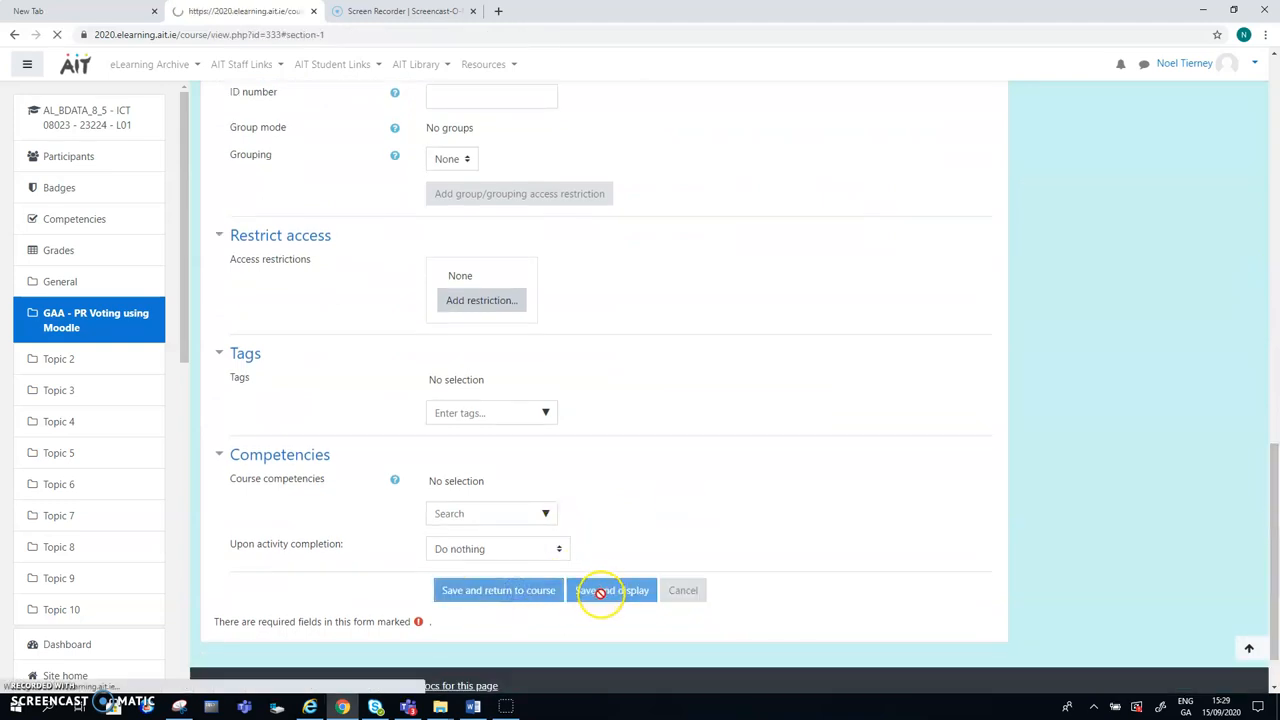
Step: Save and display GAA Pres Rank, go to Add questions and select Rate (scale 1..5)
left_click(612, 590)
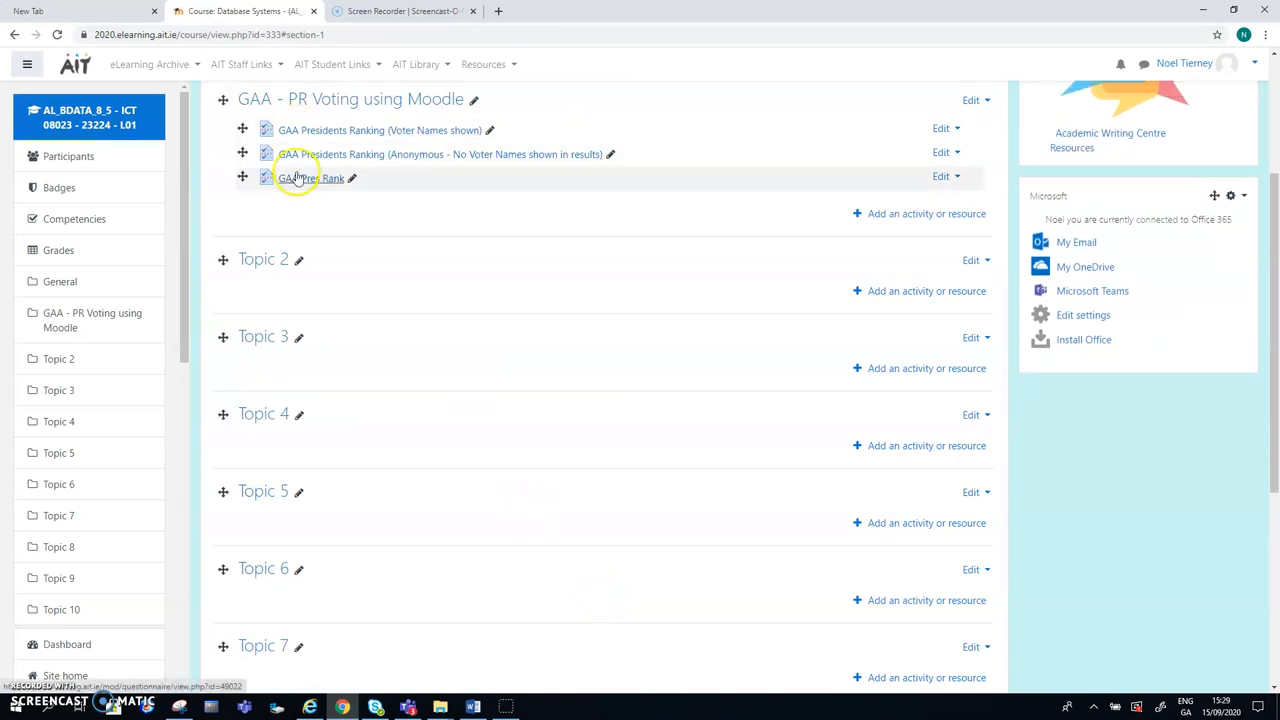
left_click(306, 178)
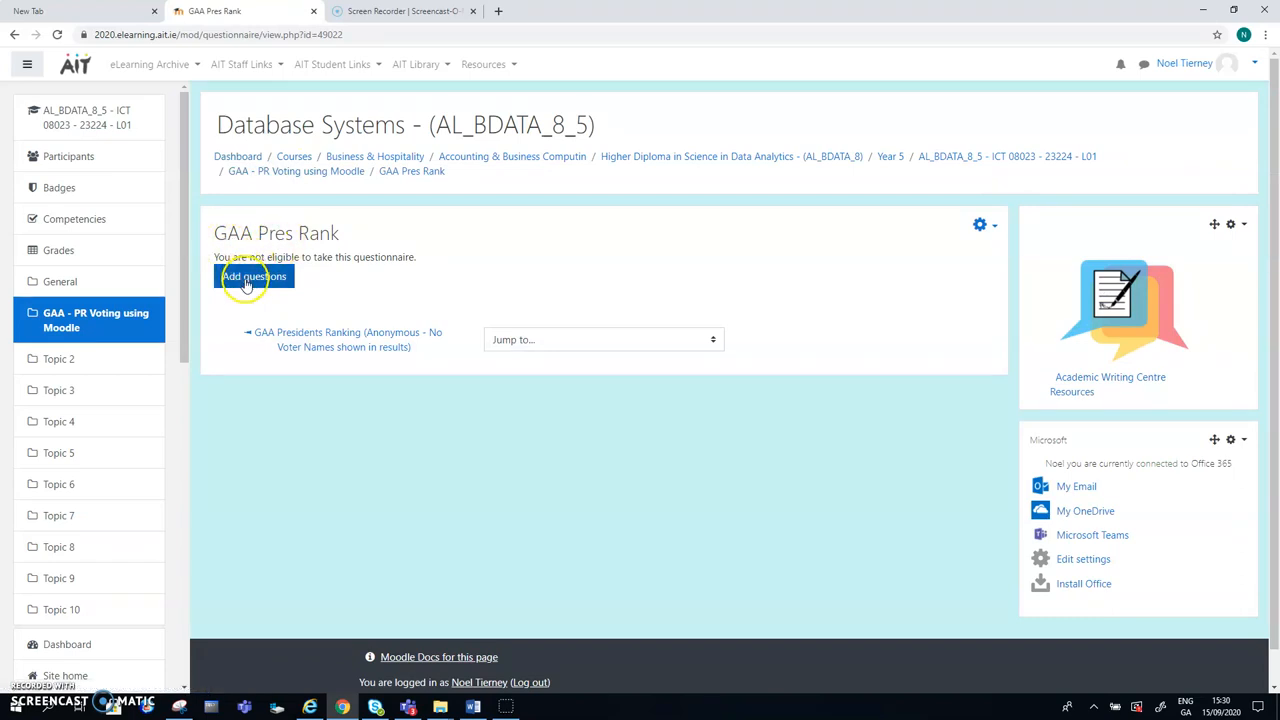
left_click(254, 276)
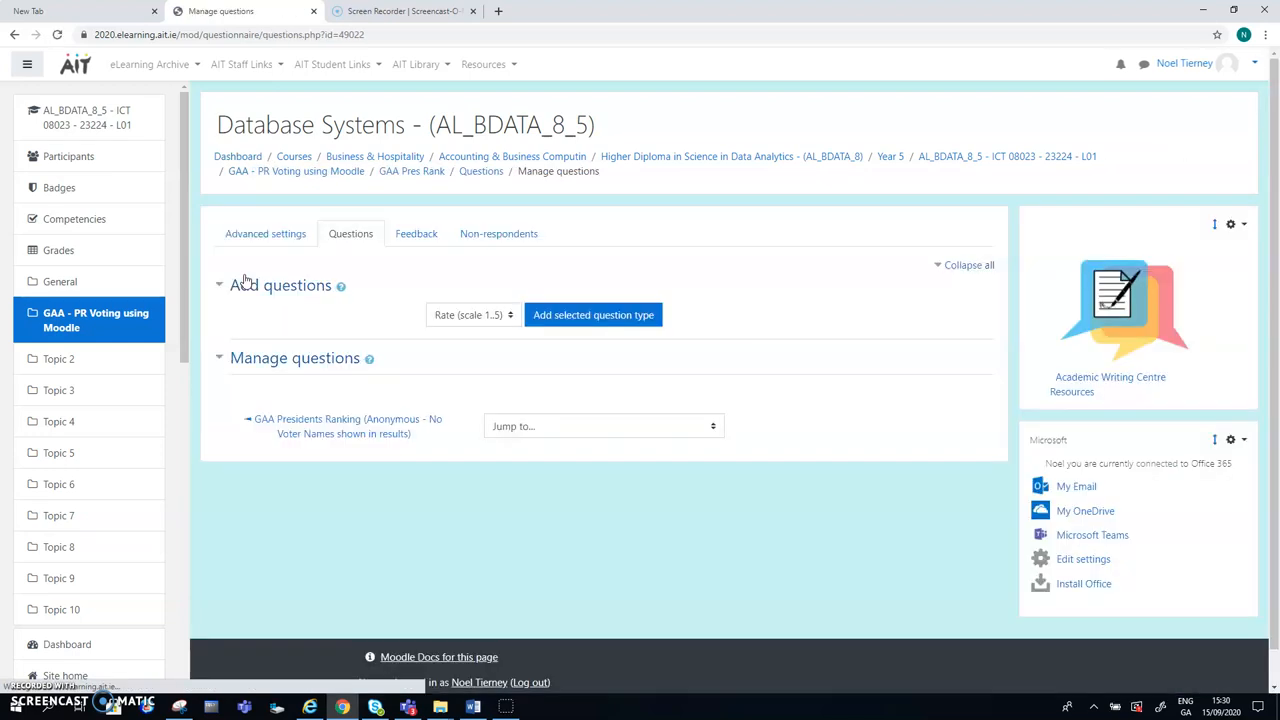
mouse_move(484, 300)
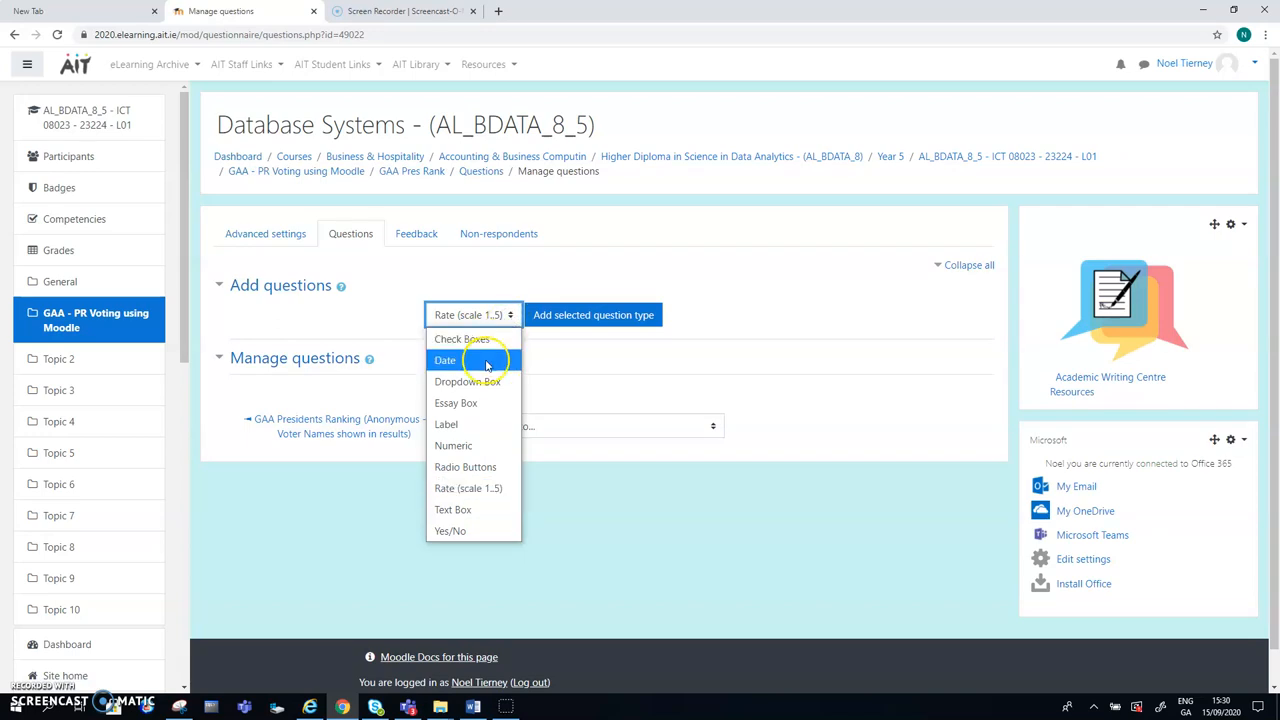
mouse_move(468, 488)
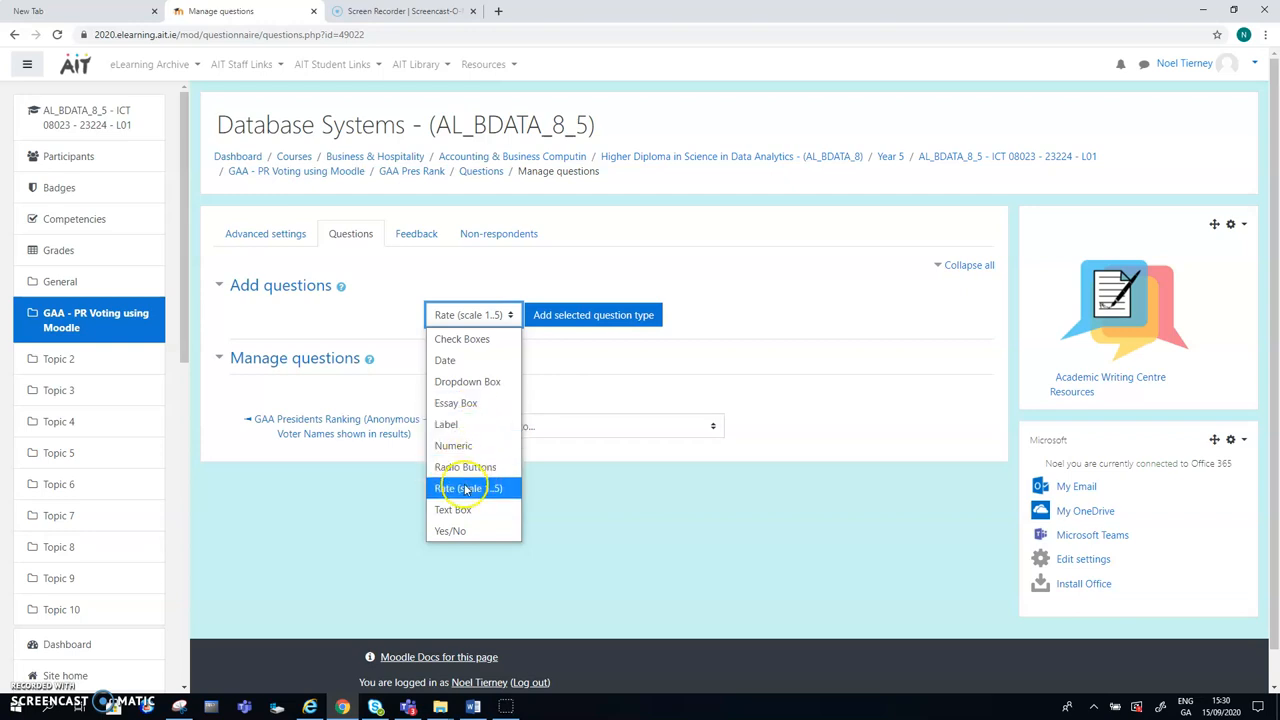
mouse_move(468, 498)
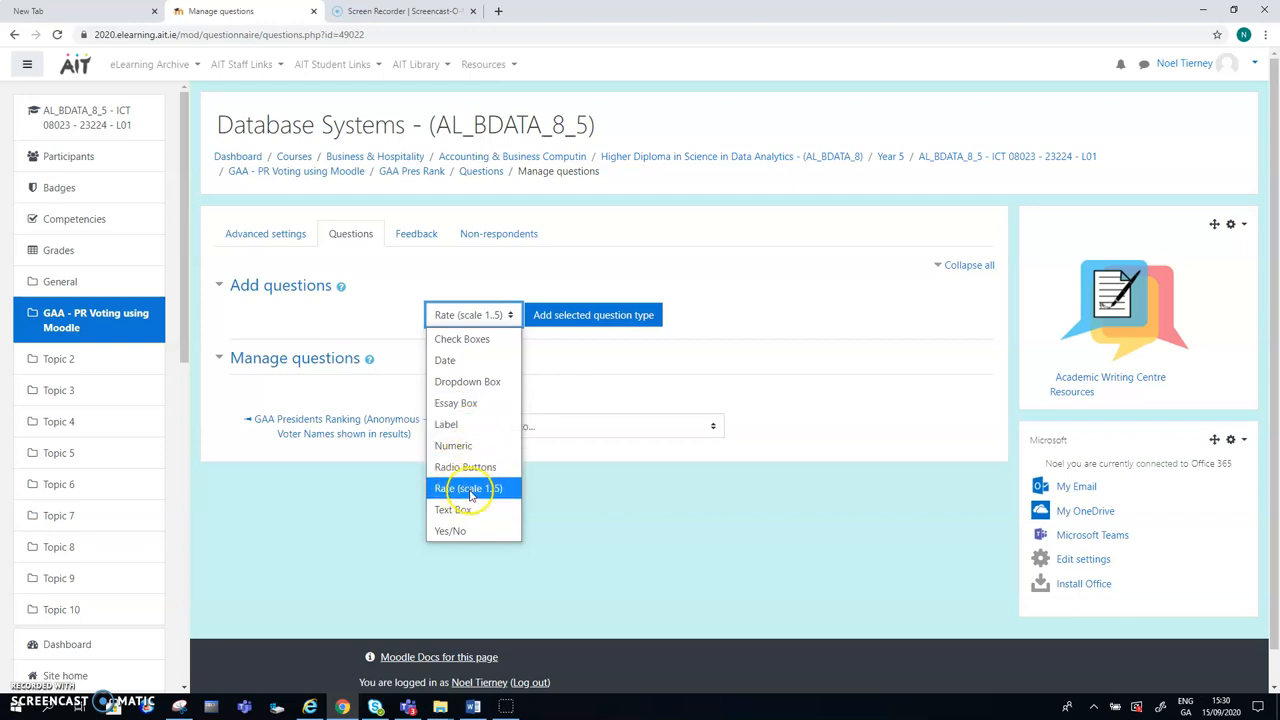
left_click(468, 488)
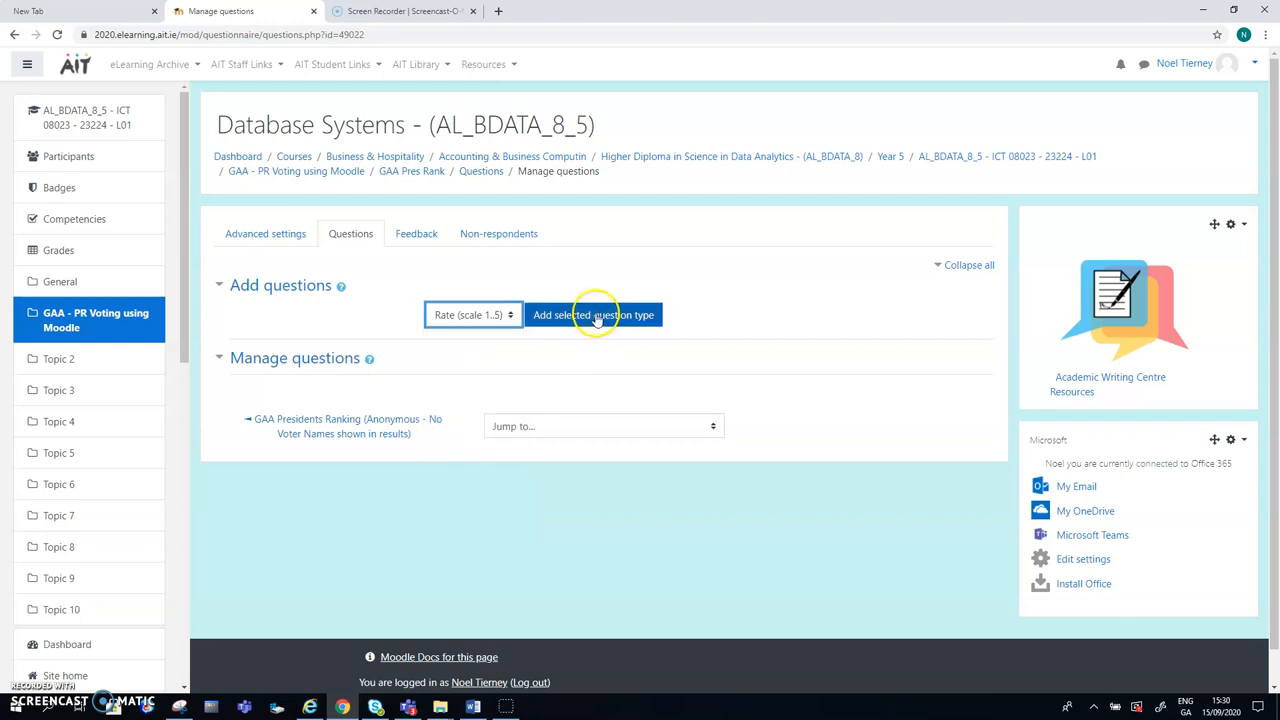
Step: Add the Rate question and name it Rank_Pres
left_click(592, 316)
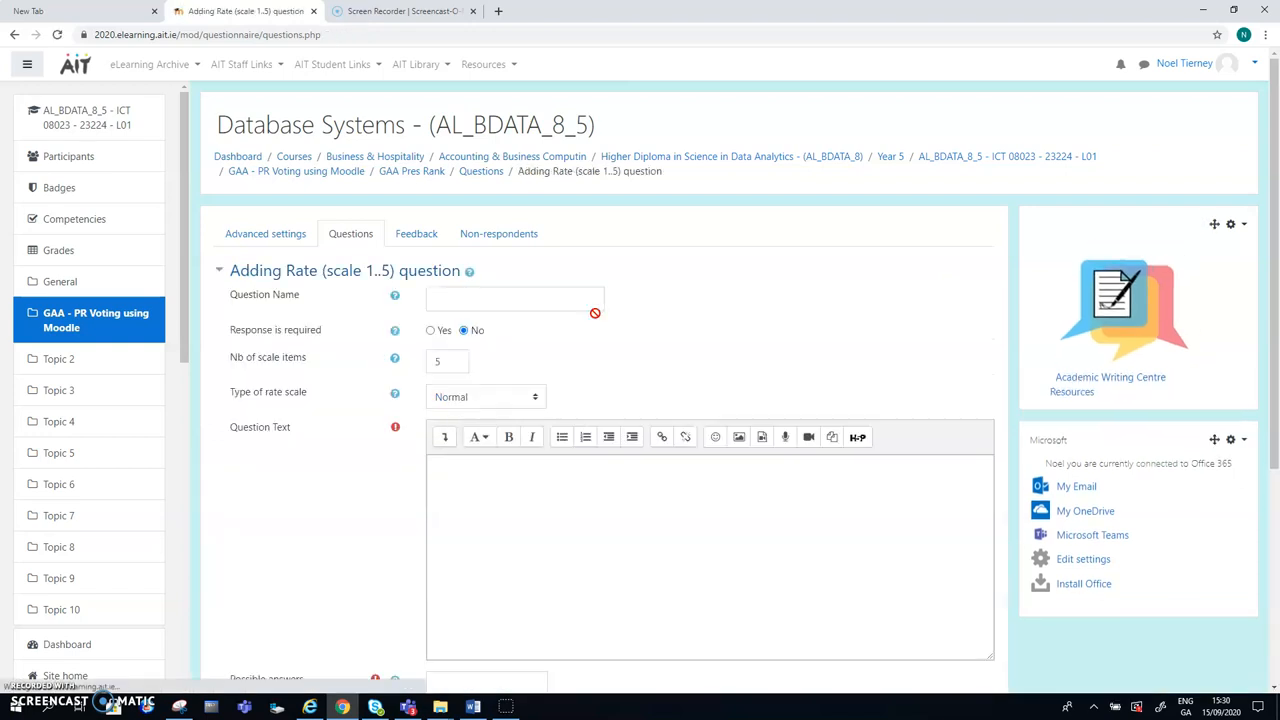
left_click(516, 300)
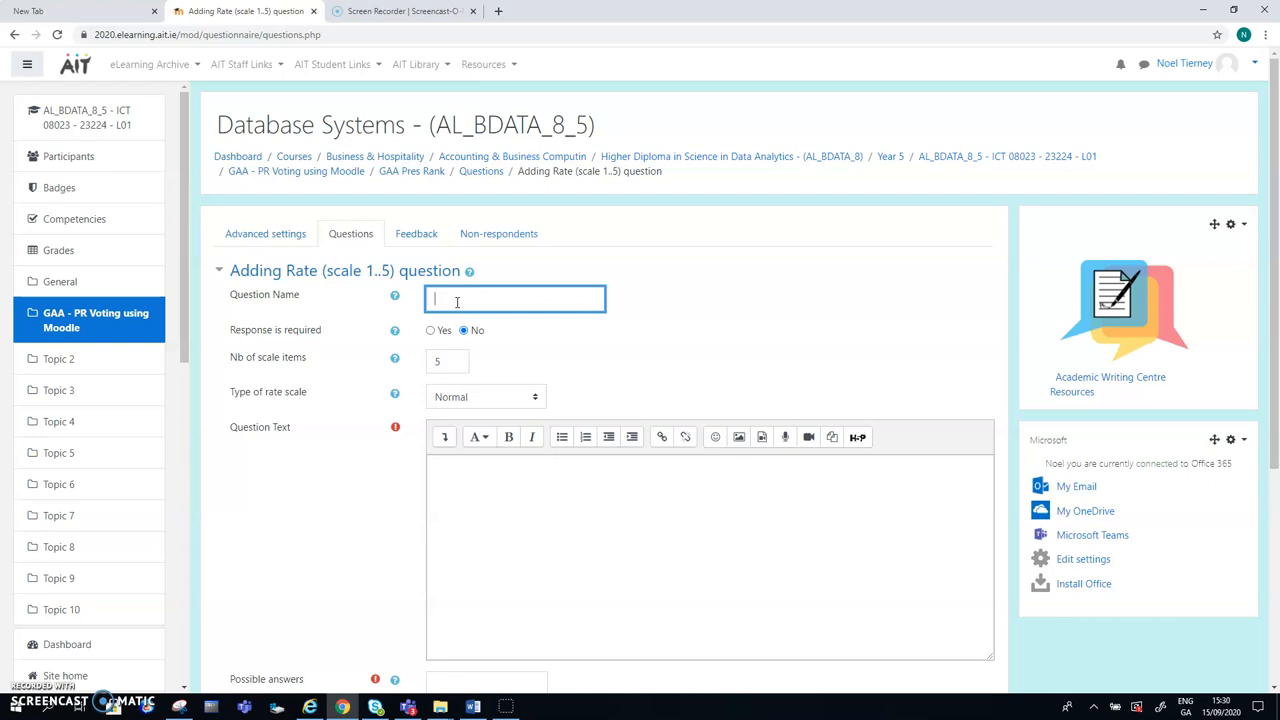
type("Rank")
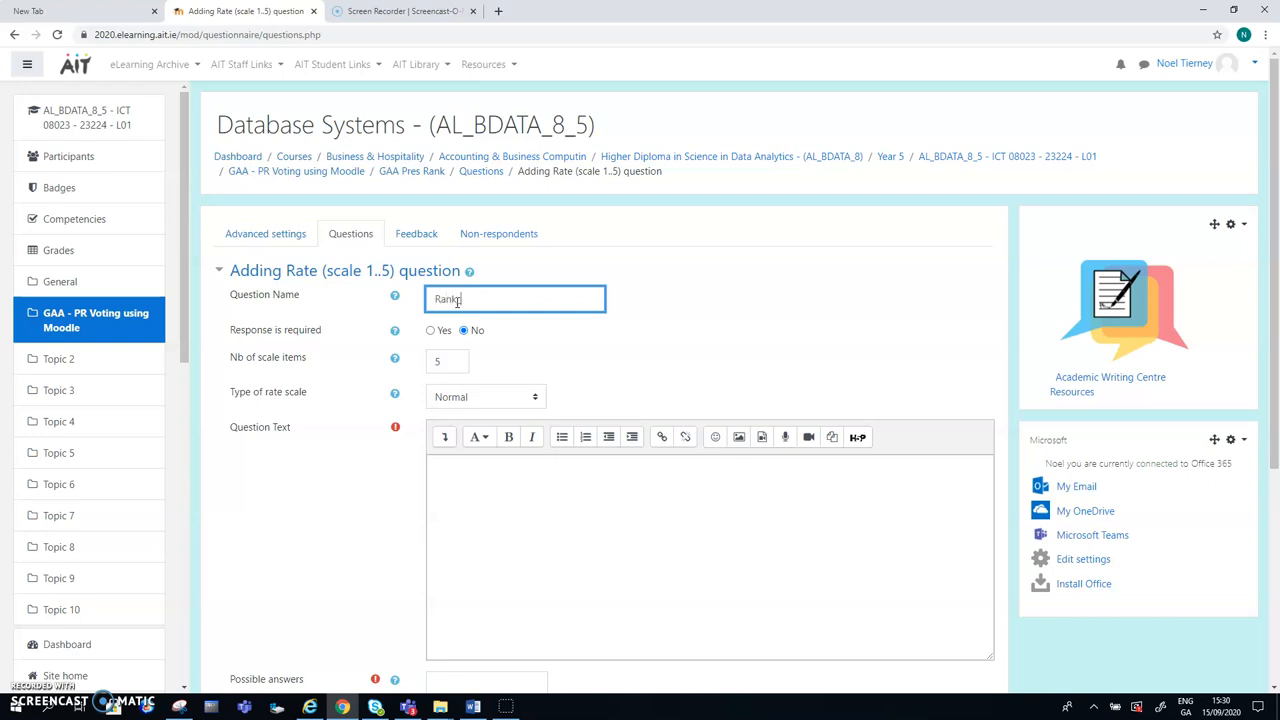
type("Pres")
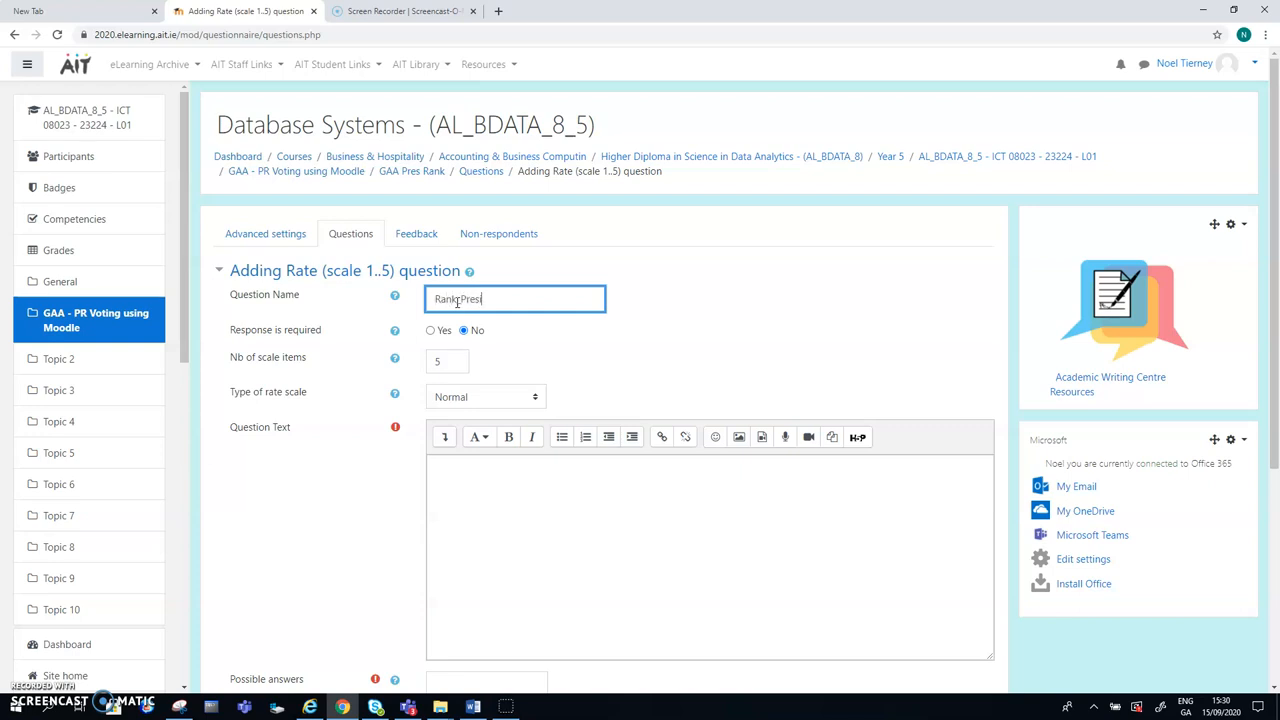
type("_")
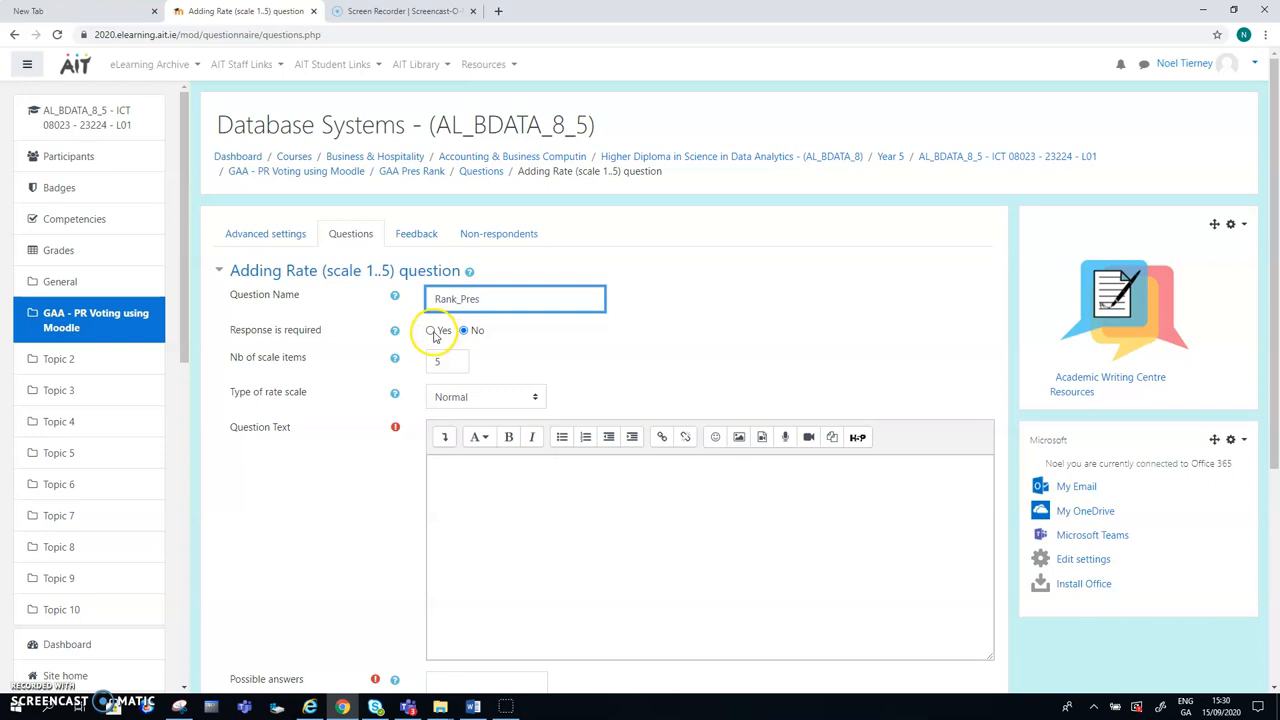
mouse_move(296, 360)
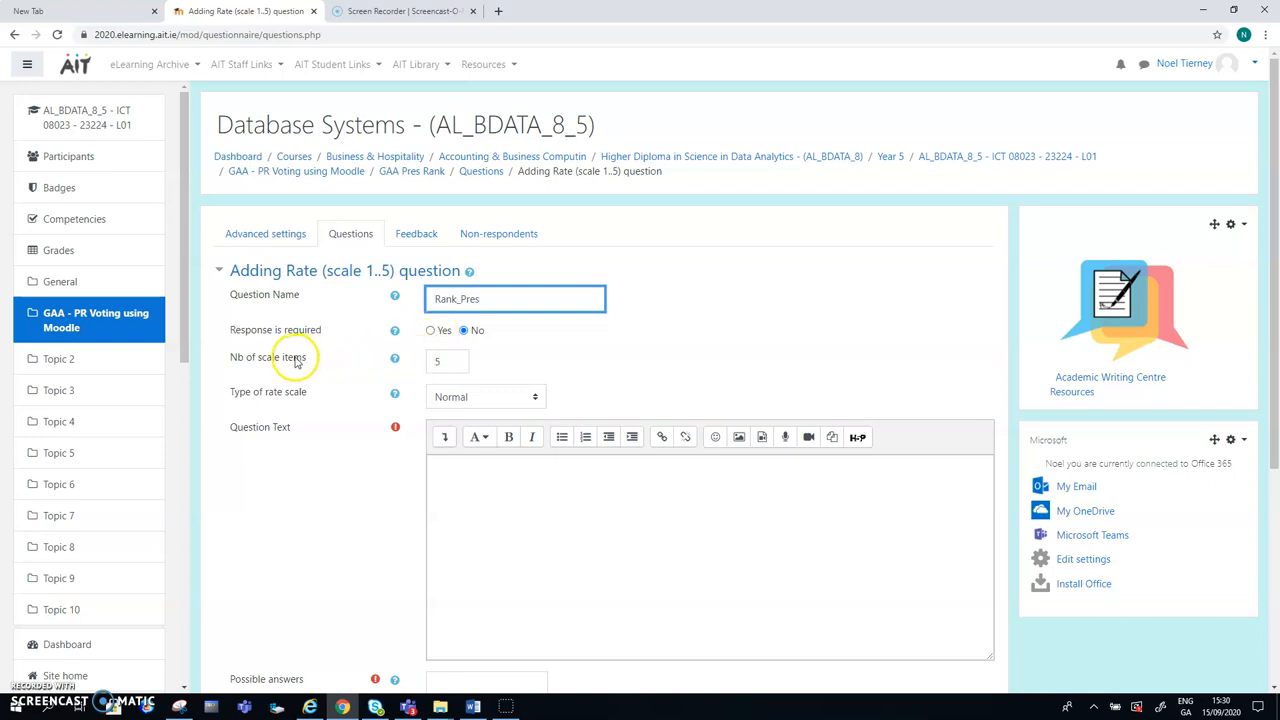
mouse_move(364, 370)
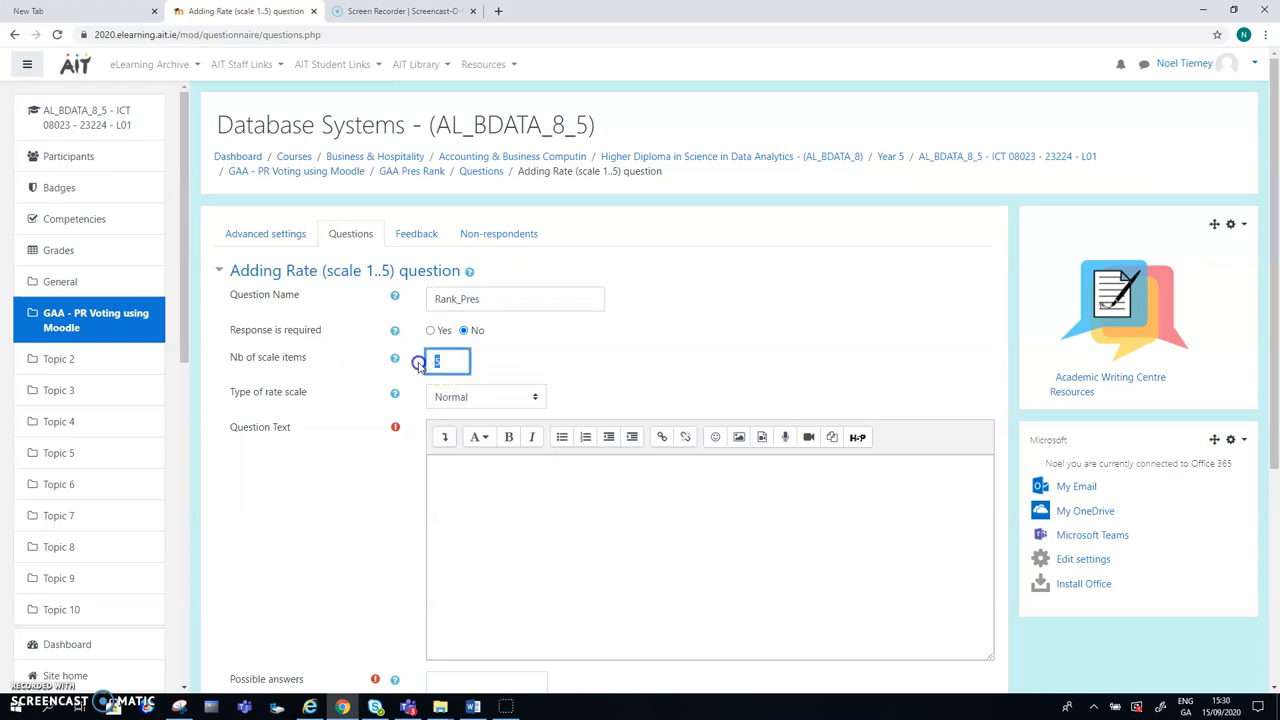
Step: Set 4 scale items with No duplicate choices and save, which flags empty question text
type("4")
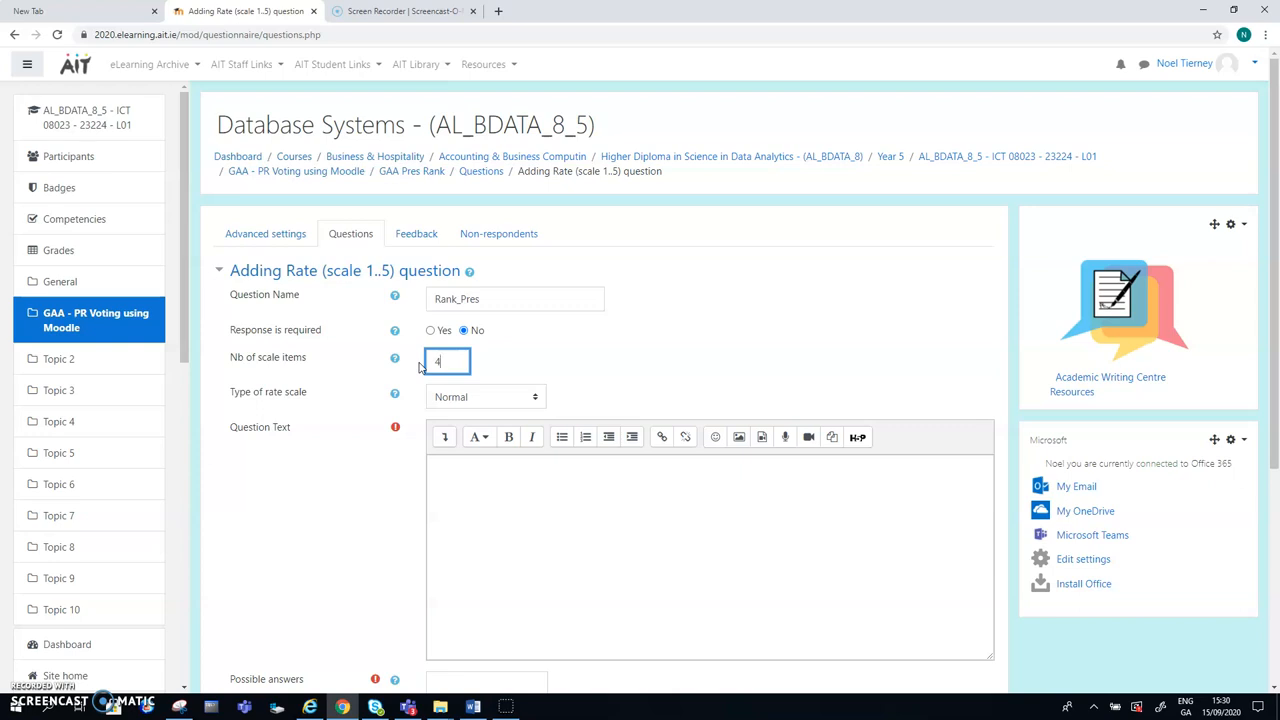
mouse_move(720, 368)
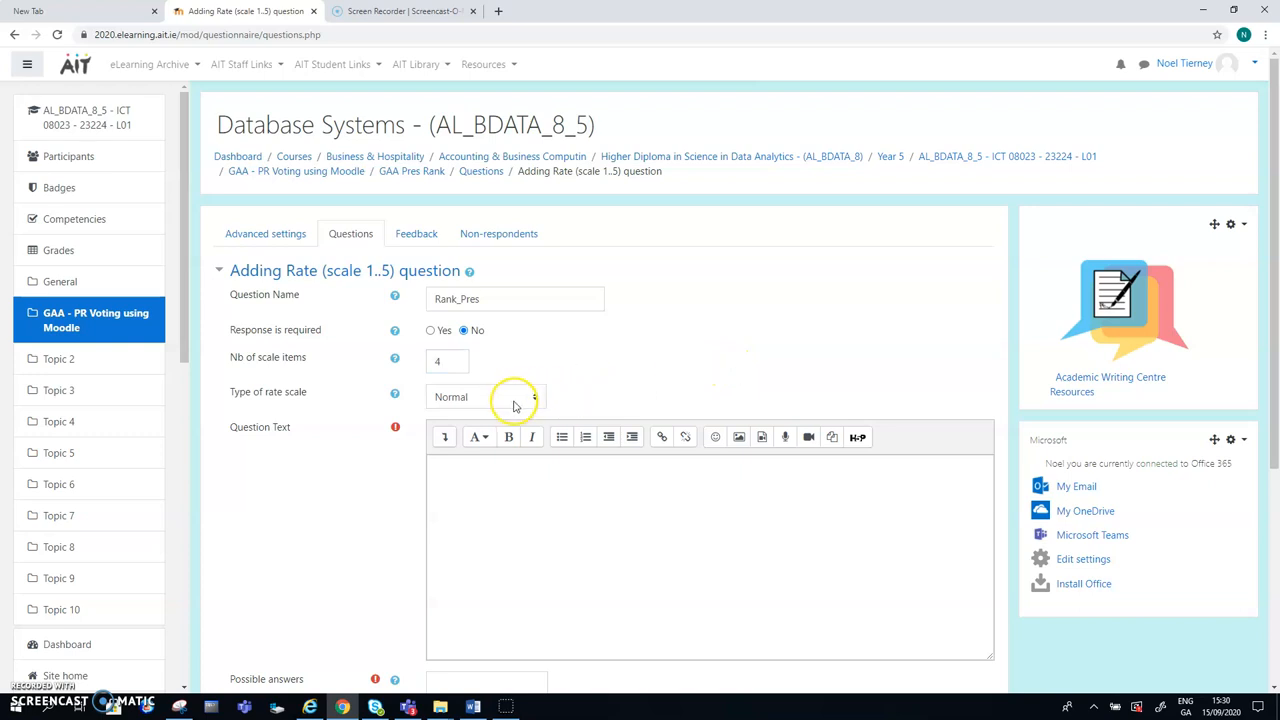
mouse_move(536, 400)
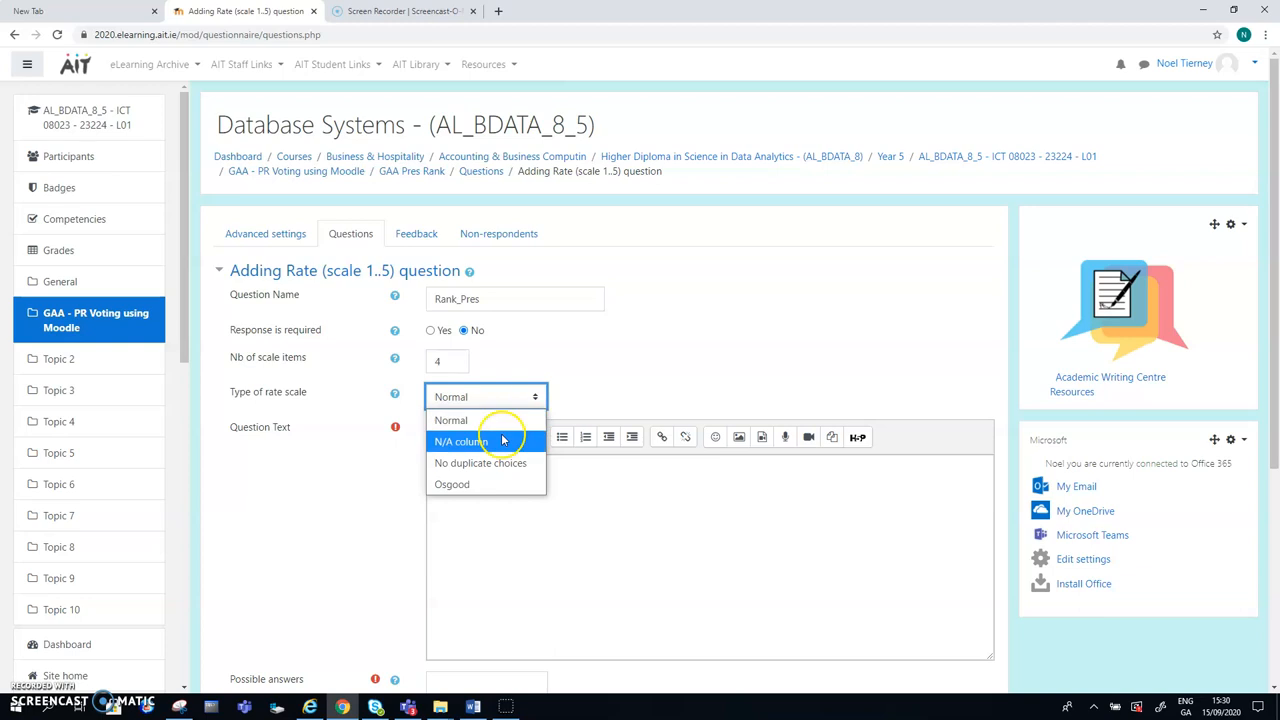
mouse_move(480, 462)
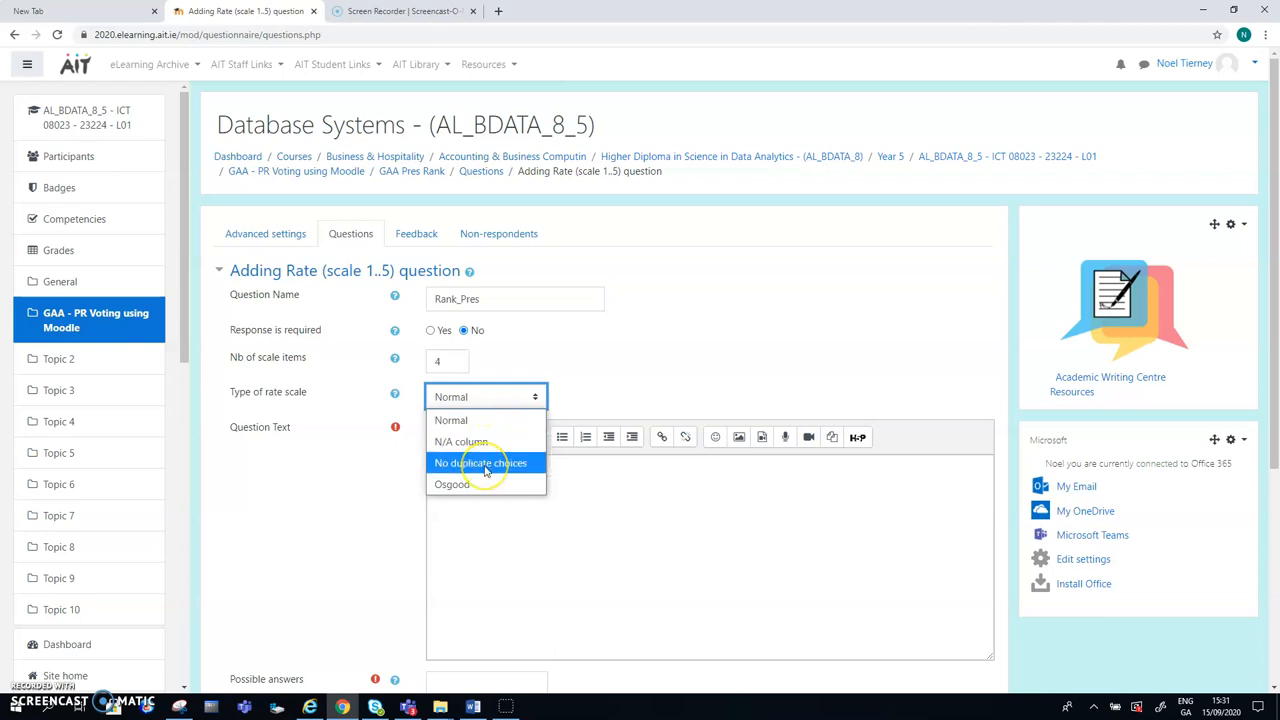
mouse_move(452, 420)
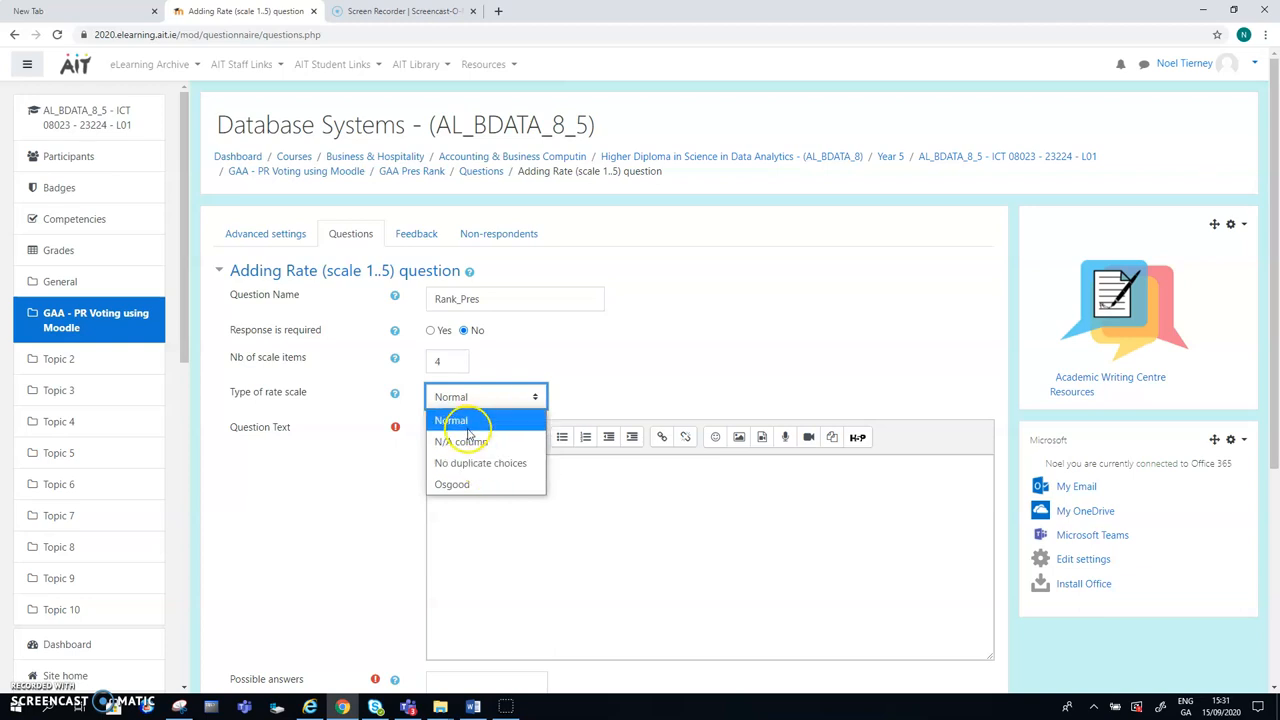
mouse_move(460, 442)
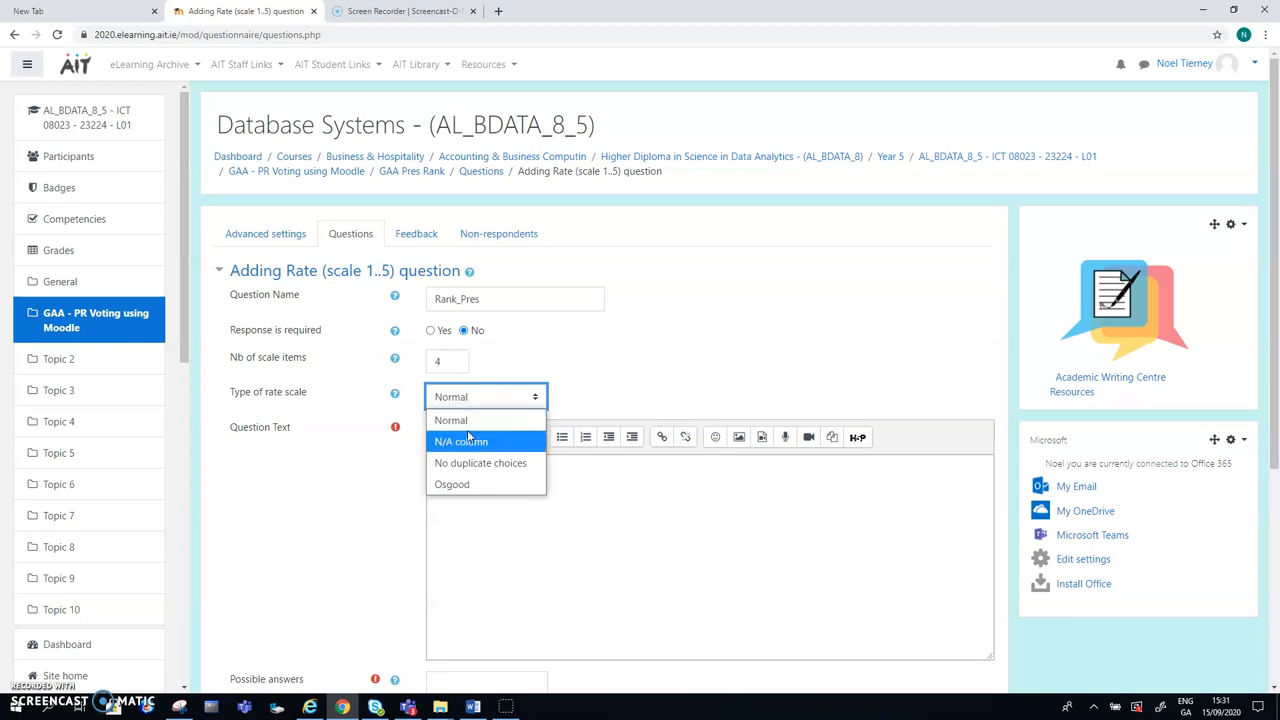
mouse_move(452, 420)
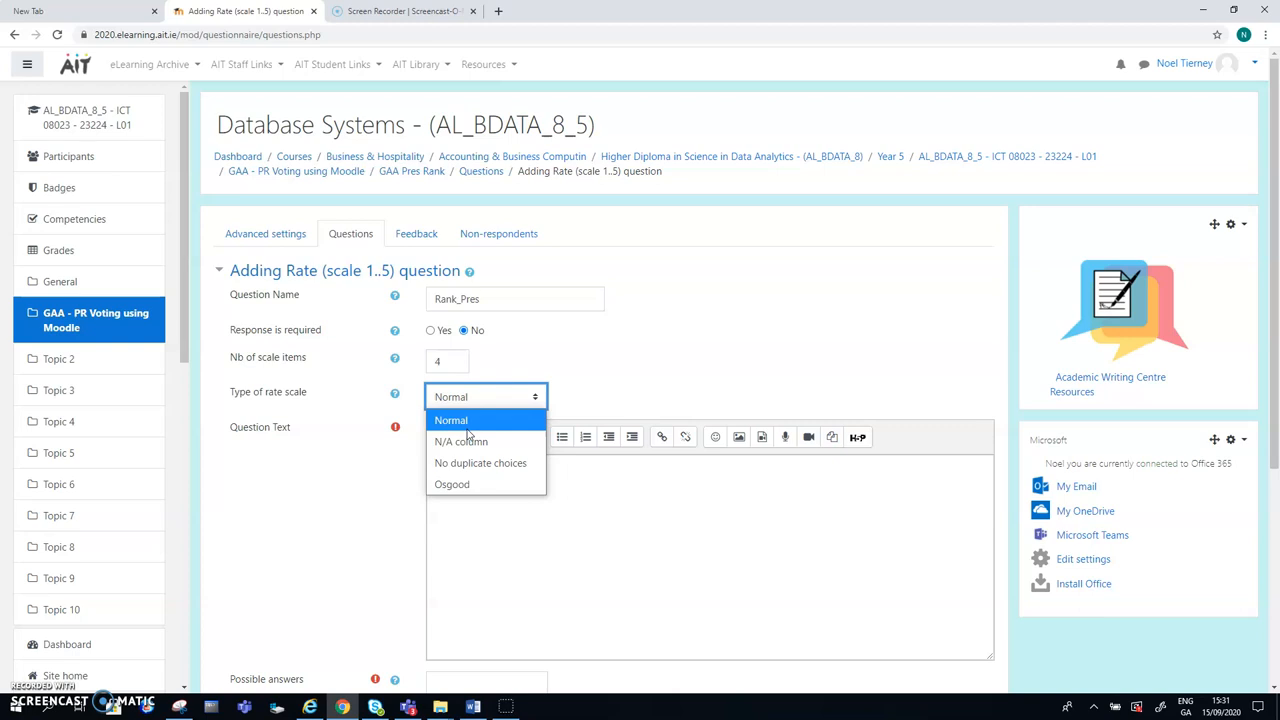
mouse_move(480, 464)
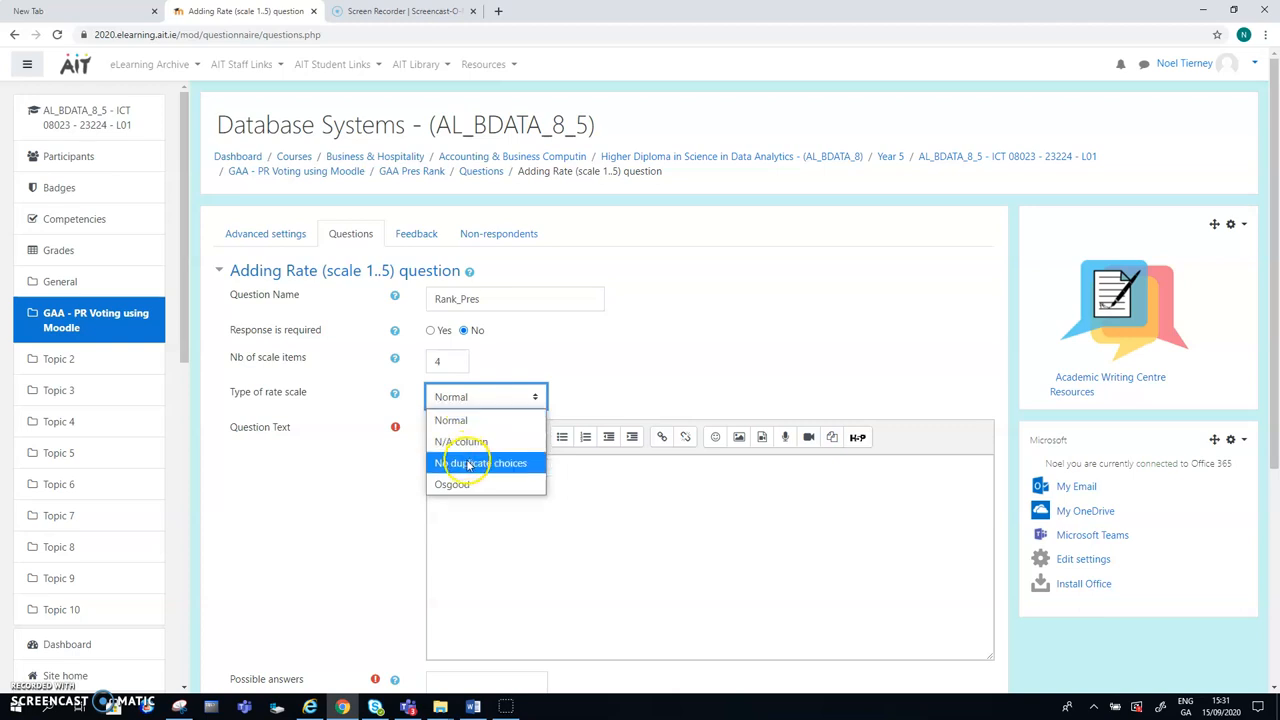
left_click(482, 462)
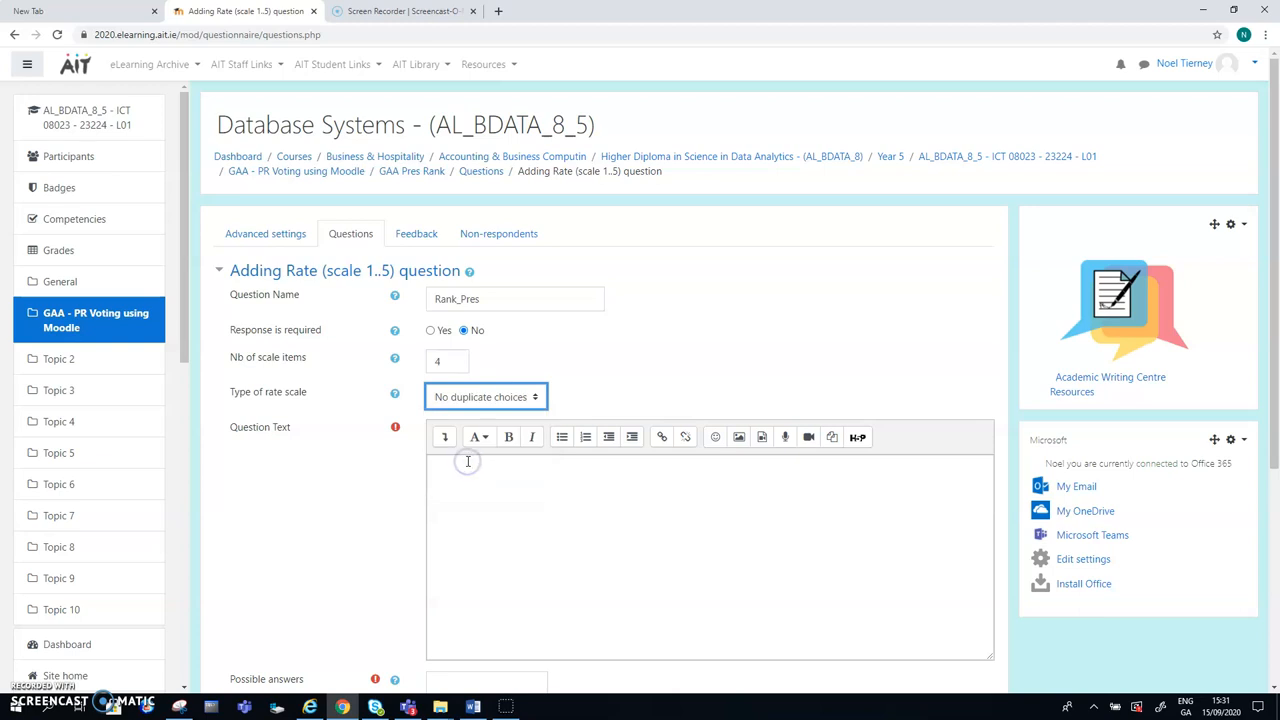
mouse_move(1272, 358)
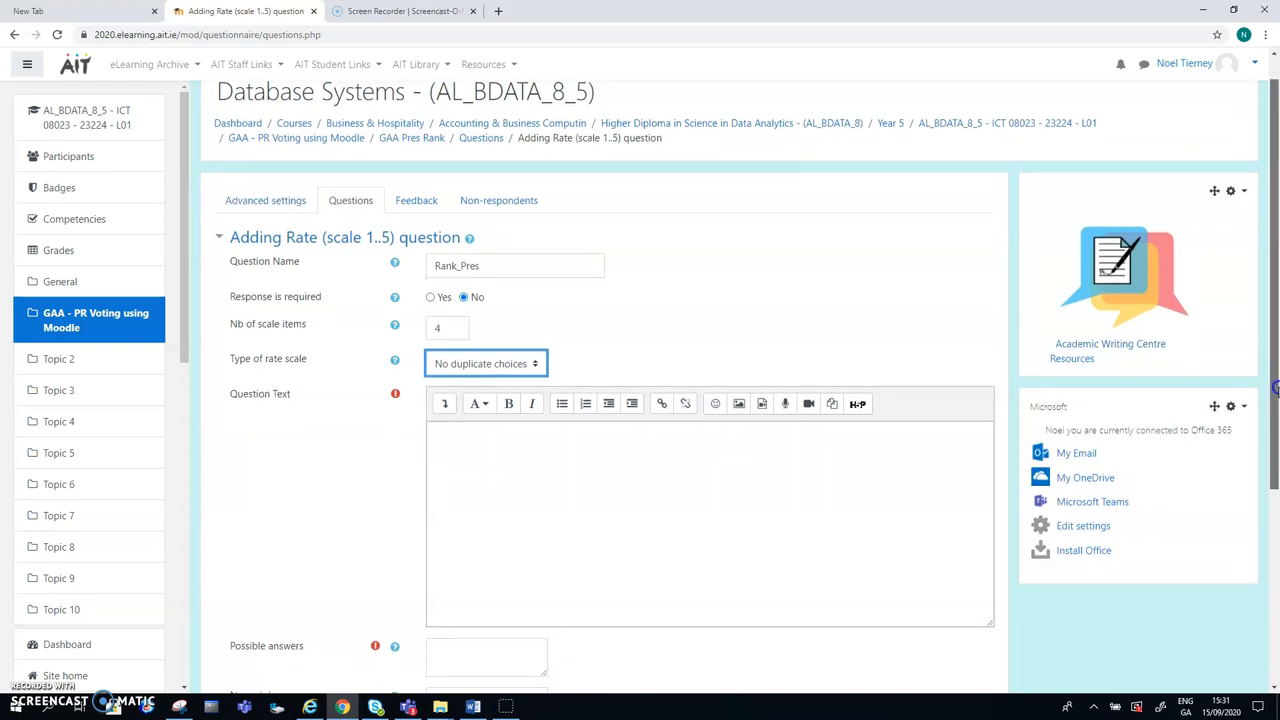
scroll("down", 3)
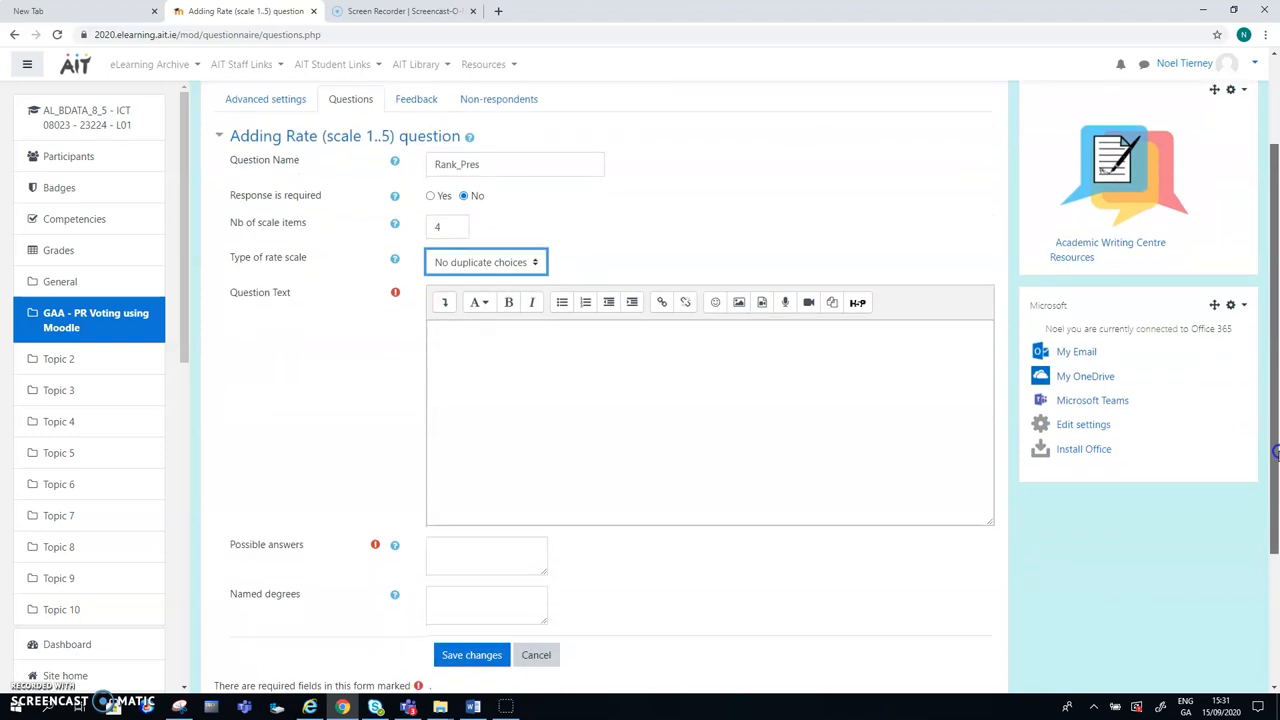
scroll("up", 3)
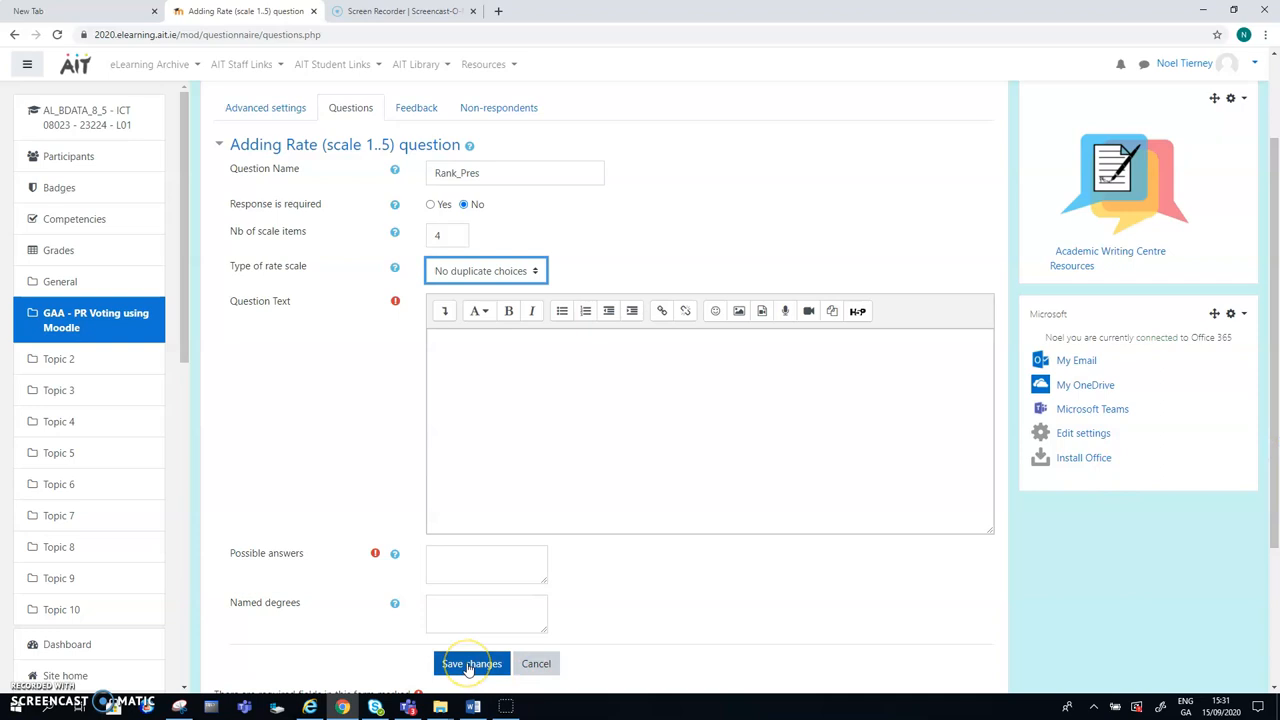
left_click(472, 664)
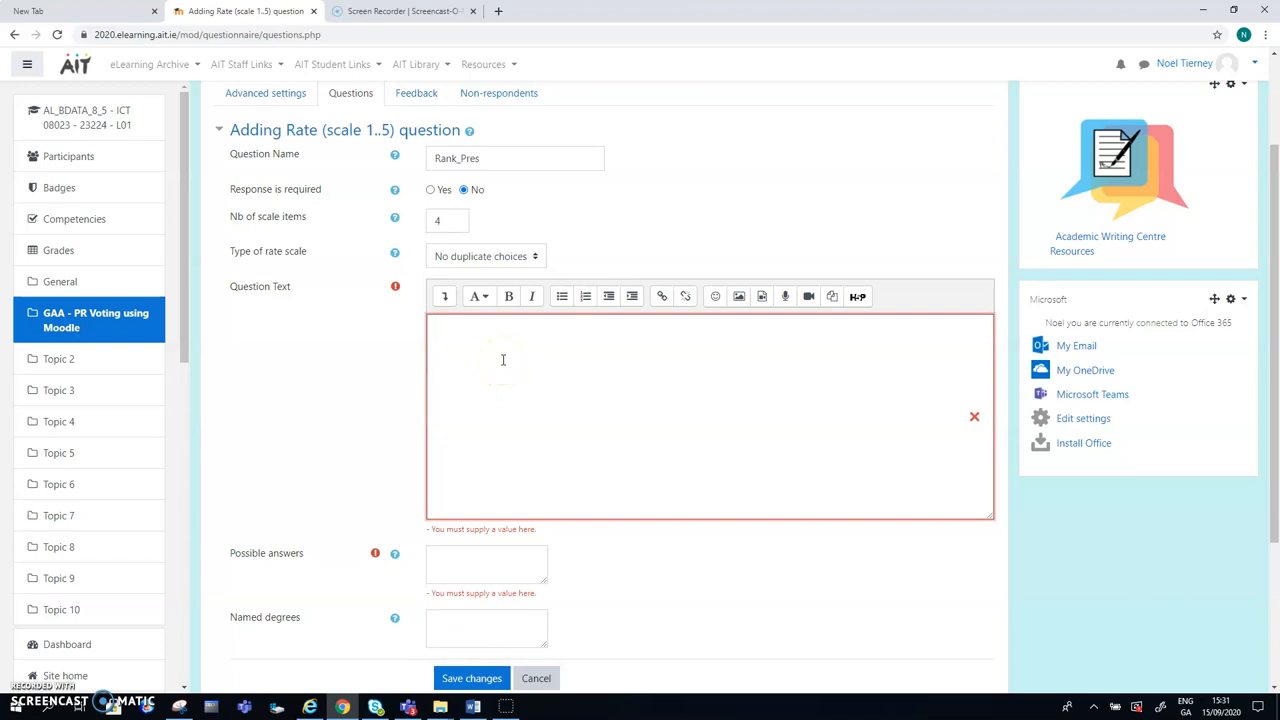
Step: Enter 'Rank the GAA Pres' as the question text of the Rank_Pres rate question
type("Ra")
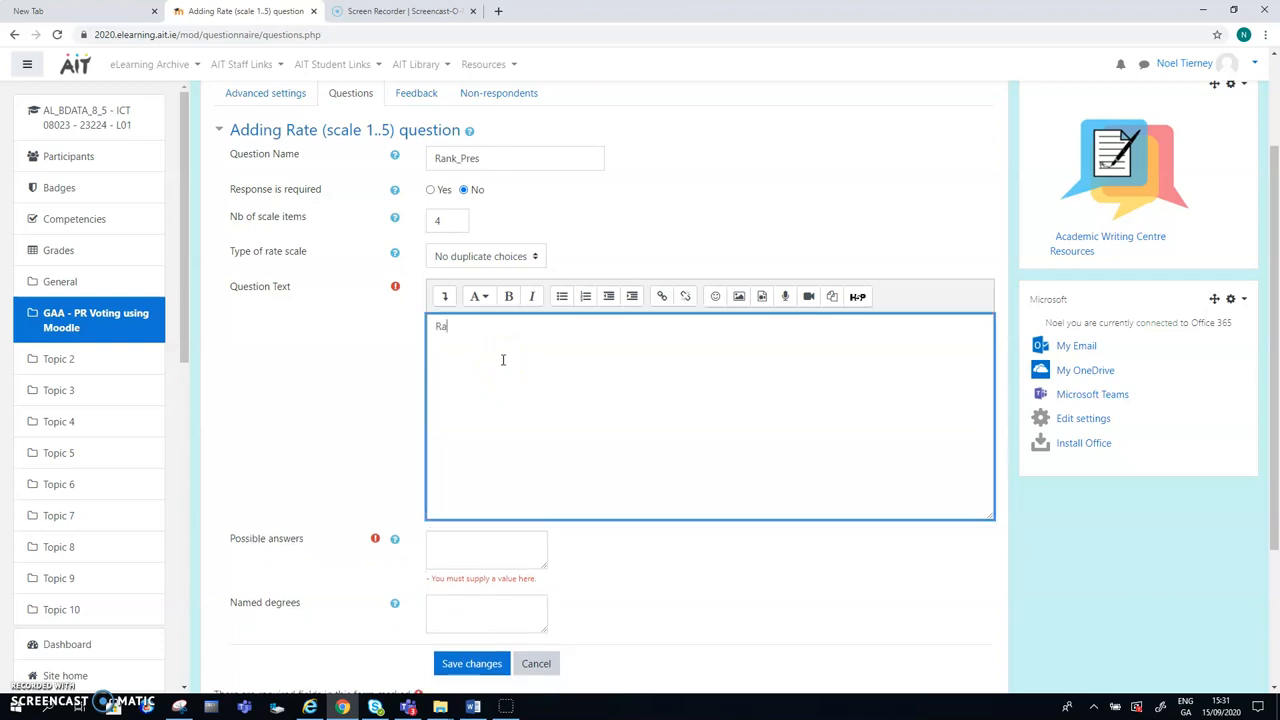
type("nk the")
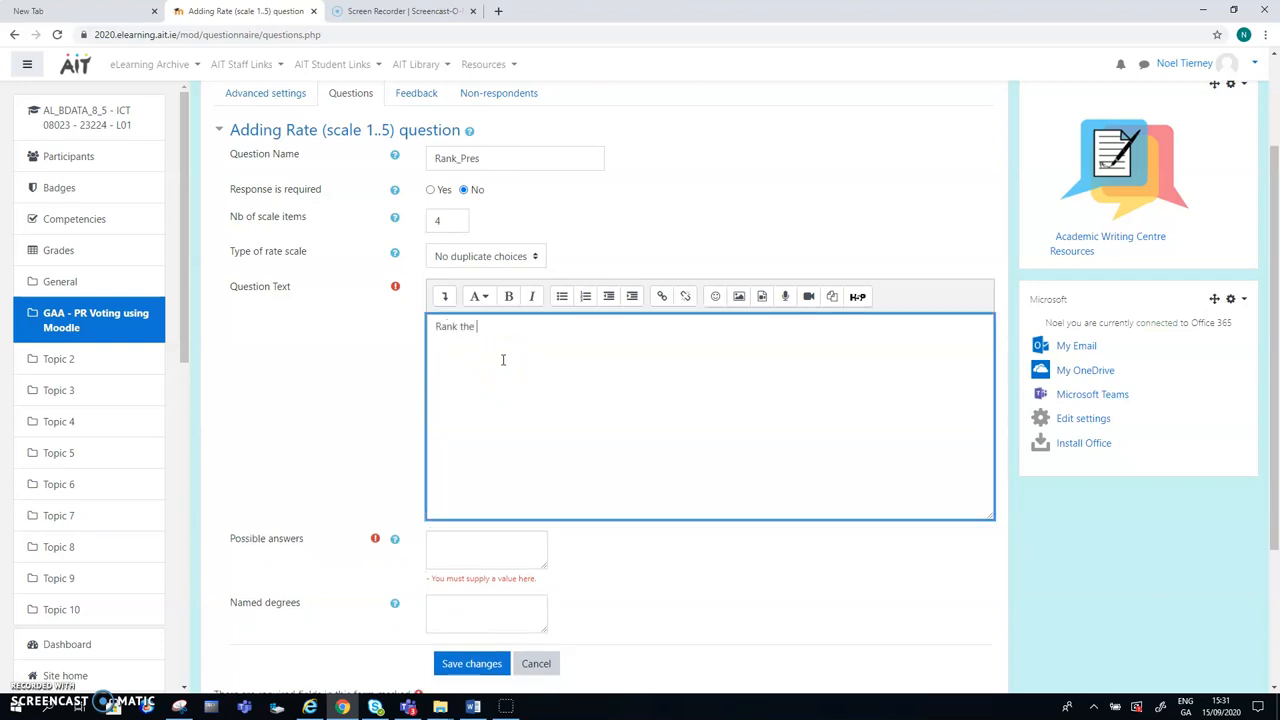
type("GAA")
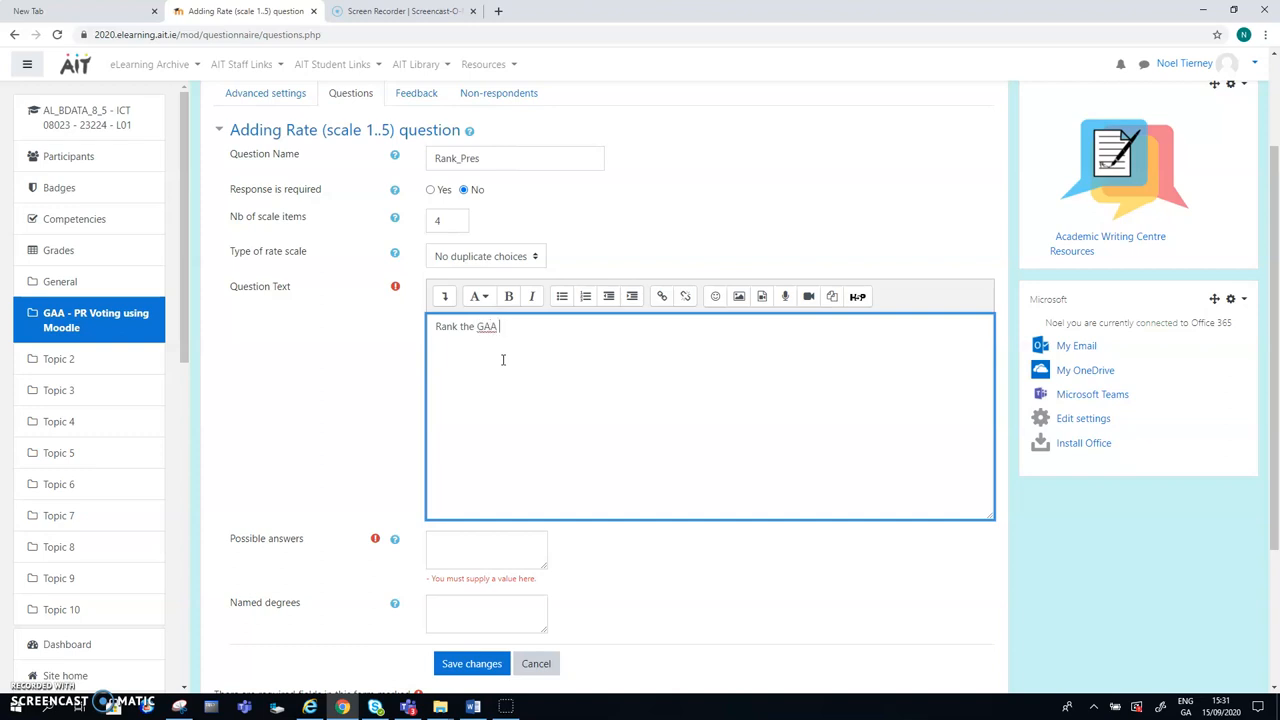
type("Pres")
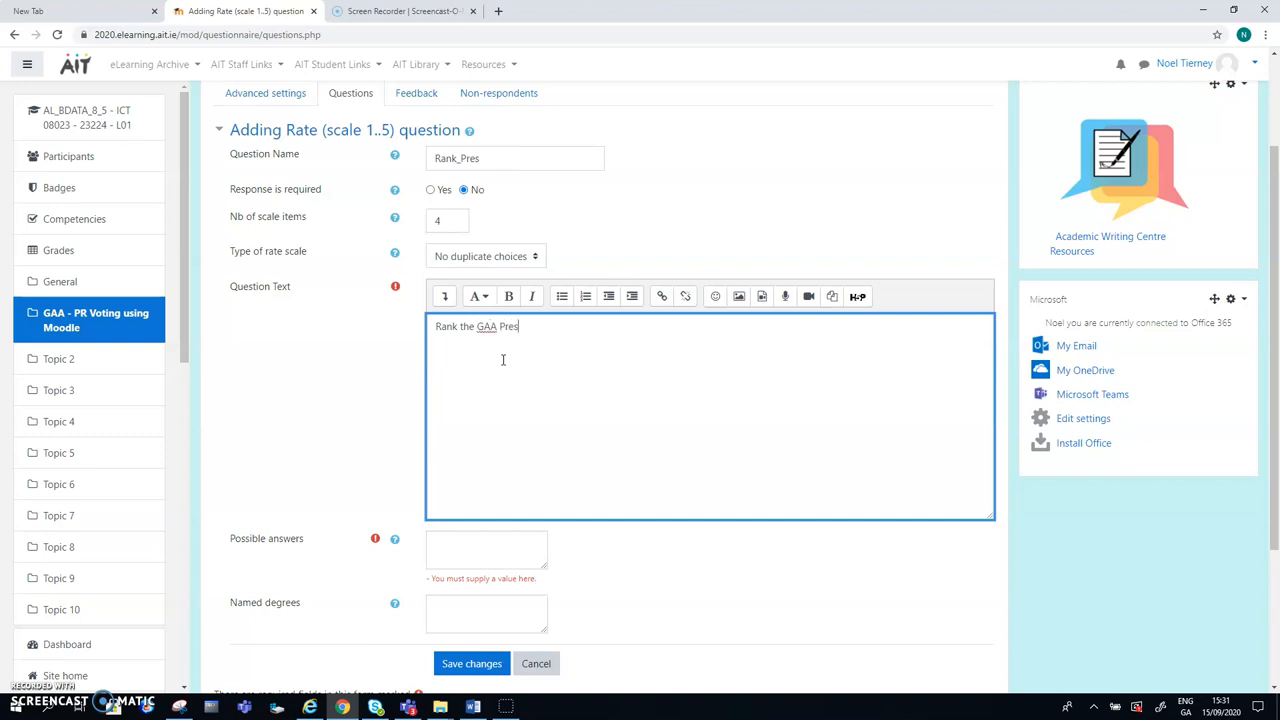
Step: Enter the candidates NB, SK, CC and LON as possible answers on separate lines
left_click(486, 550)
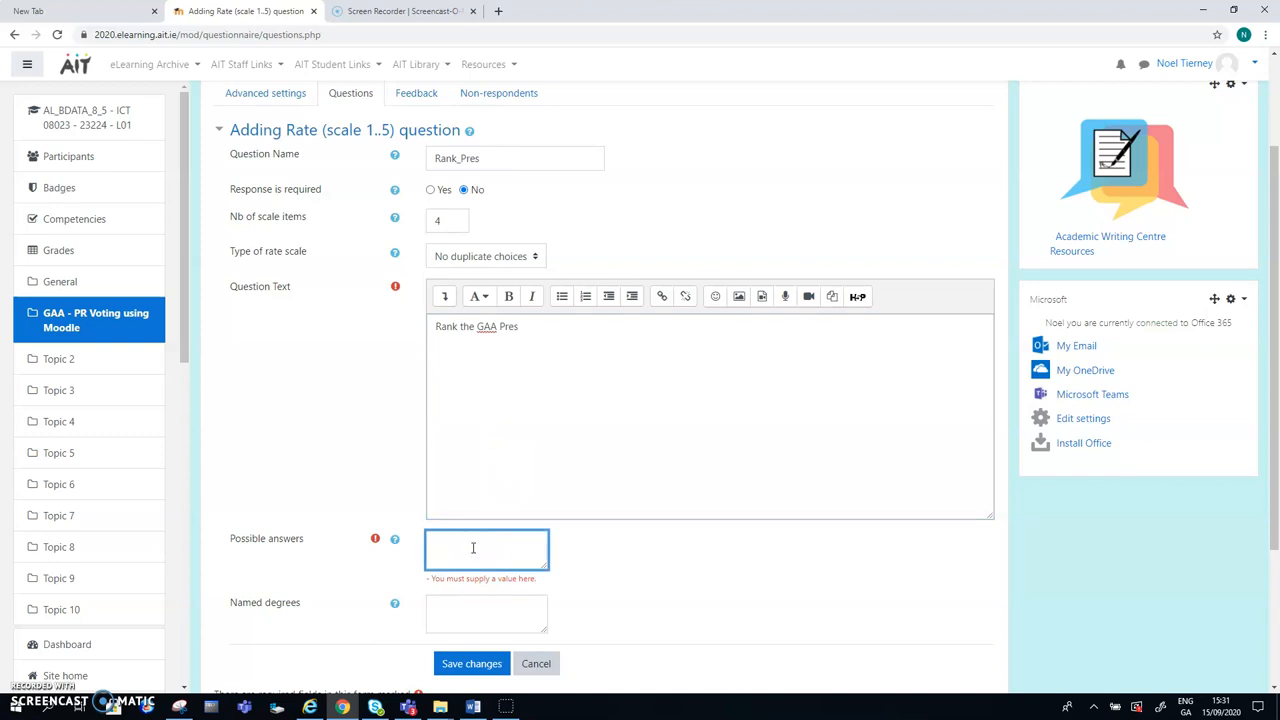
type("NB")
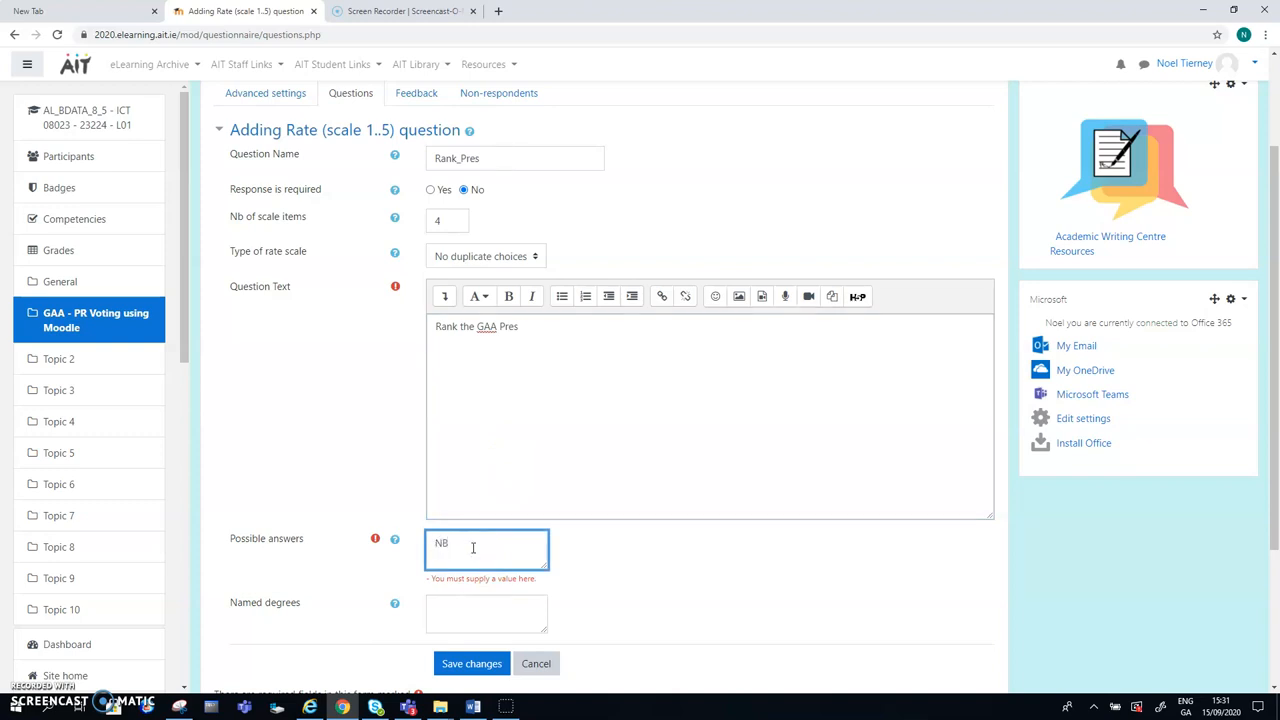
type("Sk")
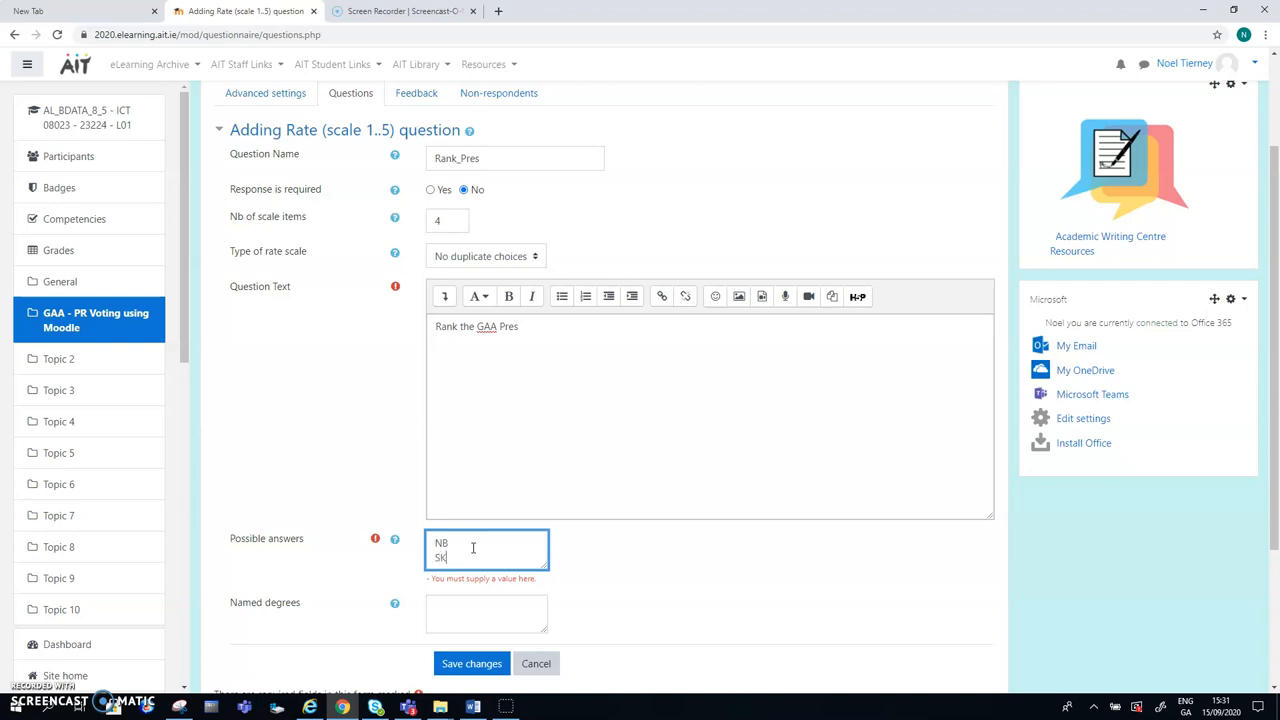
type("CC")
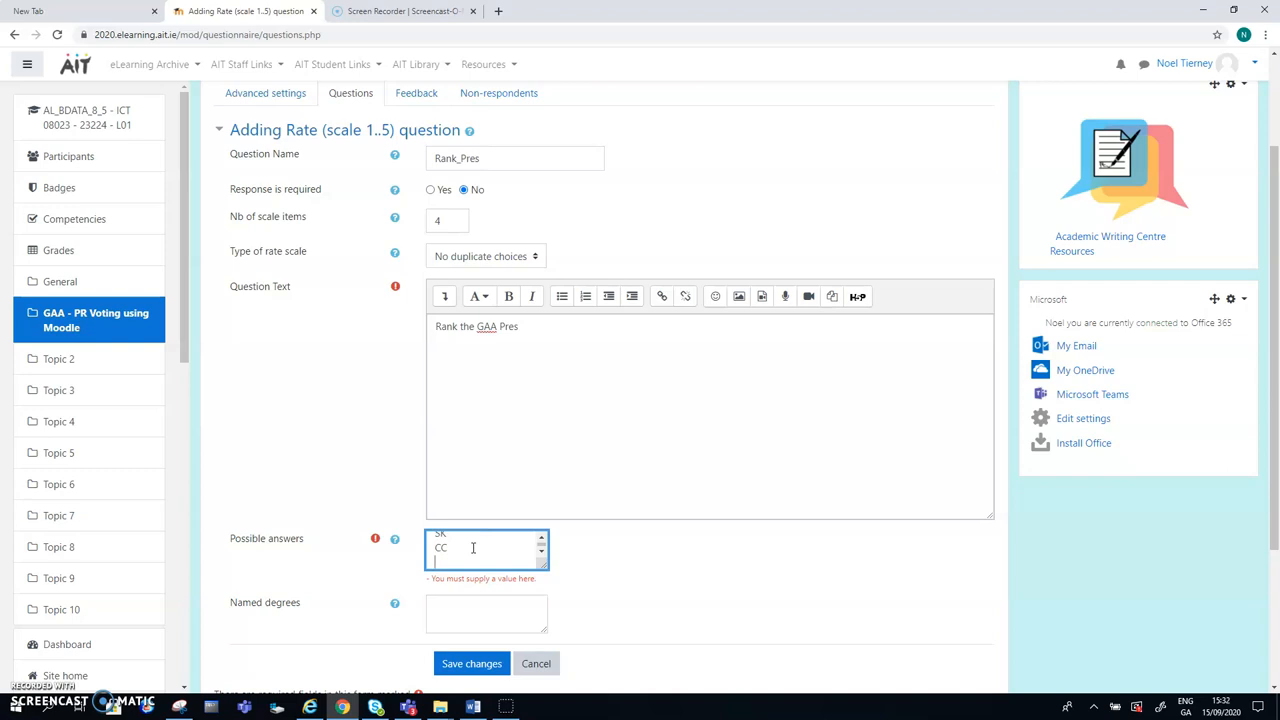
type("L")
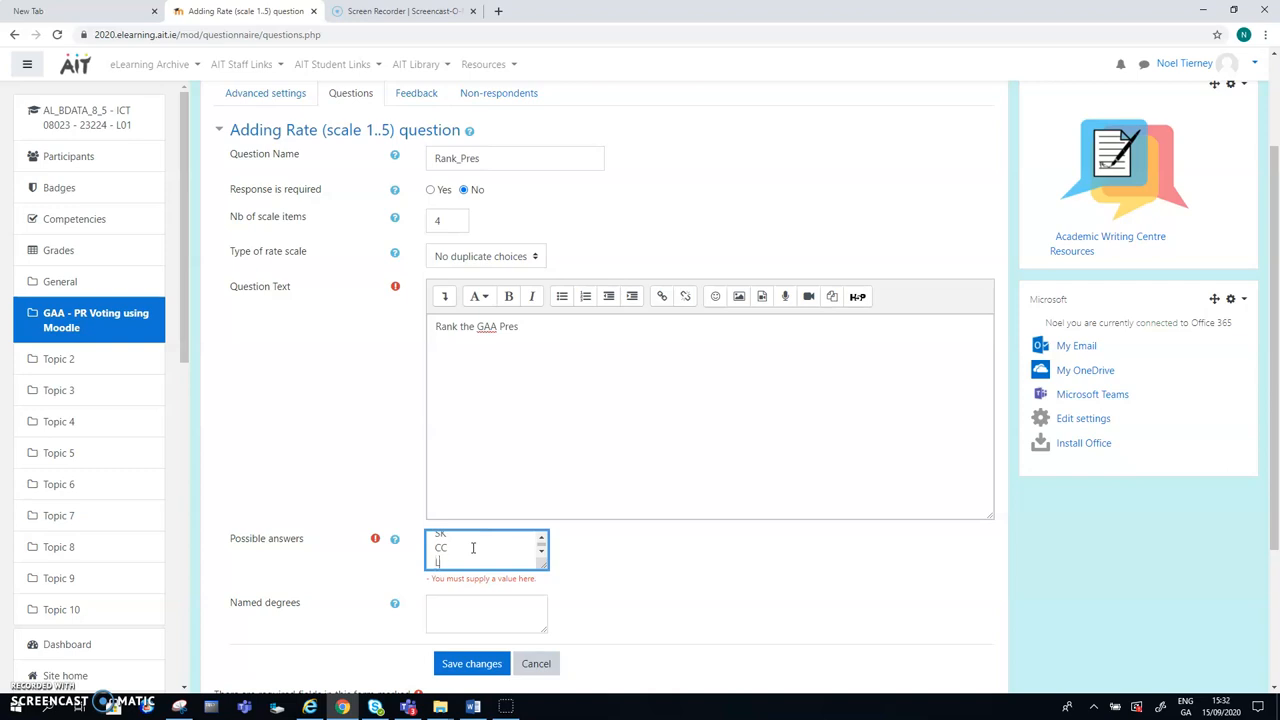
type("ON")
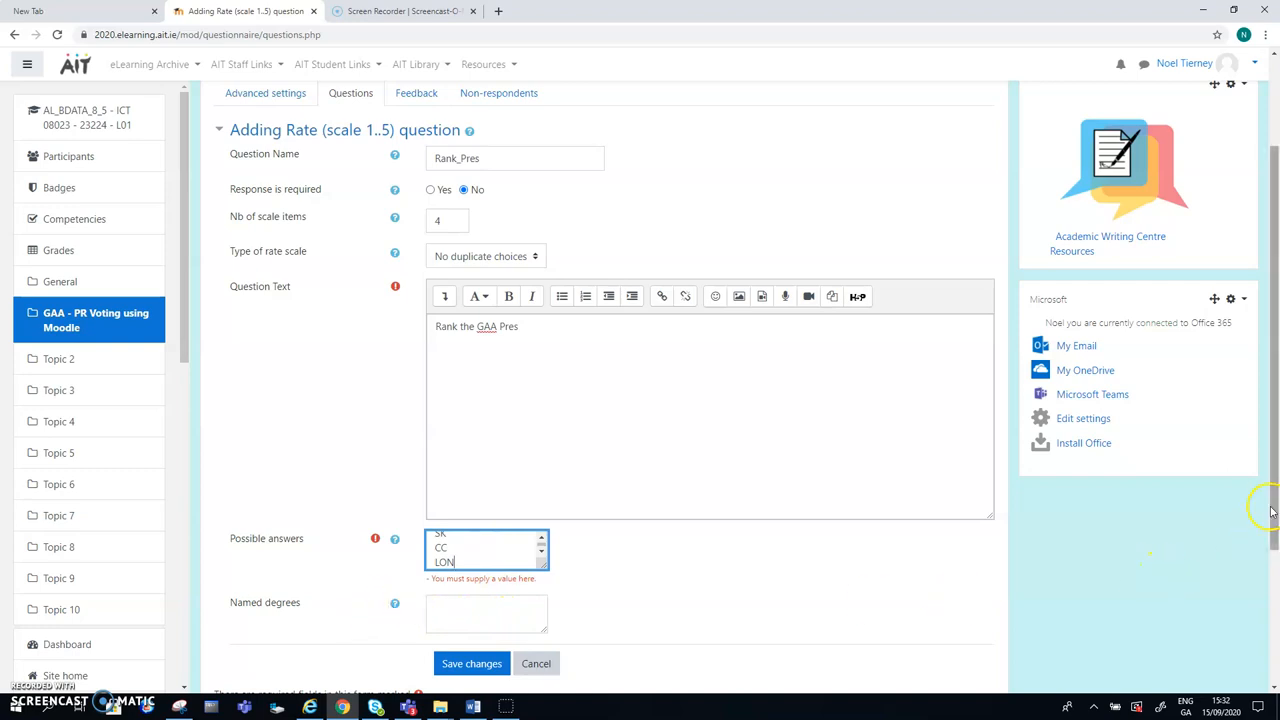
scroll("down", 3)
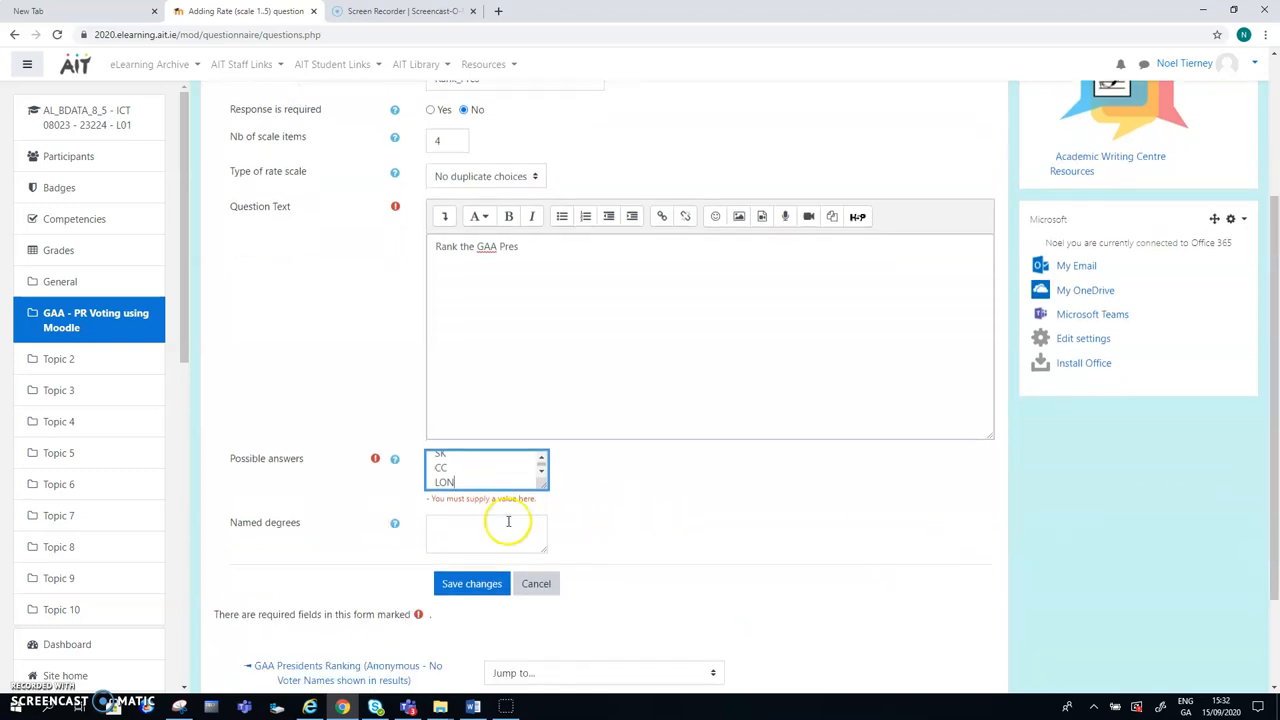
mouse_move(396, 524)
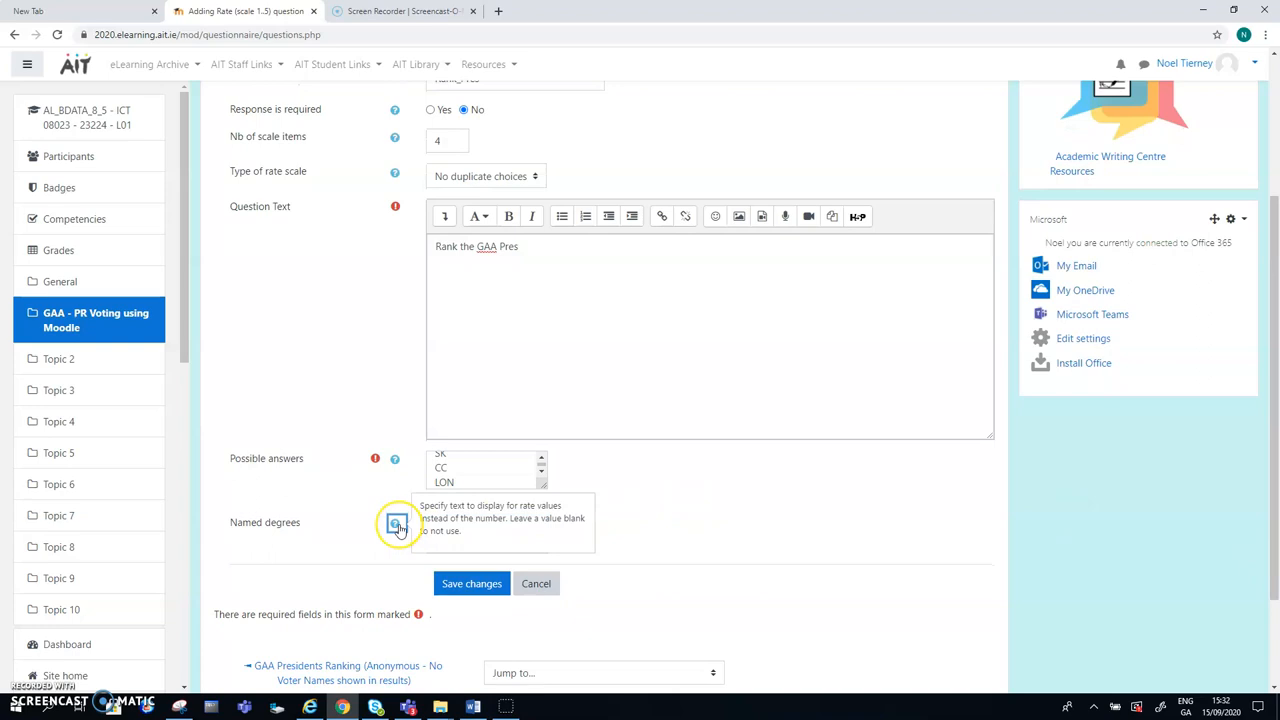
mouse_move(448, 504)
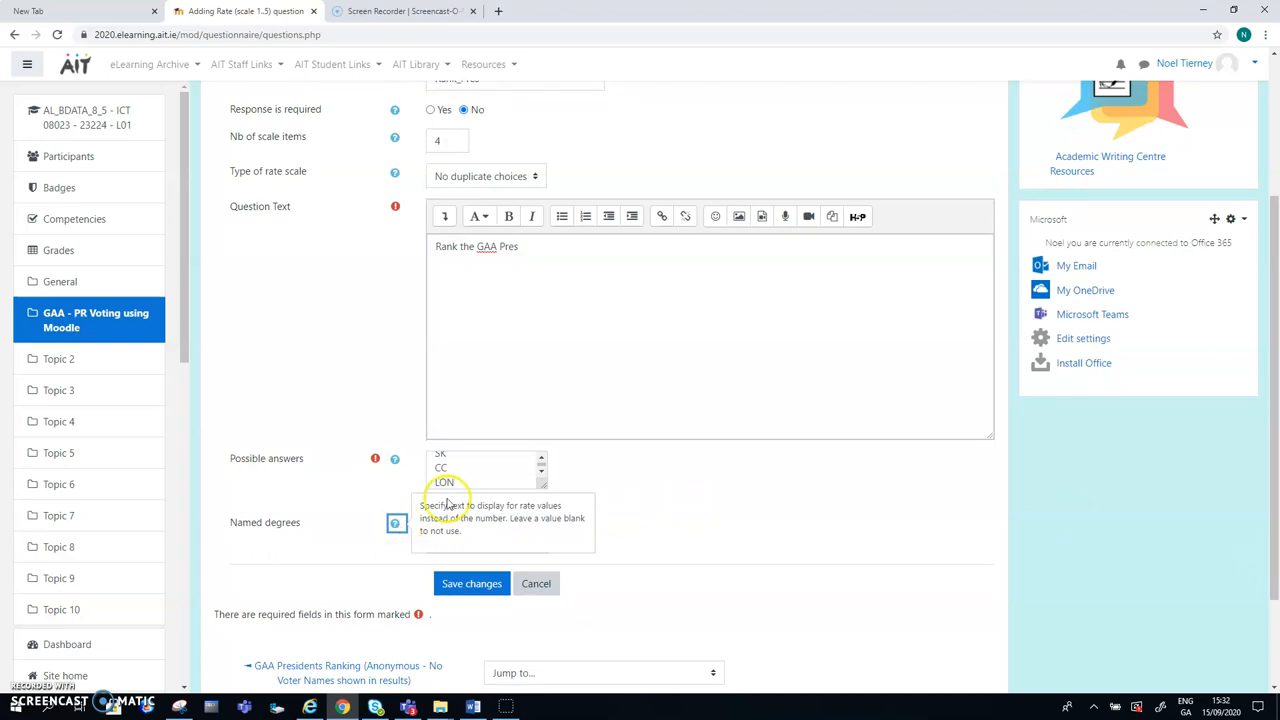
mouse_move(512, 520)
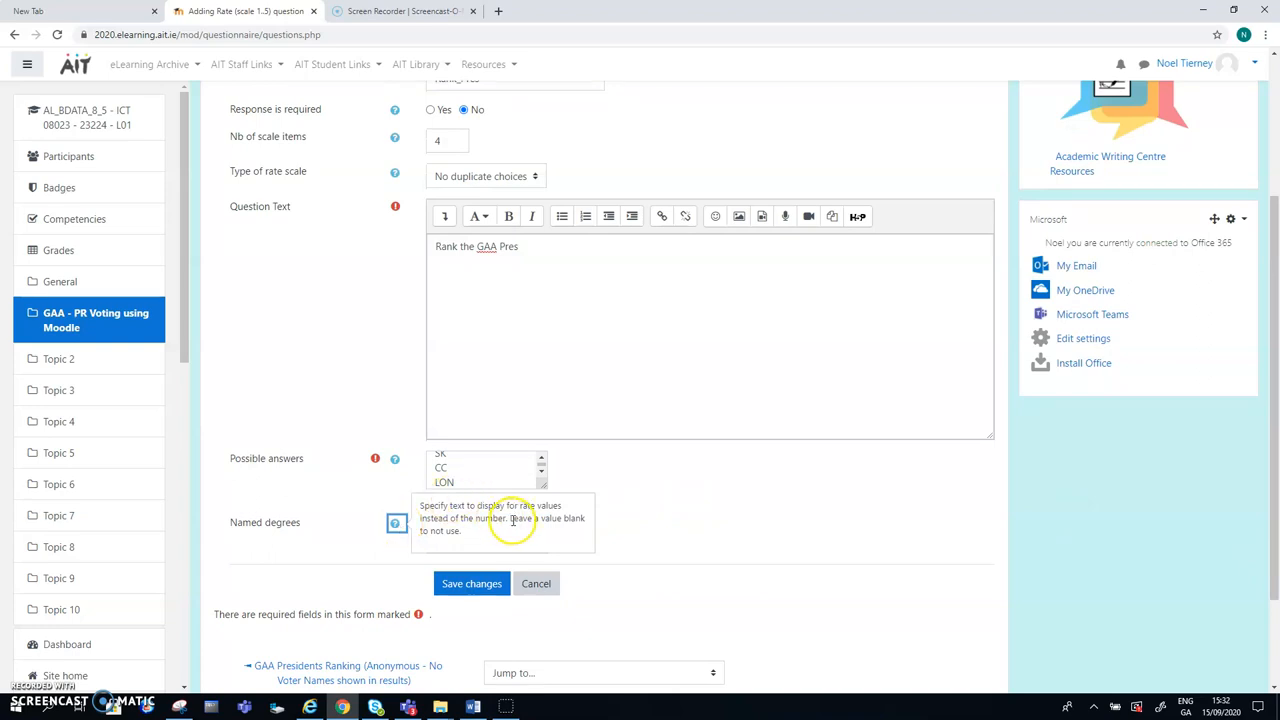
Step: Close the Named degrees help and save Rank_Pres so it is listed as question 1
left_click(472, 584)
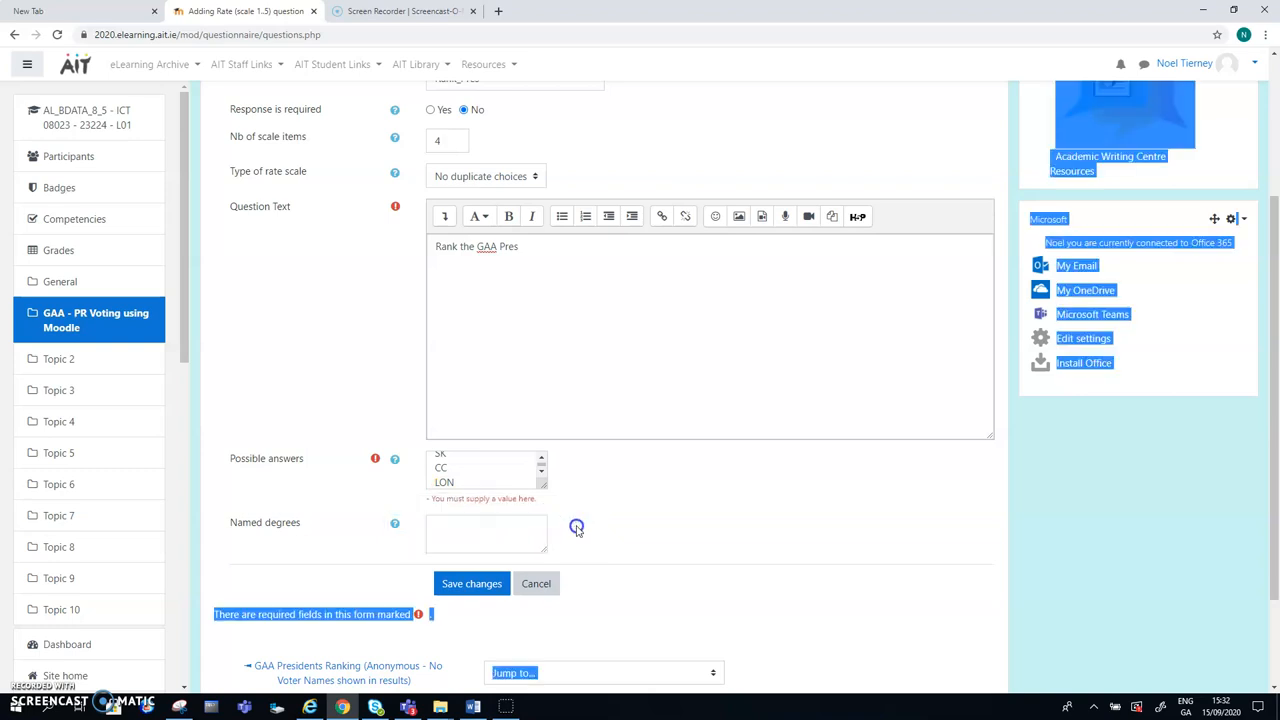
mouse_move(770, 544)
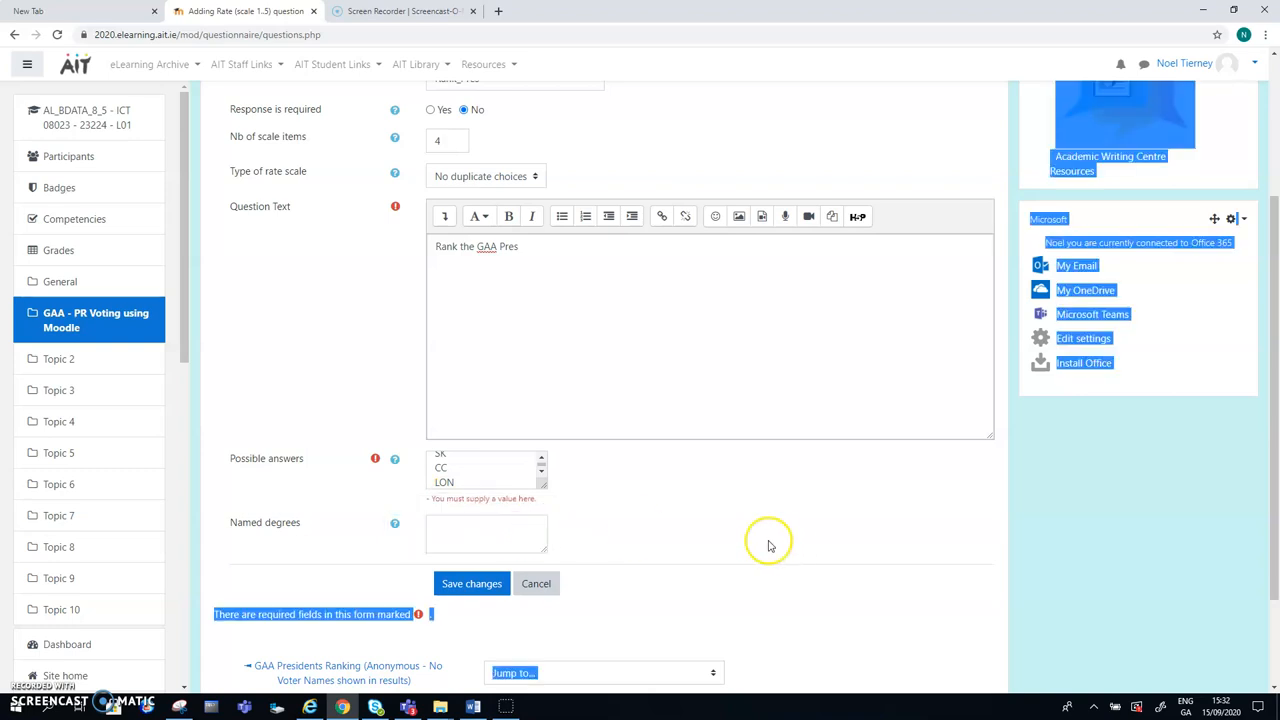
mouse_move(540, 460)
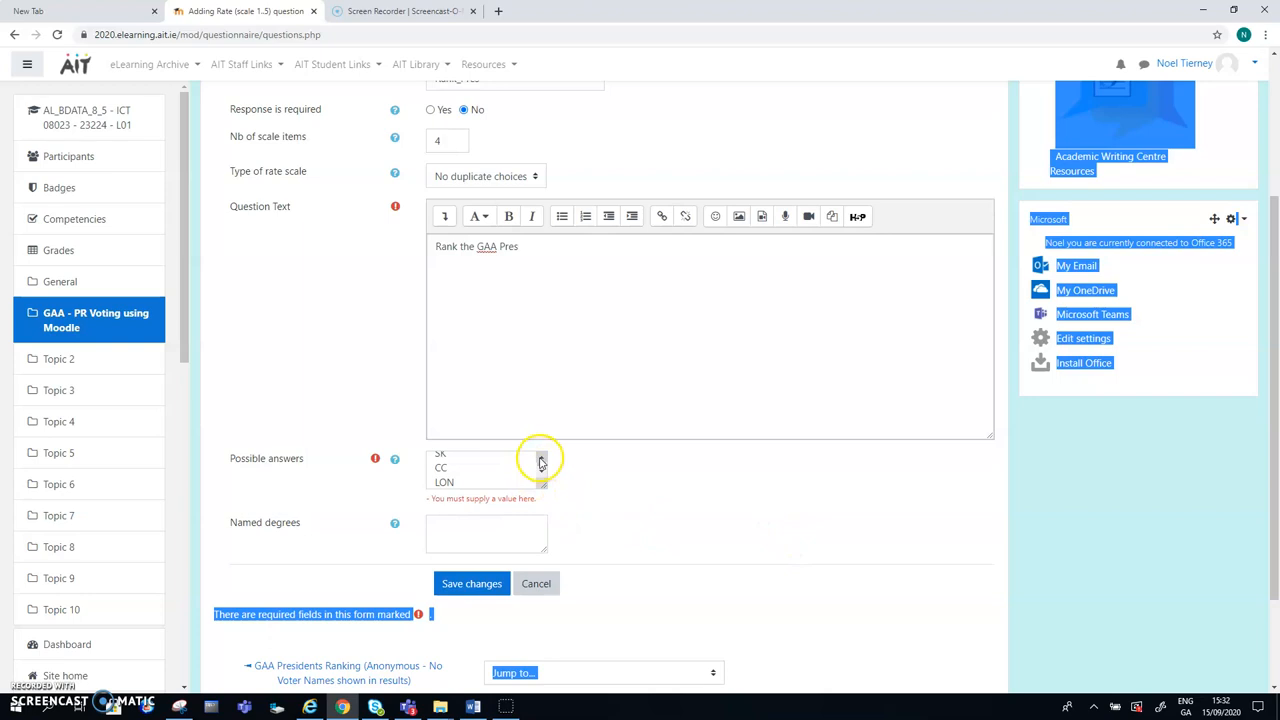
scroll("up", 3)
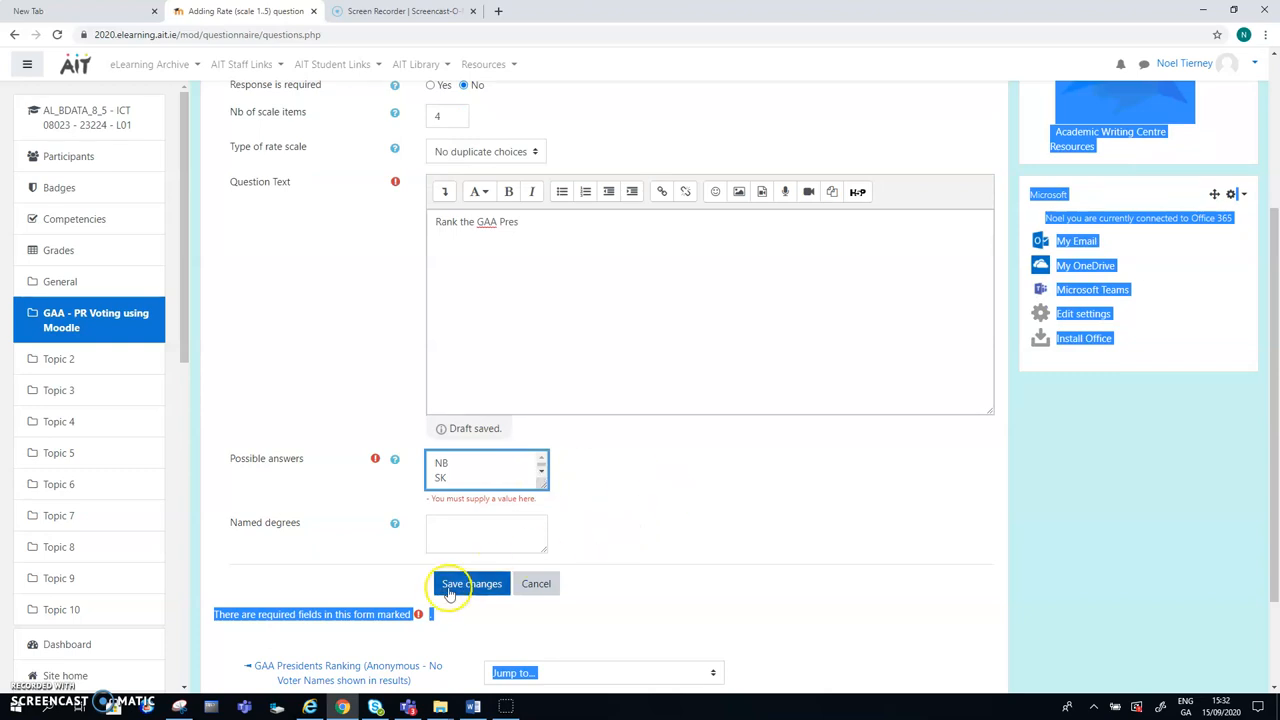
left_click(472, 584)
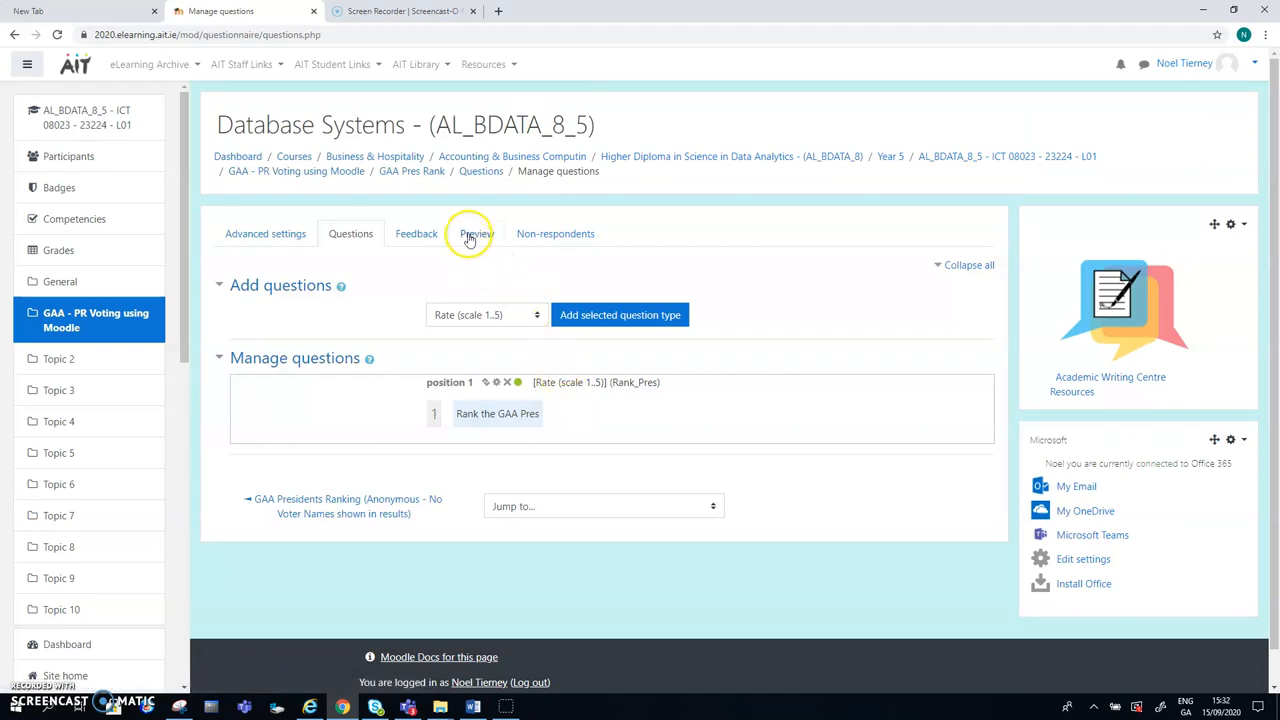
Step: Preview the questionnaire and submit with NB, SK, CC ranked 1–3 but LON unranked, getting flagged
left_click(476, 232)
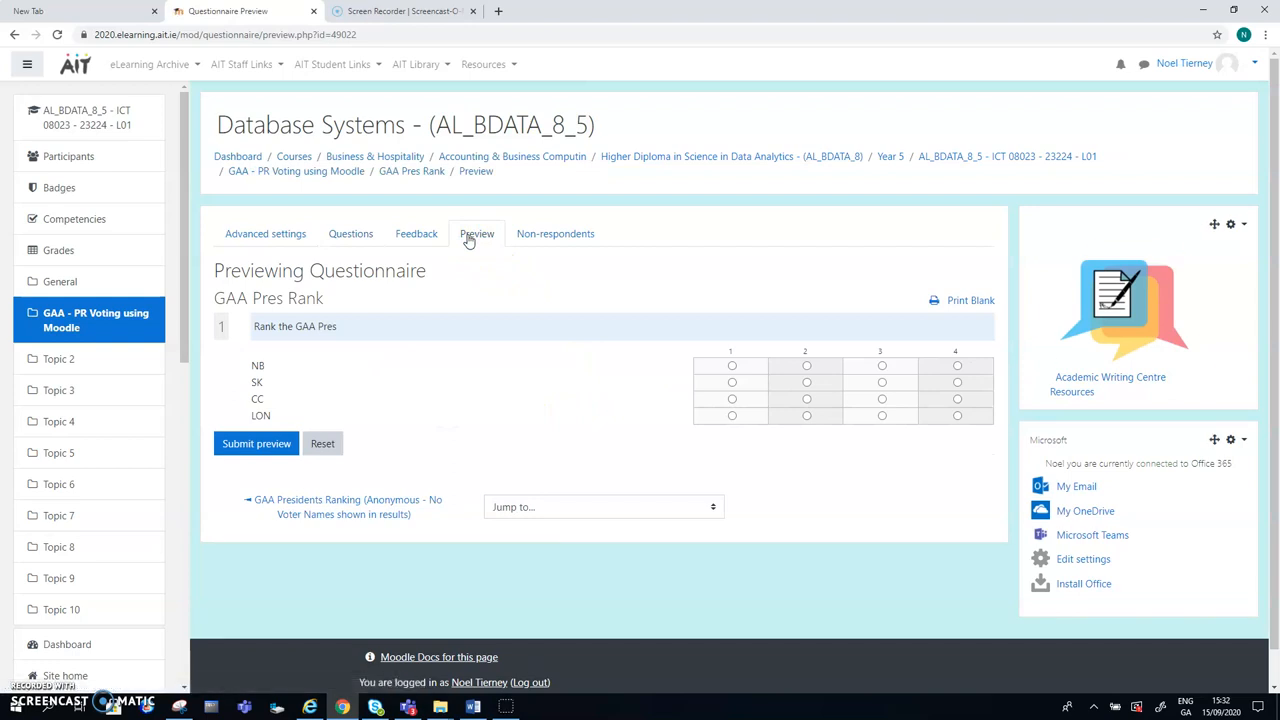
mouse_move(664, 460)
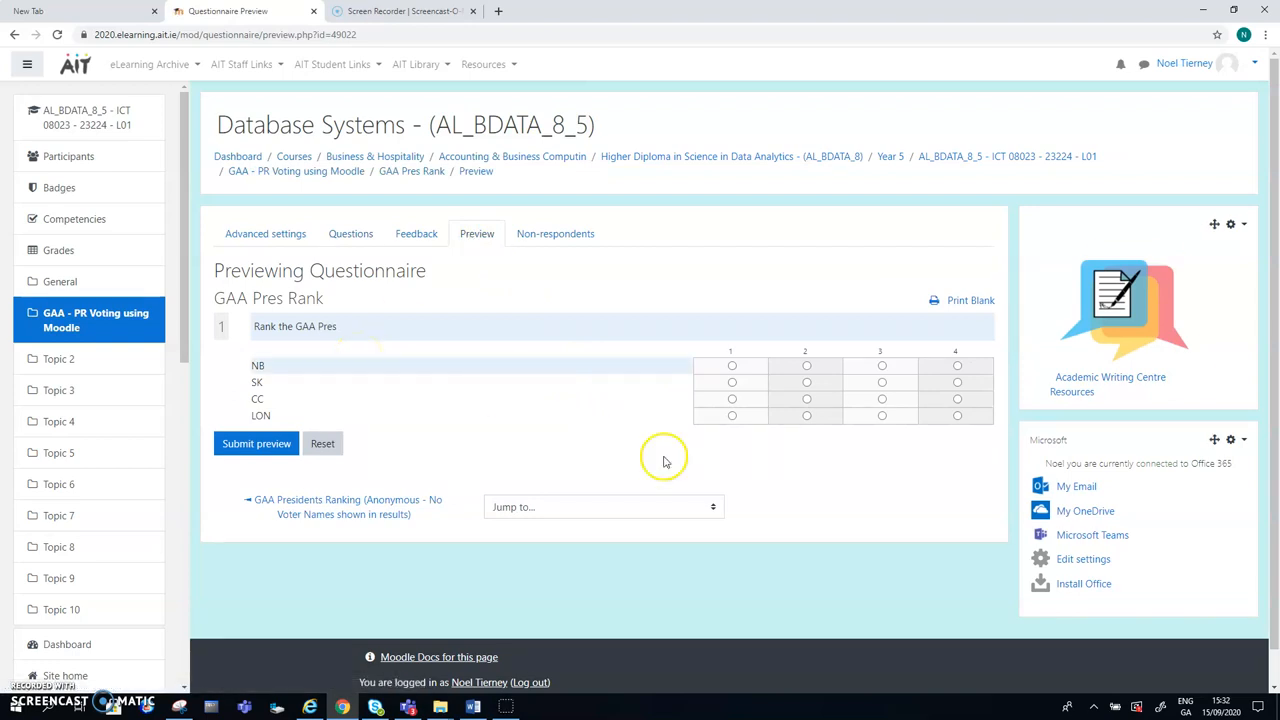
left_click(732, 364)
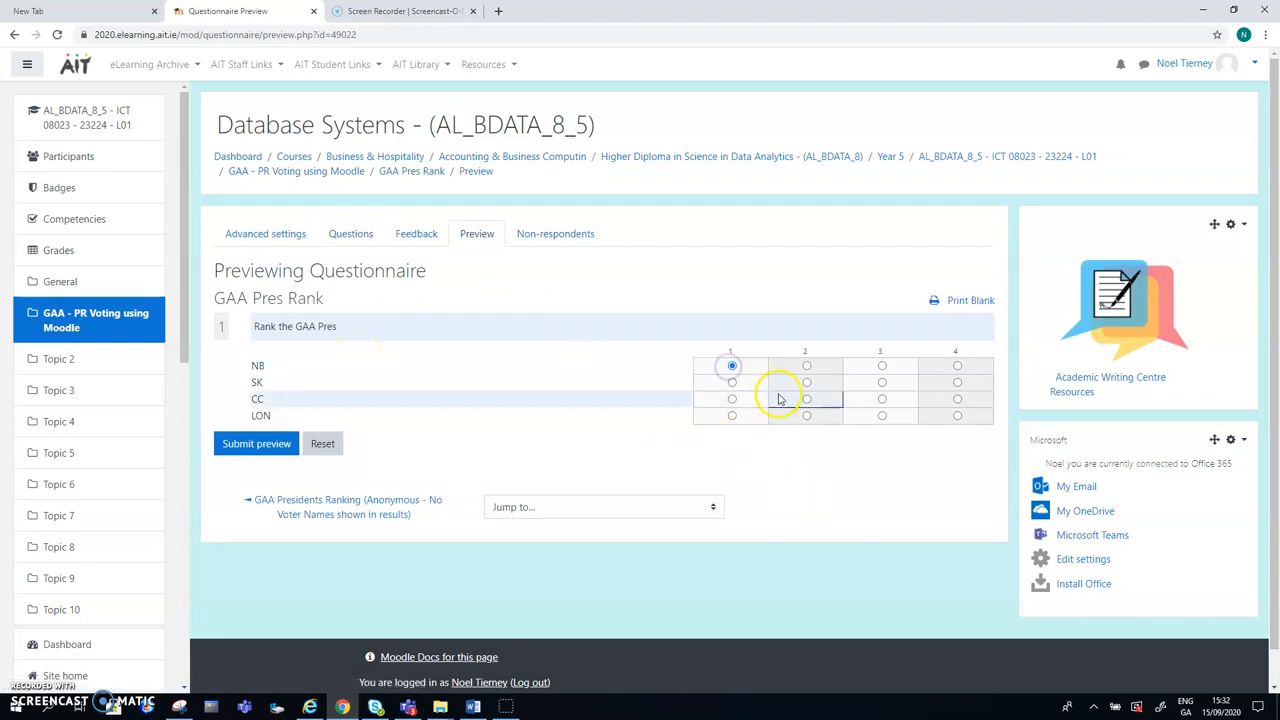
left_click(806, 382)
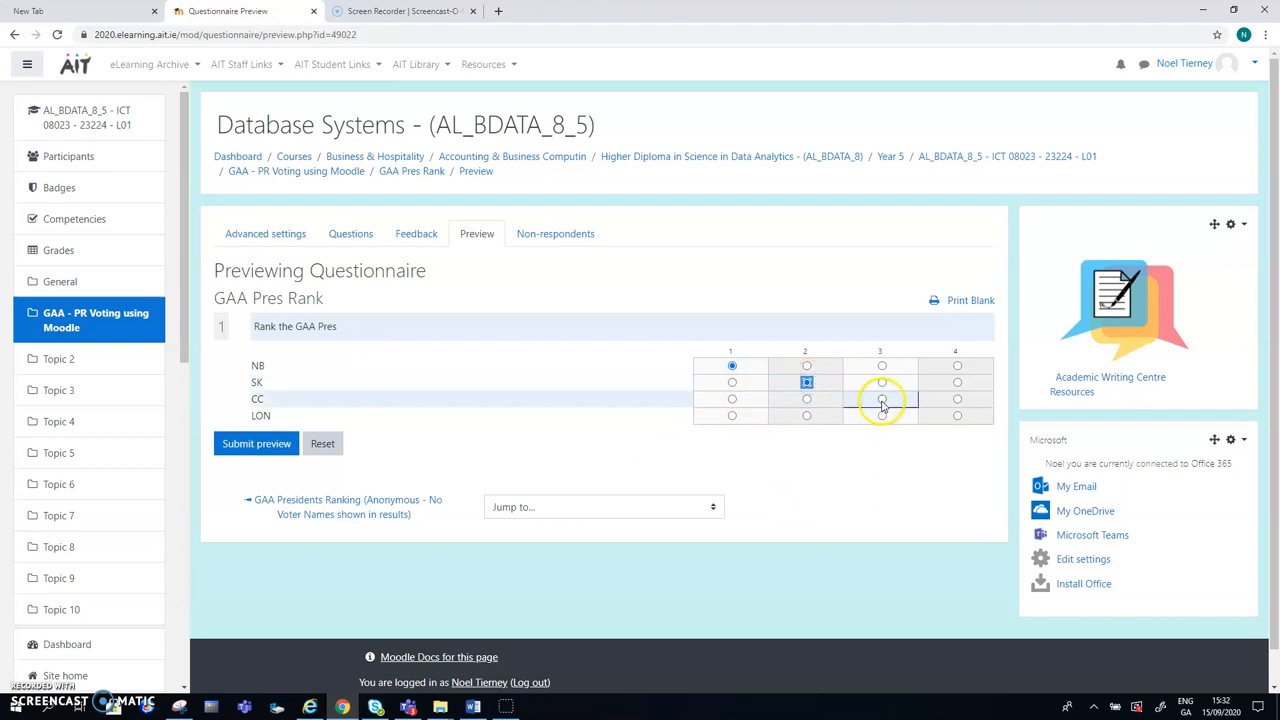
left_click(880, 398)
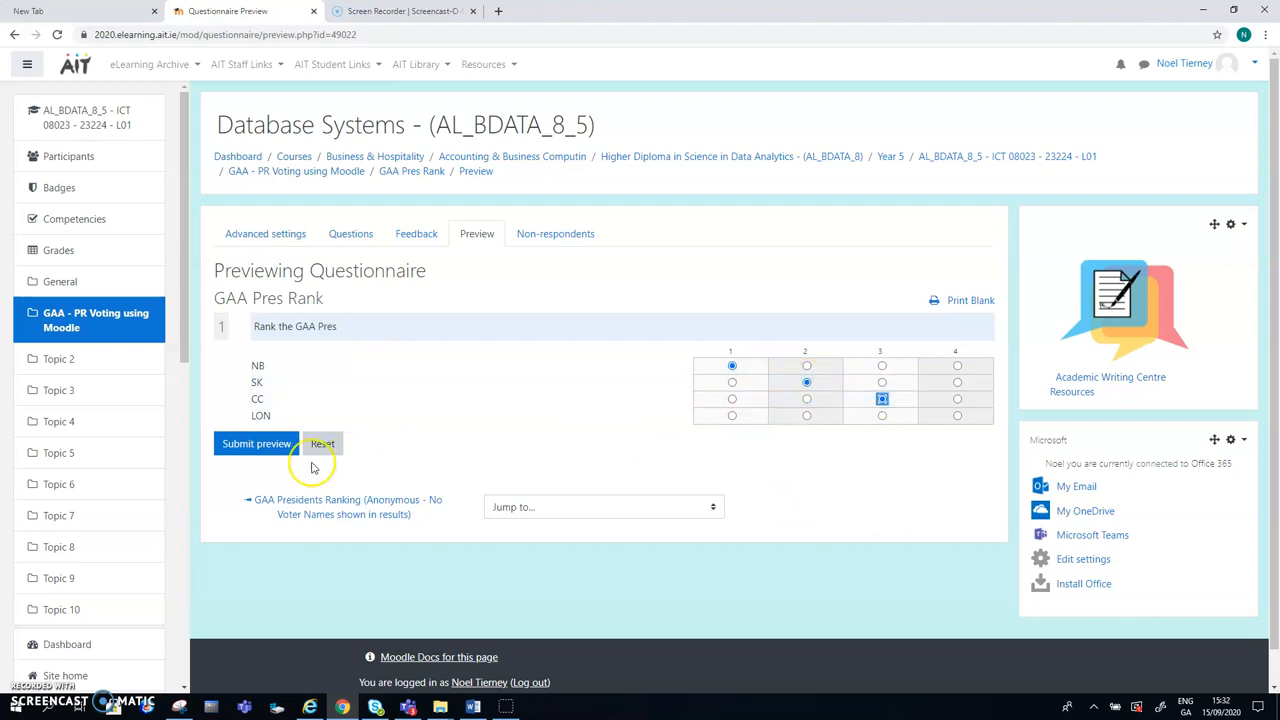
left_click(256, 444)
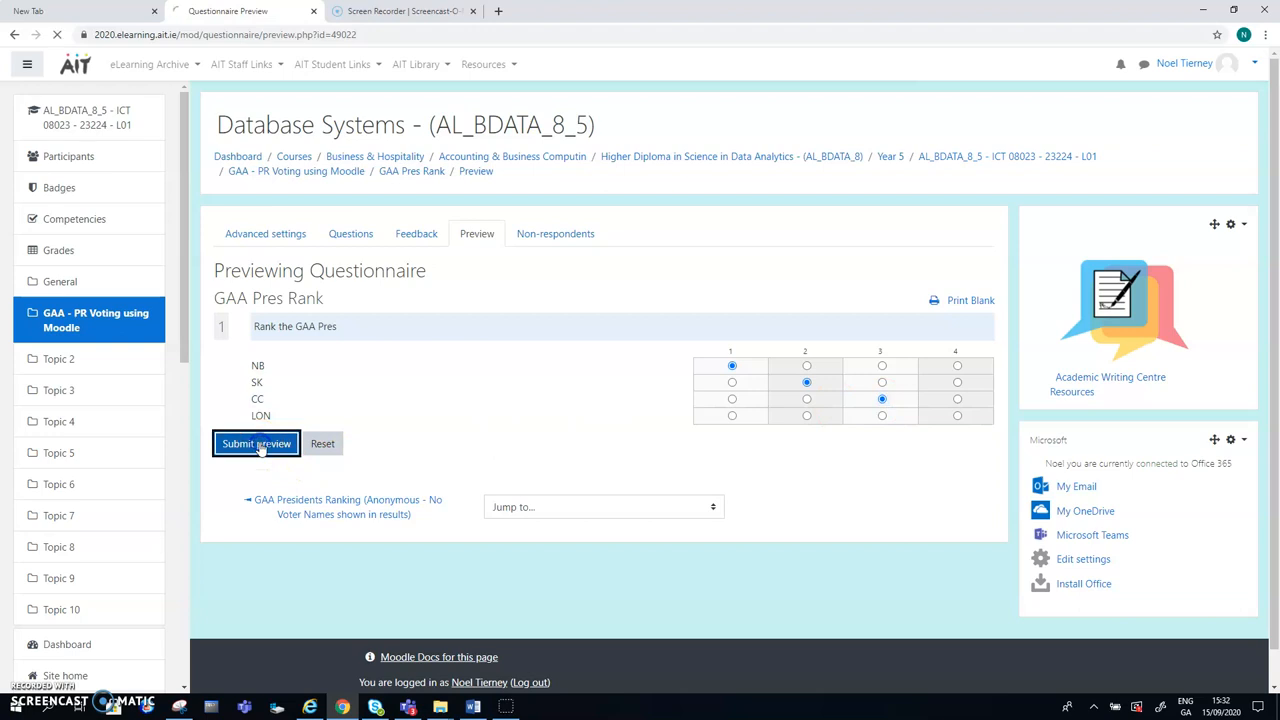
left_click(256, 444)
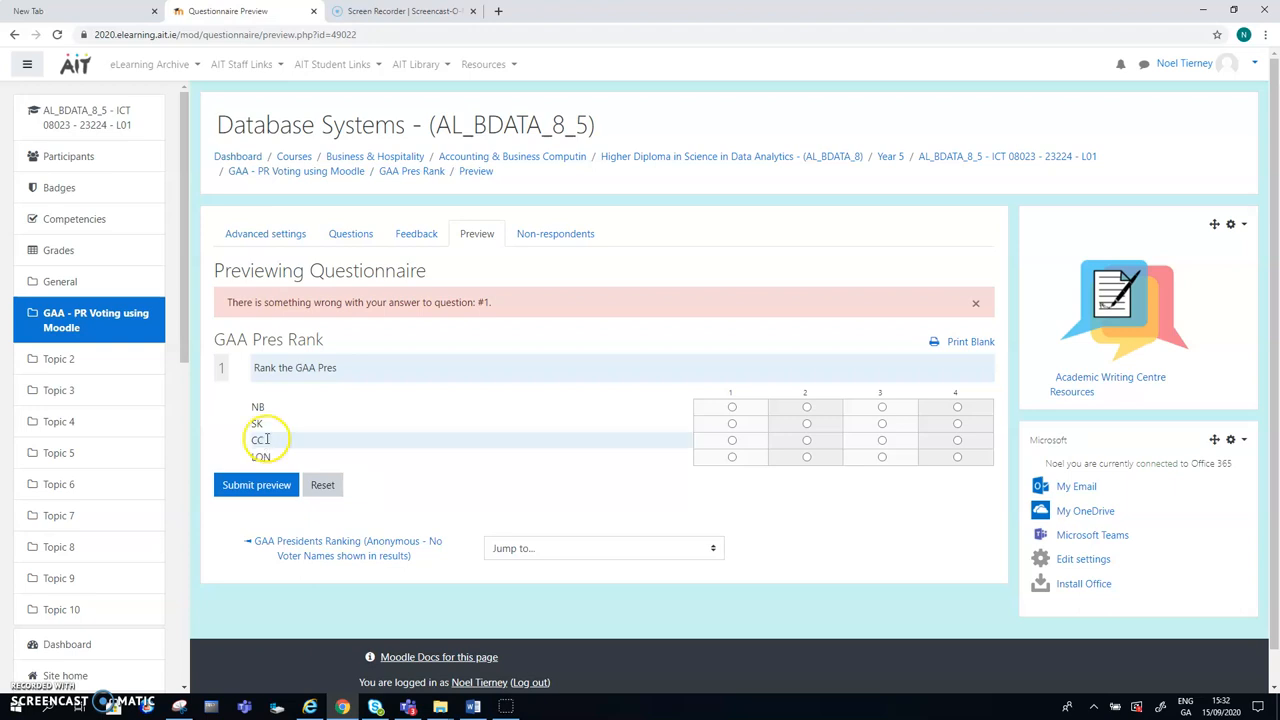
mouse_move(684, 498)
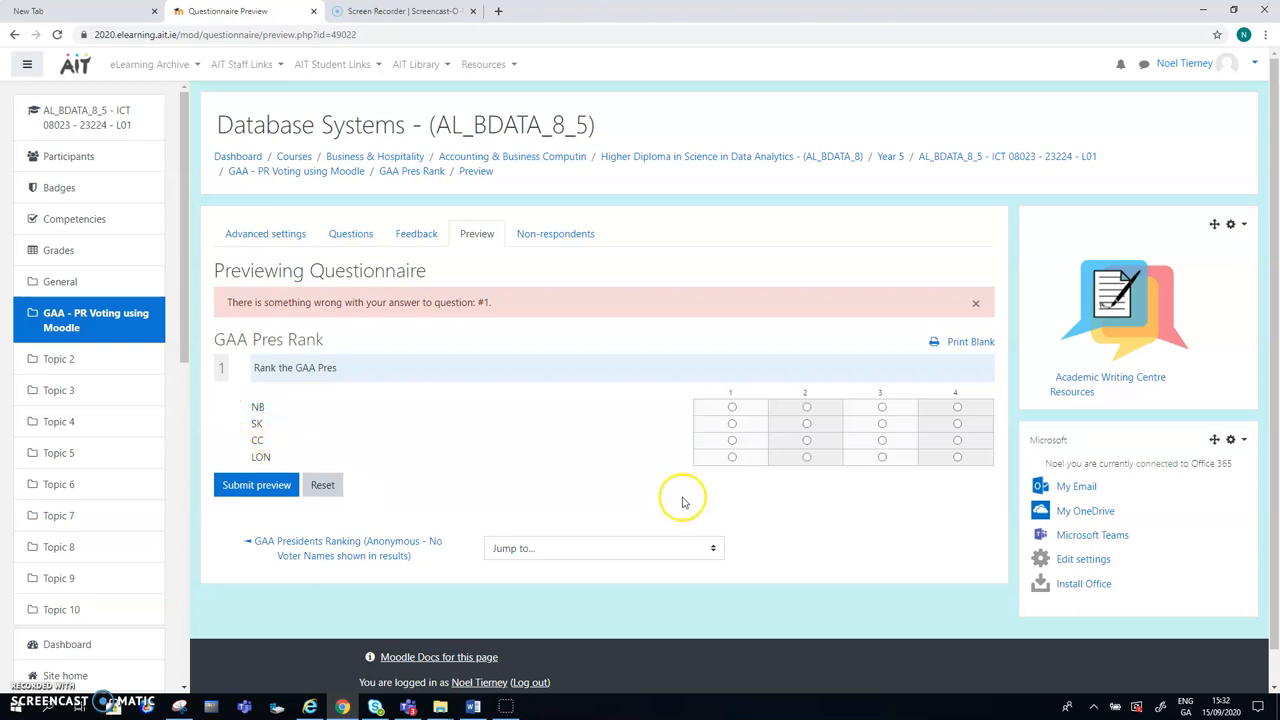
Step: Complete the ranking with LON in fourth place and submit the preview so it is accepted
left_click(732, 408)
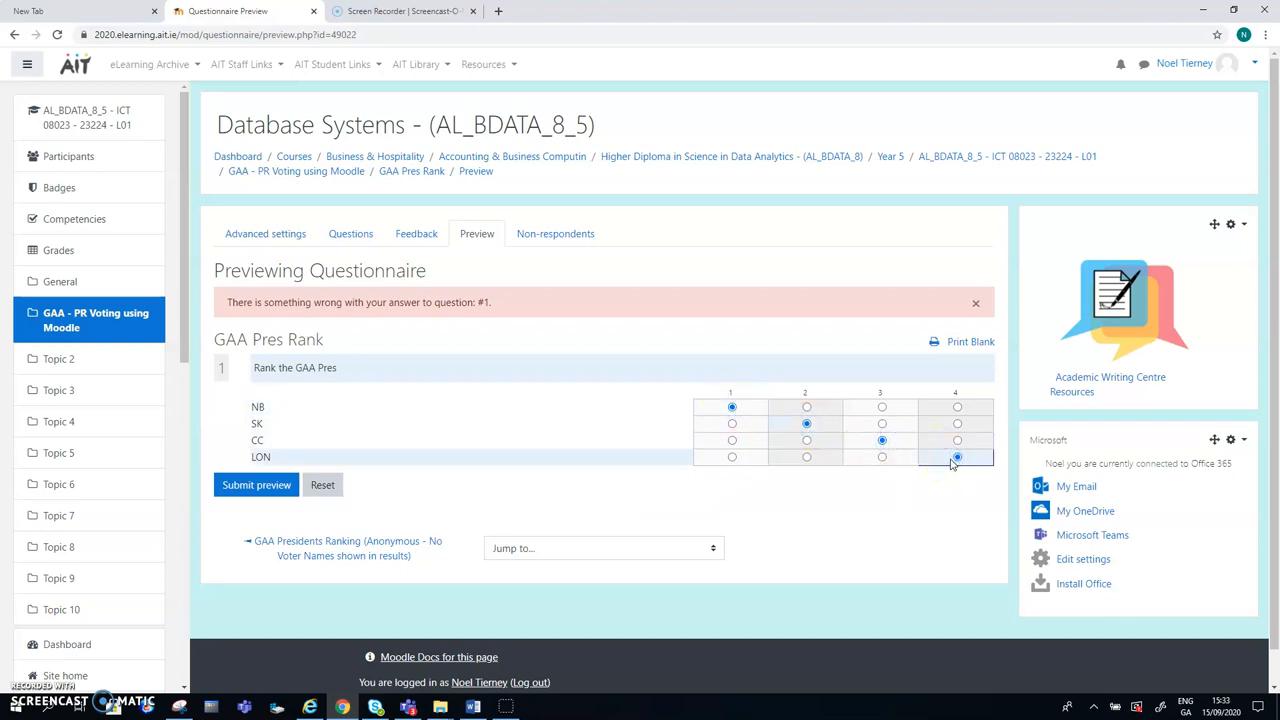
left_click(256, 486)
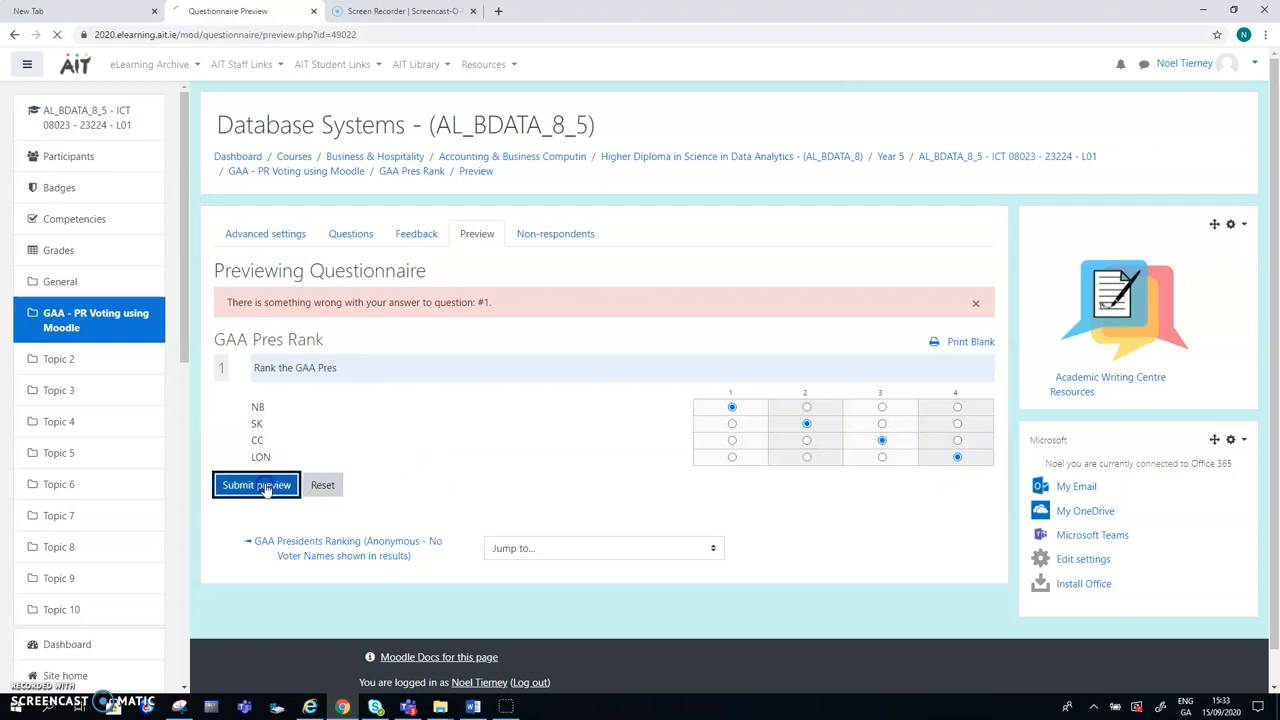
left_click(256, 486)
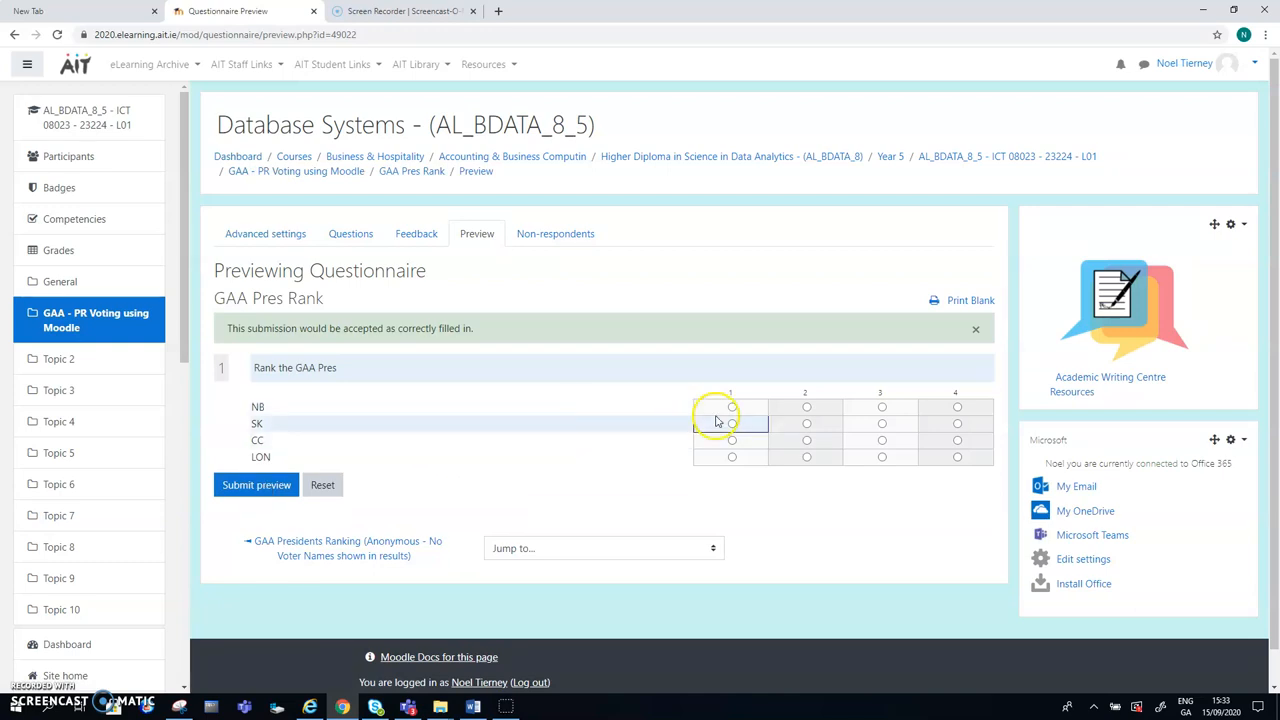
left_click(732, 408)
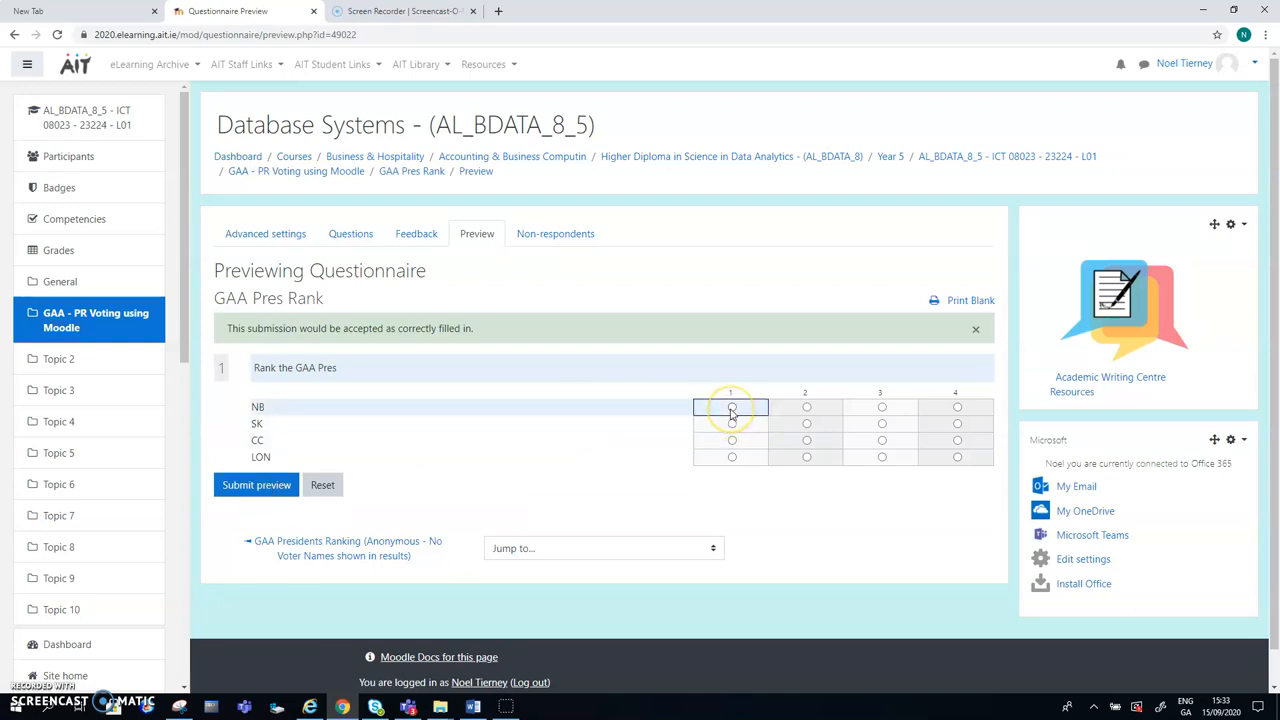